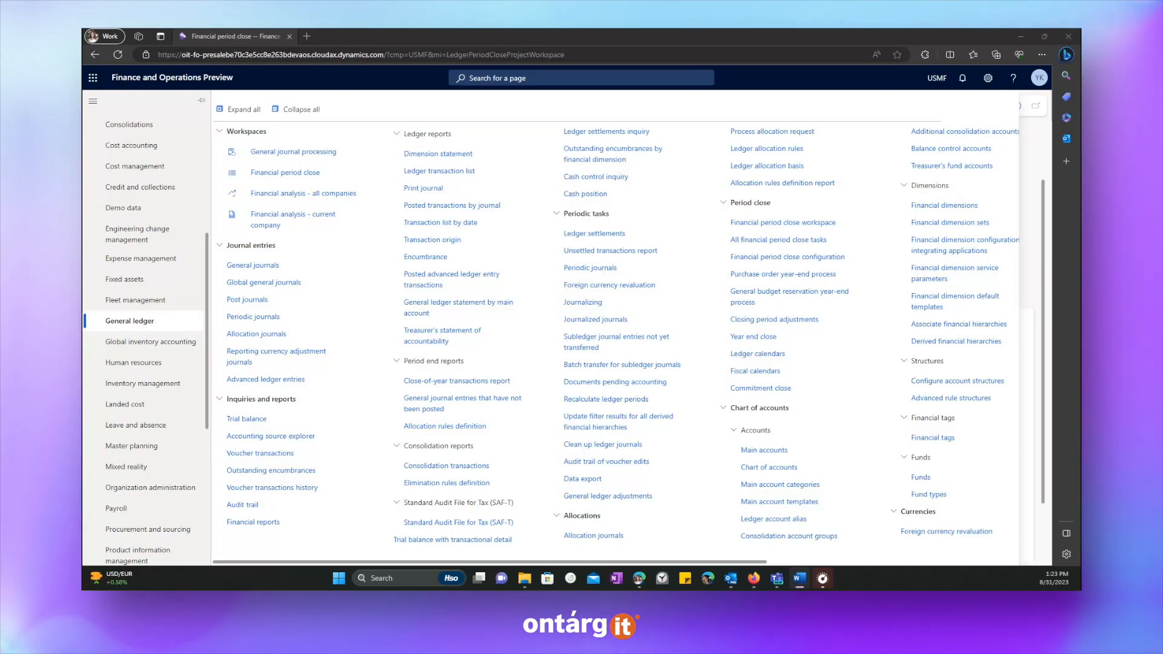
mouse_move(293, 151)
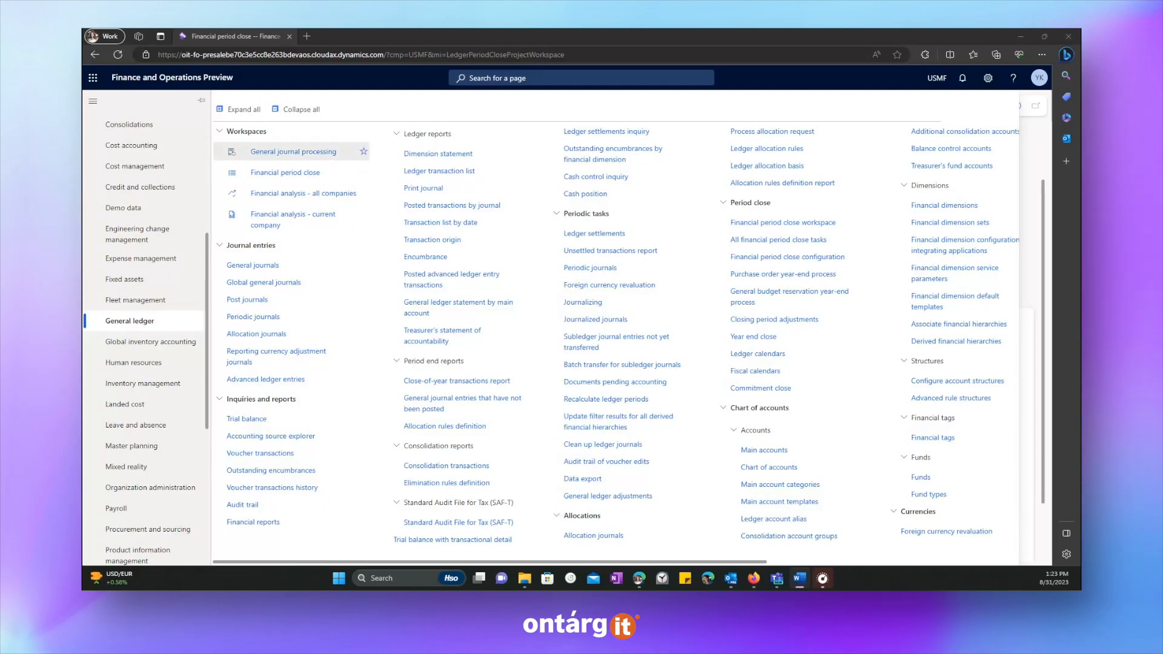
Step: Open the Financial period close workspace showing 2022 task summary and status by company
left_click(285, 172)
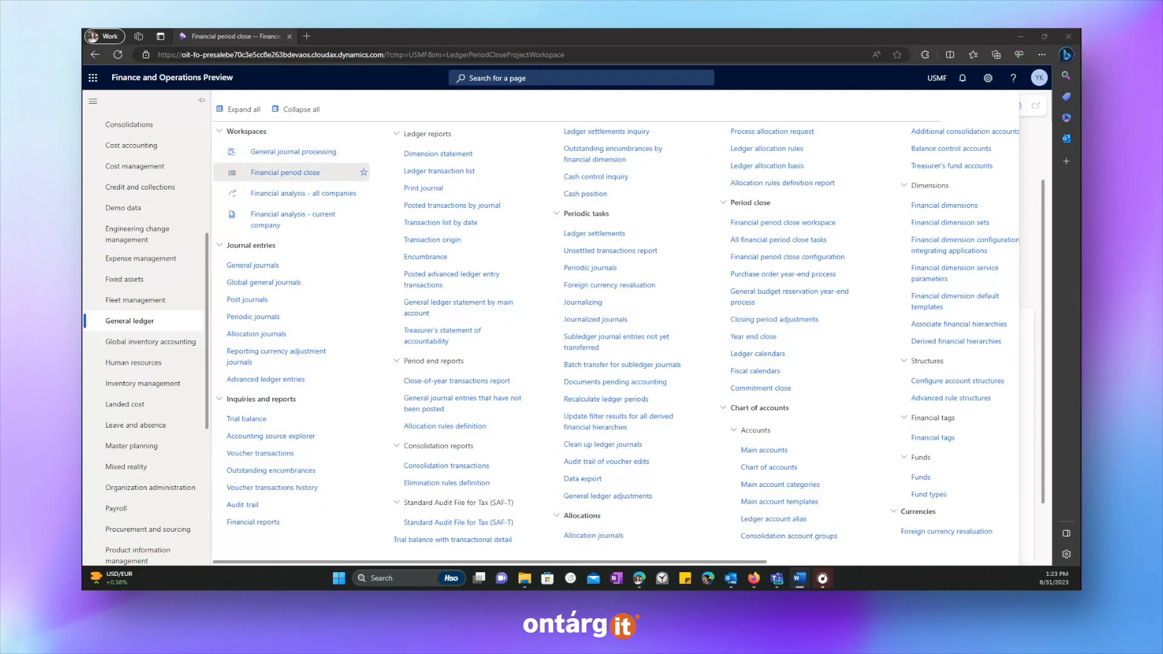
left_click(284, 172)
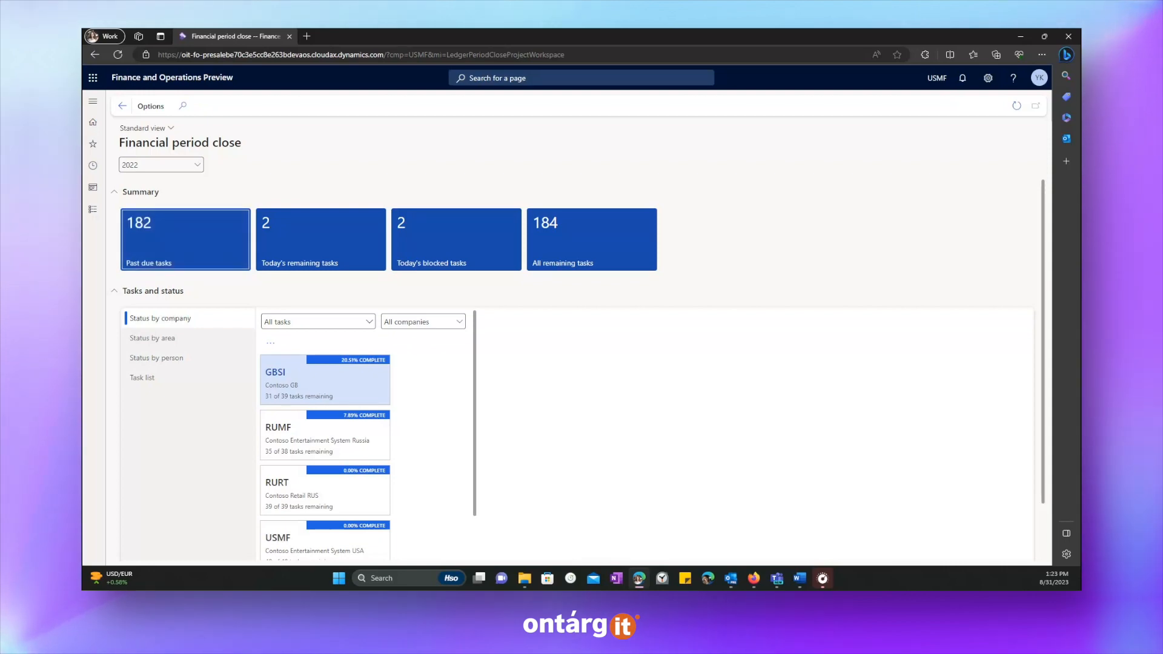
mouse_move(184, 240)
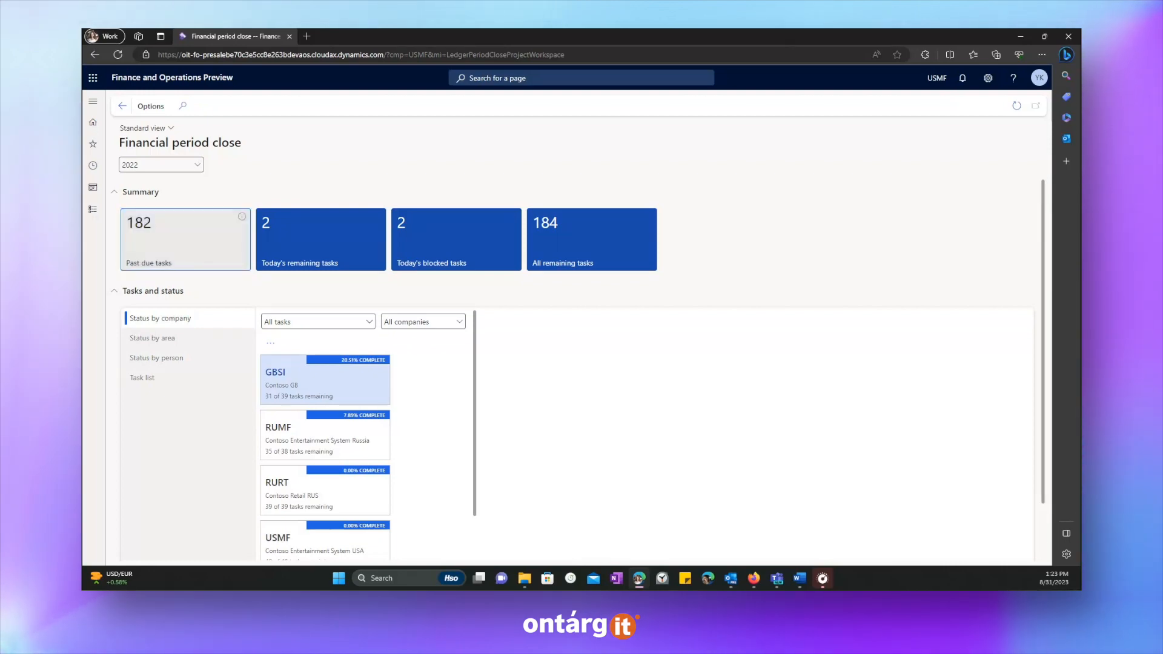
mouse_move(320, 238)
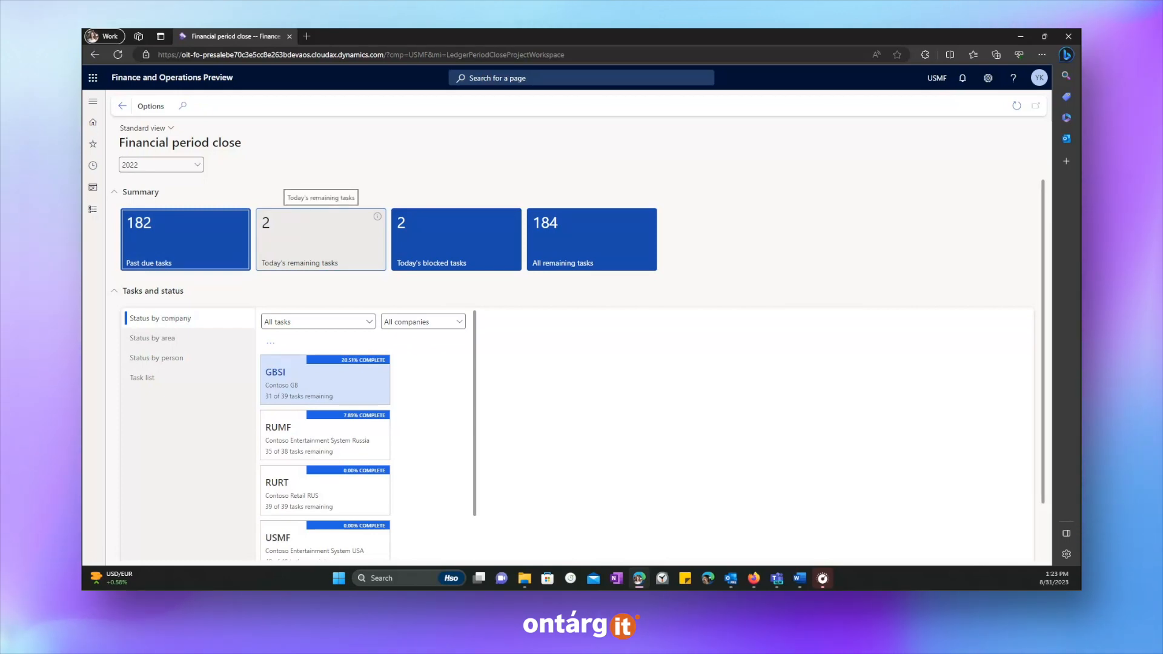
mouse_move(455, 239)
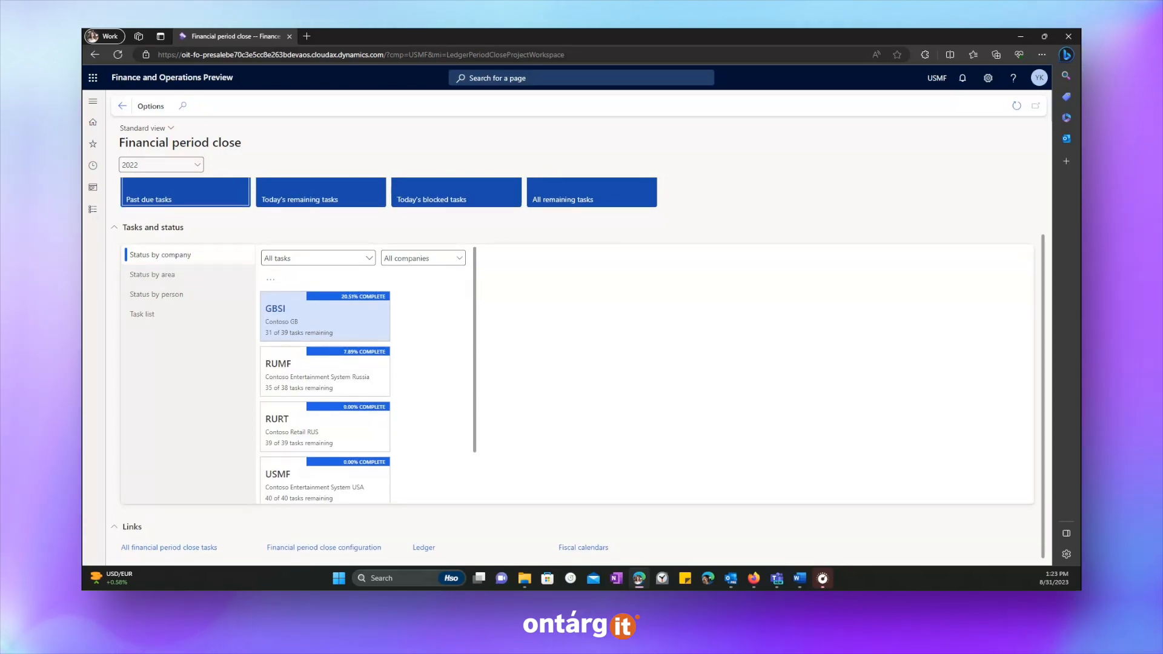
mouse_move(357, 352)
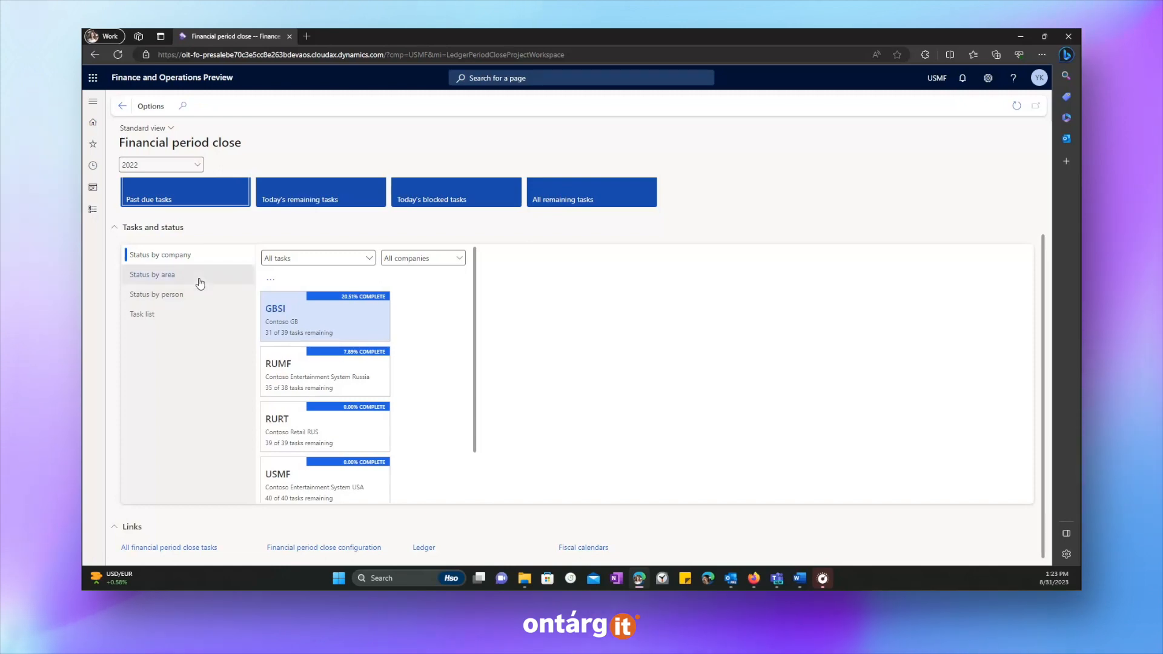
Step: View status by area (Accounts payable), then status by person filtered to company USMF
left_click(151, 274)
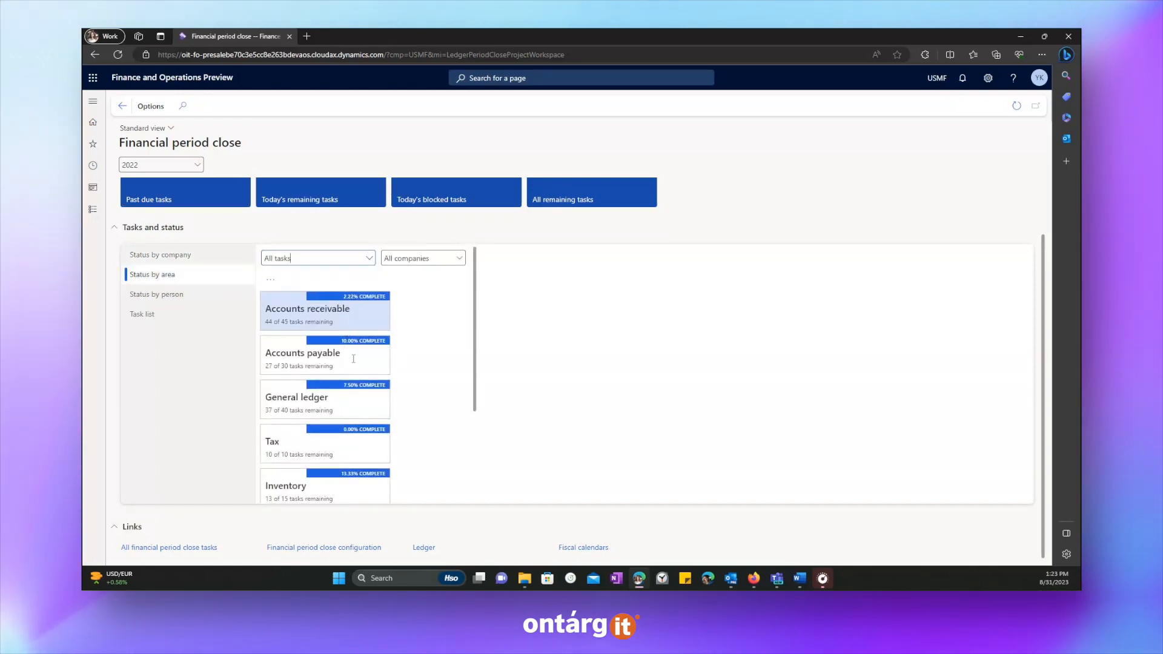
left_click(303, 352)
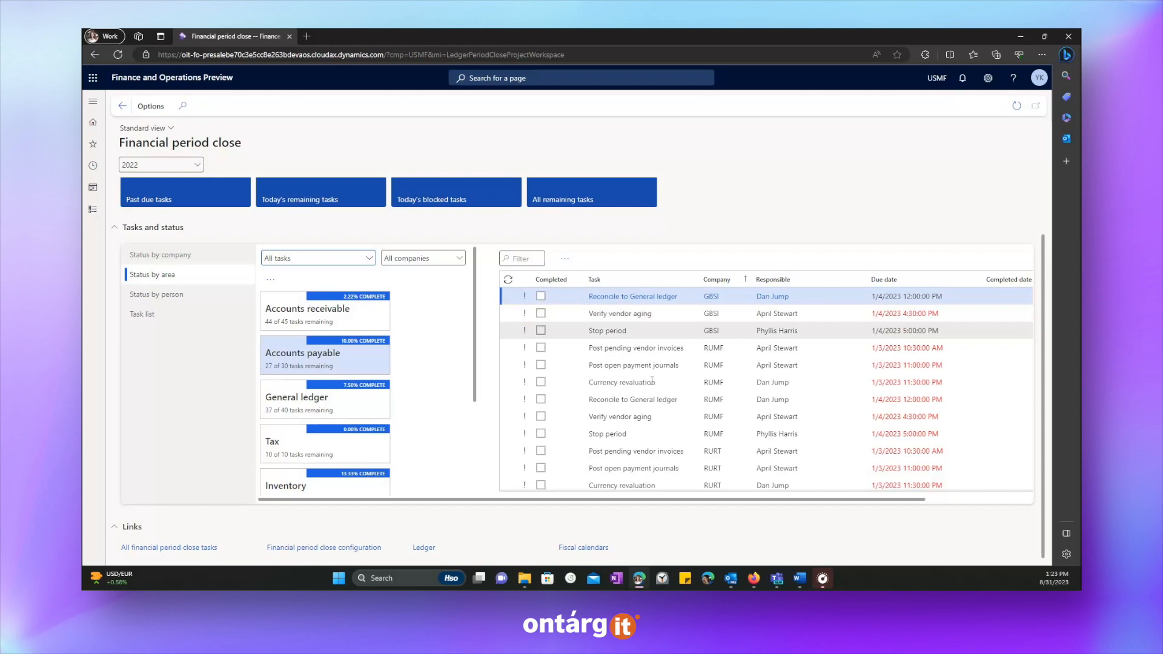
left_click(156, 293)
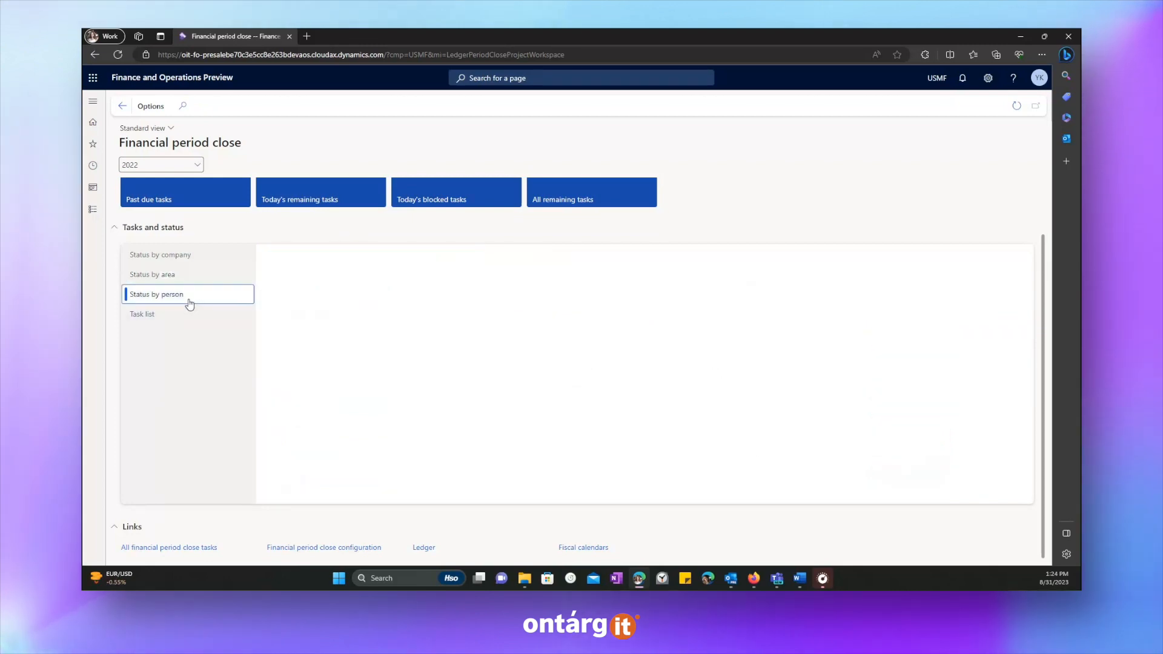
left_click(157, 294)
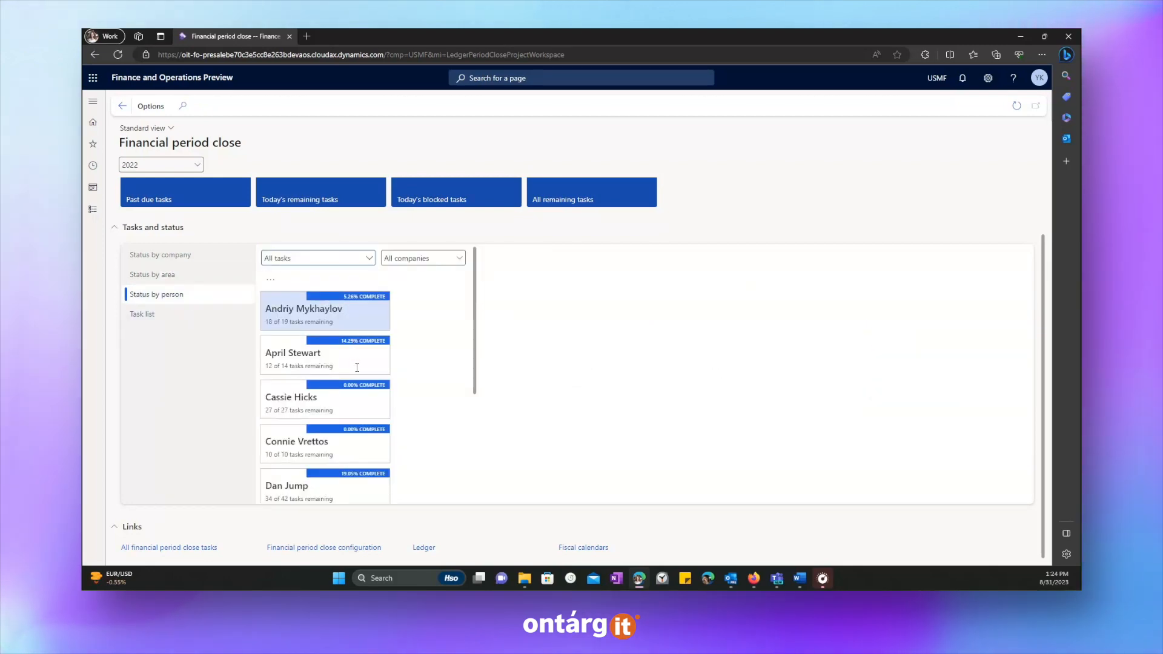
left_click(325, 311)
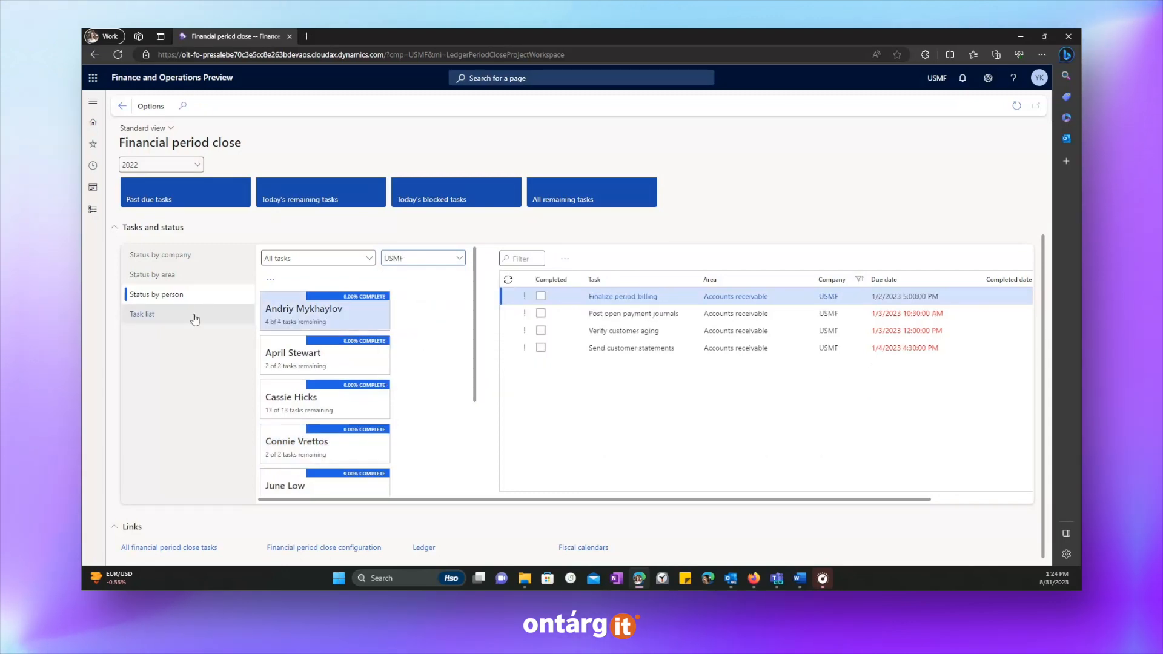
Step: Show the full task list, briefly include completed tasks, then hide them again
left_click(143, 314)
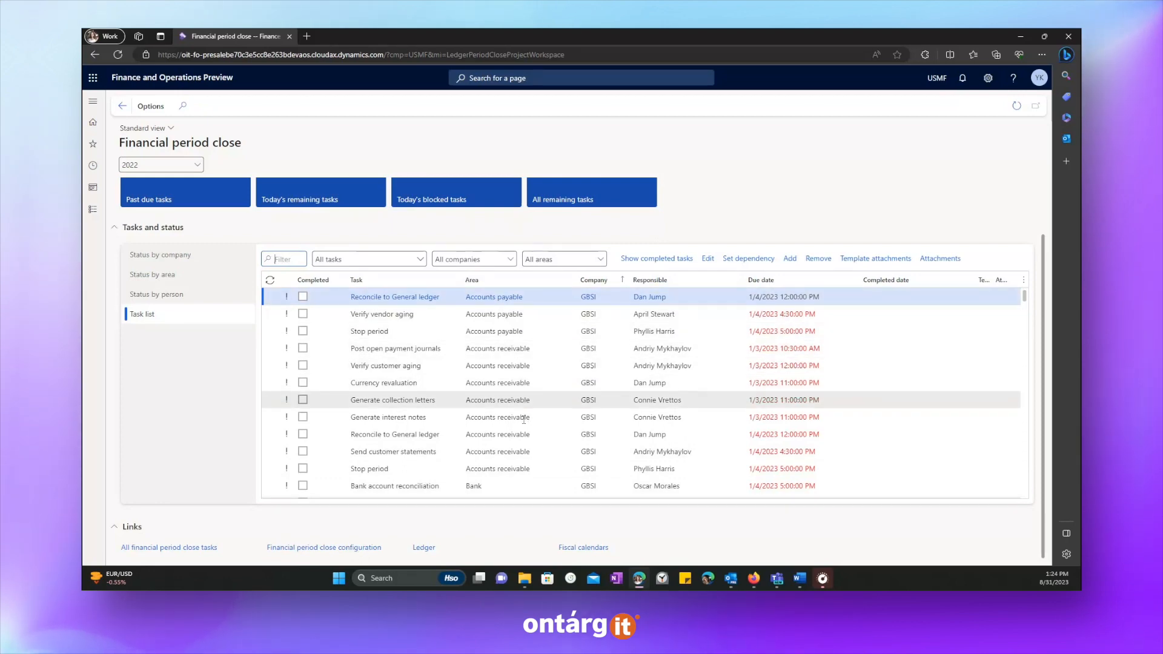
left_click(498, 417)
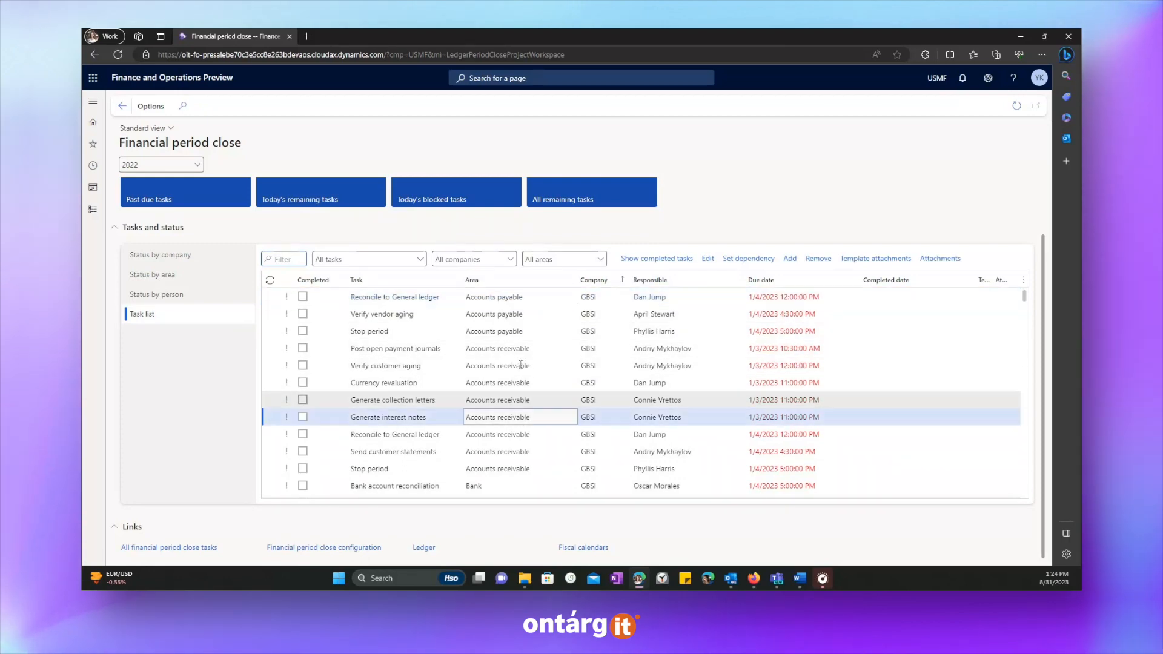
scroll("down", 3)
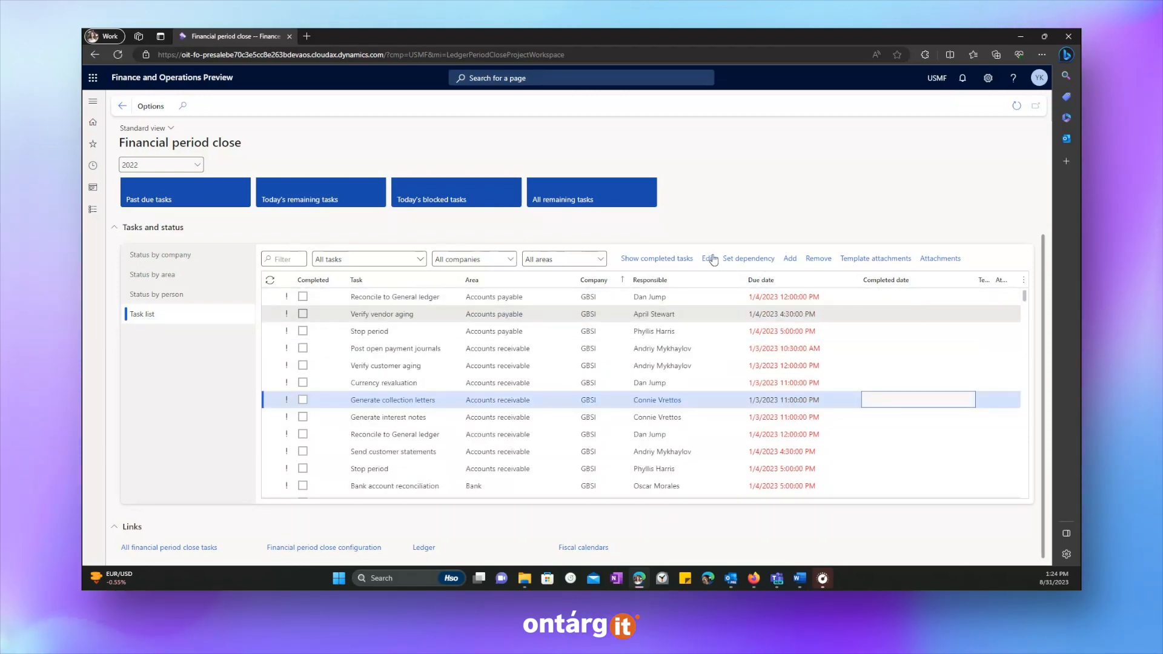
left_click(656, 258)
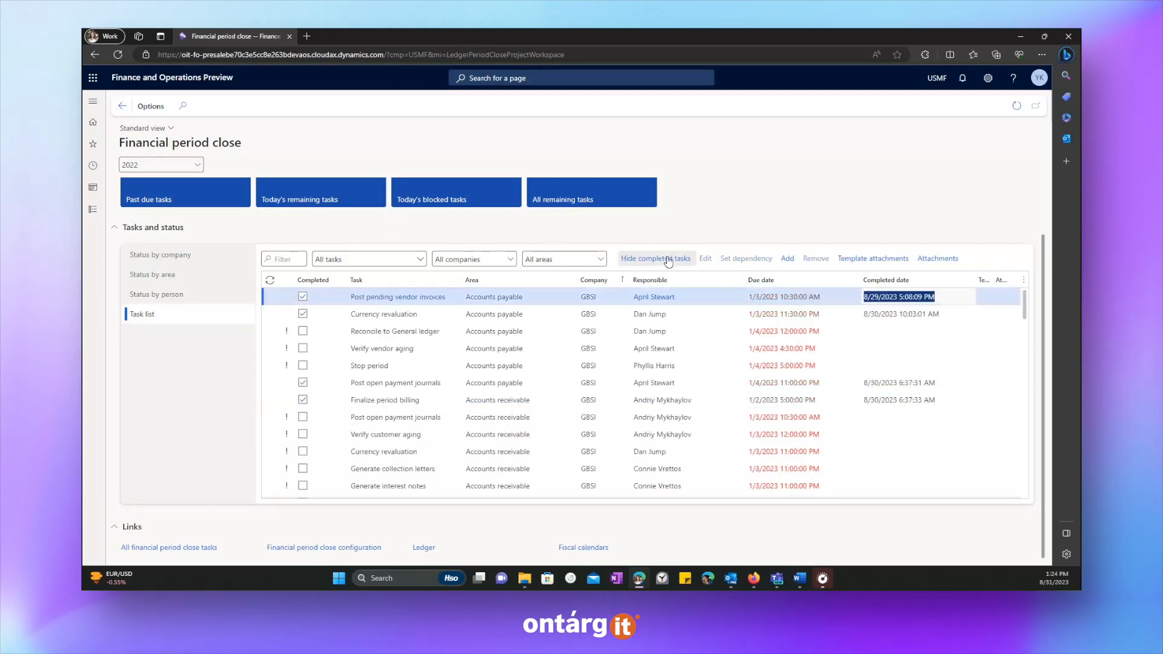
left_click(899, 297)
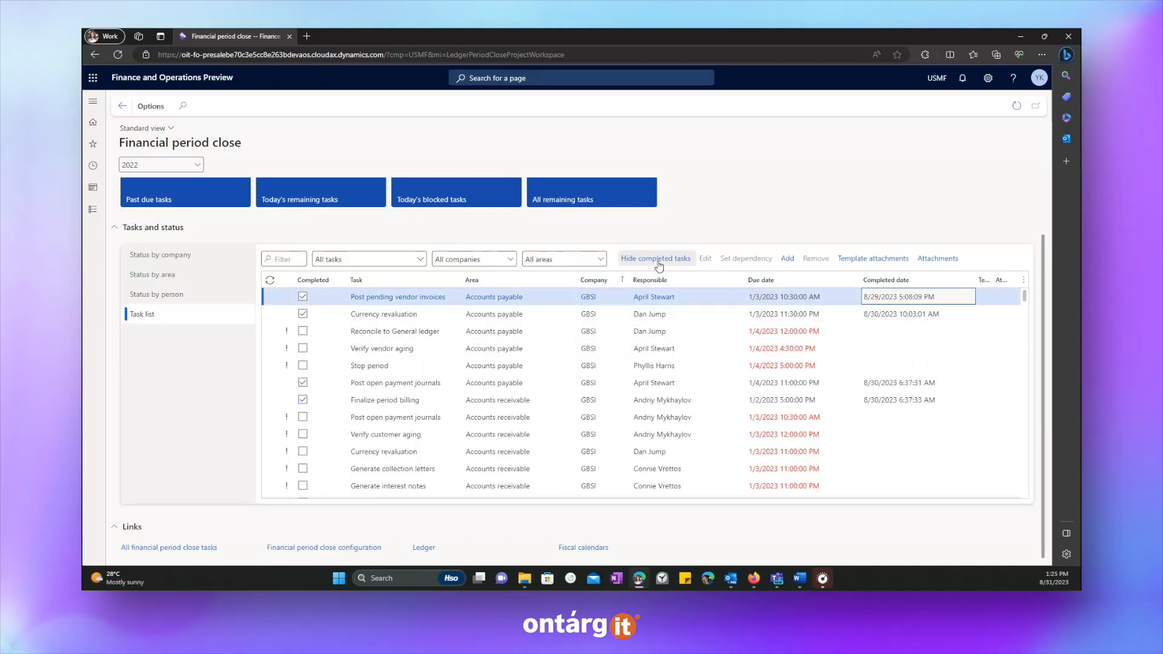
left_click(655, 258)
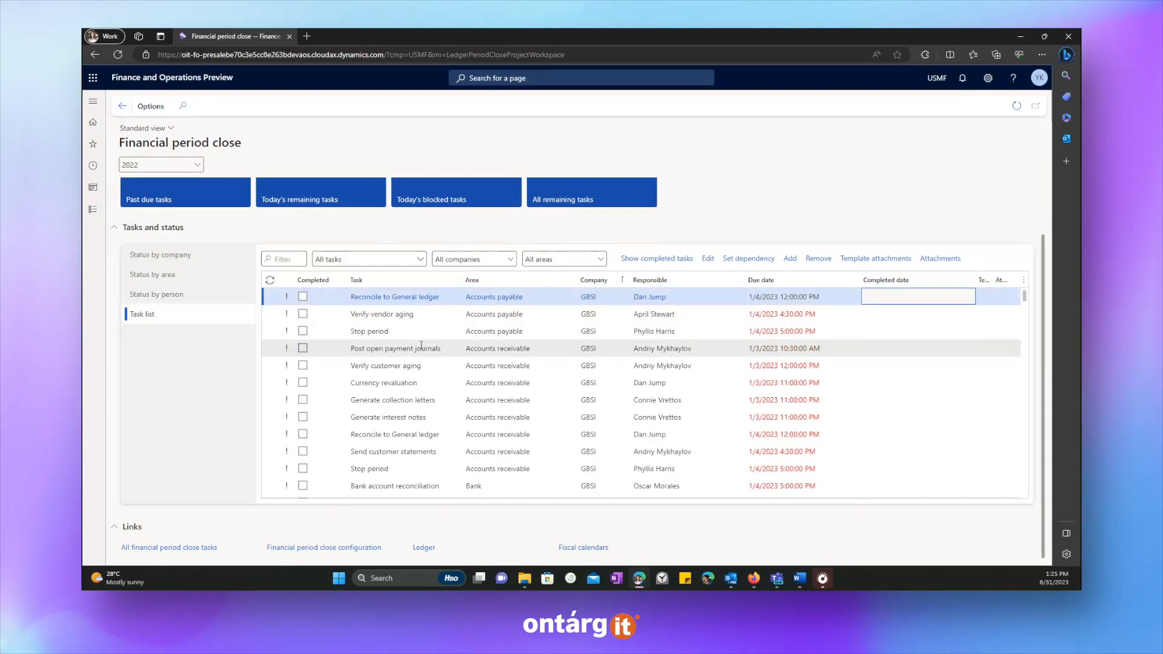
scroll("down", 3)
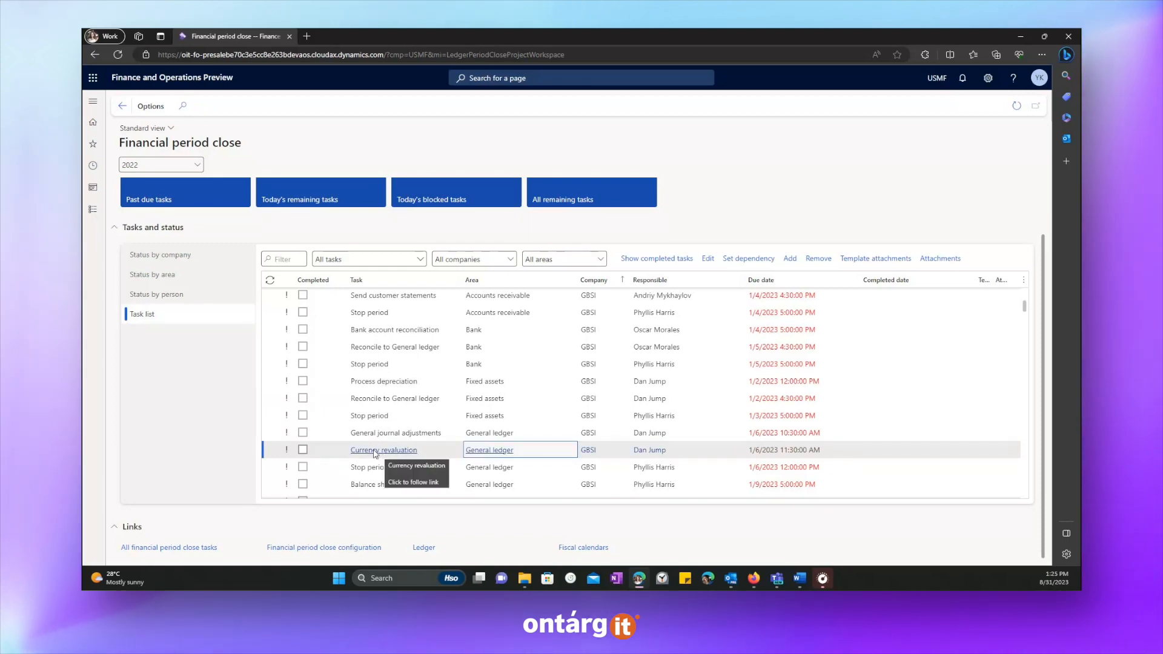
left_click(383, 449)
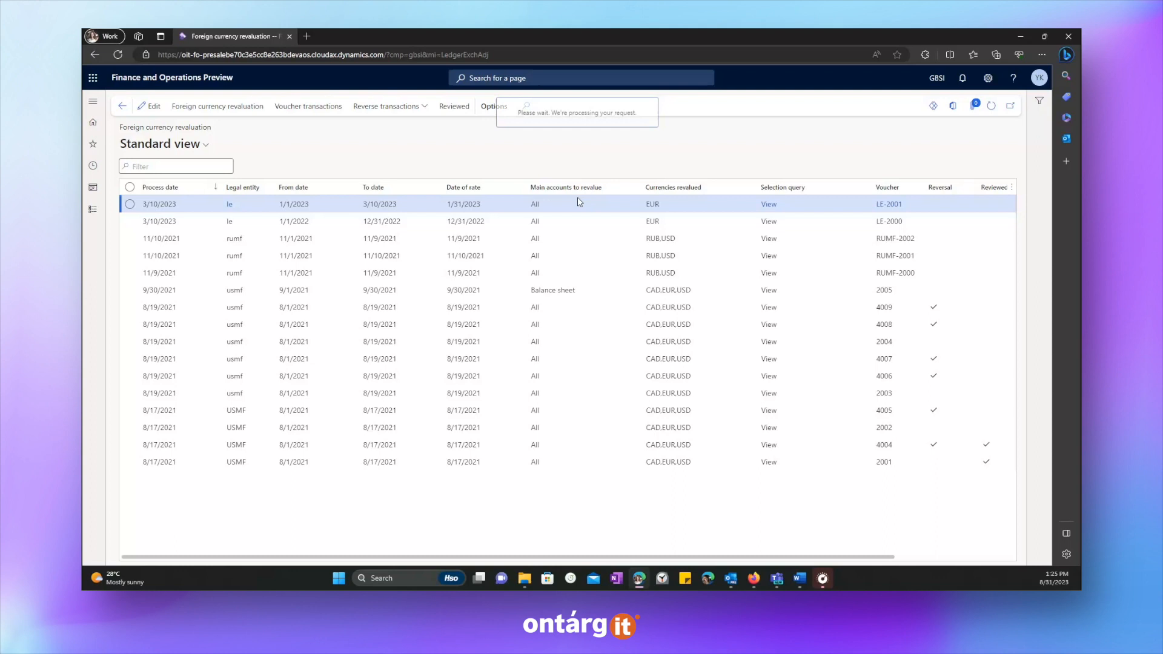
left_click(217, 106)
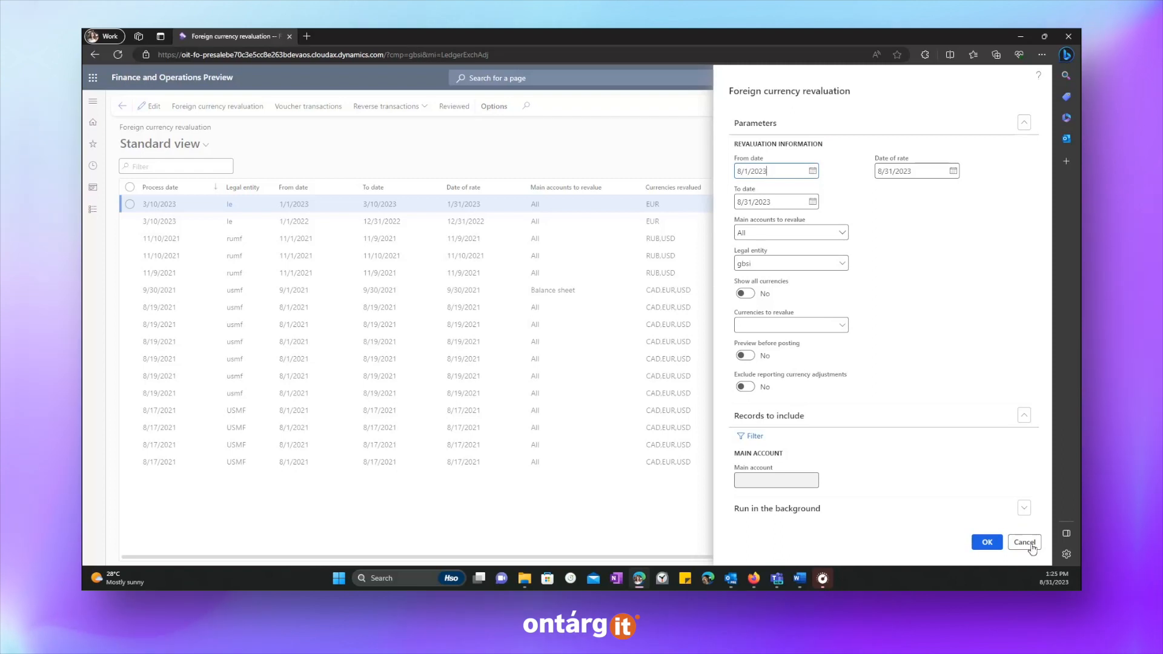
left_click(1025, 541)
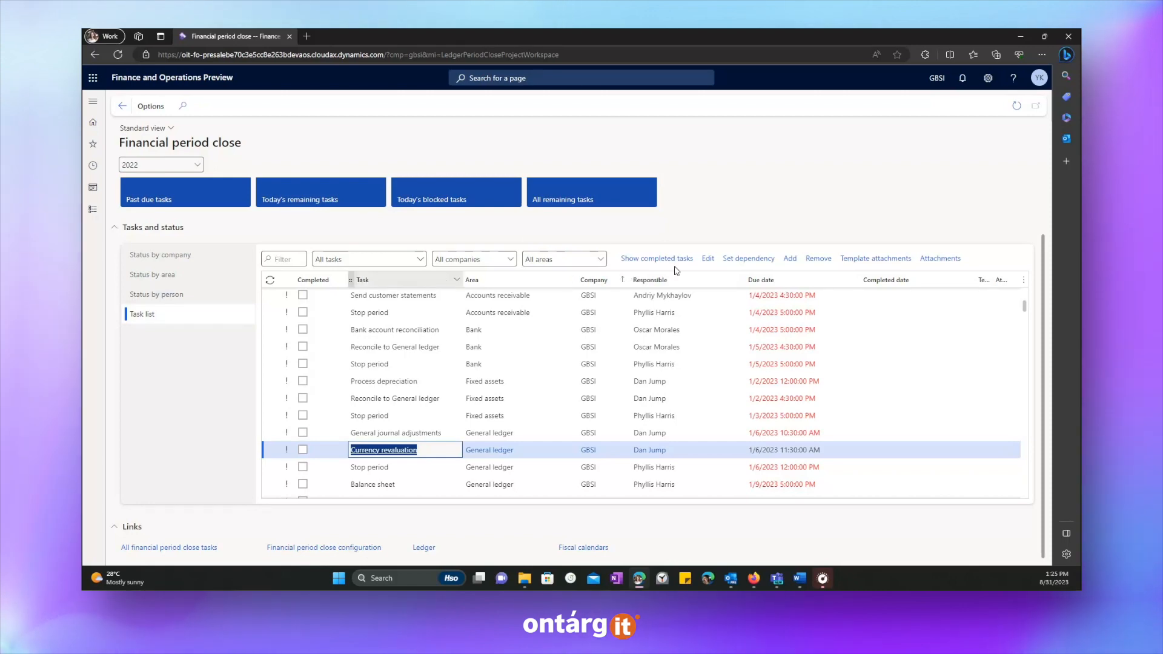
mouse_move(749, 258)
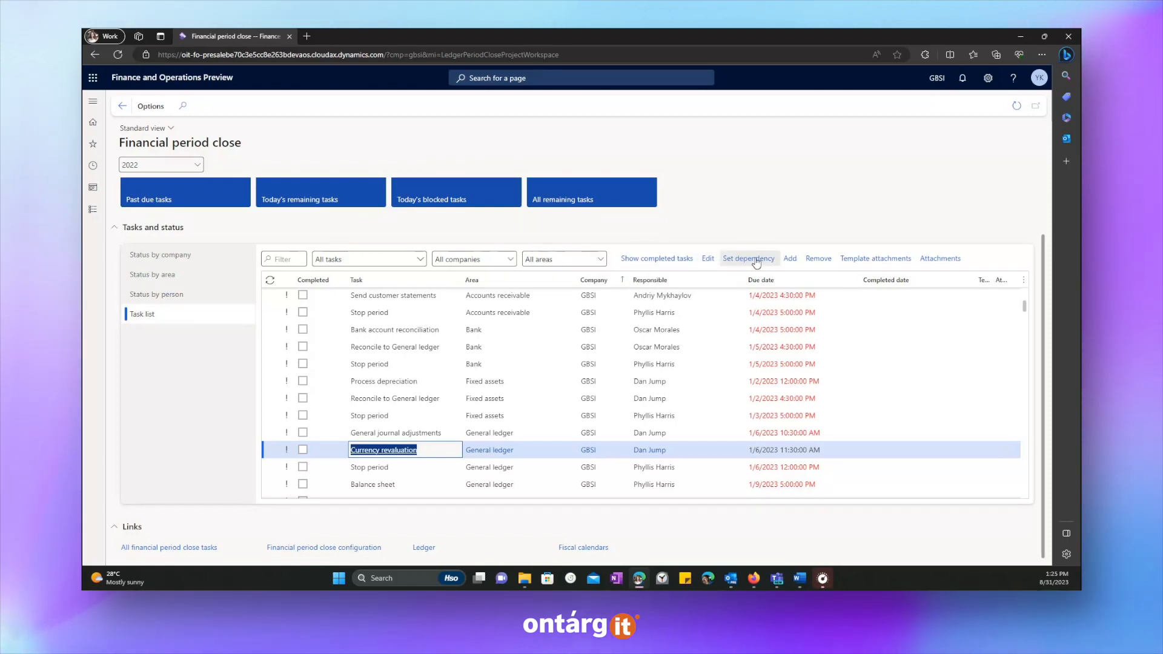
mouse_move(632, 267)
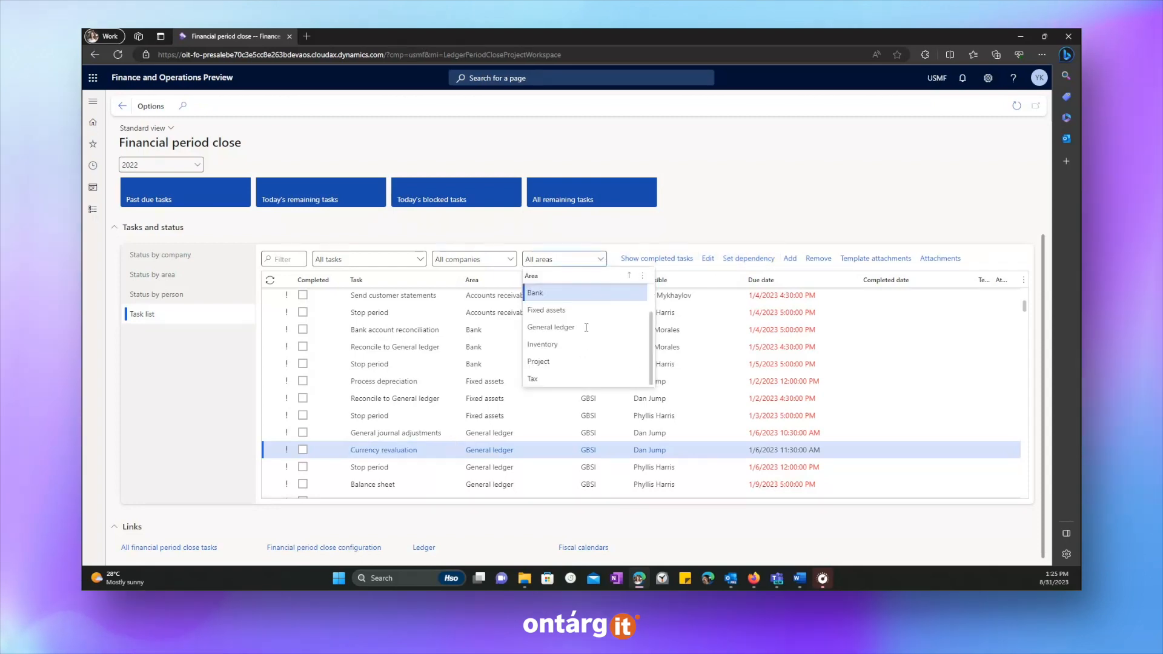
Step: Filter to Project tasks and mark USMF Accrue revenue completed, blocked by an unfinished dependency
left_click(538, 361)
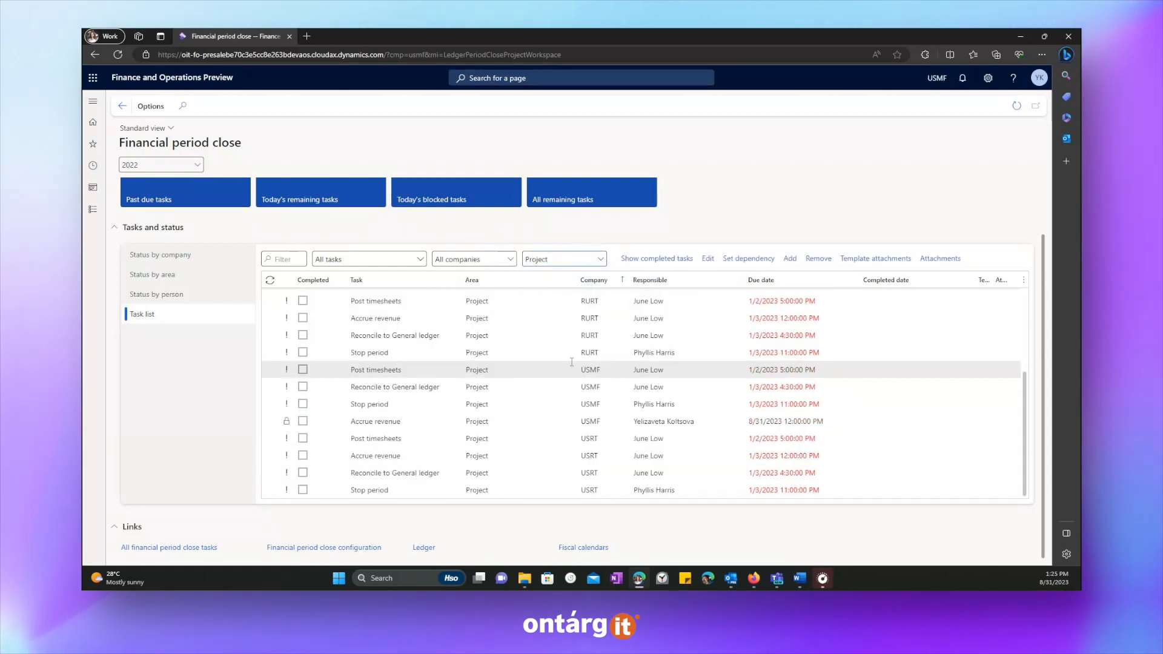
left_click(395, 387)
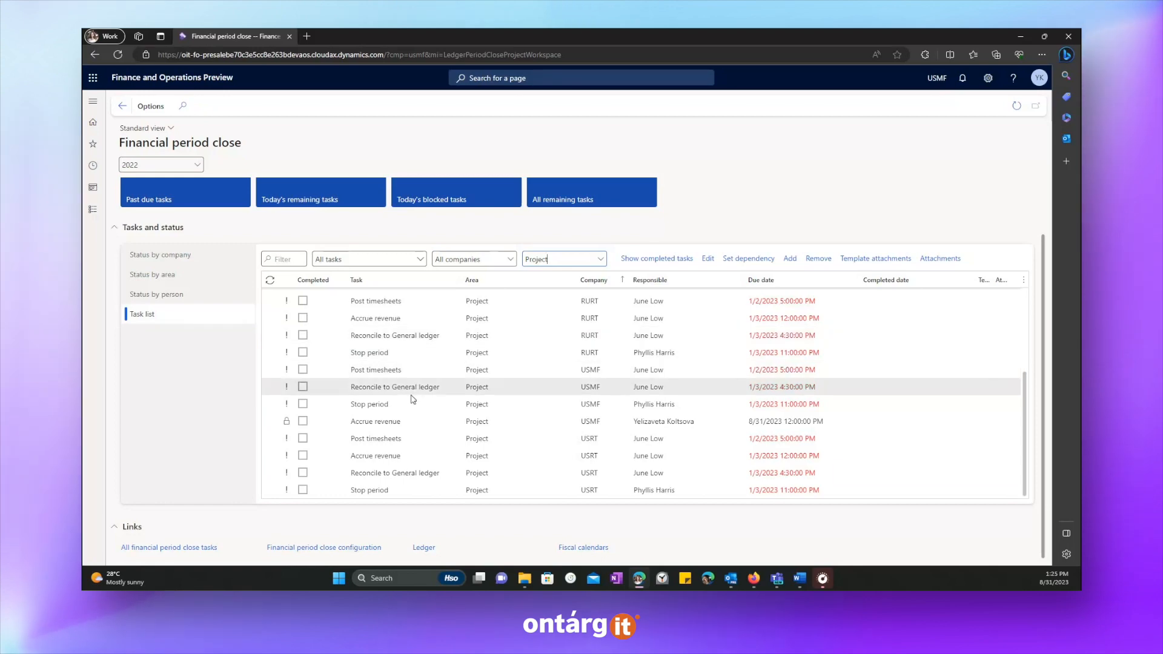
left_click(375, 421)
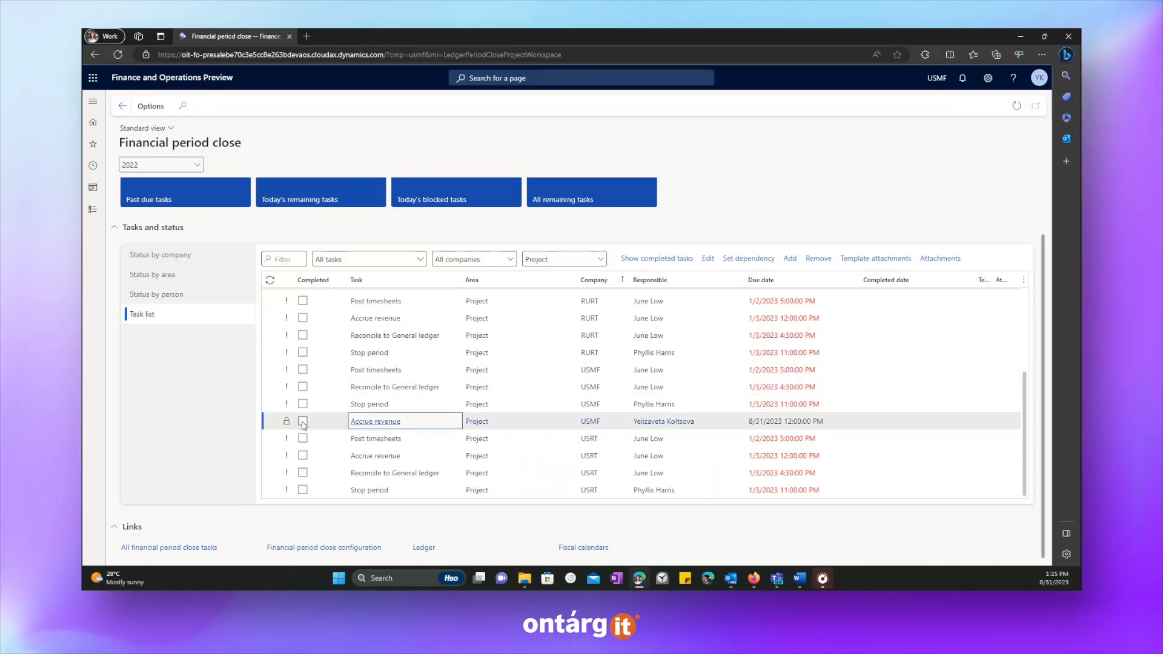
left_click(303, 422)
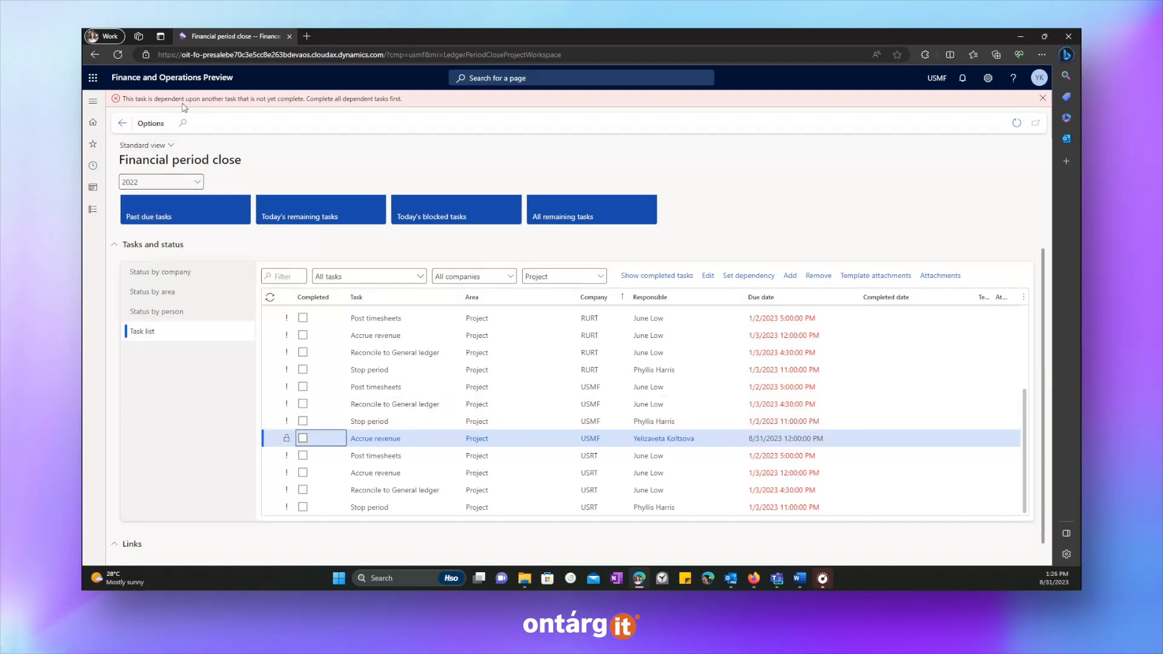
mouse_move(309, 107)
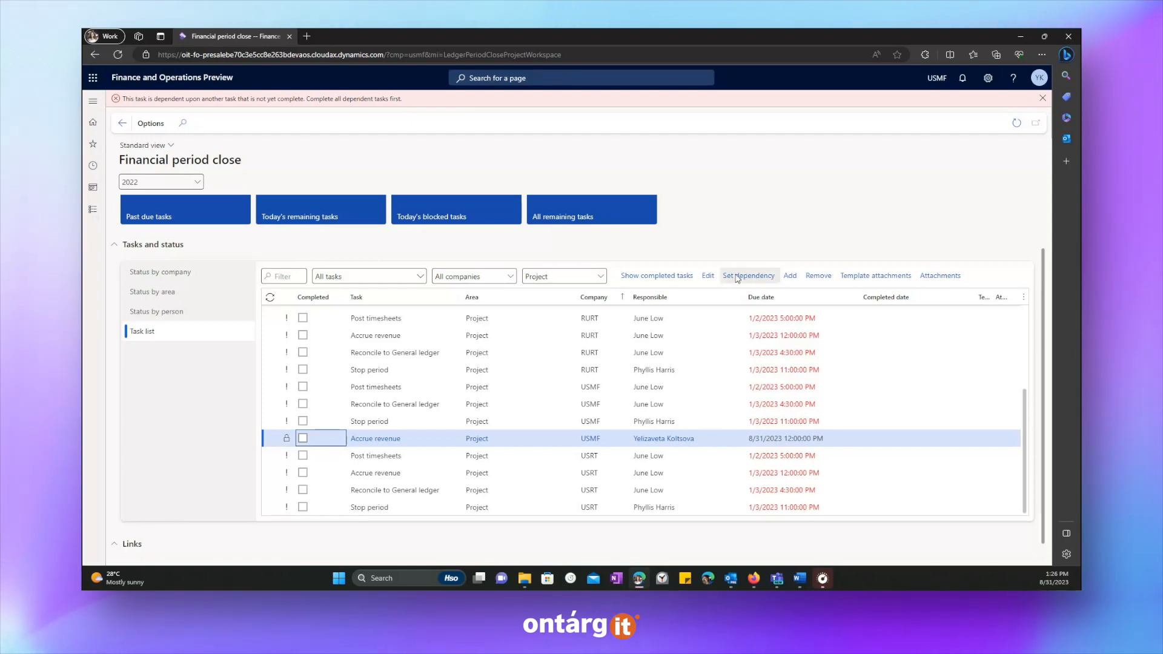
Step: Review the Project dependencies of USMF Accrue revenue, then dismiss the error banner
left_click(749, 276)
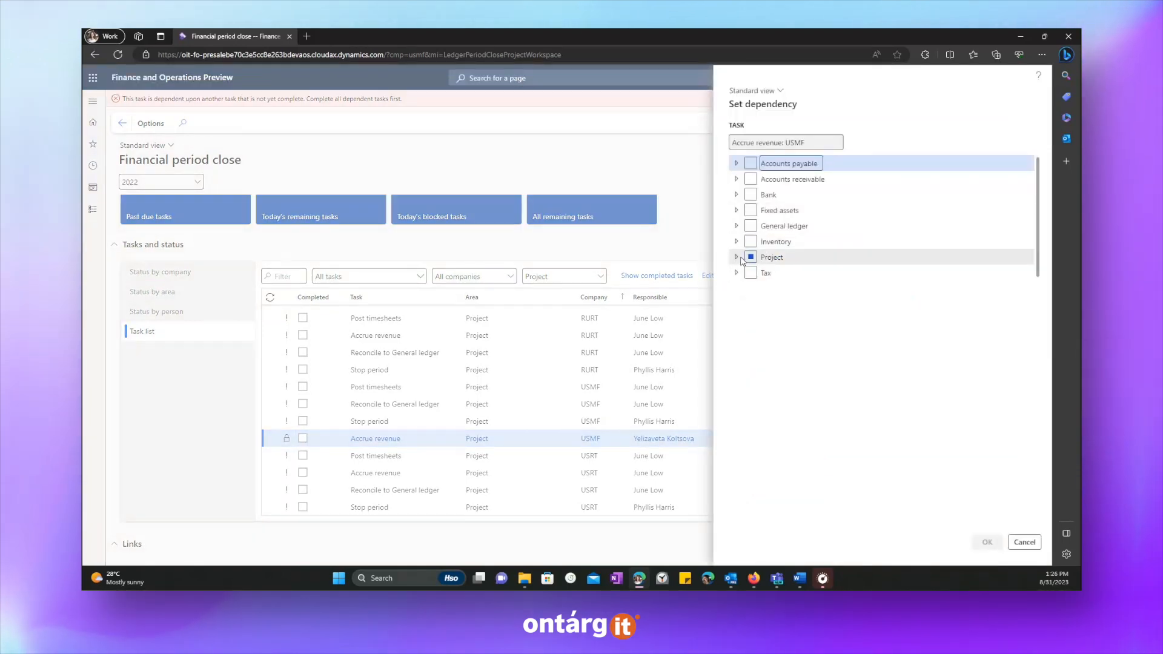
left_click(737, 256)
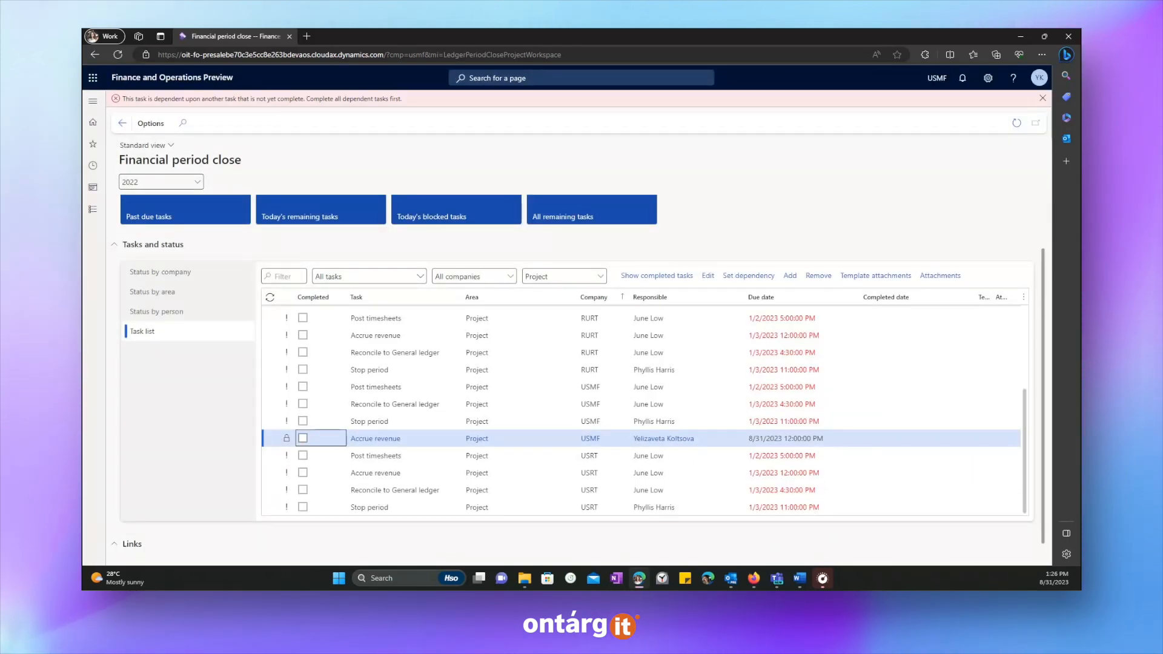
mouse_move(361, 267)
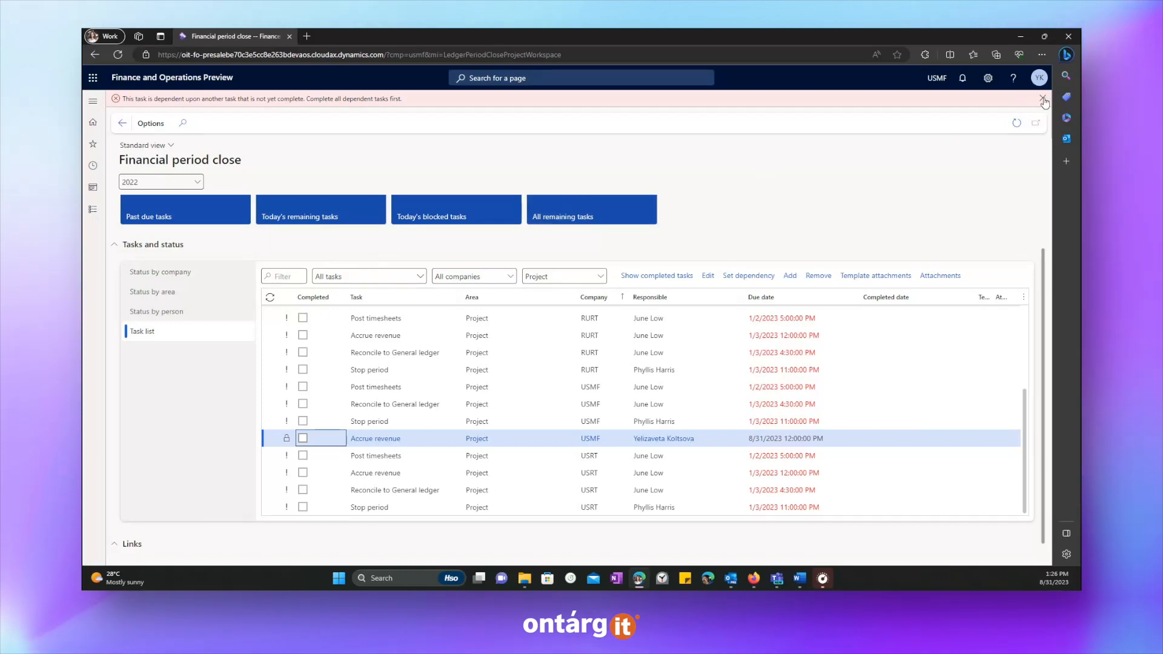
left_click(1042, 100)
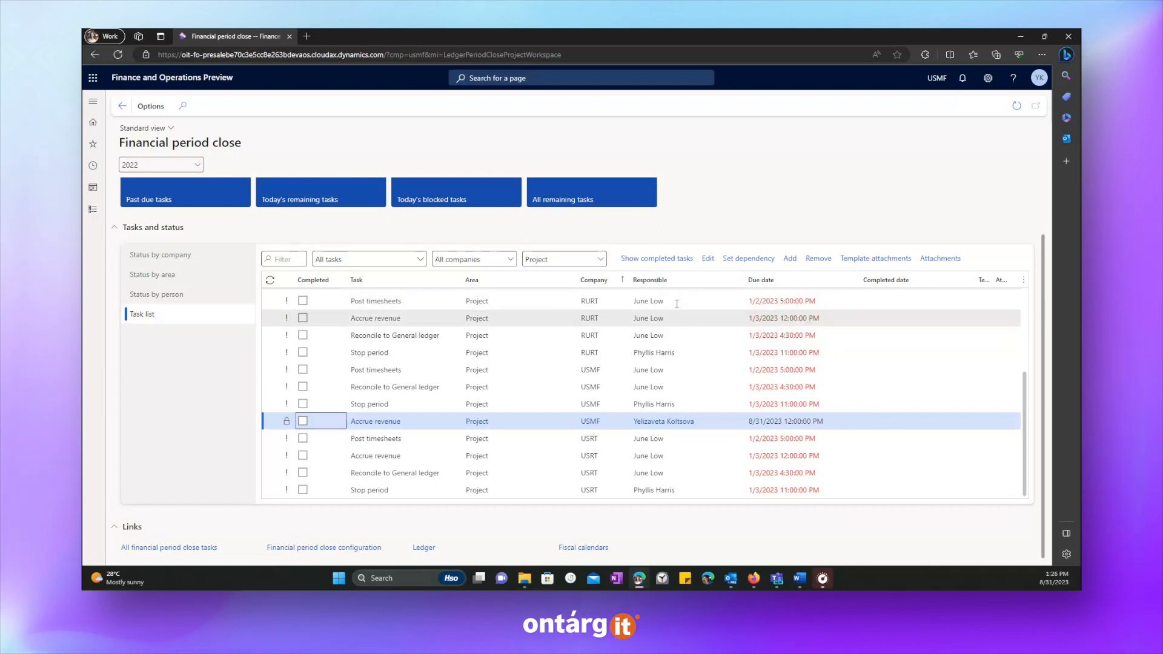
left_click(653, 353)
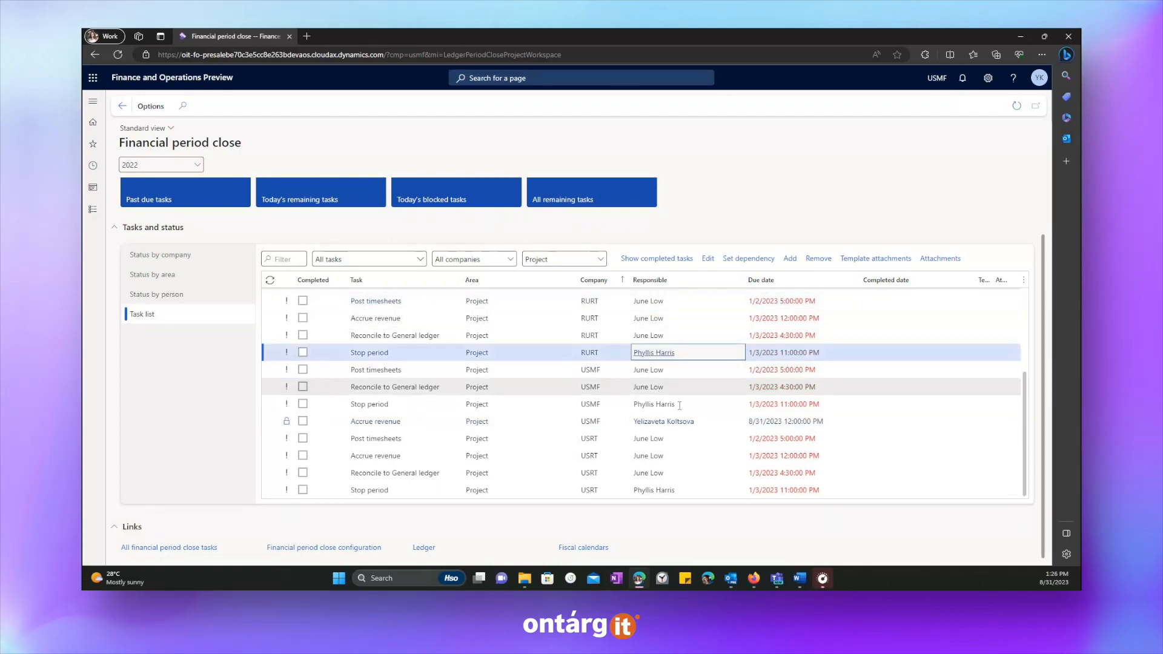
left_click(663, 422)
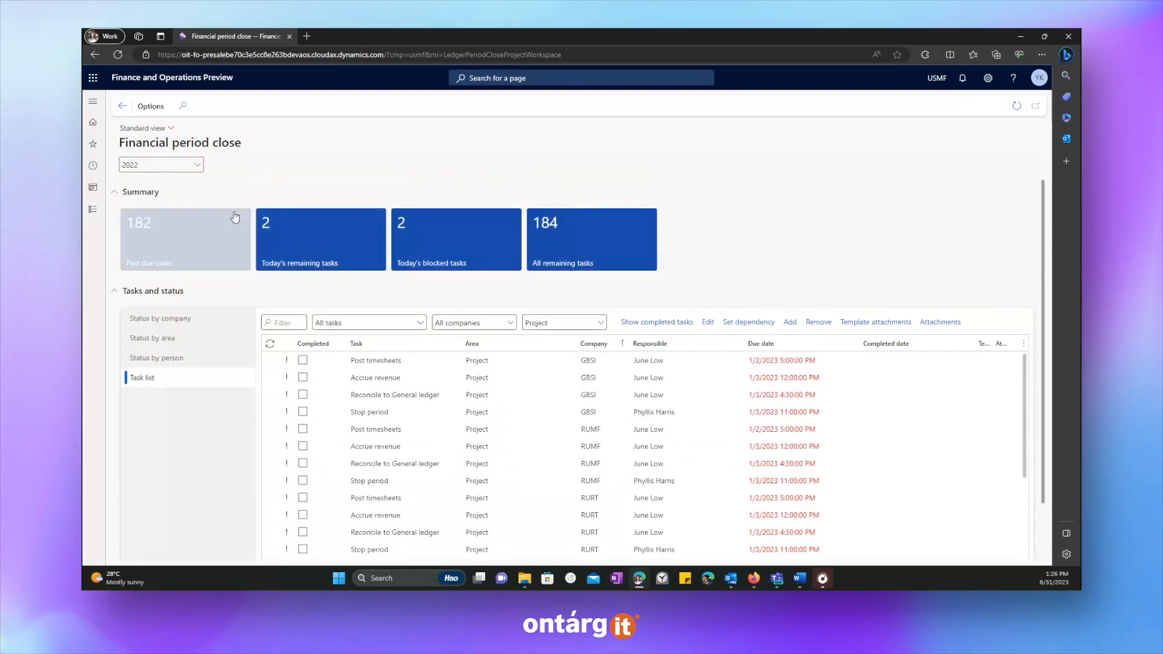
mouse_move(734, 199)
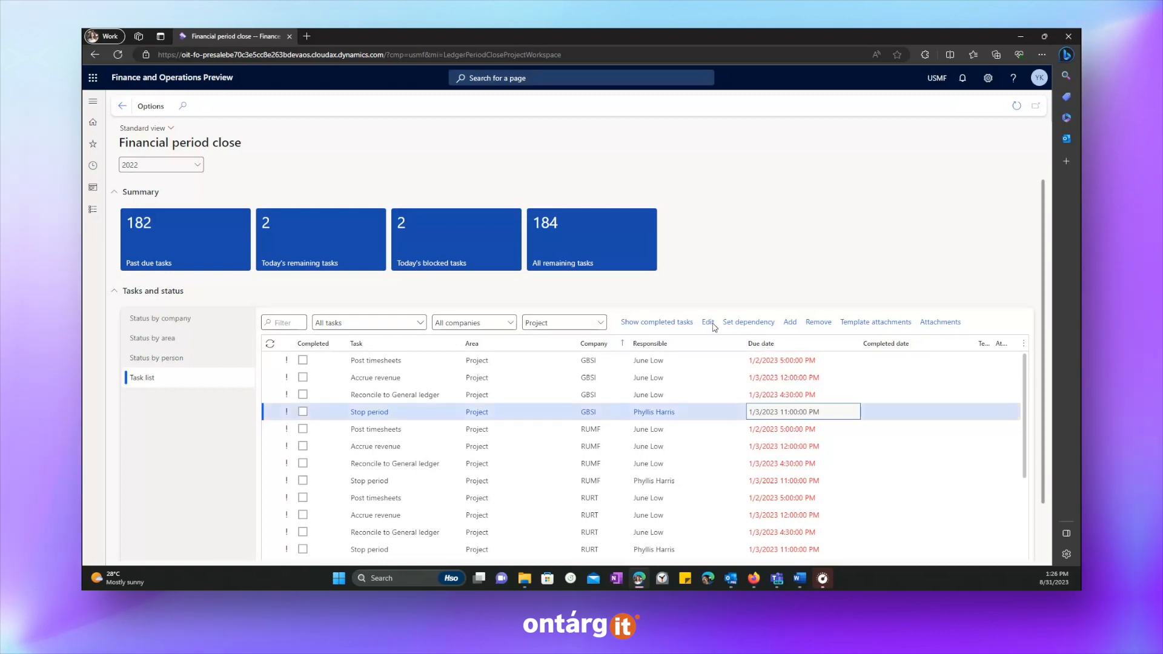
left_click(707, 322)
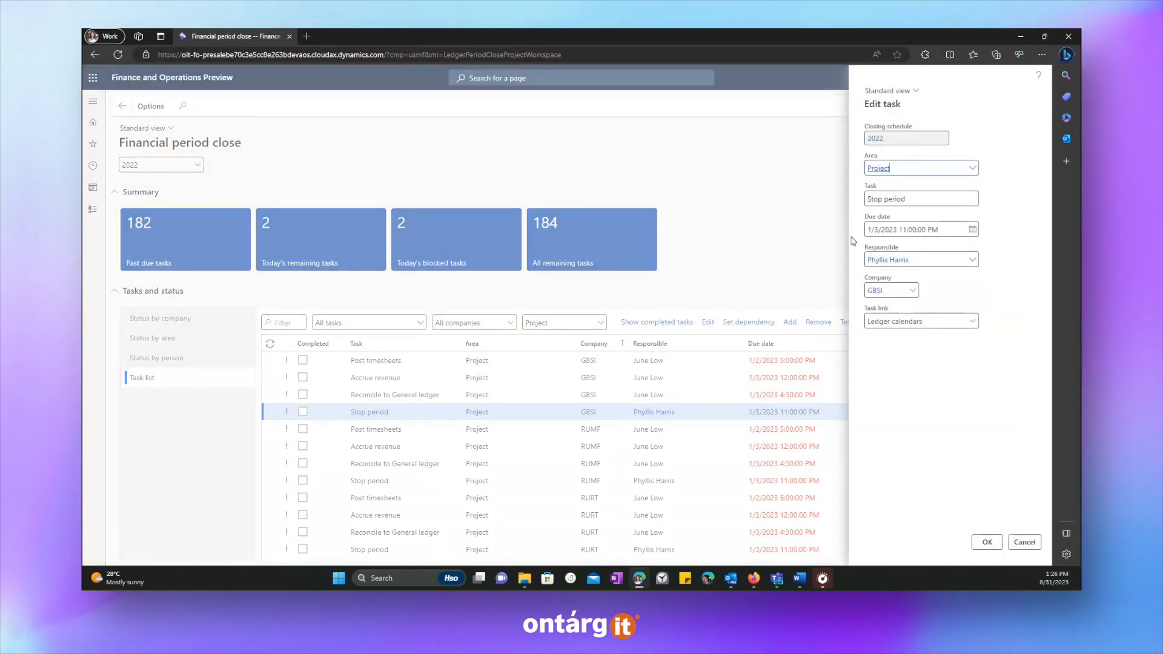
mouse_move(1025, 542)
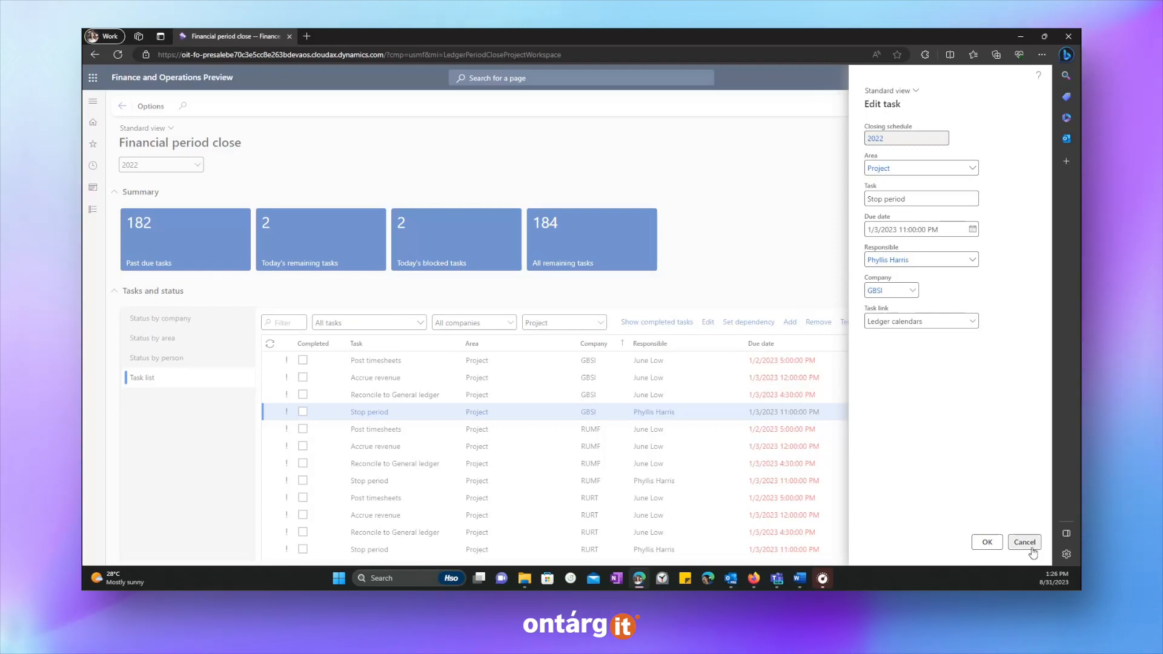
left_click(1025, 542)
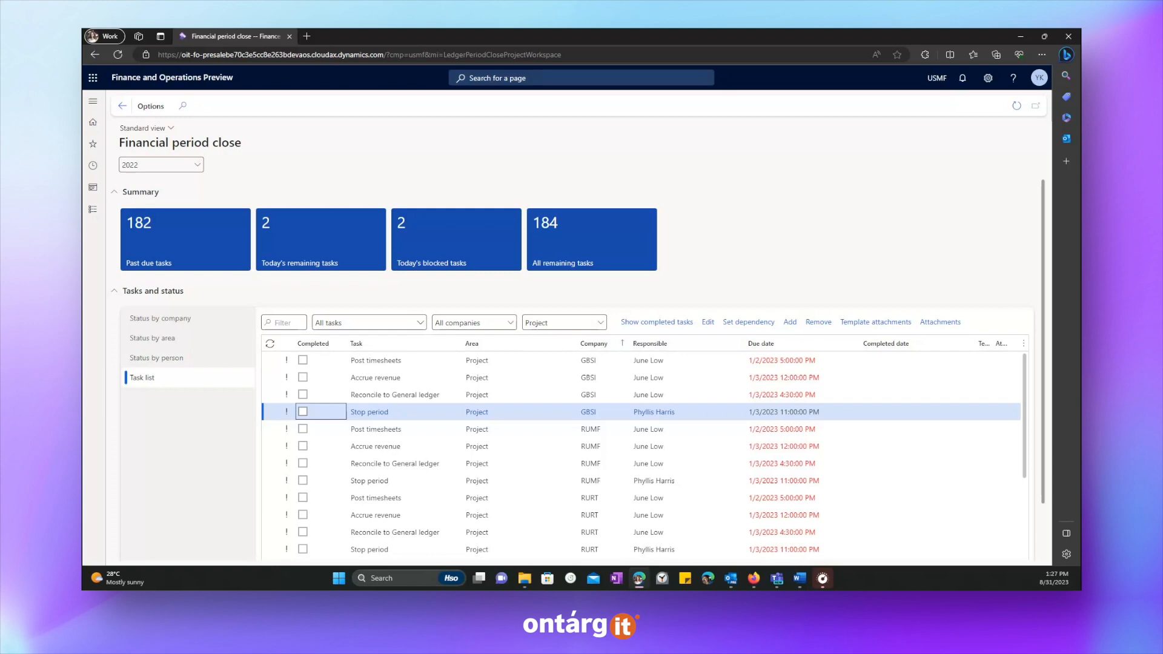
Step: Show the General ledger module pages and mark Year end close as a favourite
left_click(92, 100)
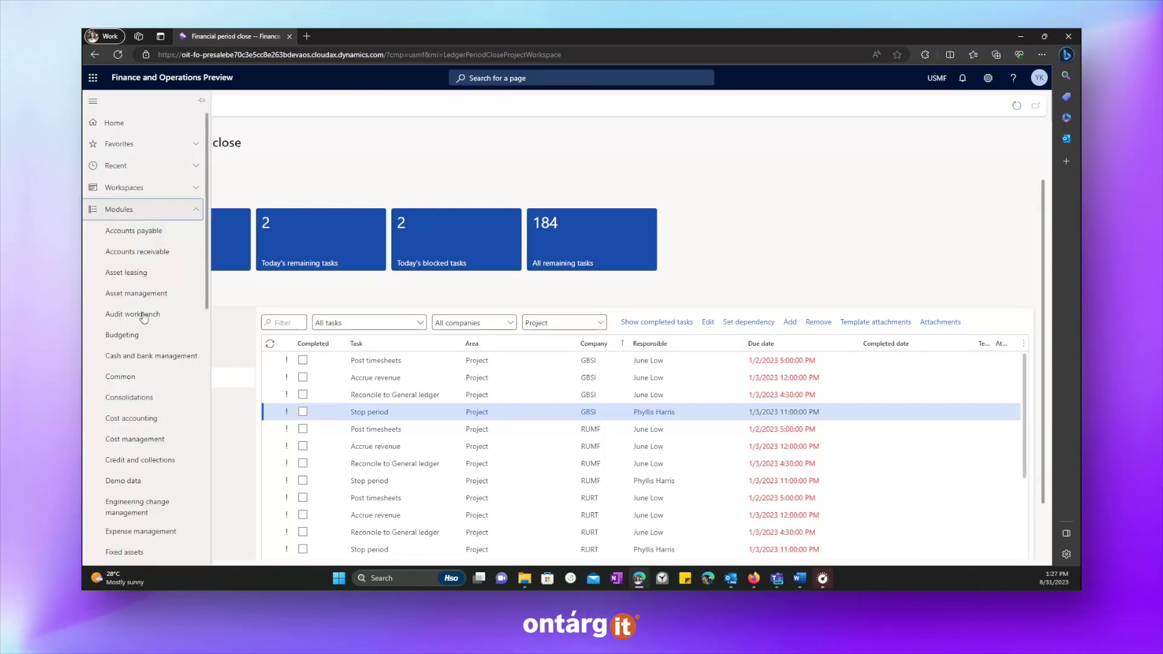
scroll("down", 3)
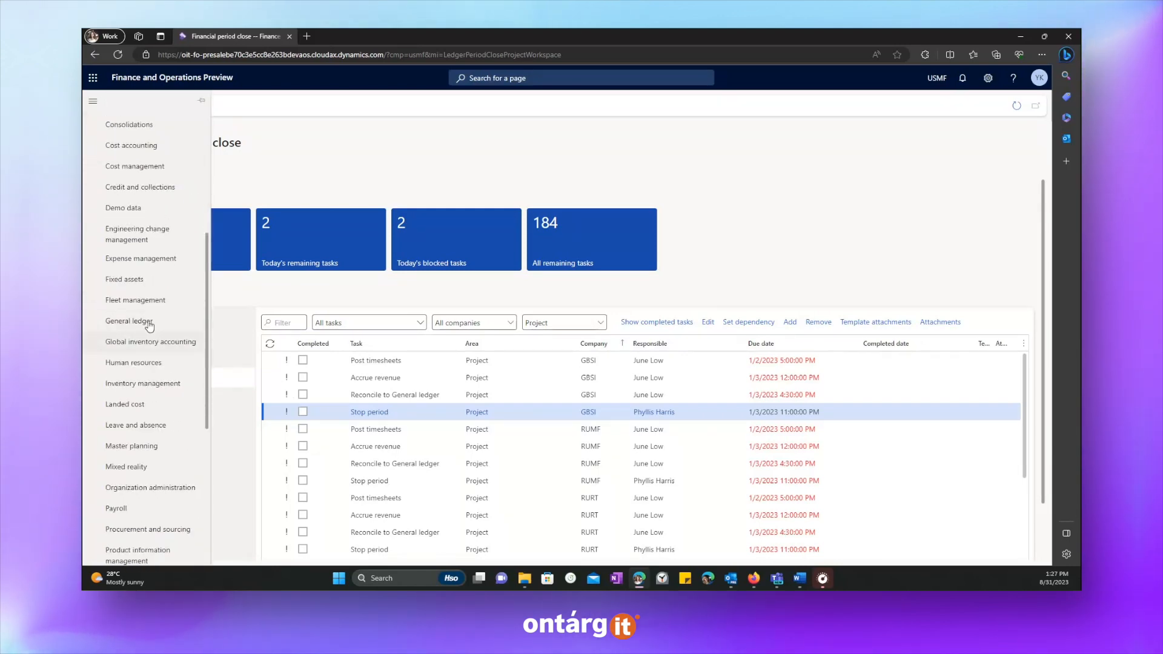
left_click(128, 321)
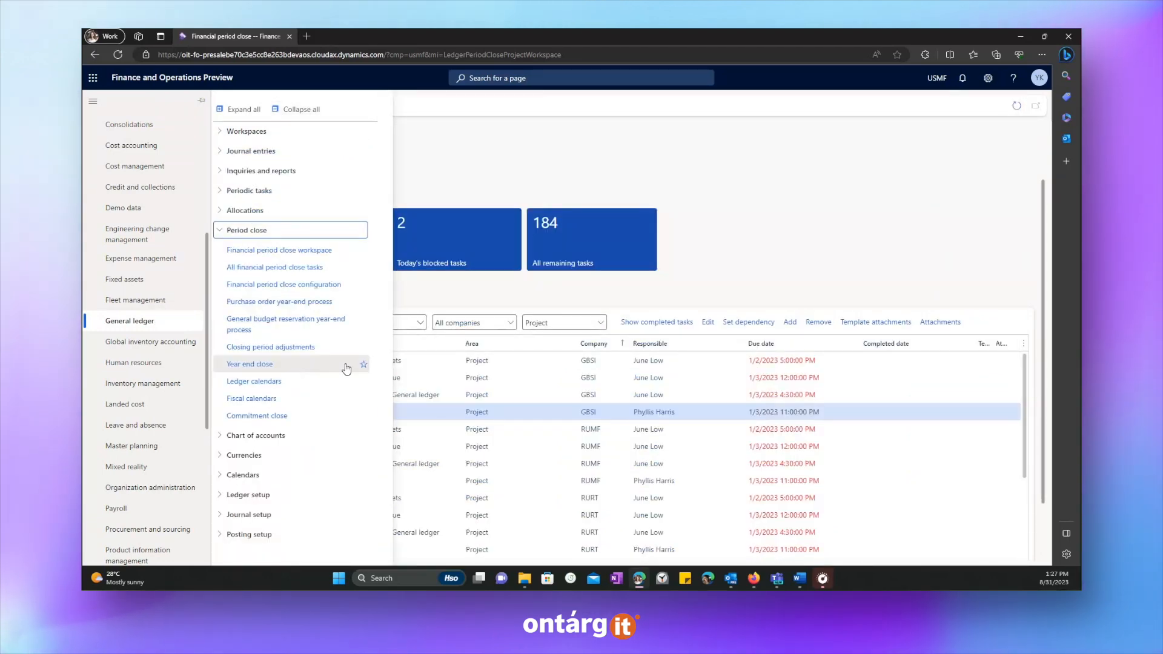
left_click(363, 364)
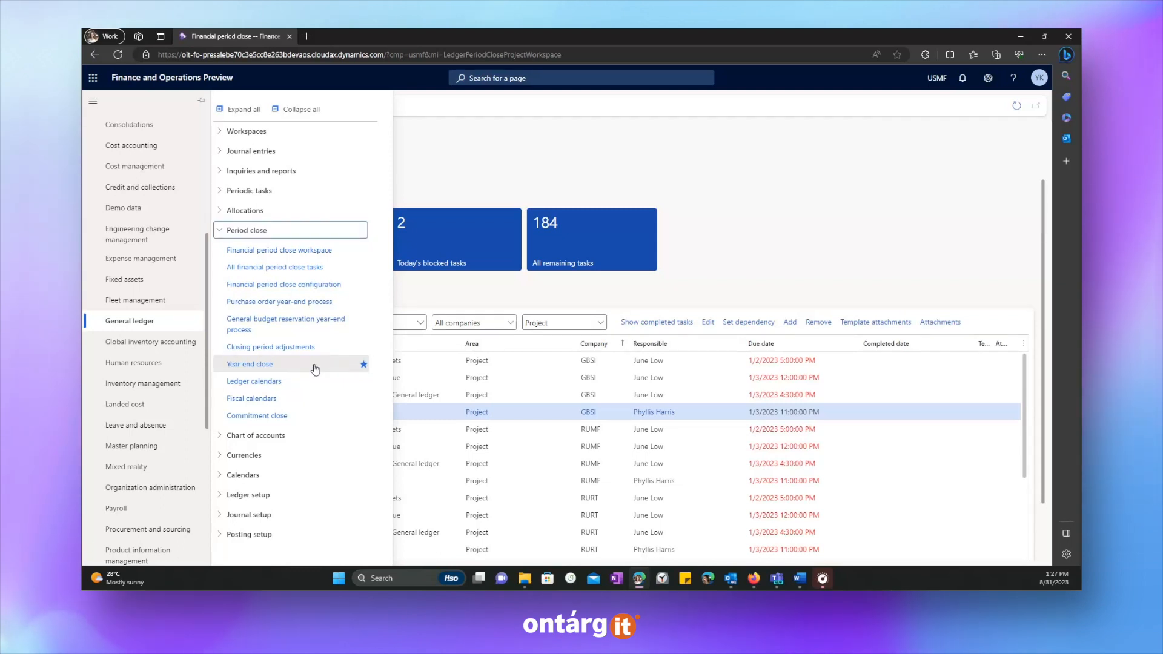
Step: Review US companies year-end close history, showing then hiding the reversed 2022 runs
left_click(249, 364)
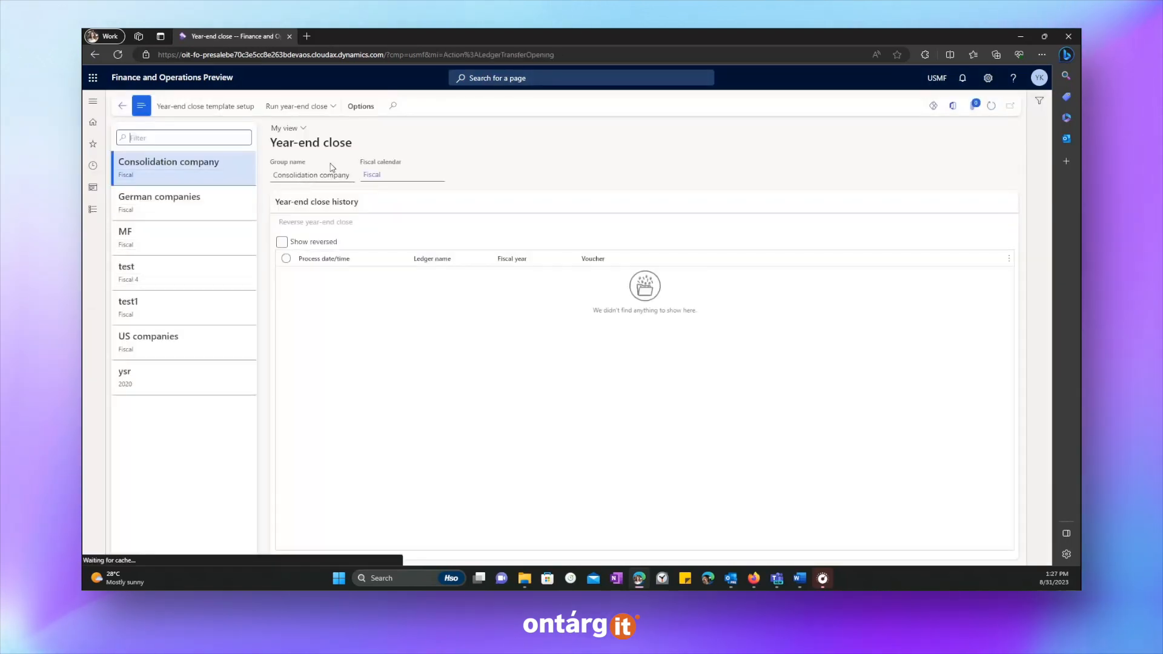
left_click(149, 336)
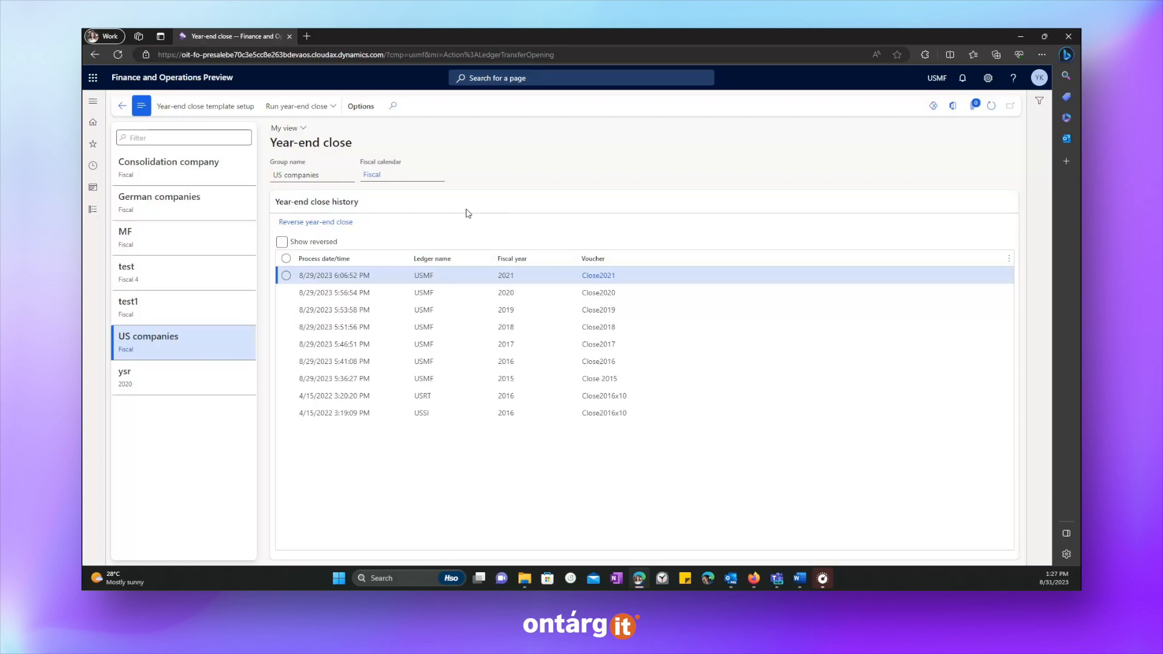
mouse_move(632, 282)
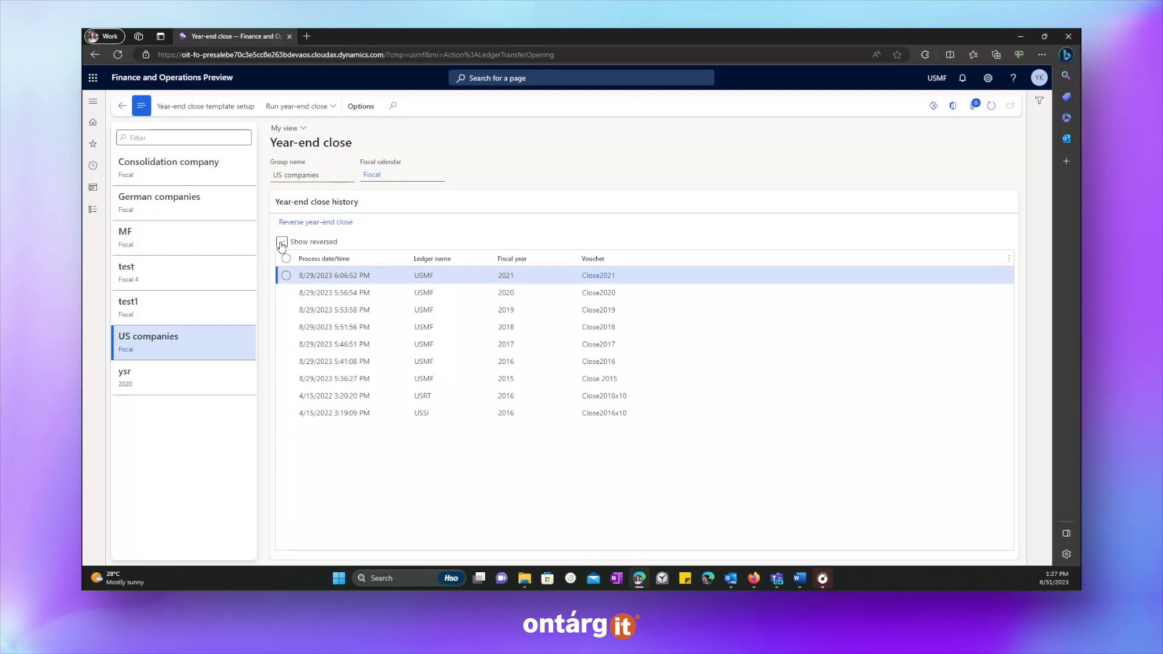
left_click(281, 241)
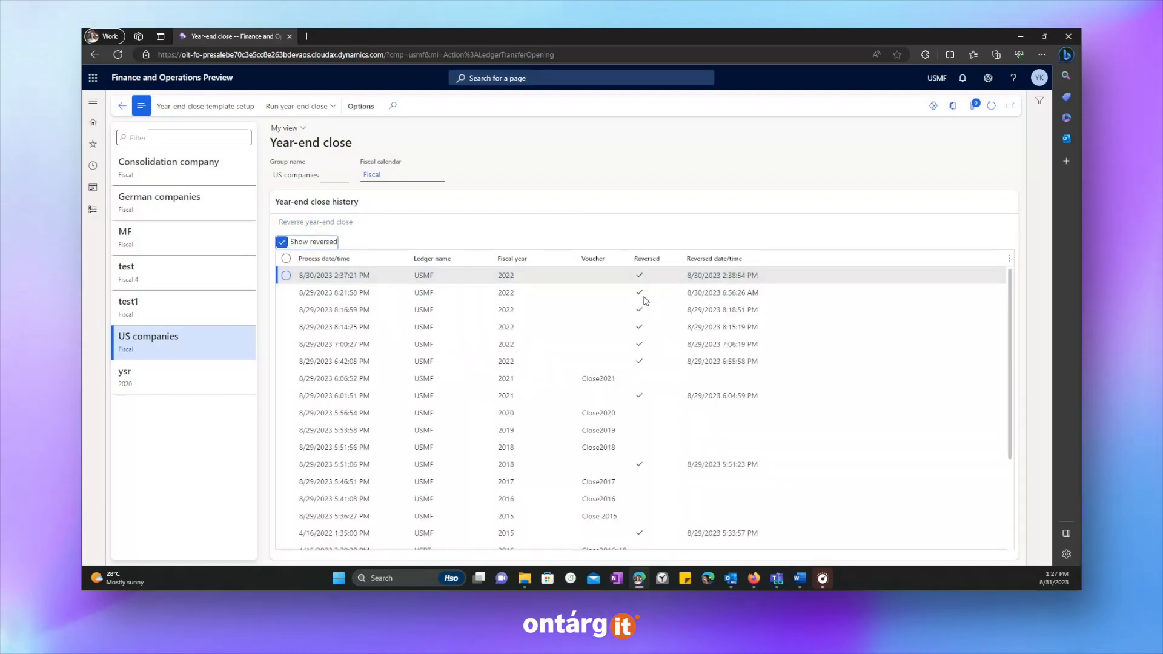
left_click(286, 310)
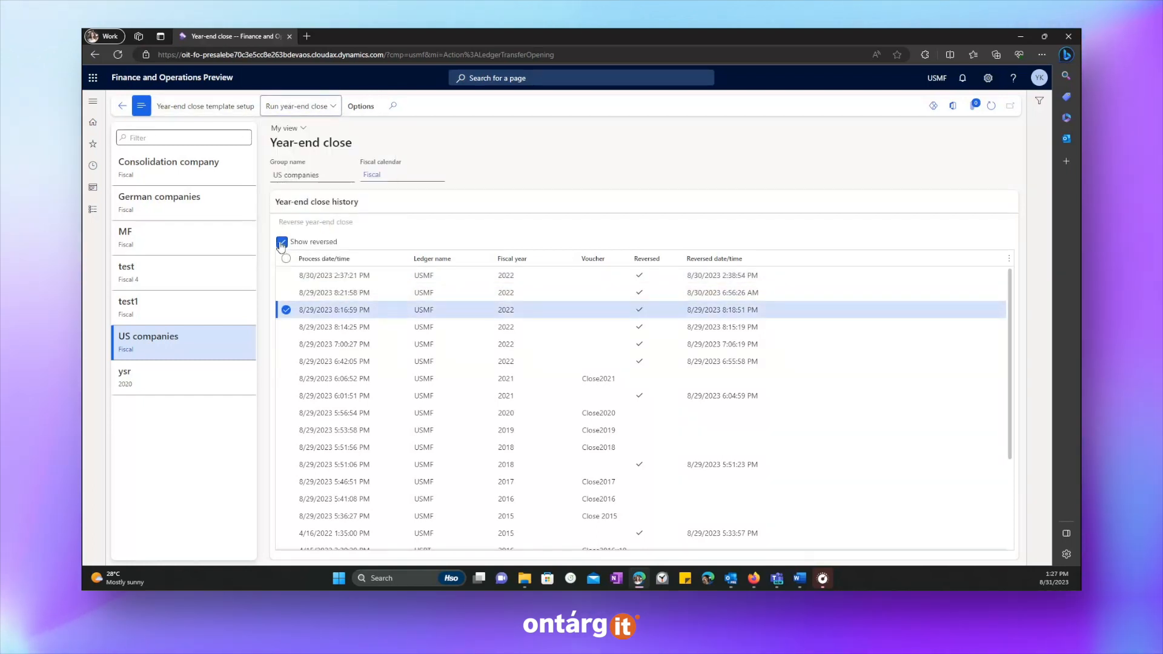
left_click(281, 241)
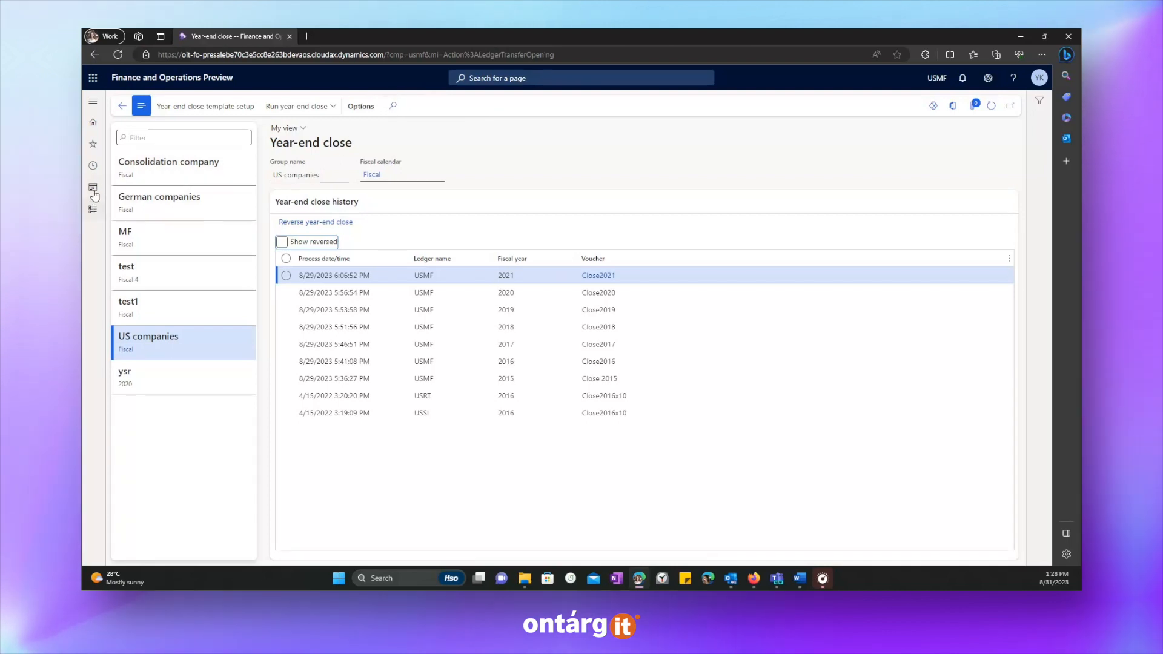
mouse_move(94, 188)
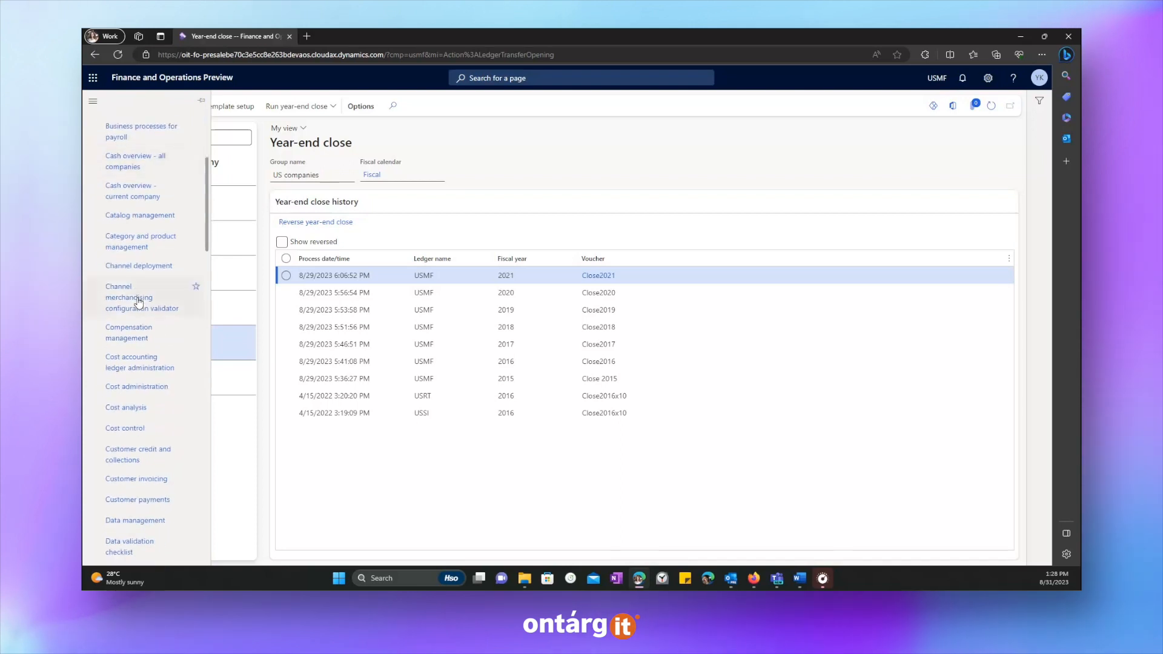
Step: Open Feature management and look up the ledger settlement and year-end close awareness feature
scroll("down", 3)
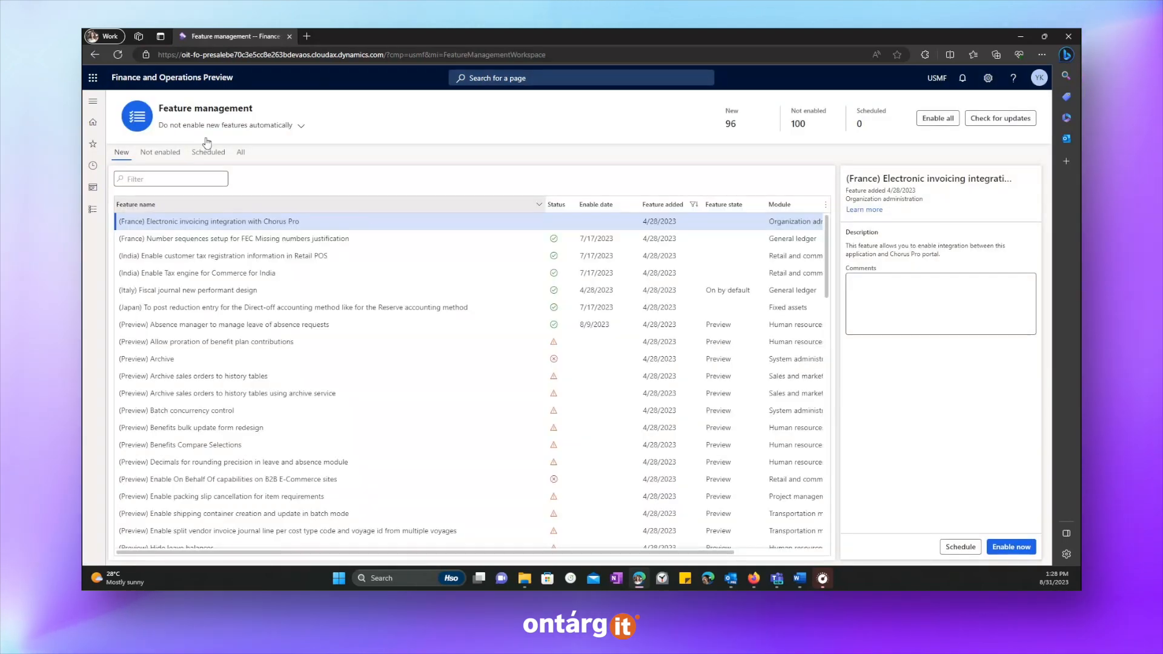
left_click(240, 152)
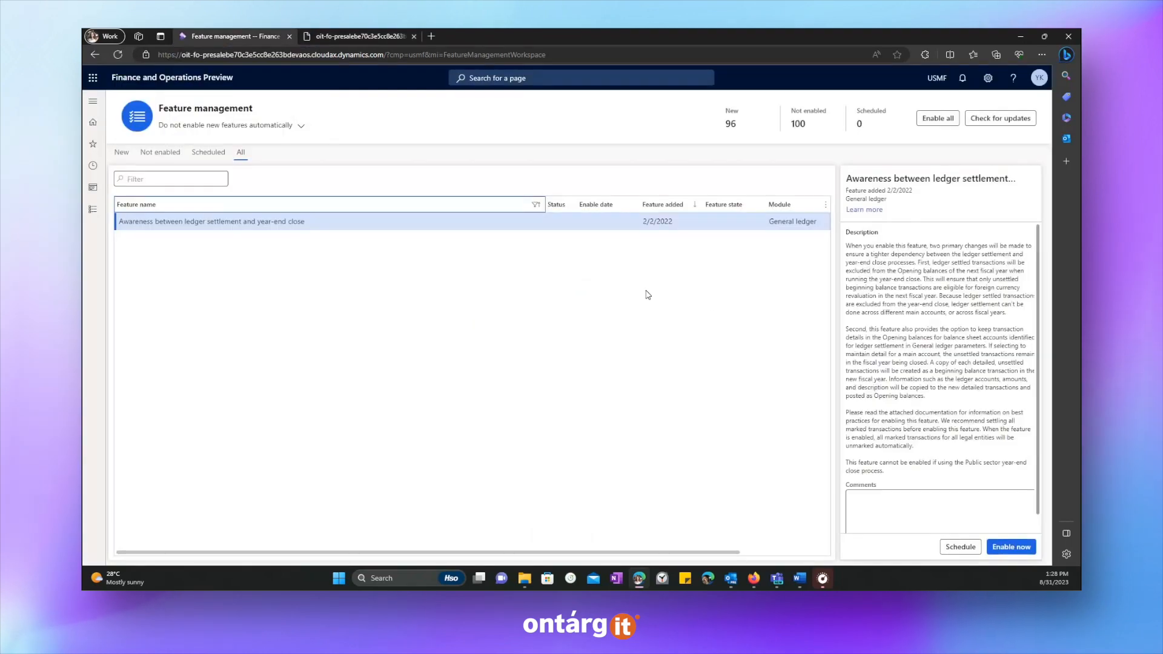
mouse_move(628, 260)
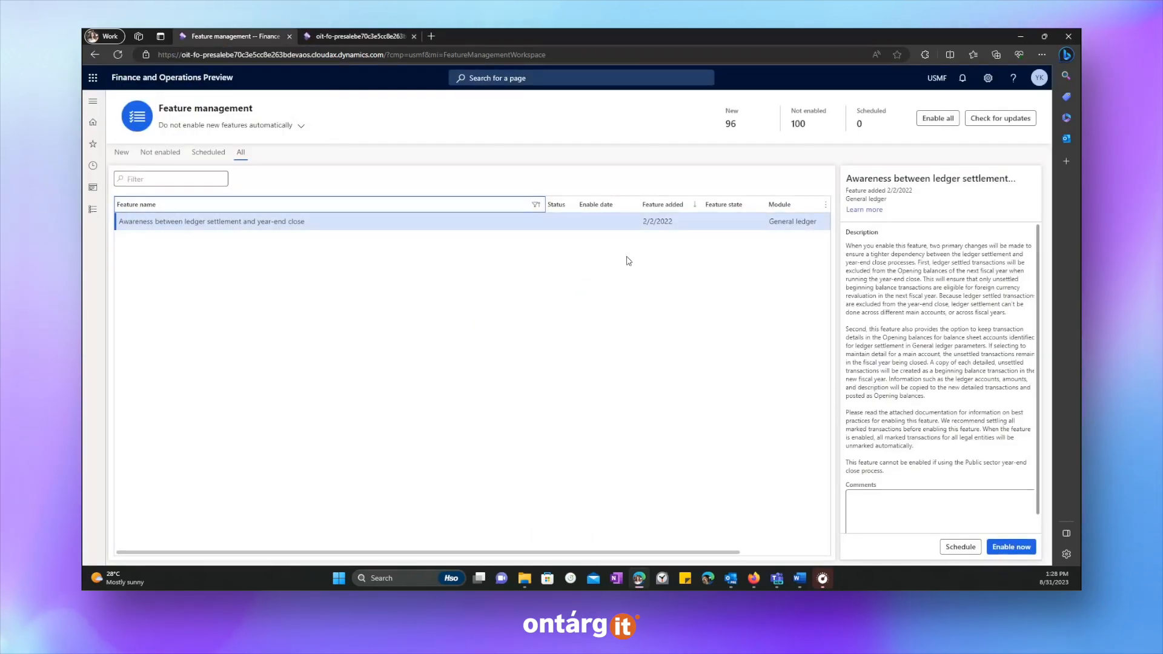
mouse_move(625, 256)
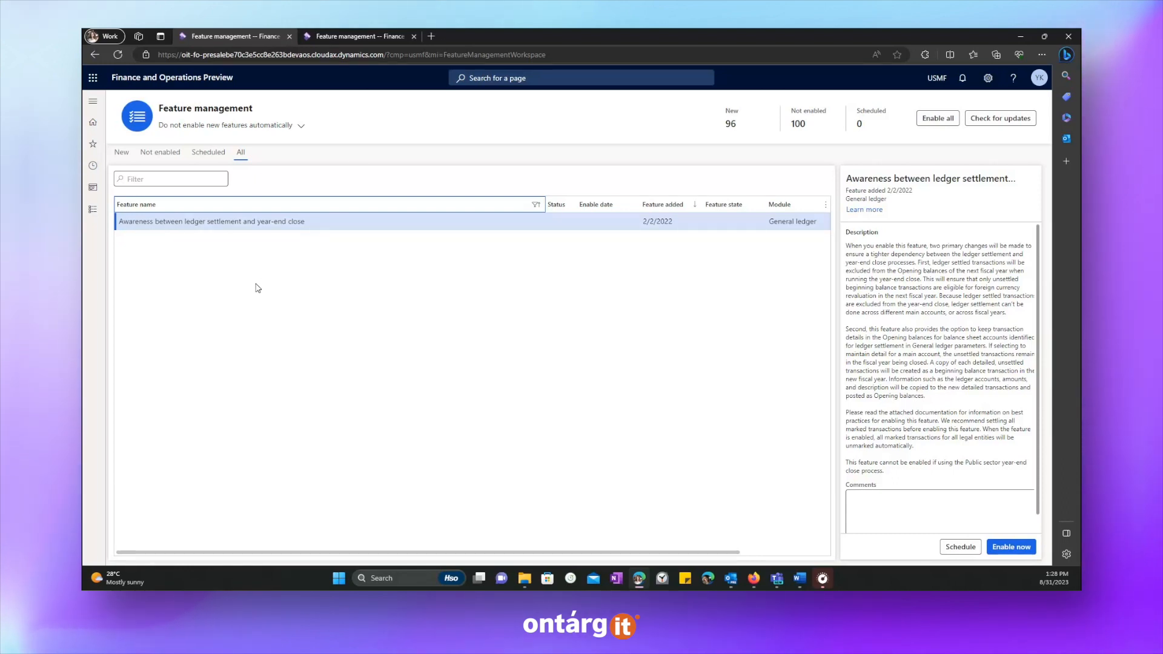
double_click(208, 221)
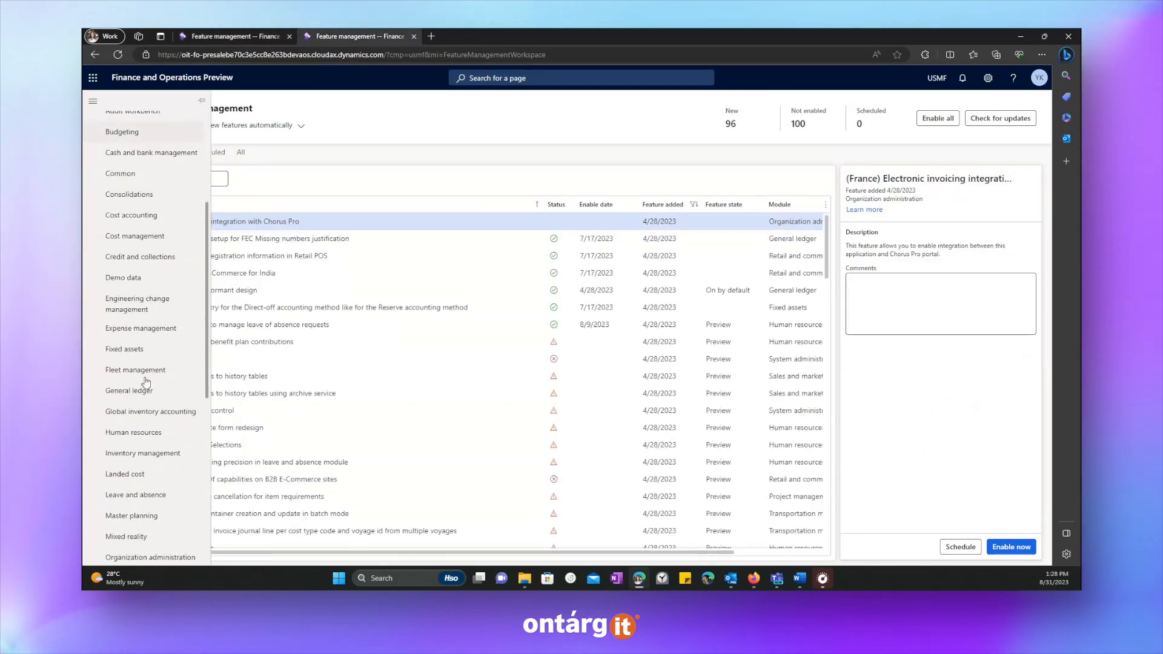
Step: Open General ledger parameters on the Ledger settlements page showing Prepaid Insurance enabled
left_click(128, 390)
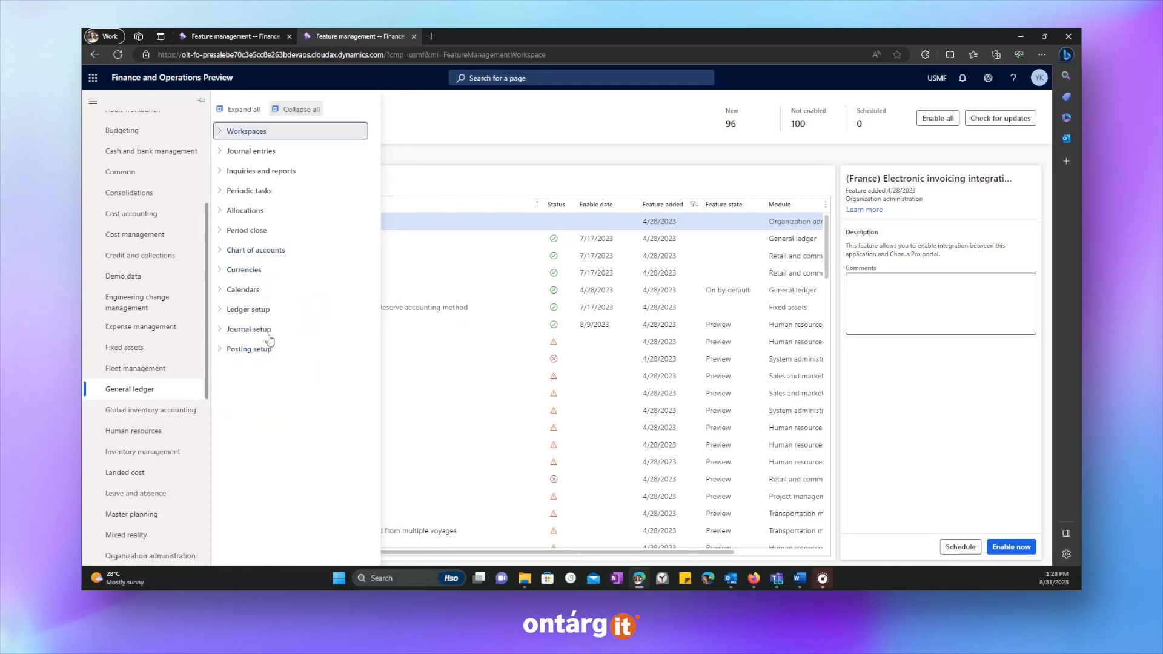
left_click(247, 310)
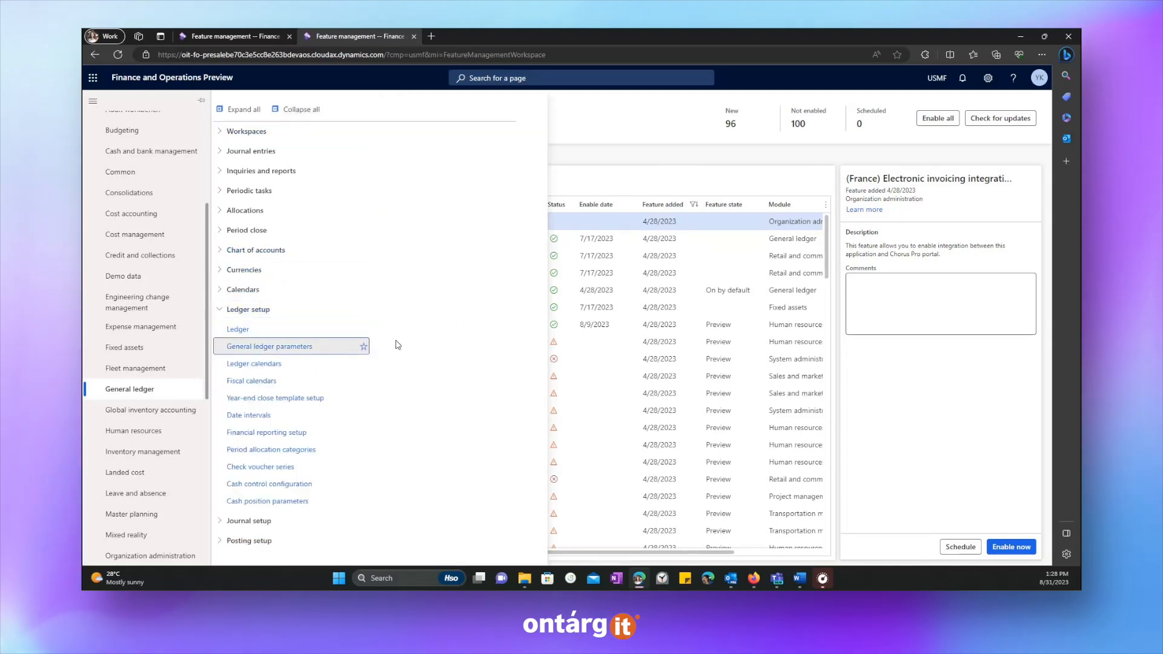
left_click(269, 347)
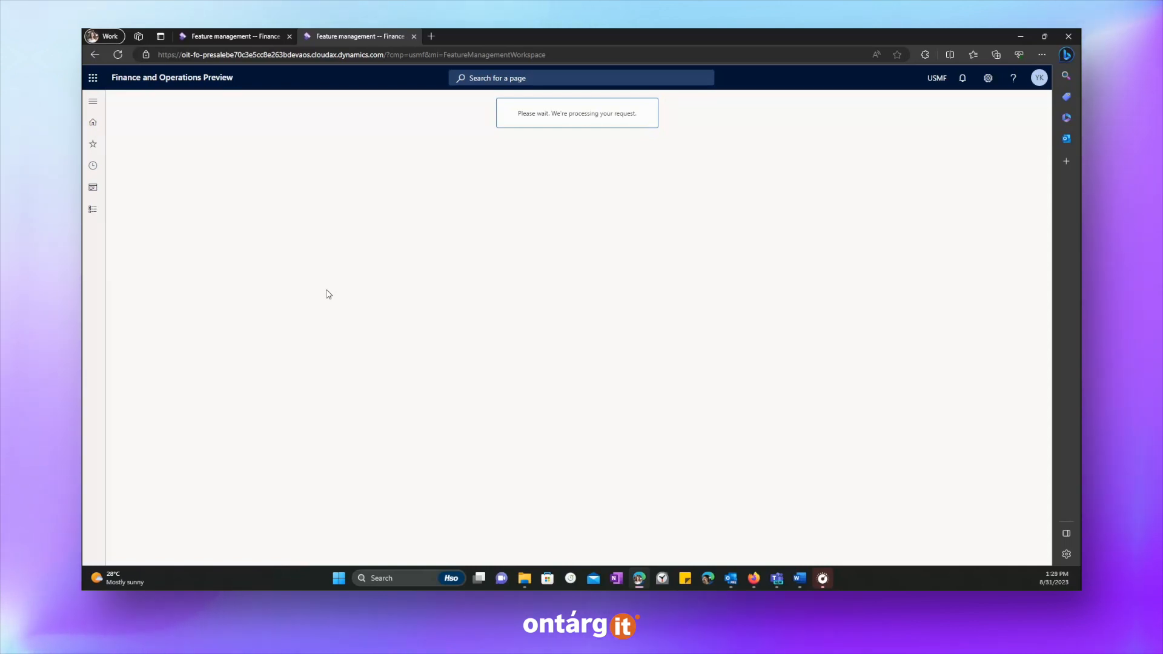
mouse_move(314, 235)
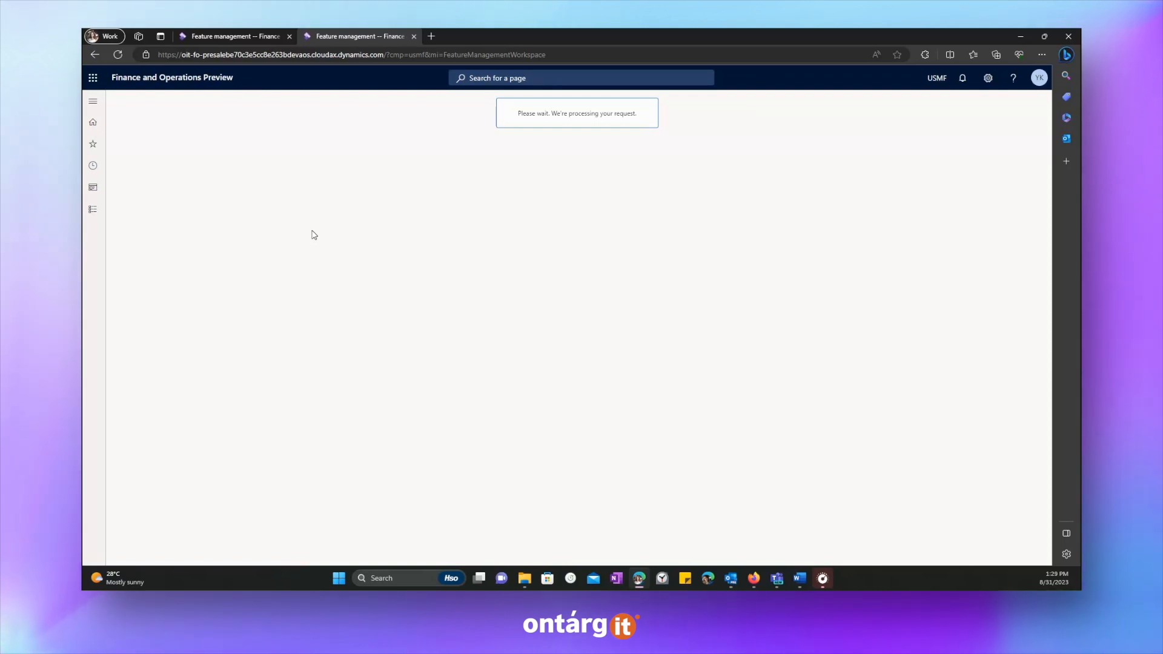
mouse_move(485, 134)
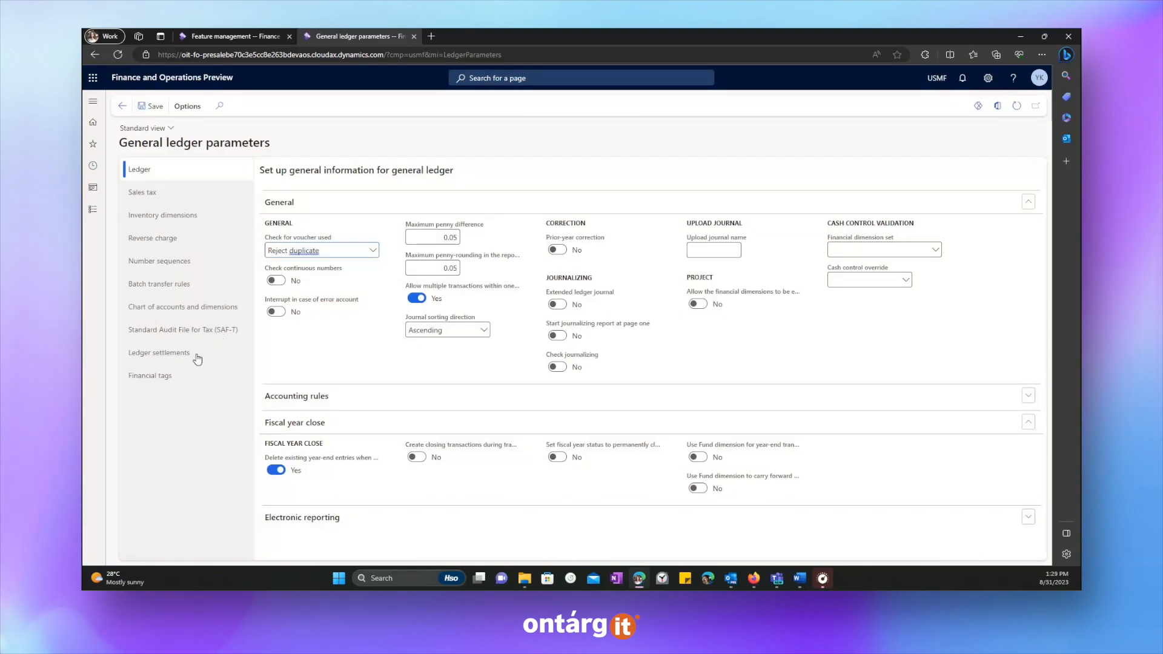
left_click(158, 352)
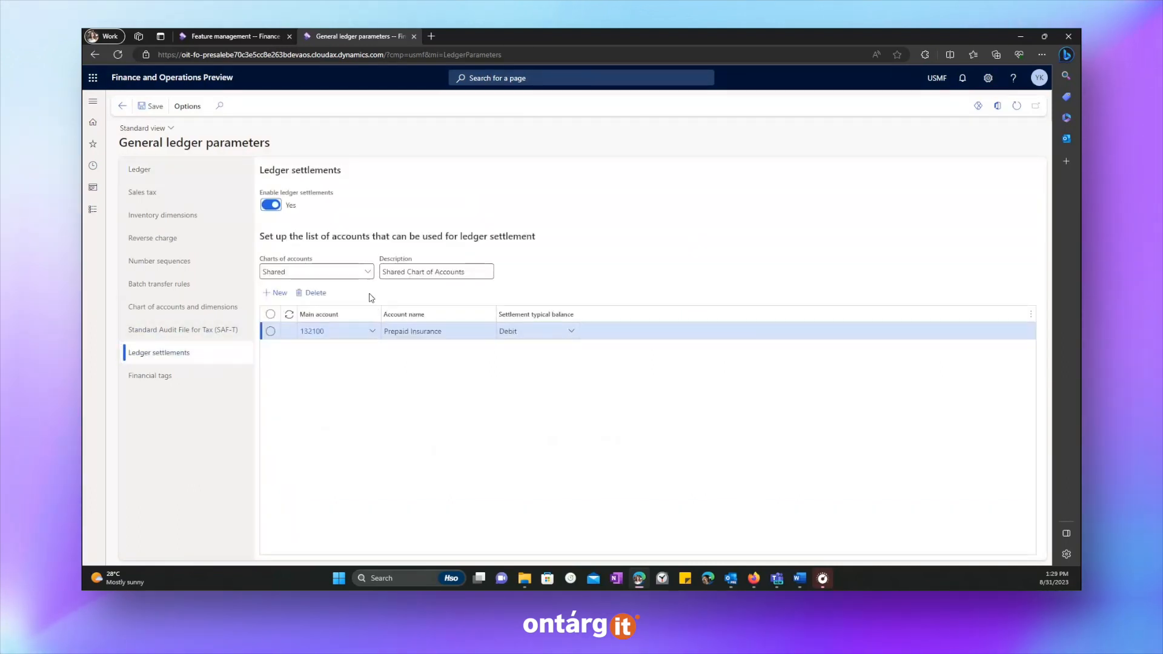
mouse_move(276, 182)
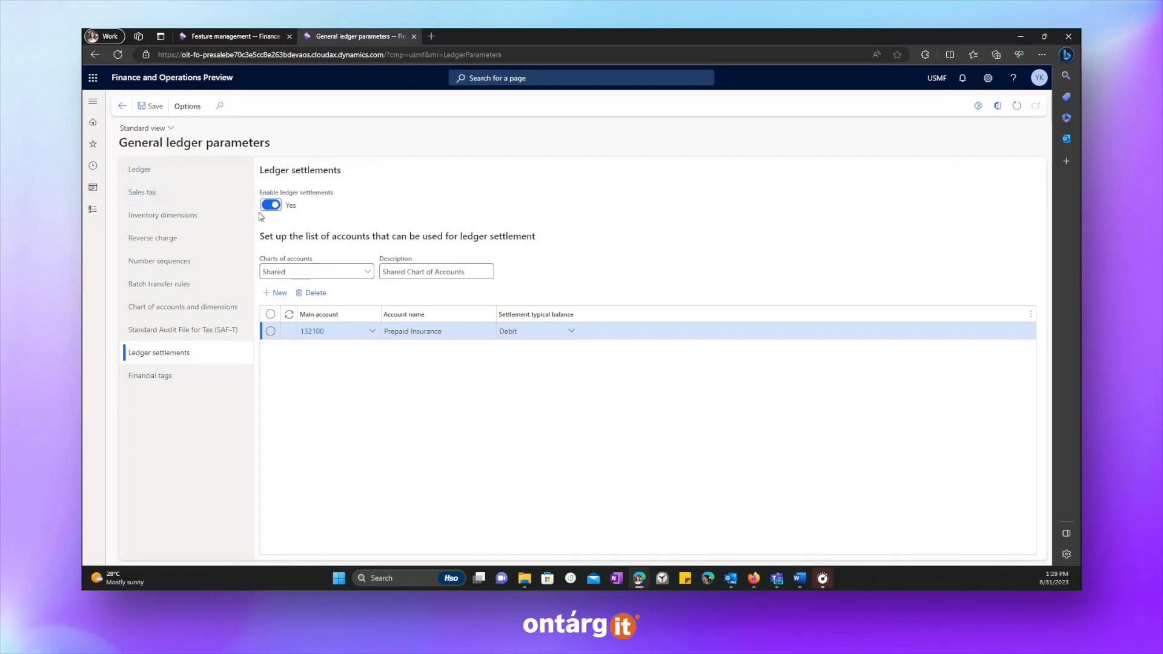
mouse_move(562, 357)
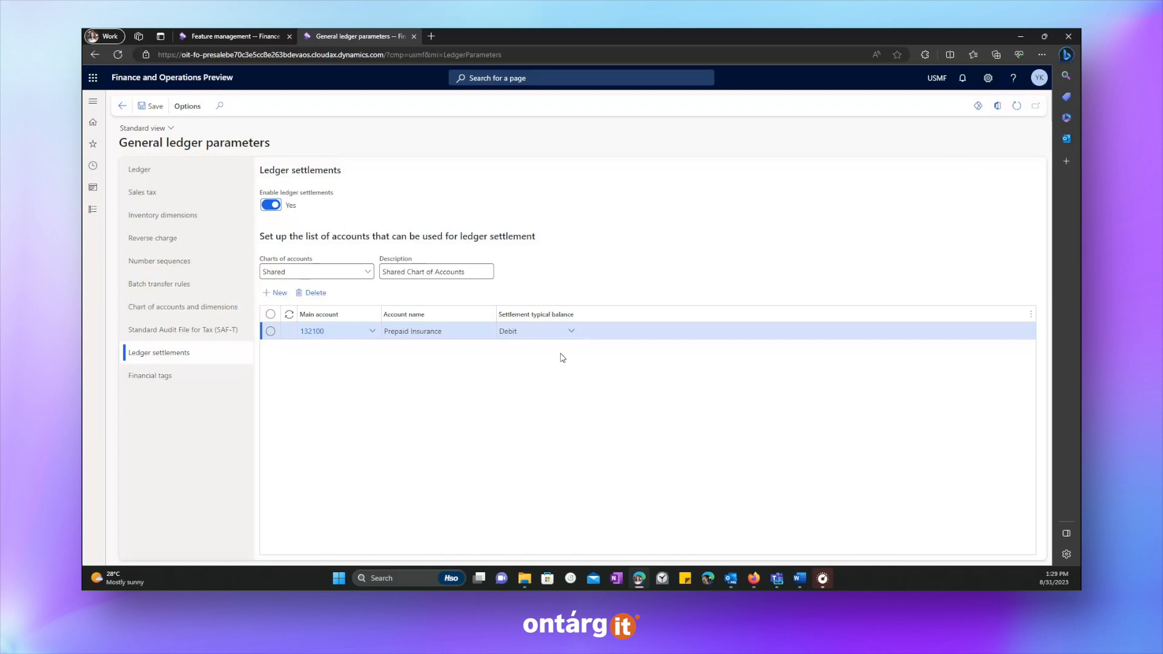
mouse_move(114, 216)
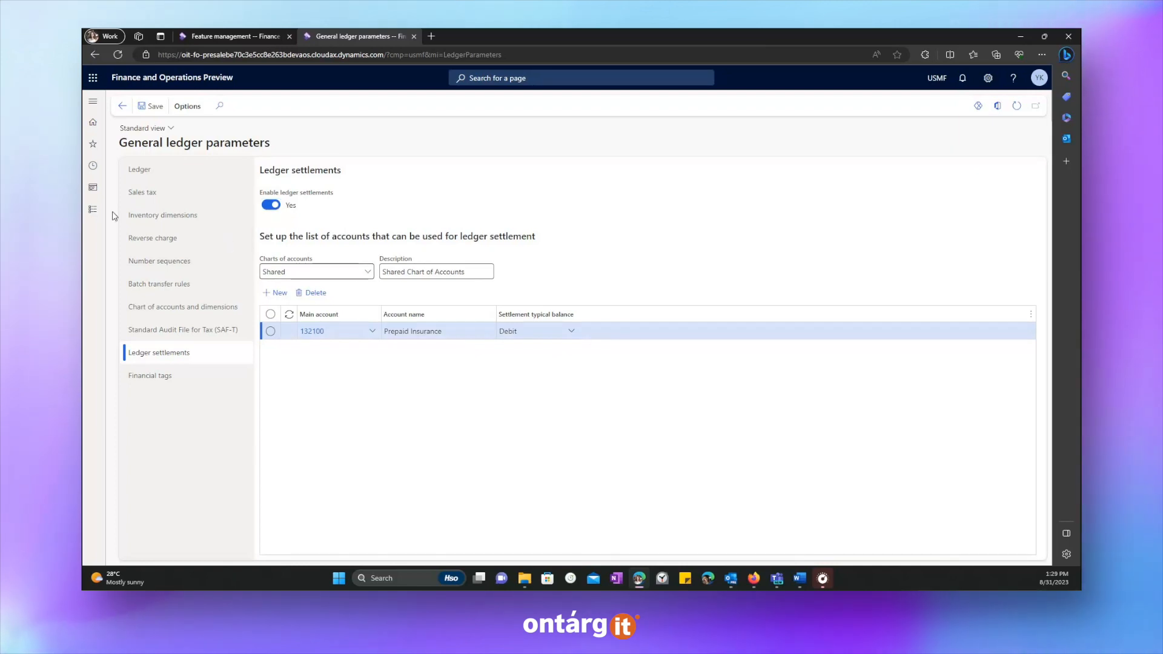
left_click(93, 100)
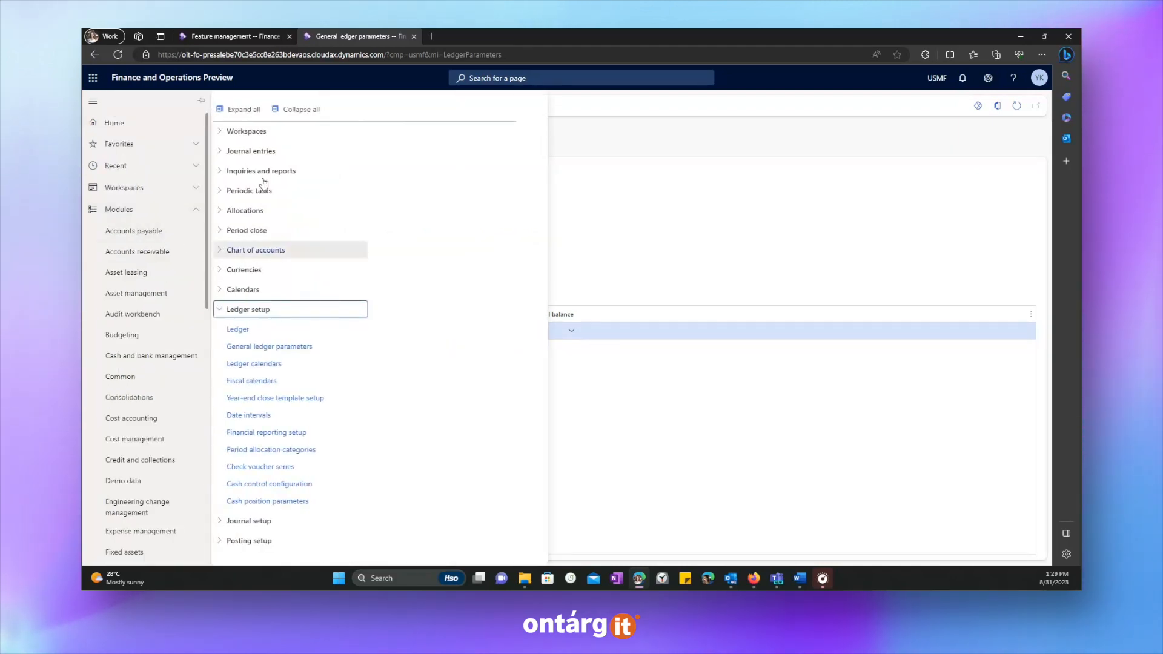
left_click(269, 347)
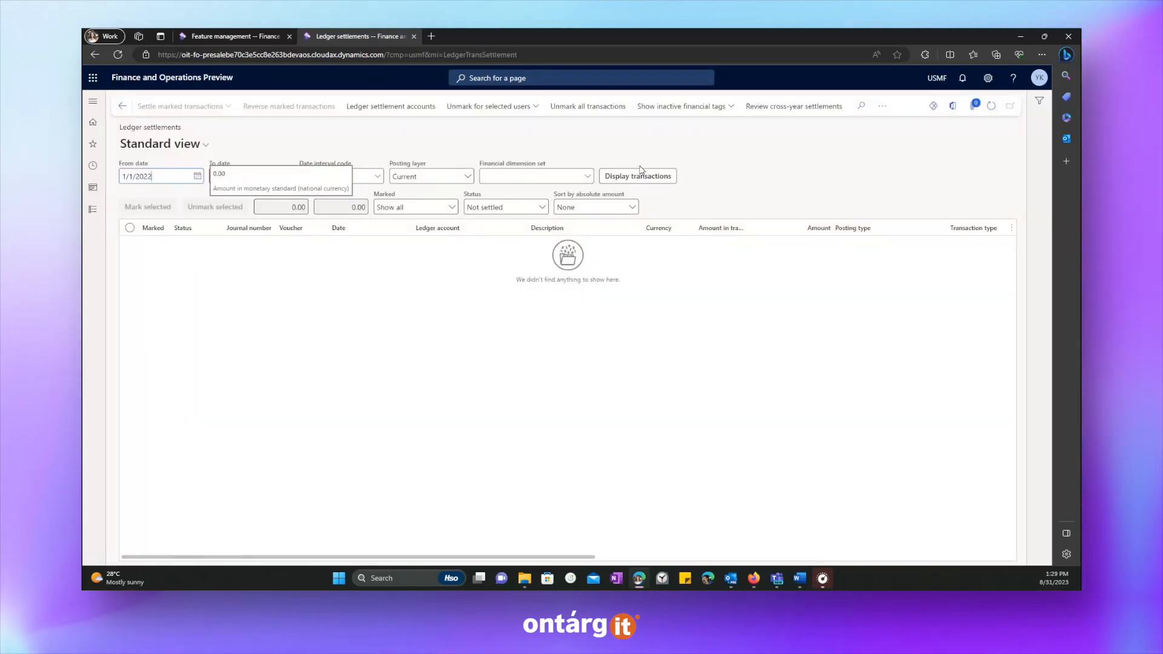
left_click(637, 176)
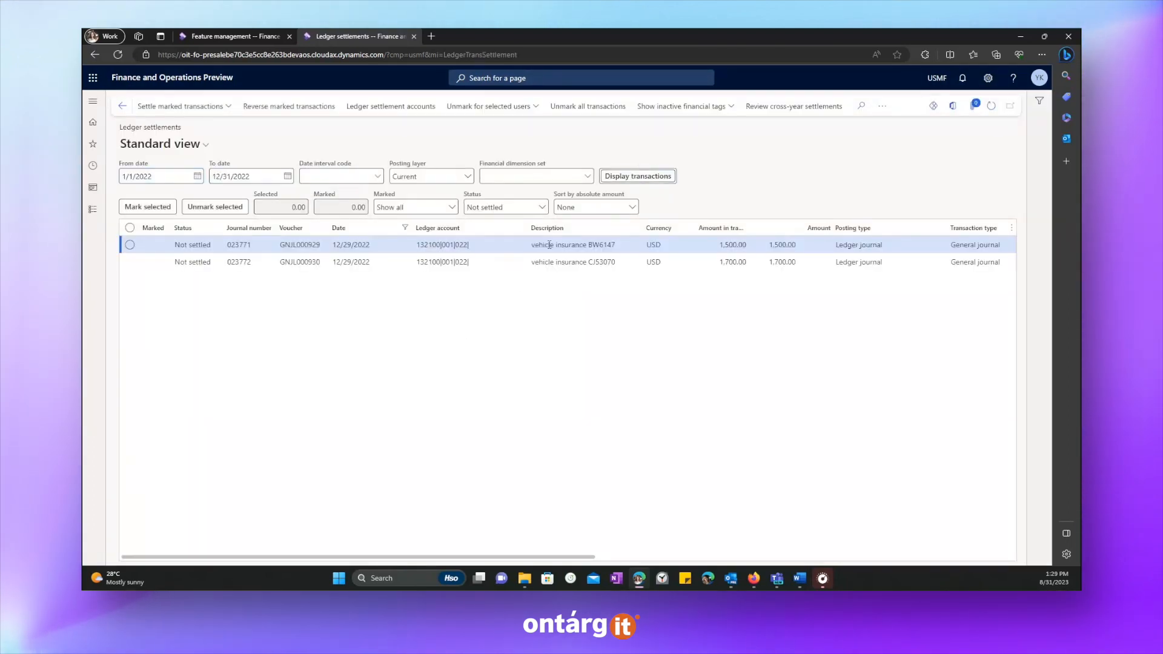
mouse_move(536, 262)
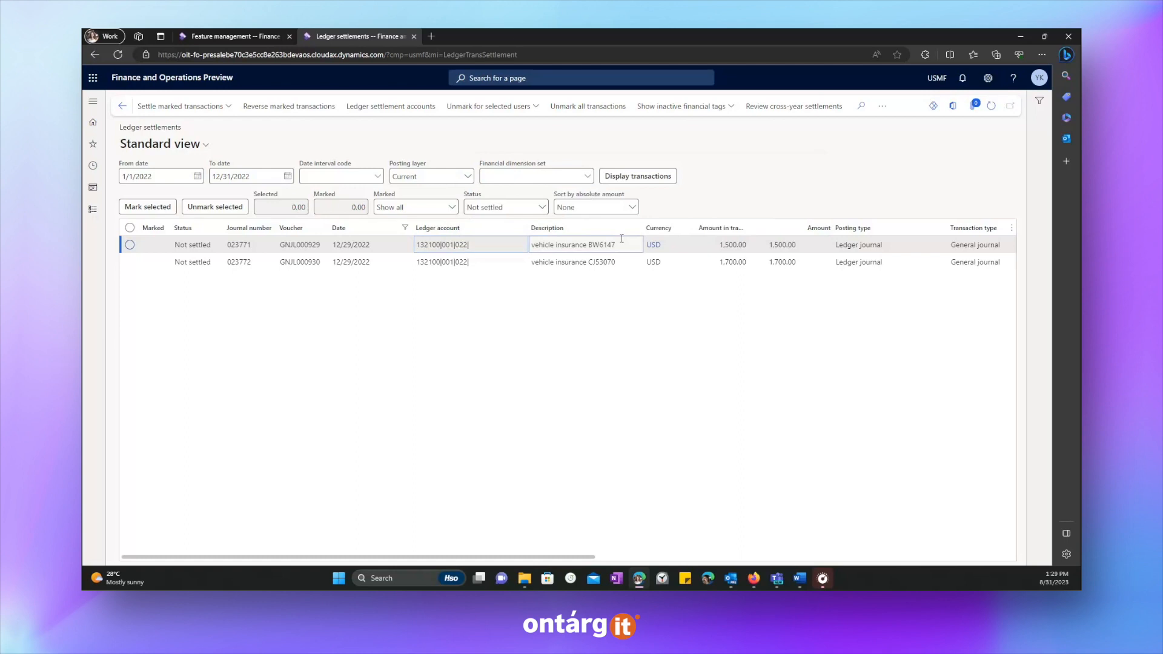
left_click(130, 245)
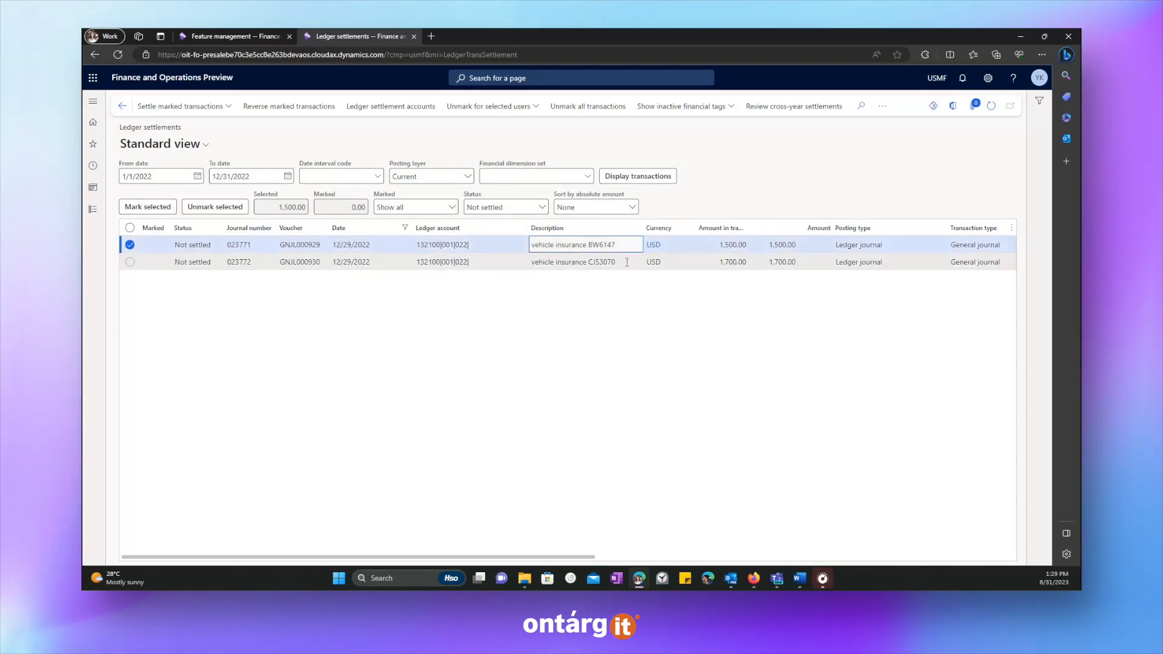
left_click(585, 261)
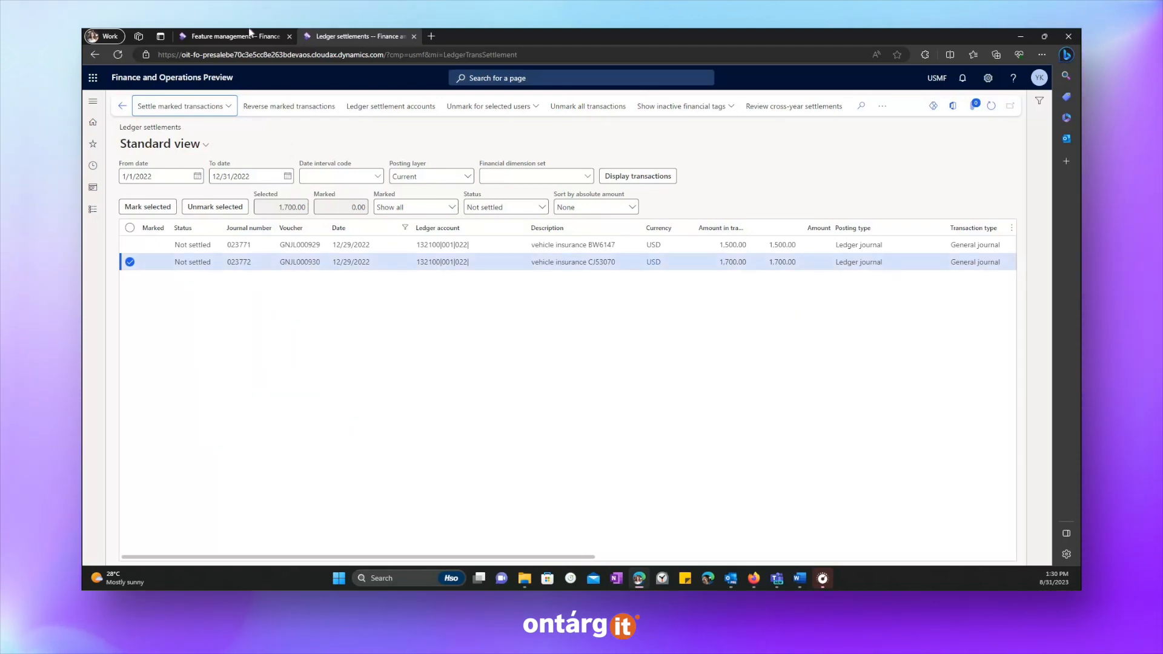
left_click(235, 37)
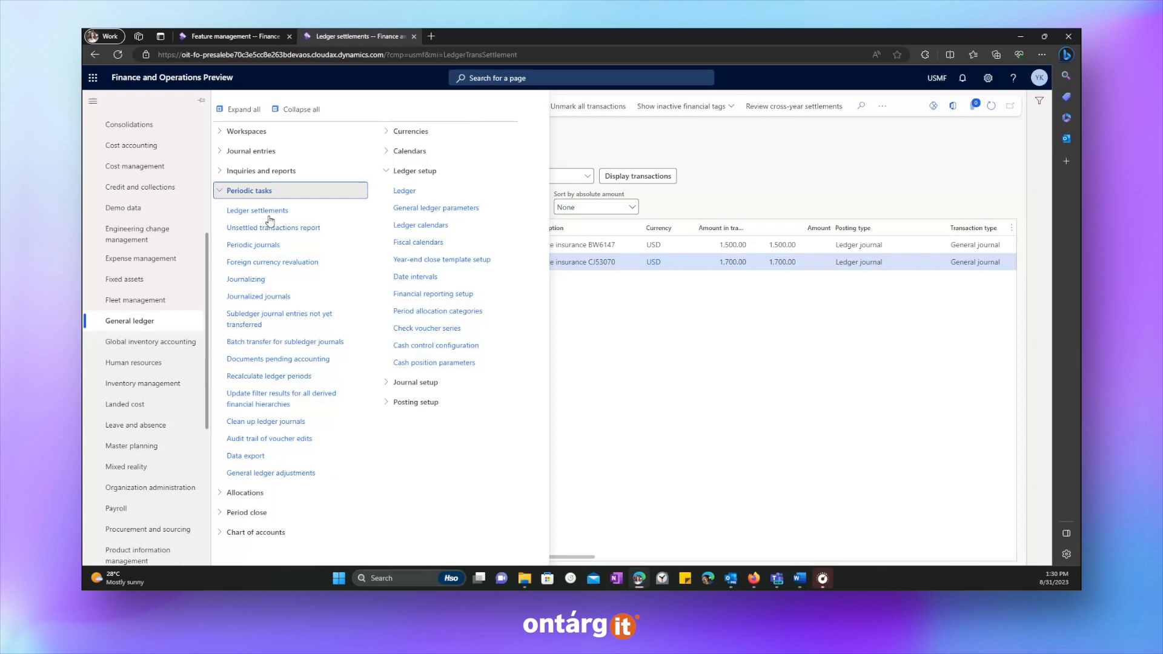
Step: Run the 2022 year-end close for legal entity USMF and refresh the close history
left_click(257, 211)
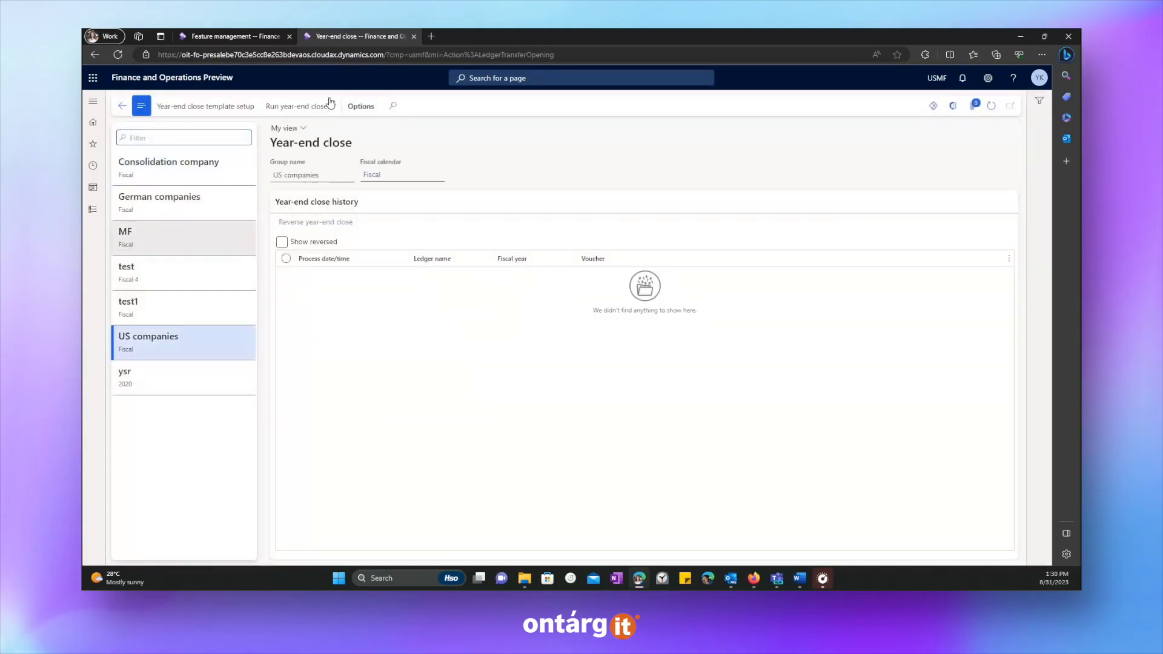
left_click(298, 105)
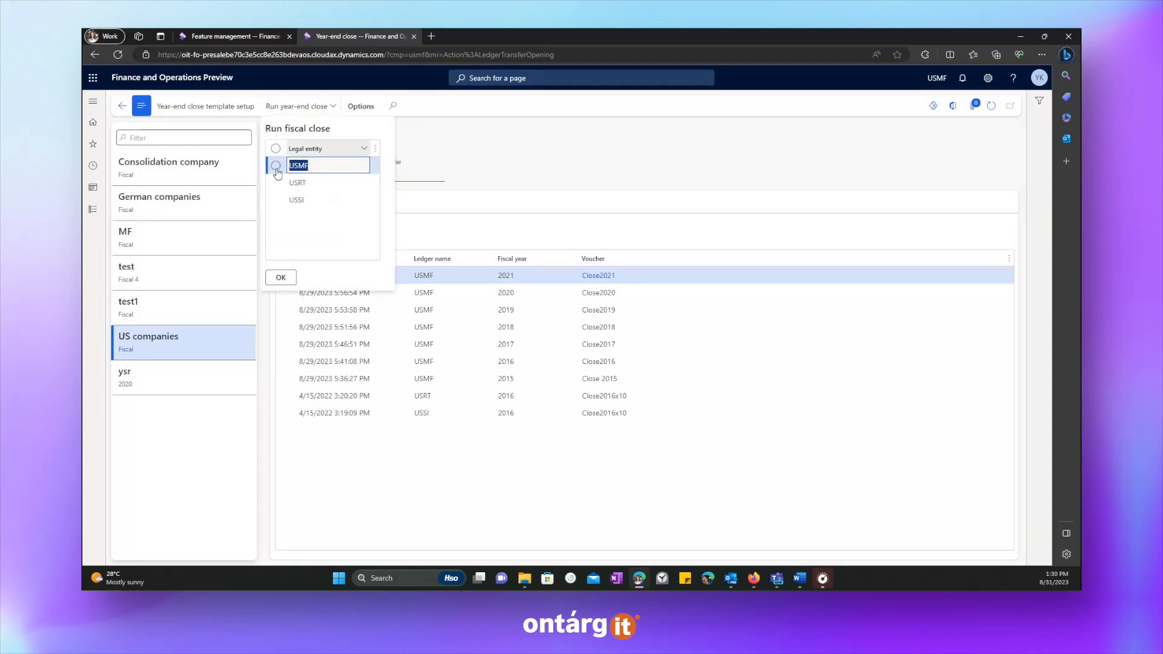
left_click(281, 277)
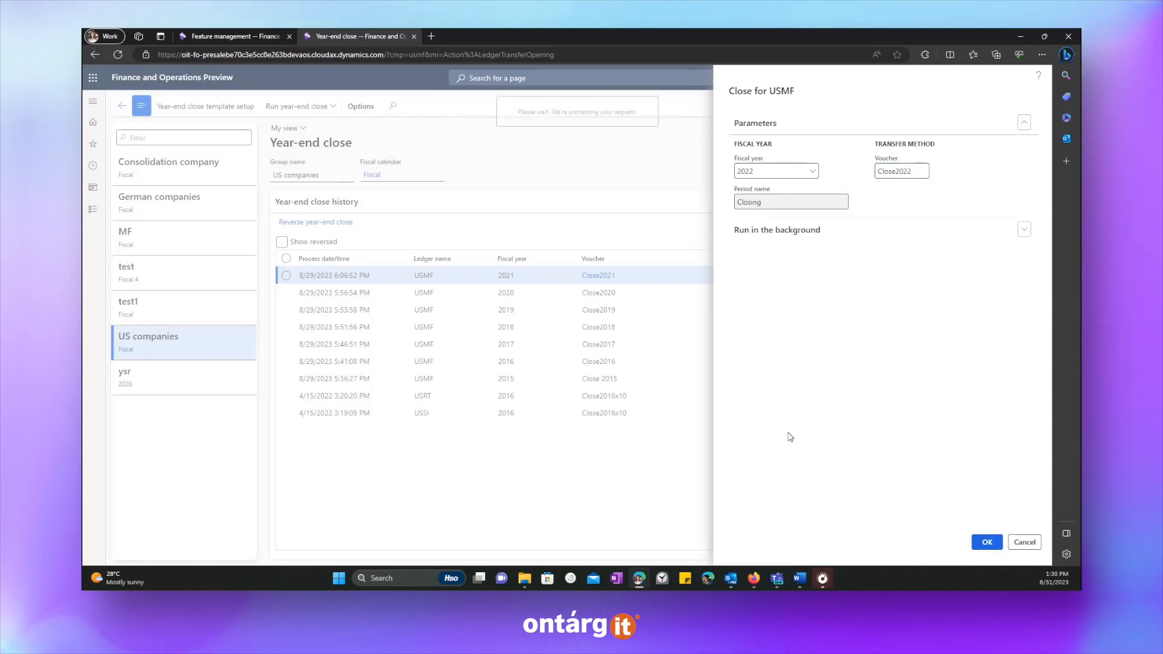
left_click(987, 542)
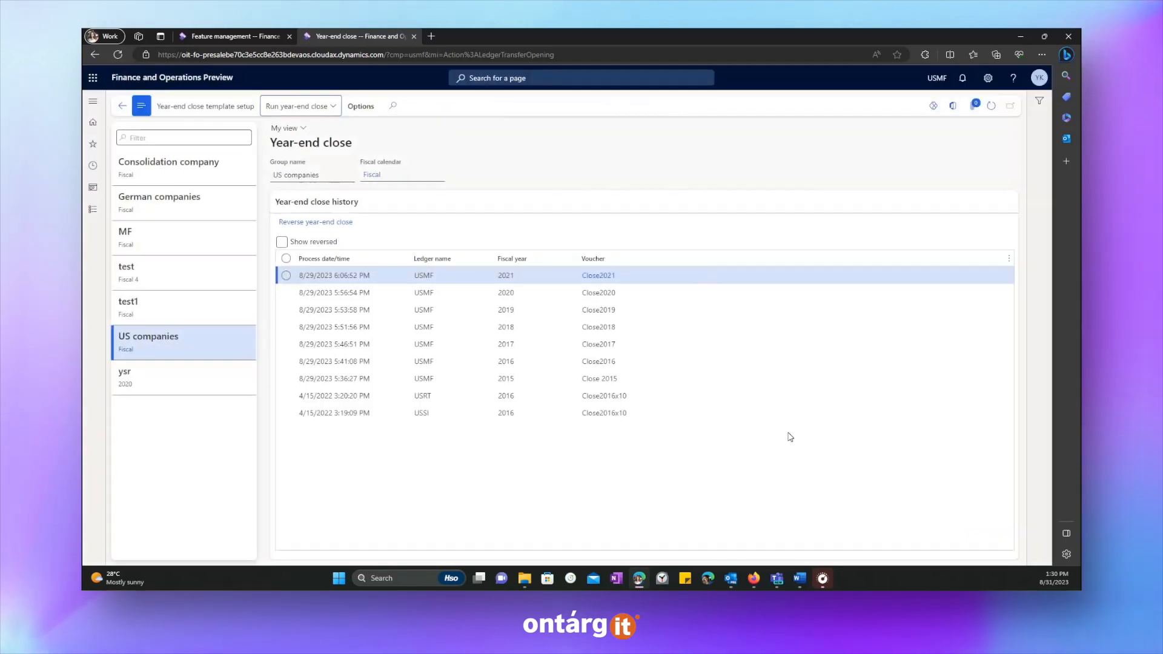
left_click(300, 107)
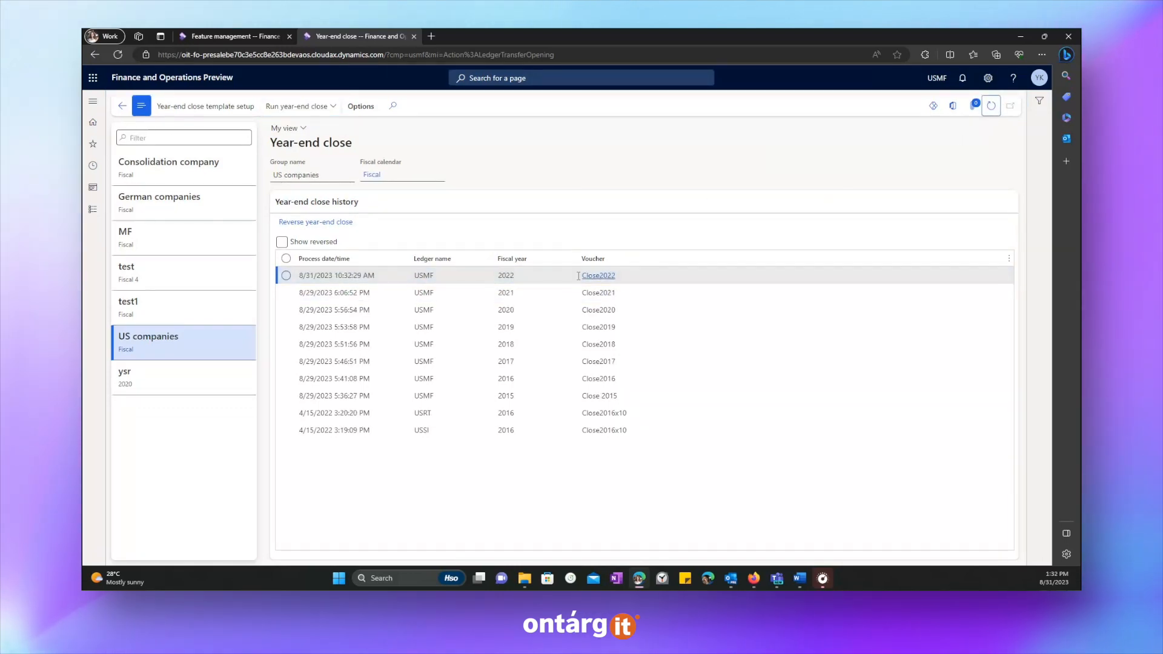
mouse_move(576, 278)
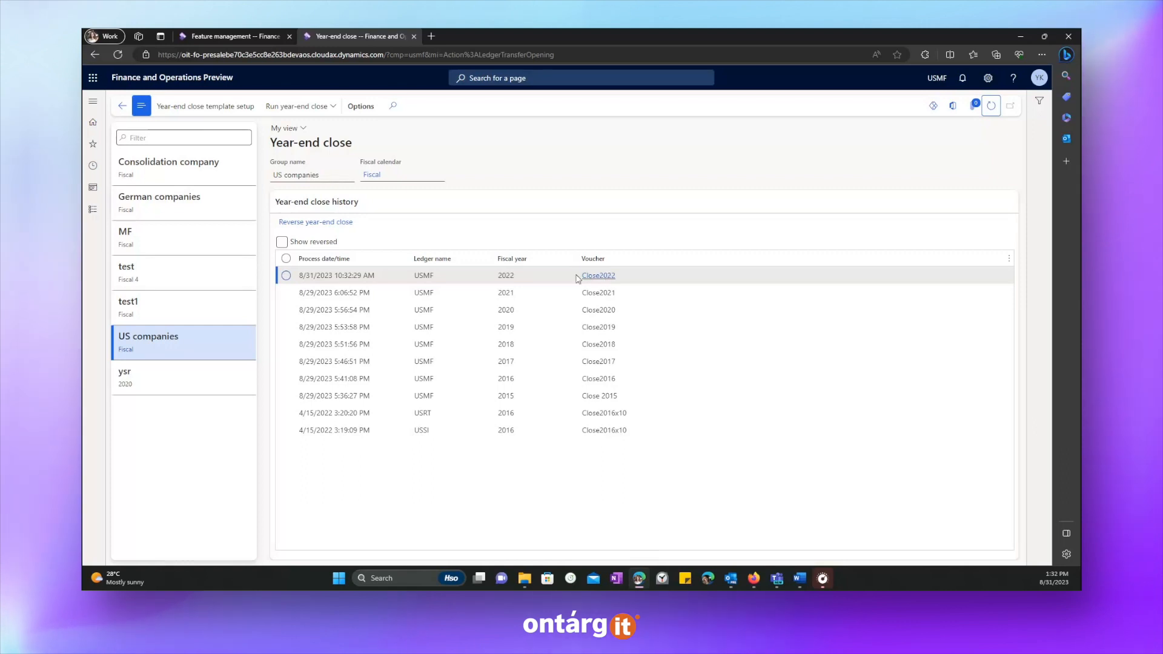
Step: Check the Close2022 voucher shows 3,200.00 for Prepaid Insurance, filtering accounts beginning with 1321
left_click(286, 275)
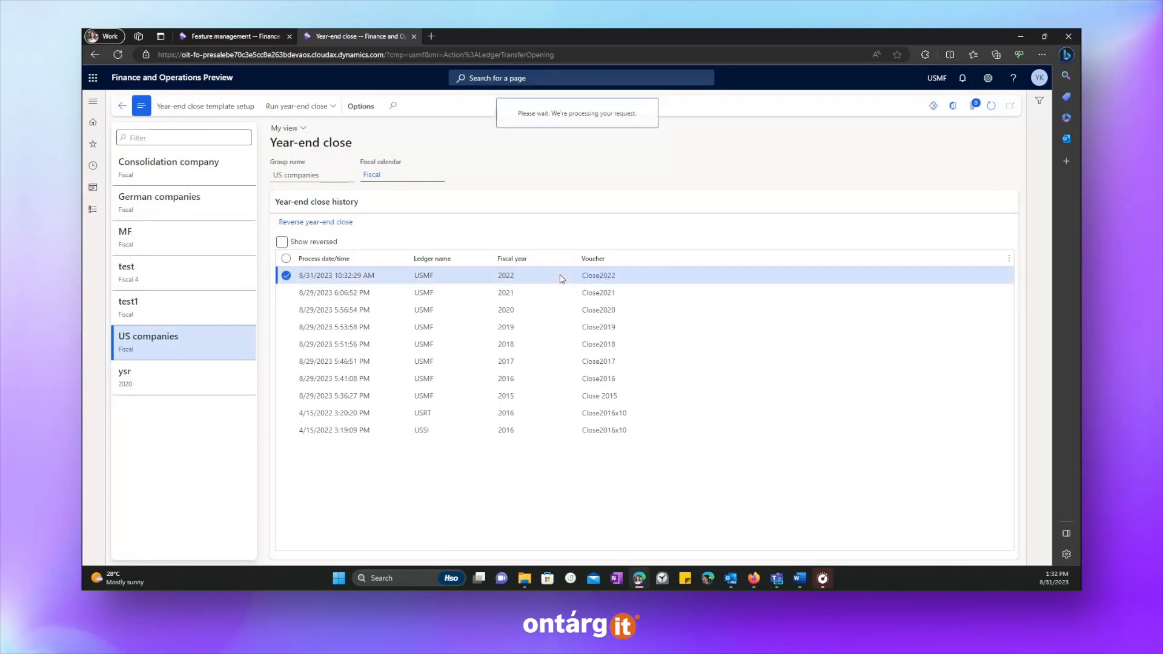
mouse_move(632, 222)
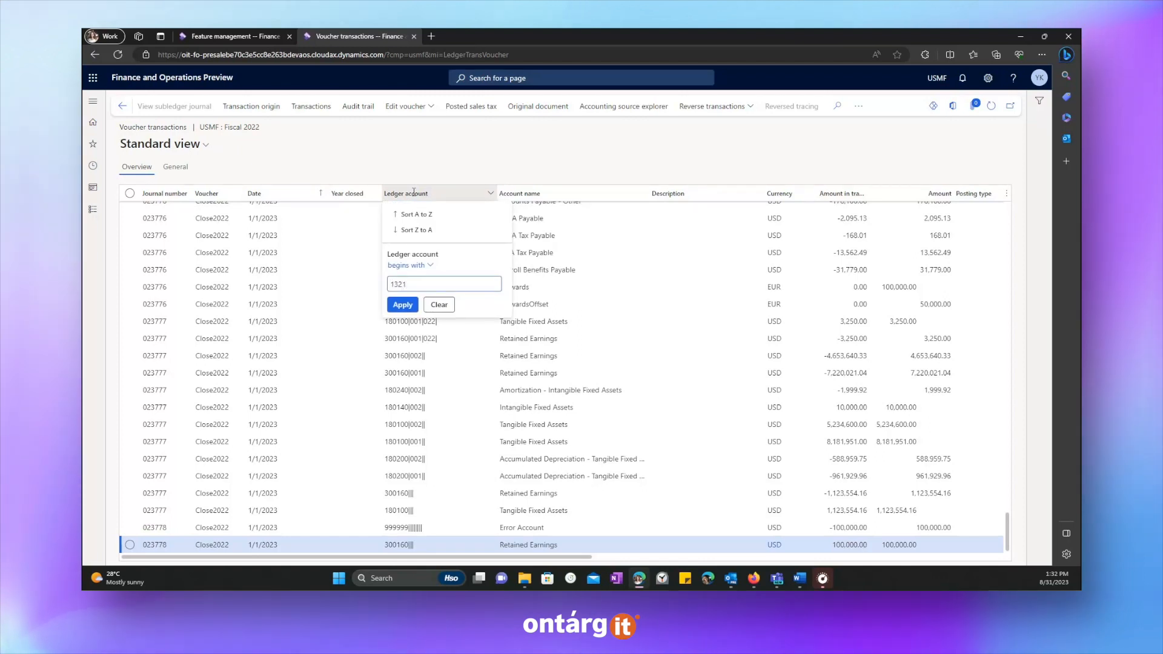
left_click(402, 306)
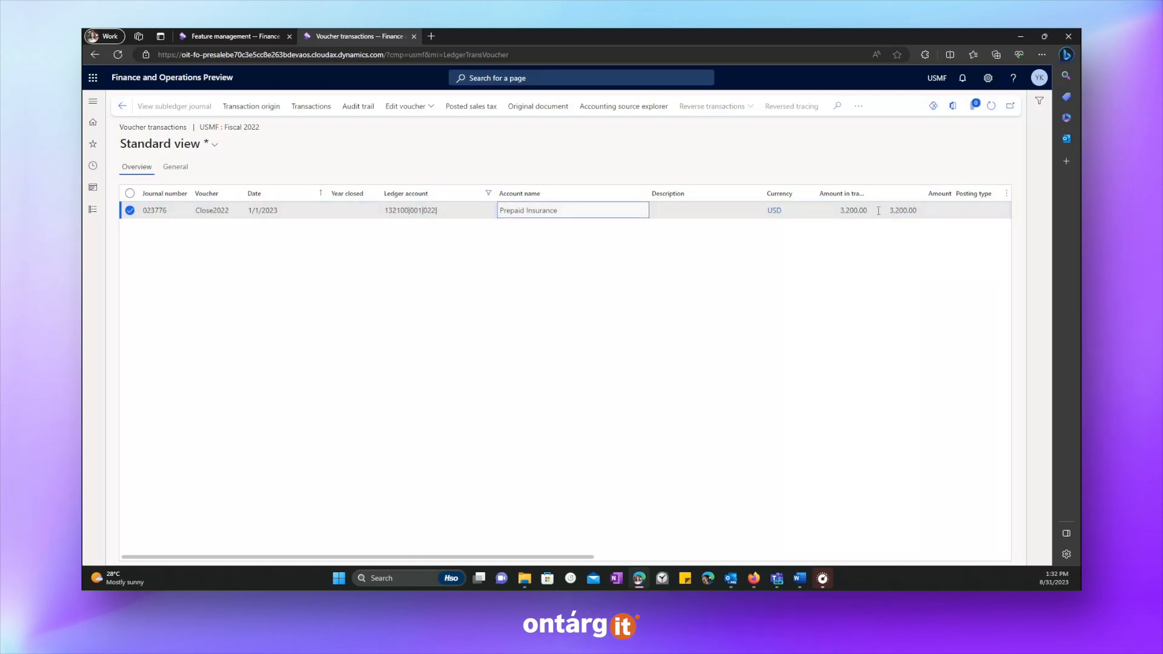
left_click(843, 211)
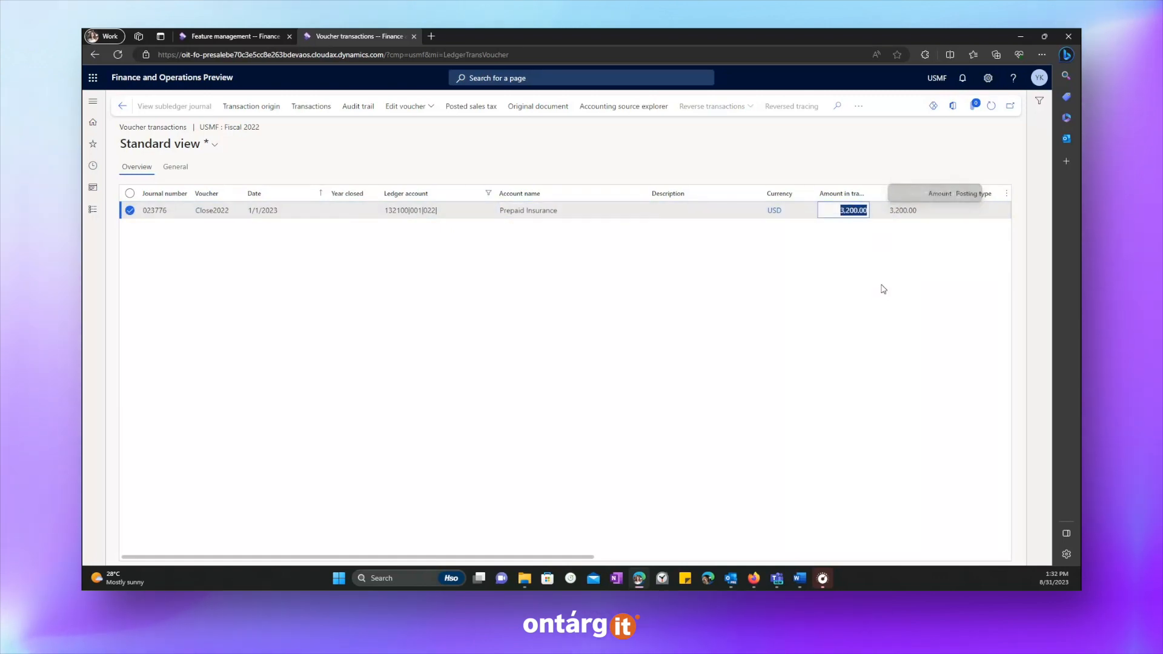
mouse_move(827, 211)
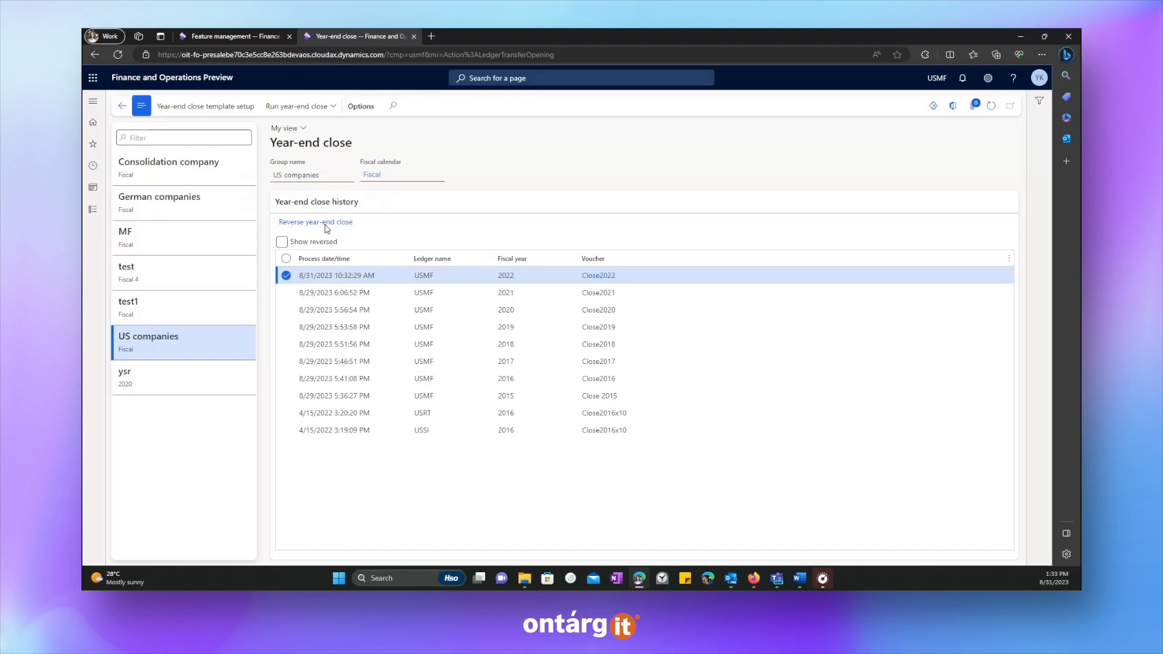
Step: Reverse USMF's 2022 year-end close and return to the ledger settlement feature in Feature management
left_click(315, 222)
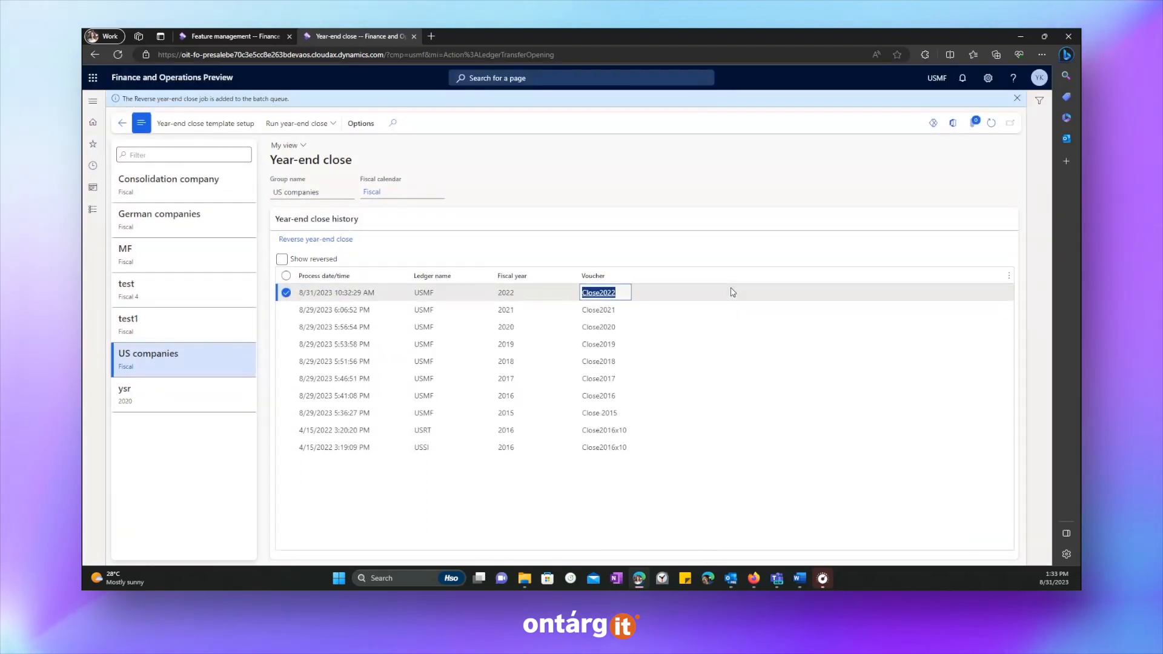
left_click(232, 36)
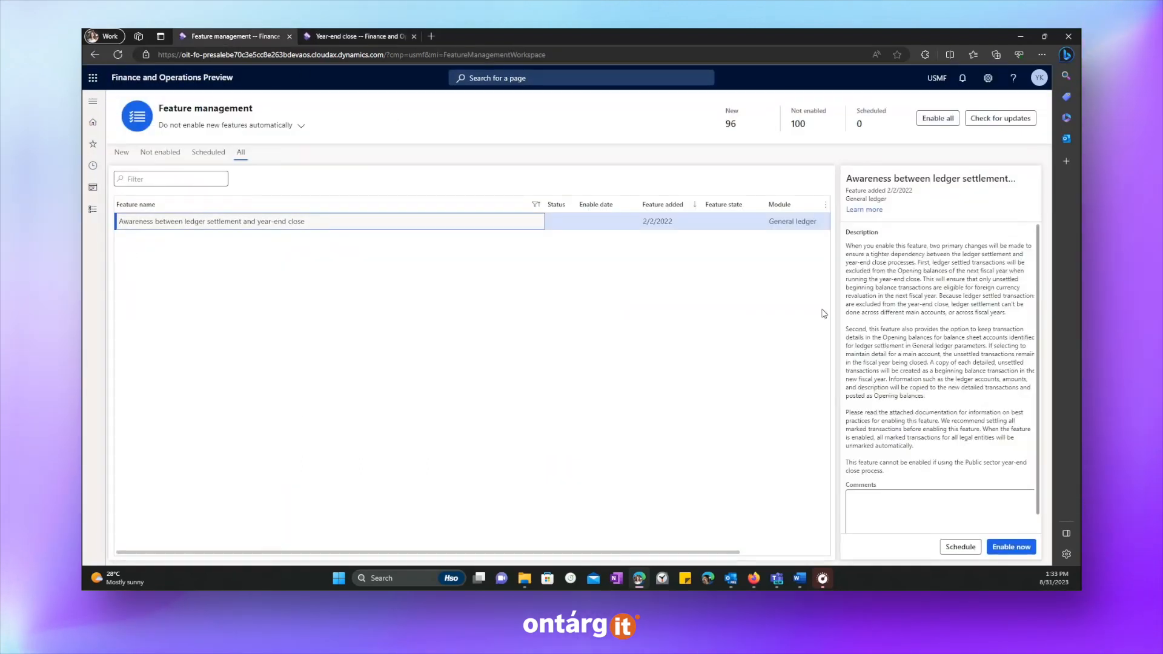
mouse_move(1010, 546)
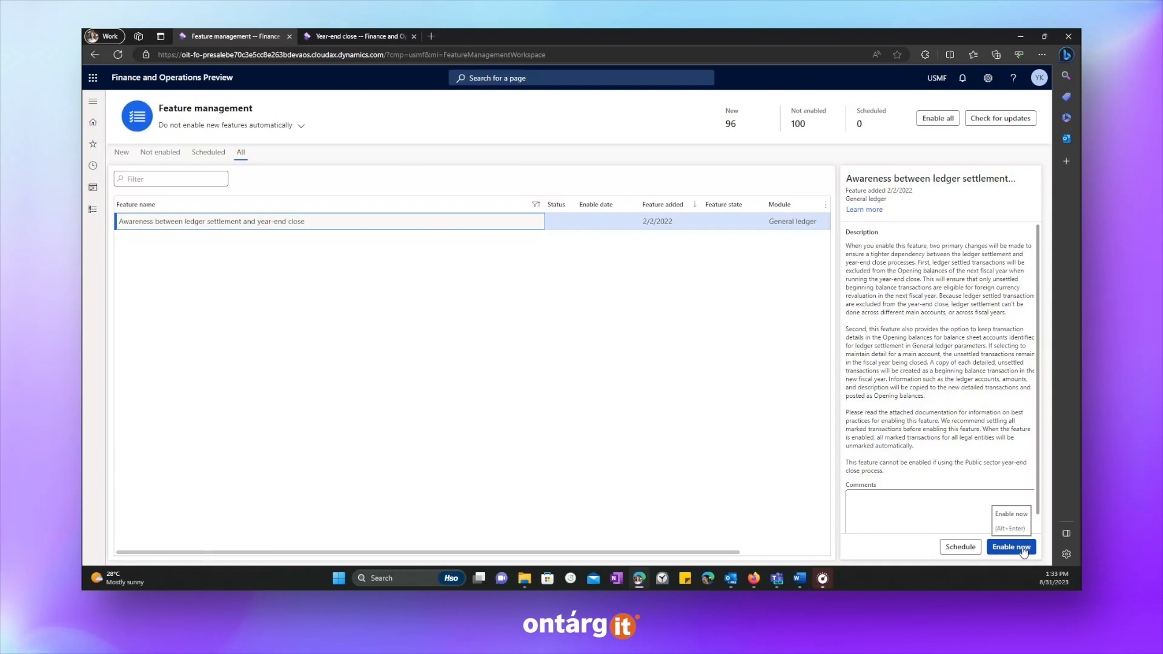
mouse_move(592, 487)
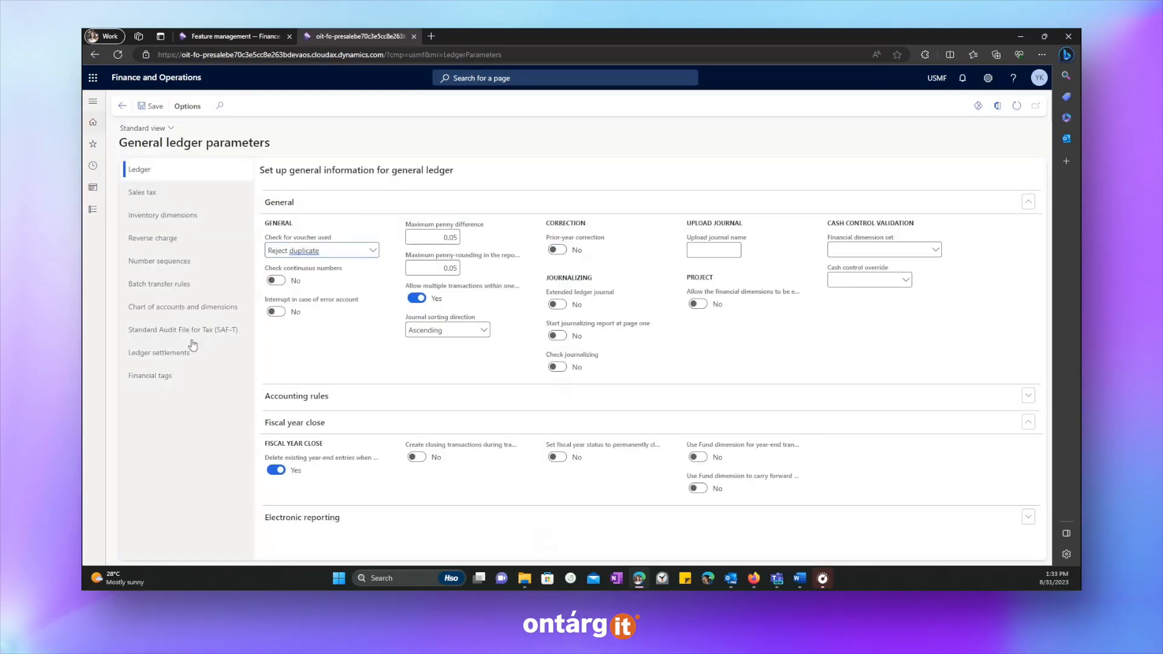
Step: Review Ledger settlements parameters where 132100 Prepaid Insurance keeps detail, then show the Modules list
left_click(159, 353)
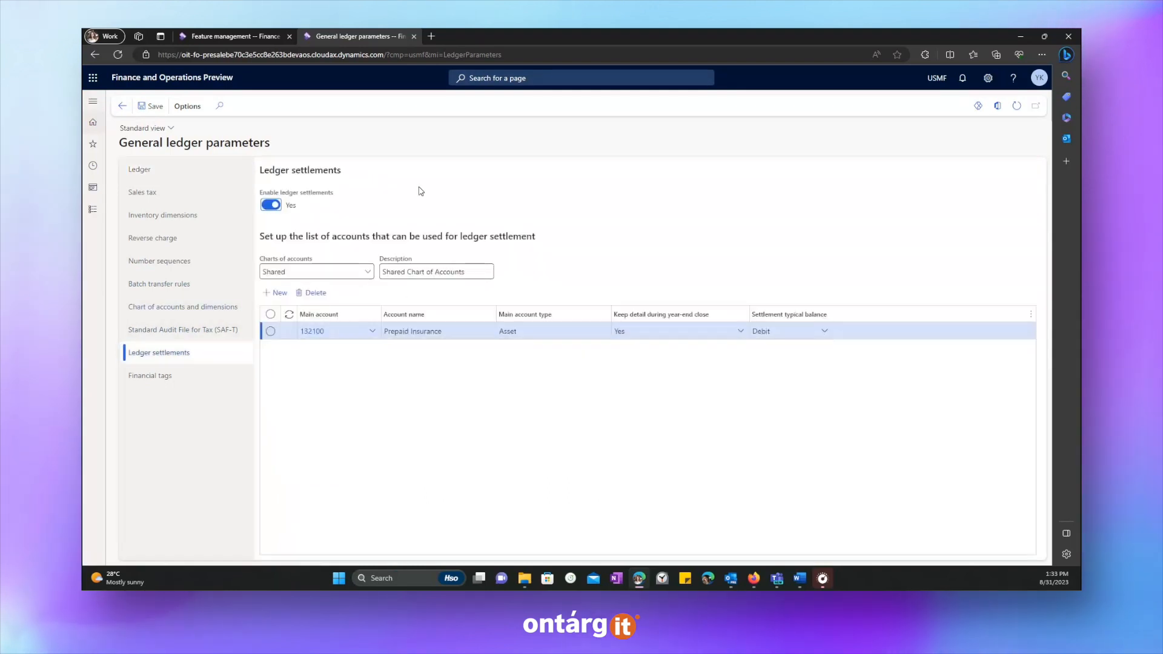
mouse_move(730, 299)
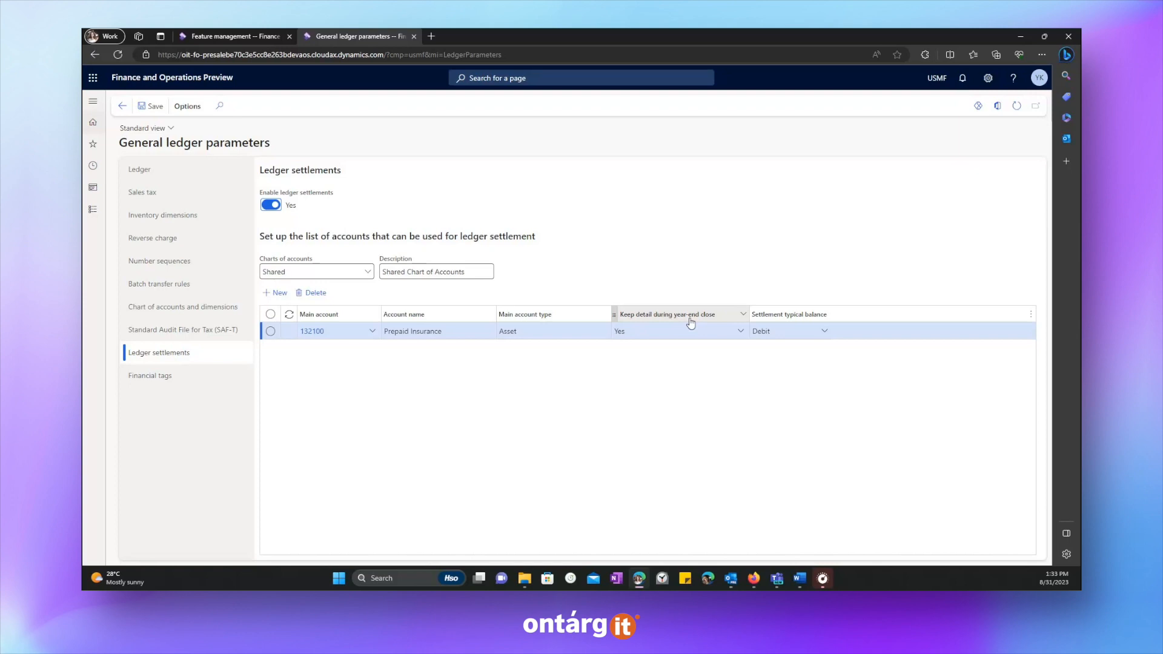
mouse_move(724, 325)
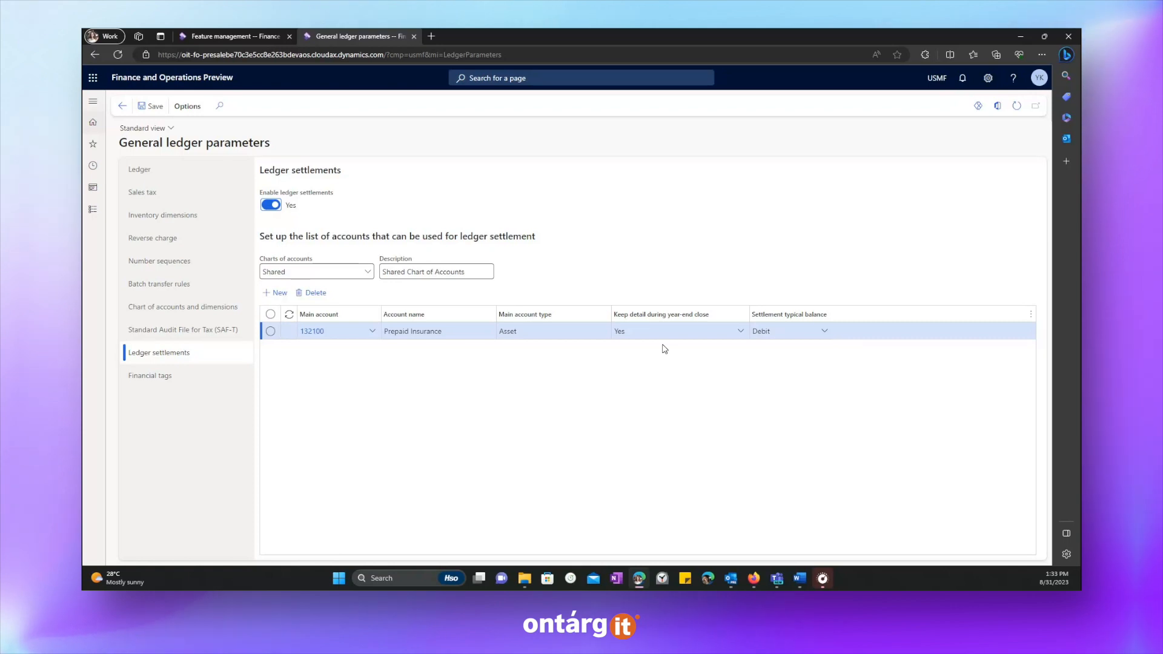
left_click(93, 102)
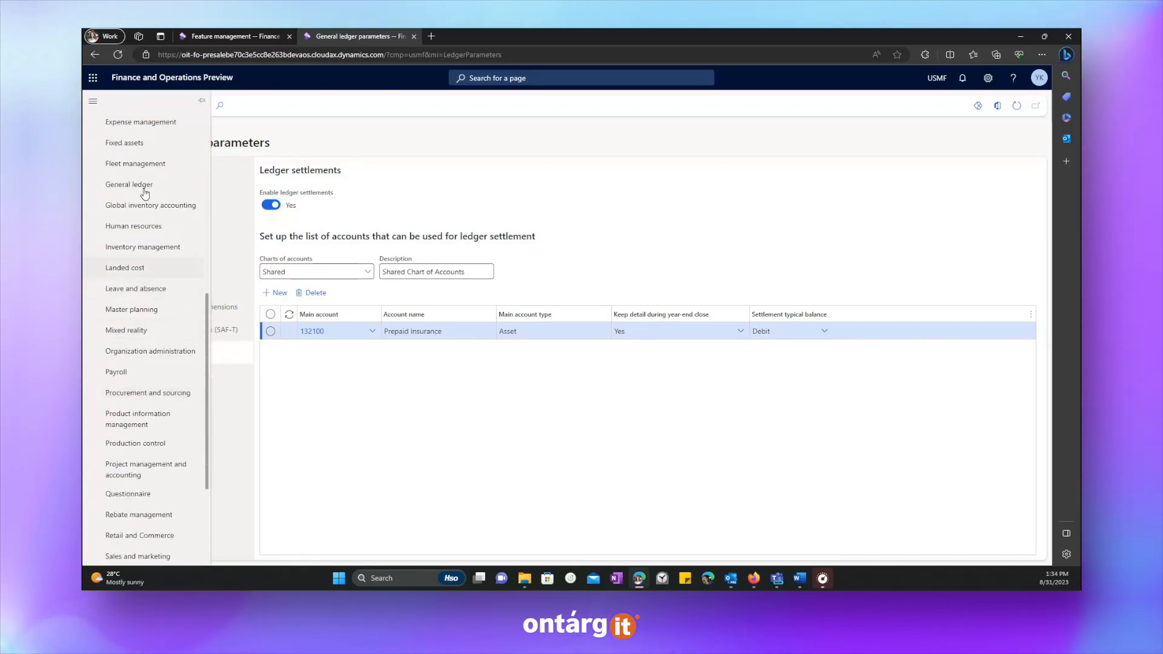
Step: Go to Year end close under General ledger Period close and select the US companies group
left_click(129, 184)
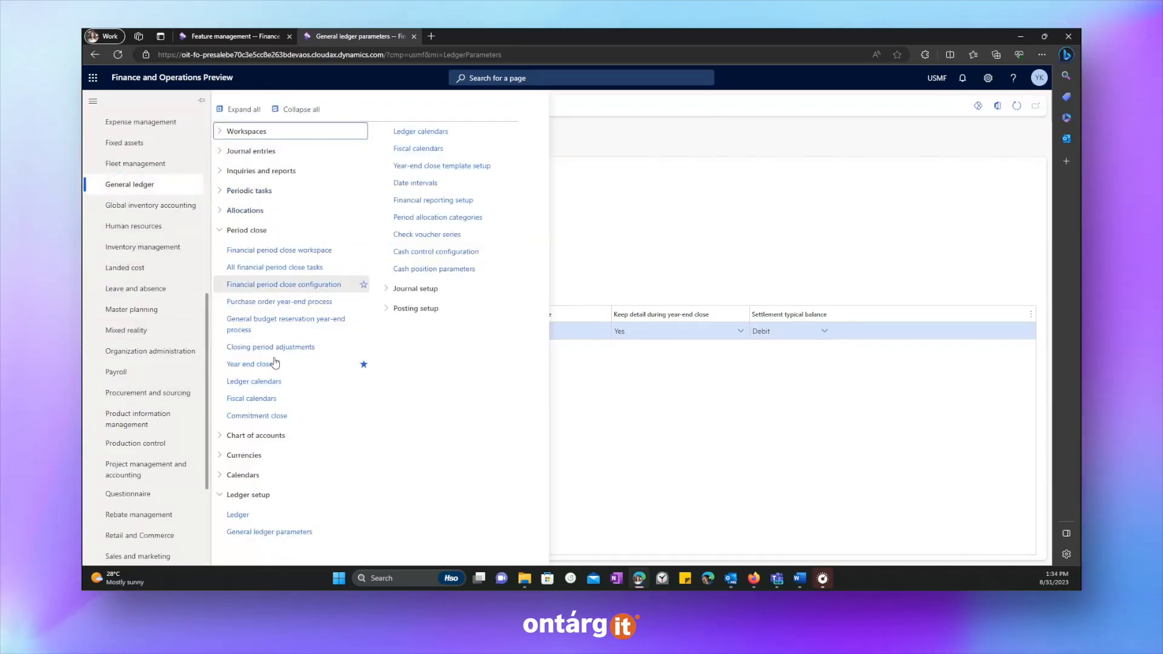
left_click(247, 363)
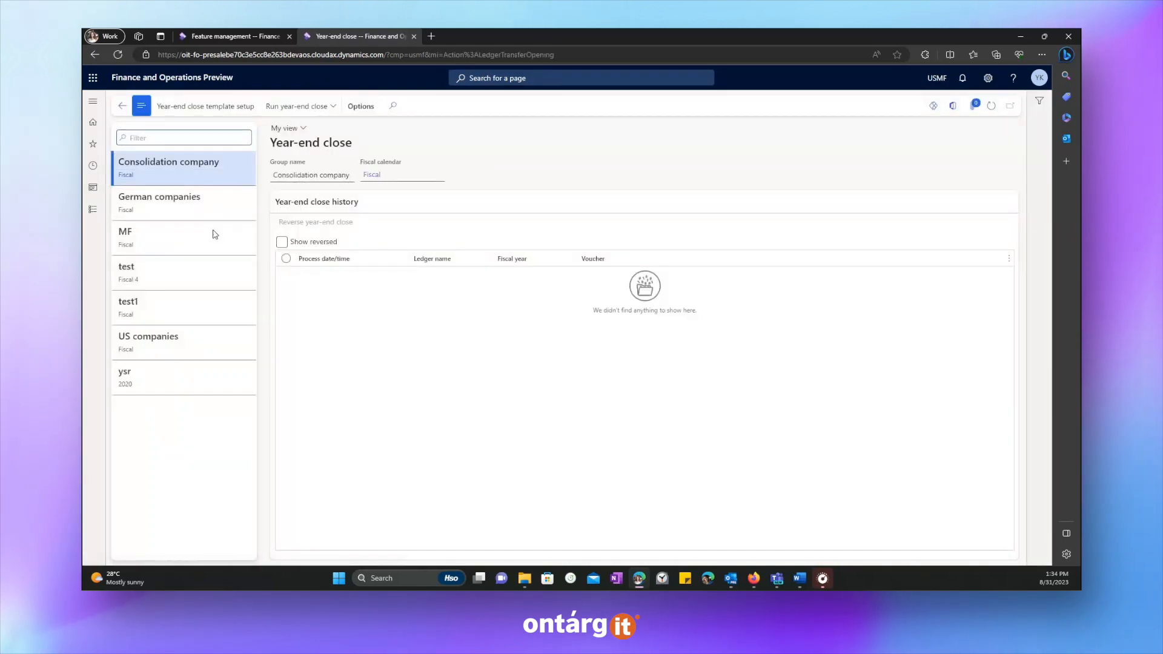
left_click(149, 340)
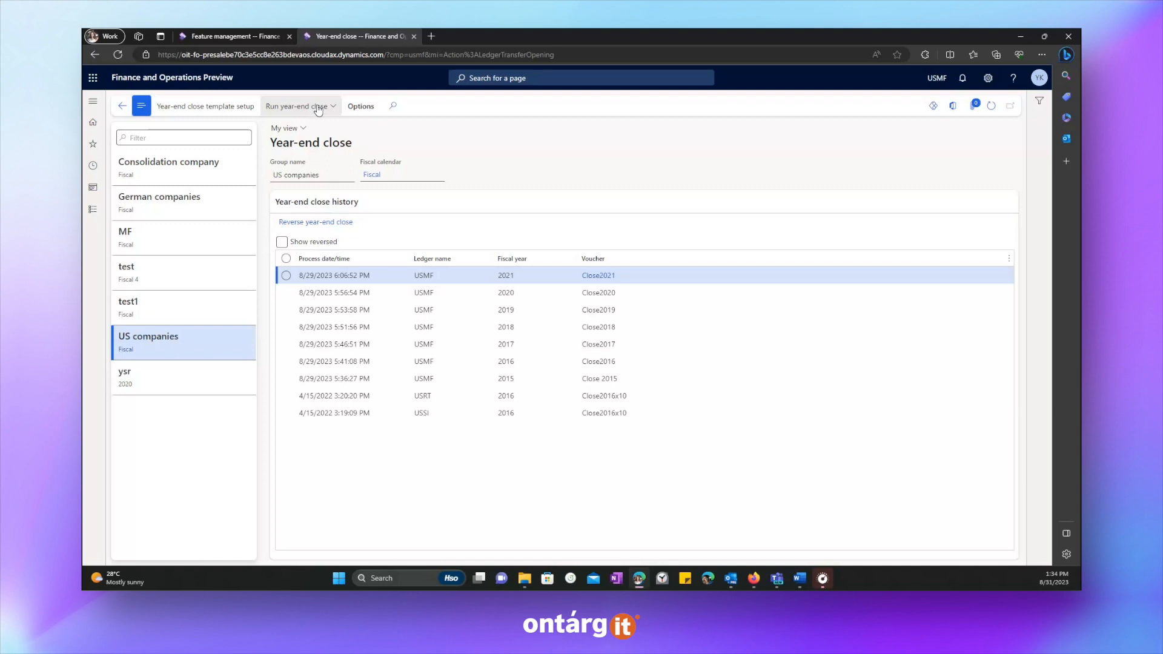
Step: Run the USMF year-end close with voucher Close2022 and refresh the history
left_click(298, 107)
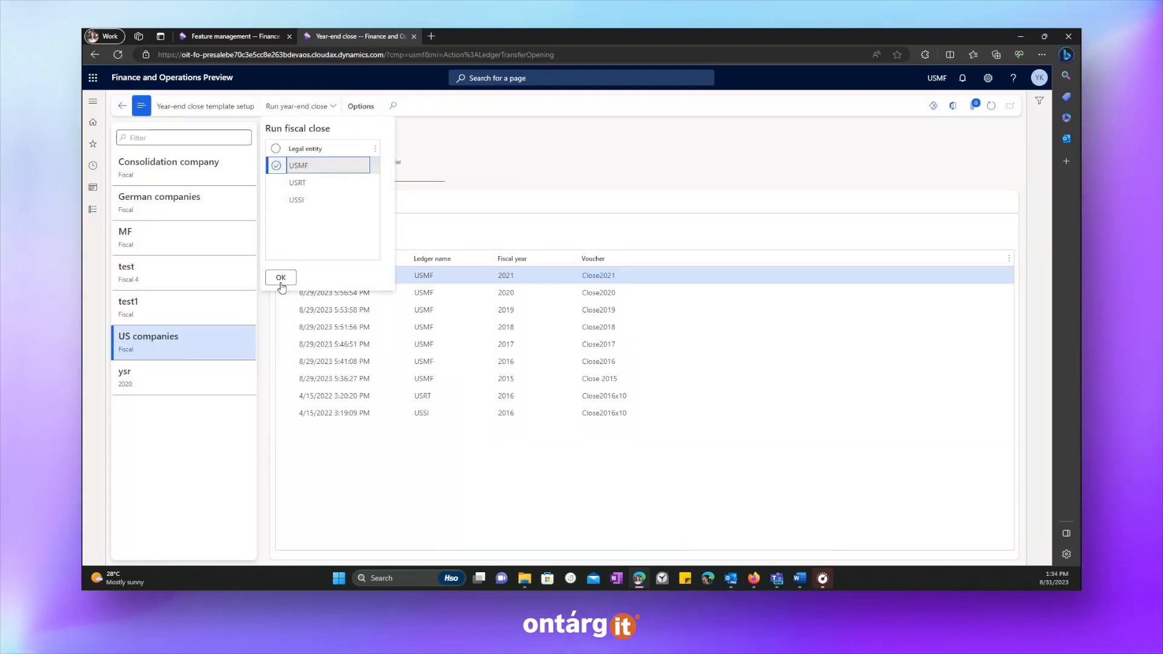
left_click(281, 276)
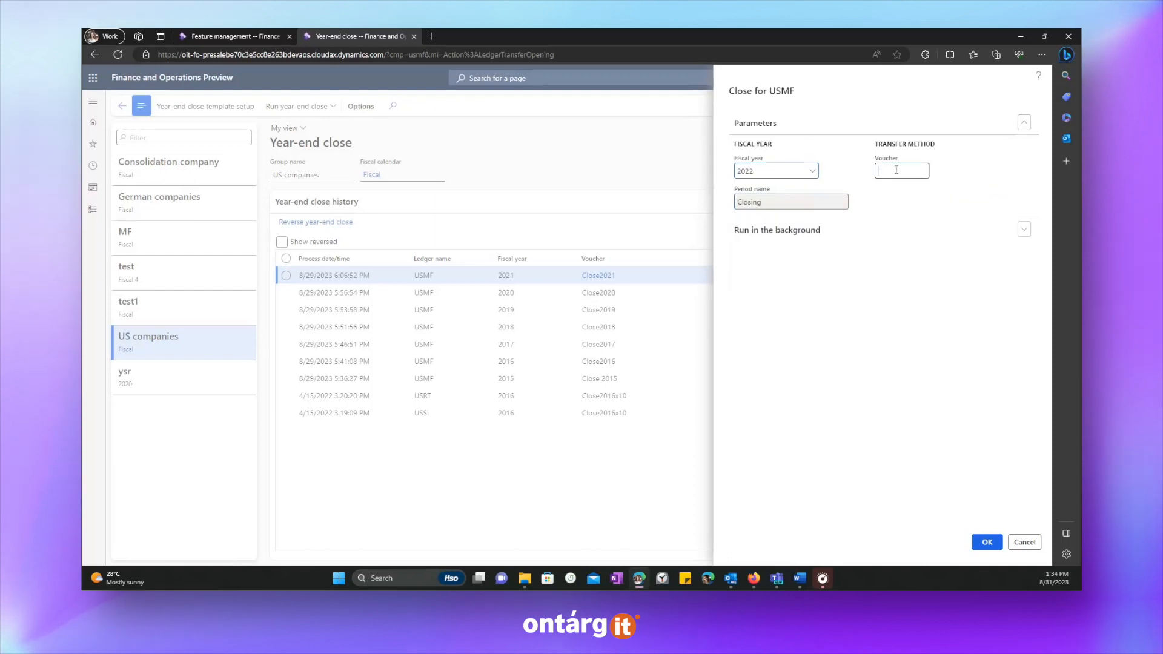
type("Close2022")
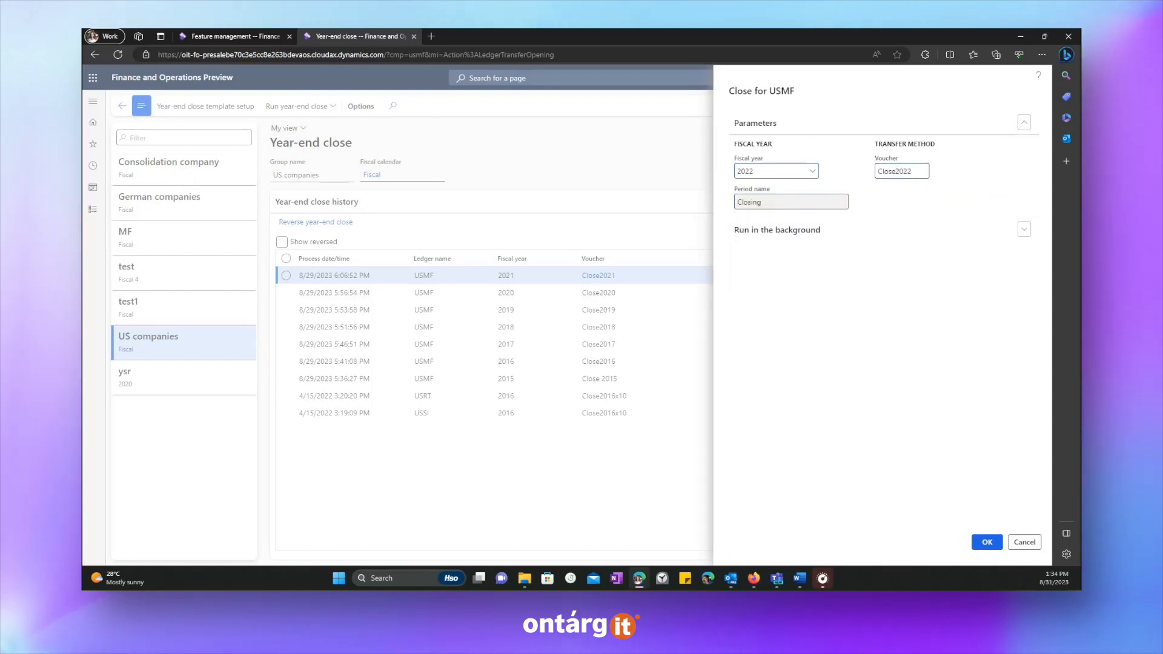
mouse_move(986, 541)
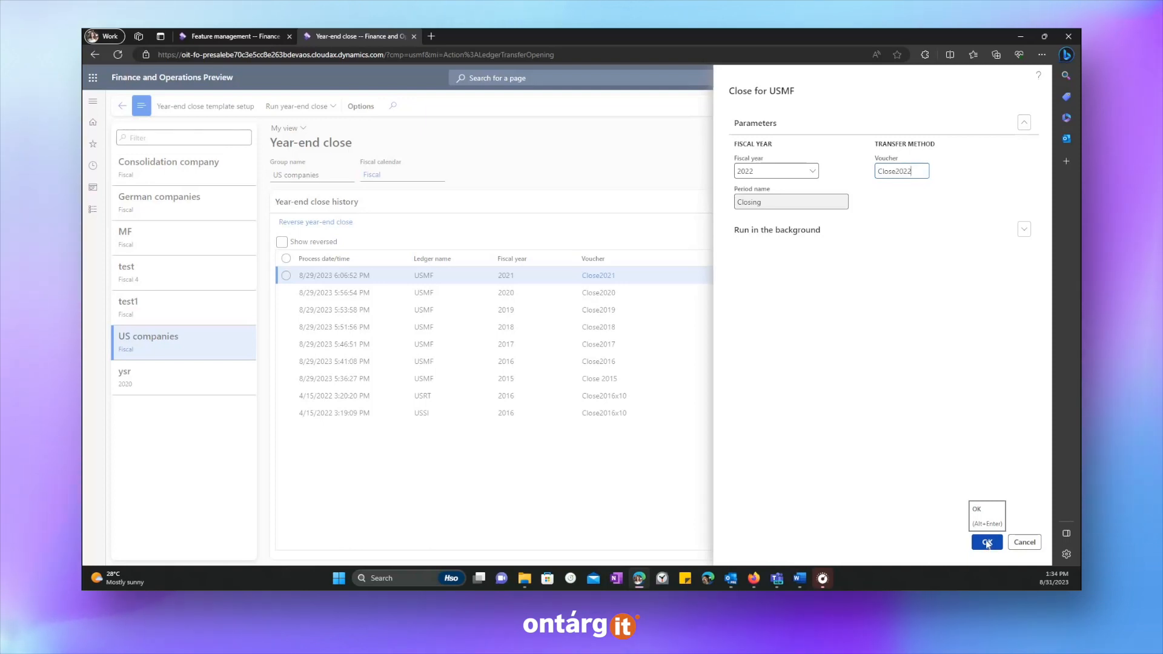
left_click(986, 542)
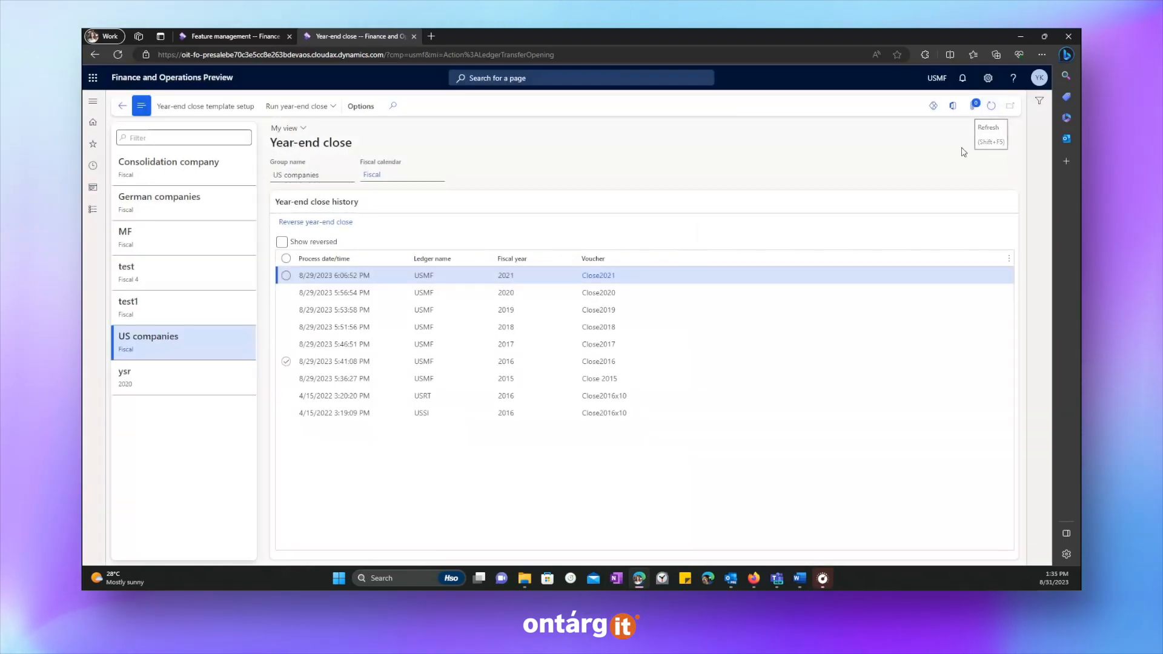
left_click(991, 105)
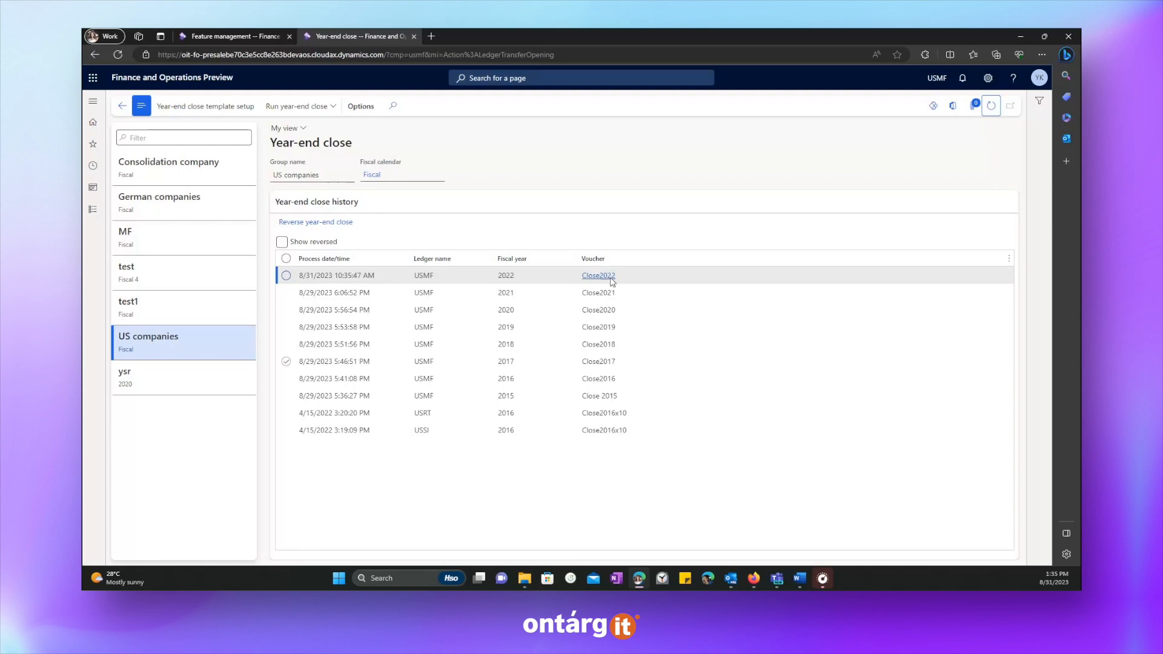
Step: Filter the Close2022 voucher lines to ledger accounts beginning with 132, revealing 1,700 and 1,500 Prepaid Insurance entries
left_click(598, 275)
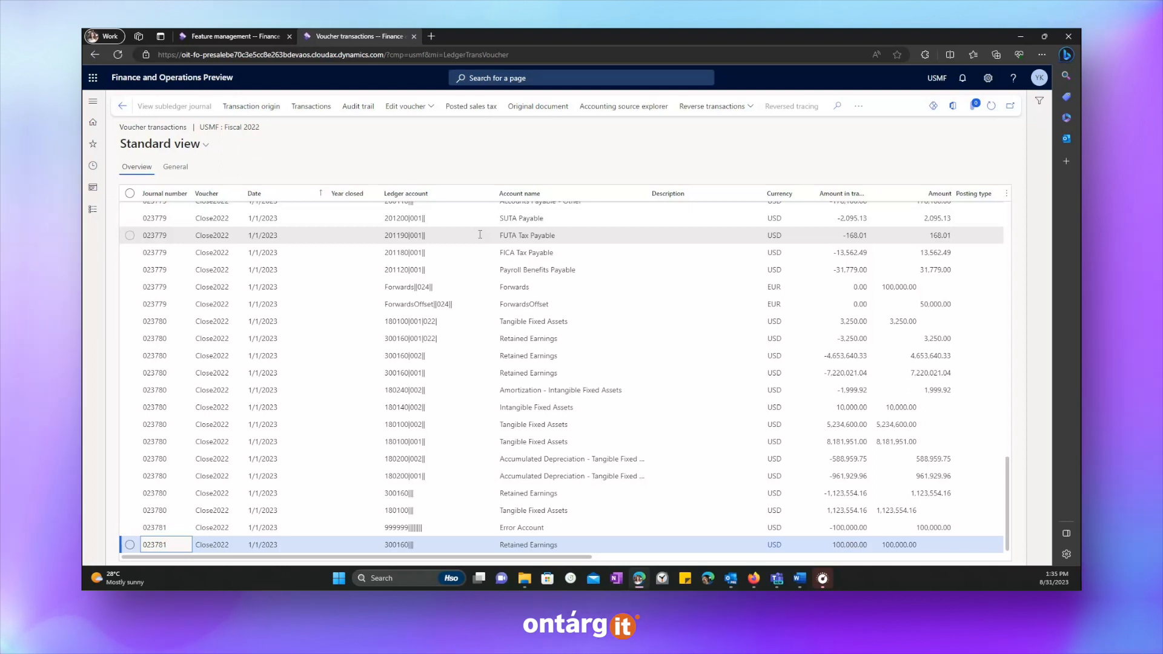
left_click(404, 235)
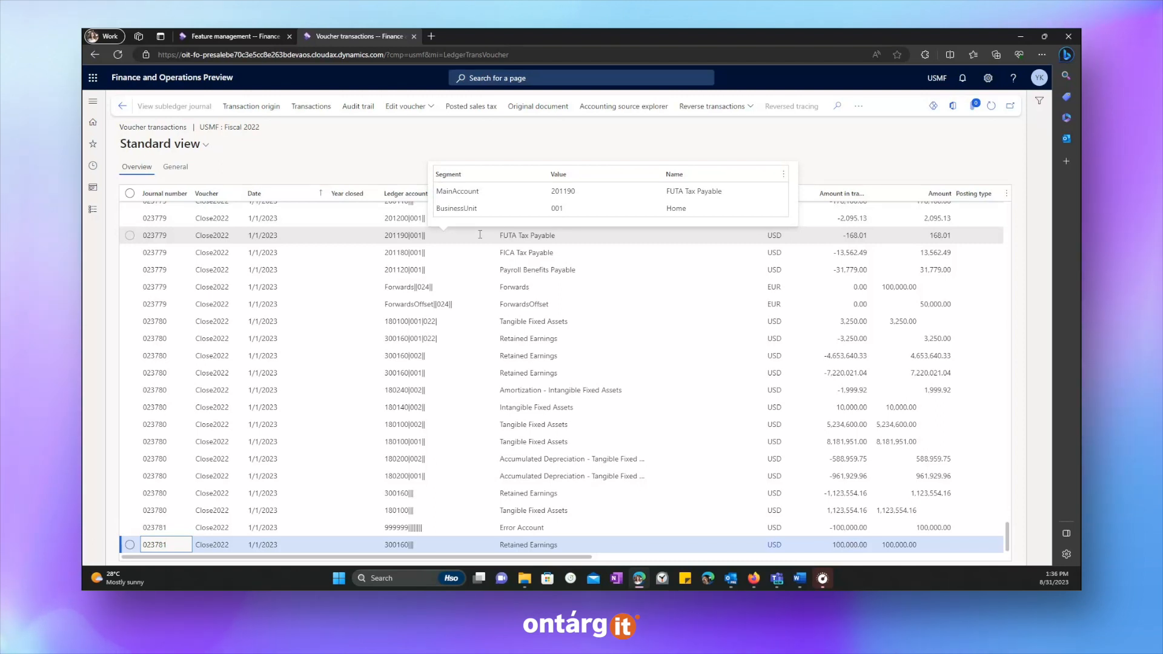
left_click(405, 192)
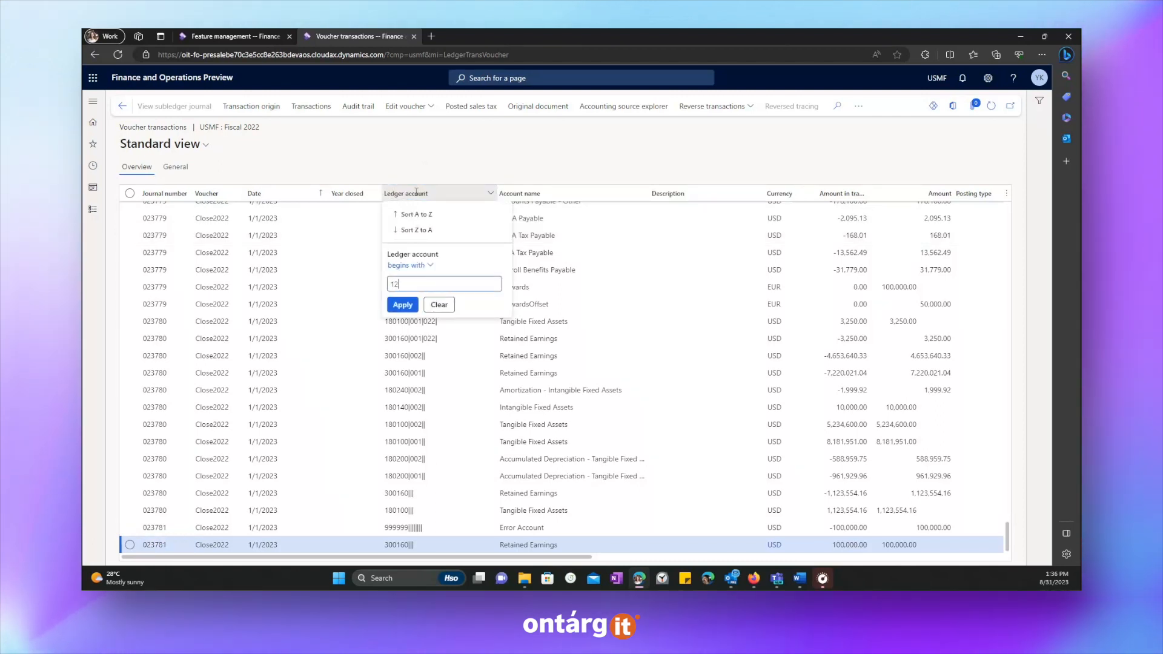
left_click(402, 304)
type("132")
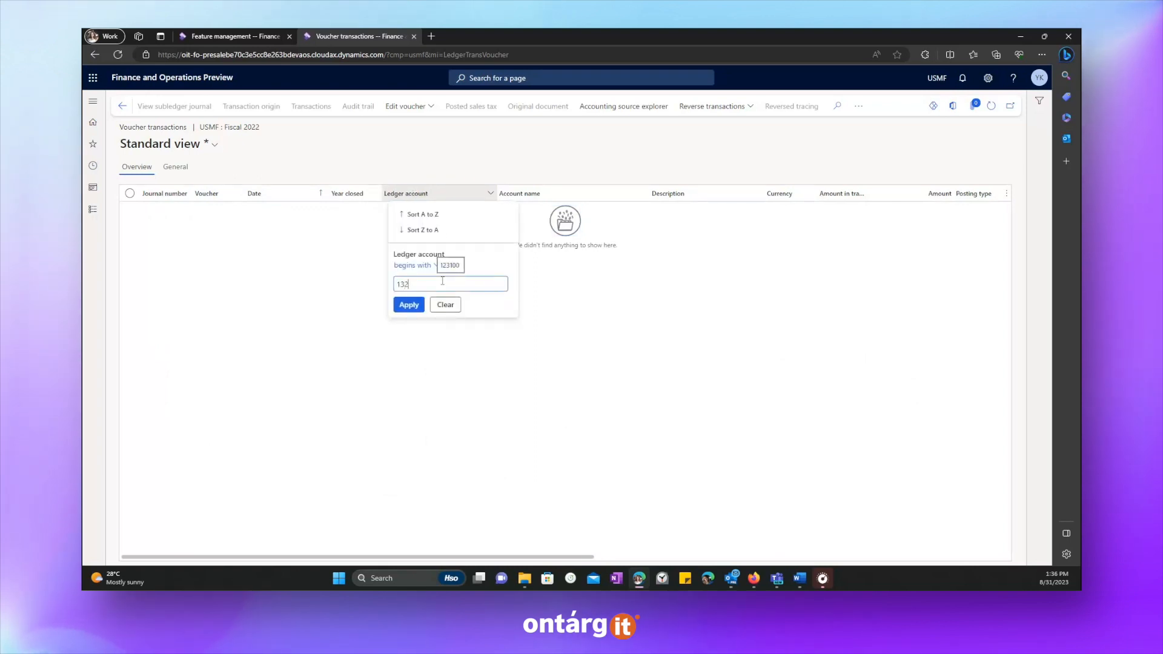
left_click(410, 305)
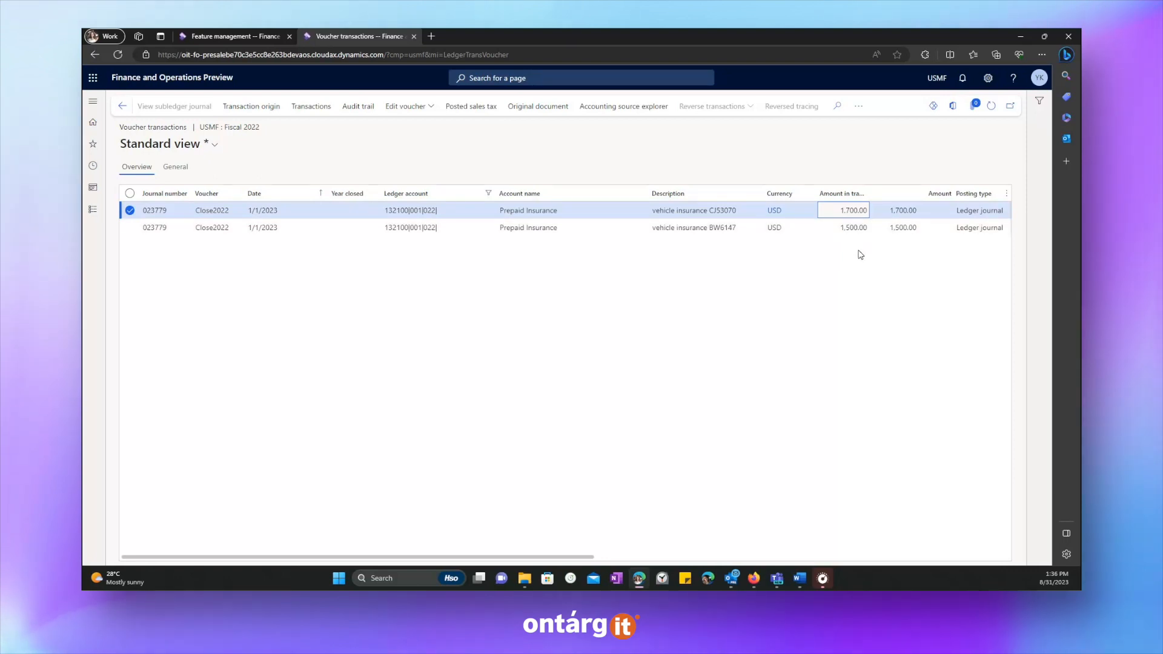
left_click(93, 101)
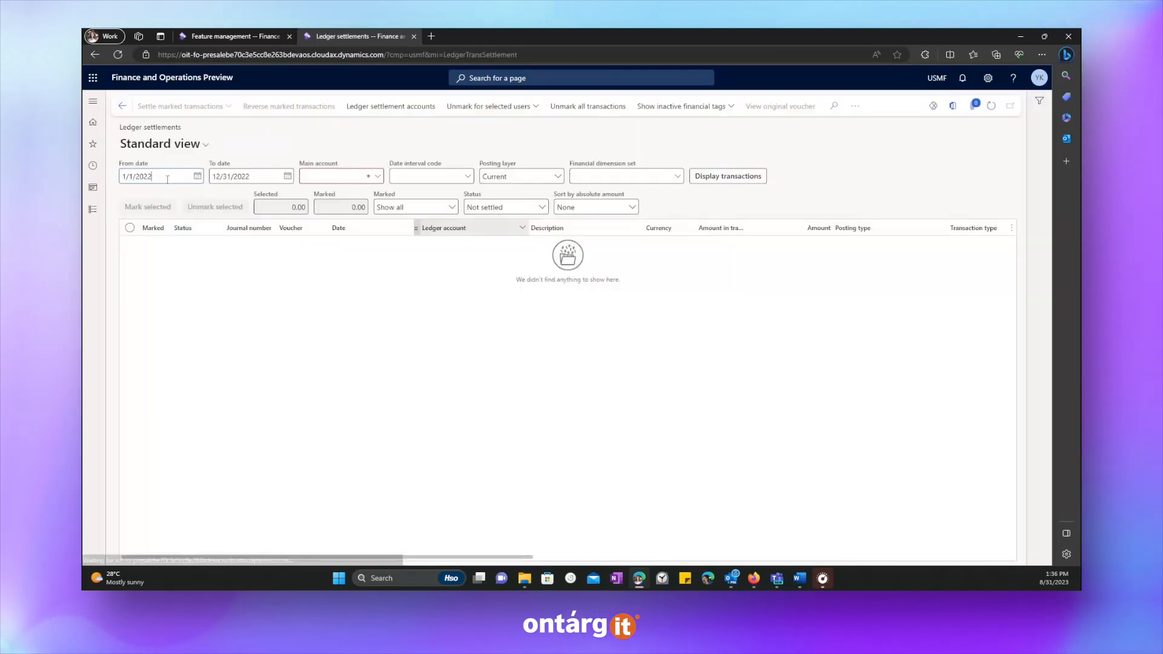
Step: Display settlement transactions from 1/1/2023 for main account 132100 and select the 1,700.00 vehicle insurance line
type("1/1/2023")
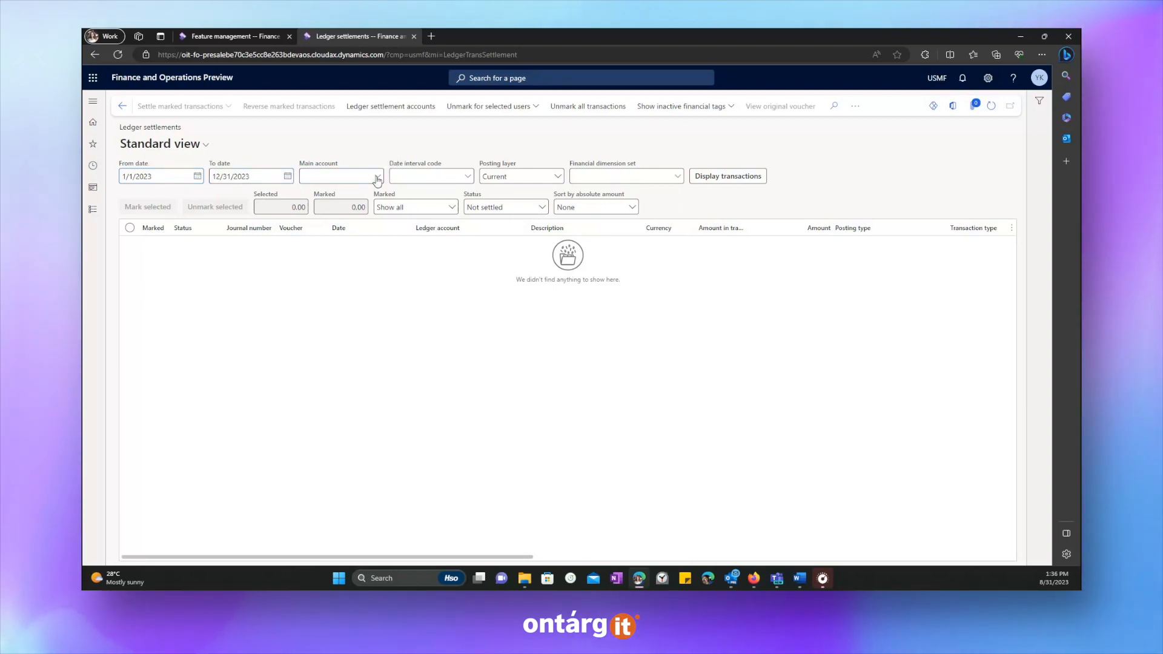
type("132100")
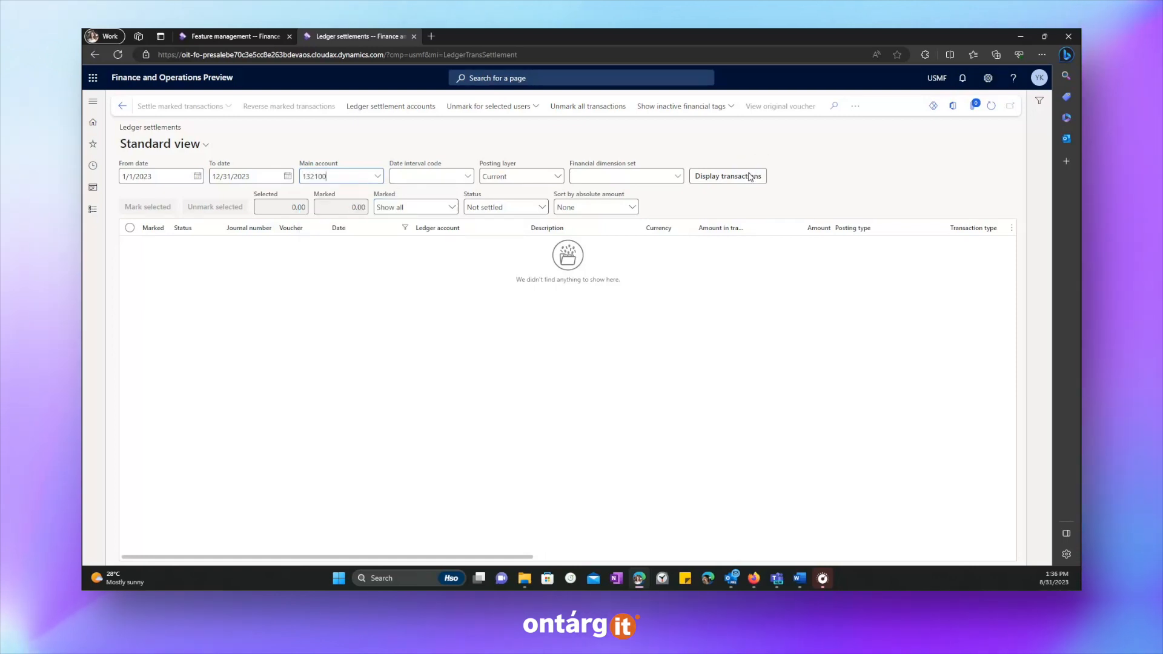
left_click(726, 176)
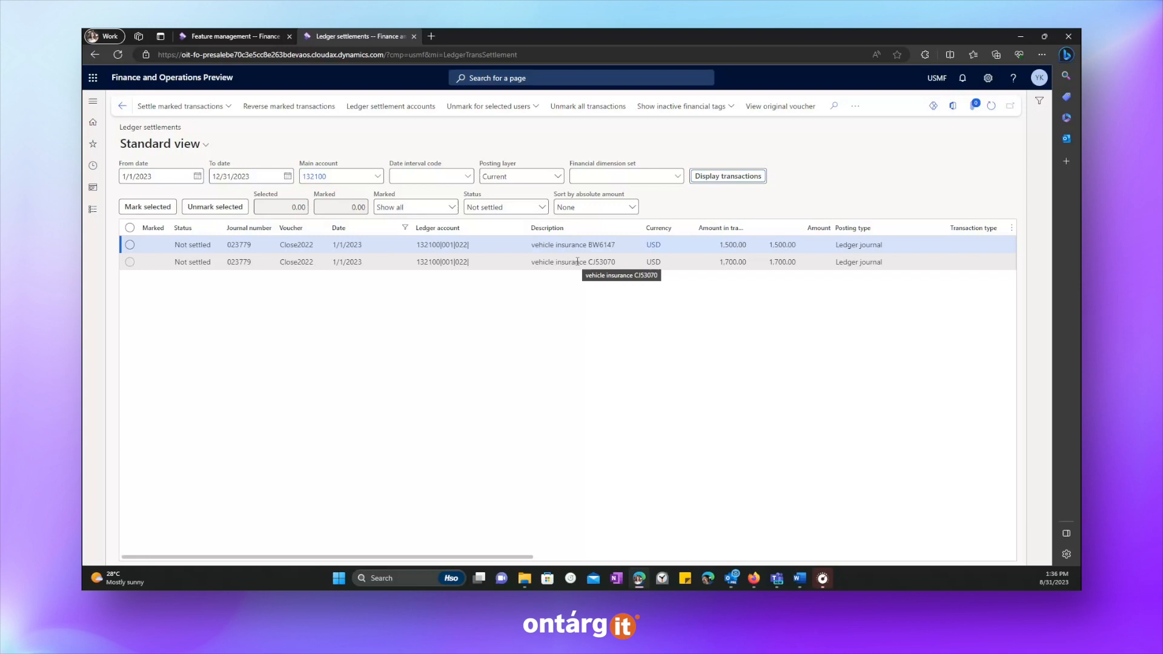
left_click(129, 262)
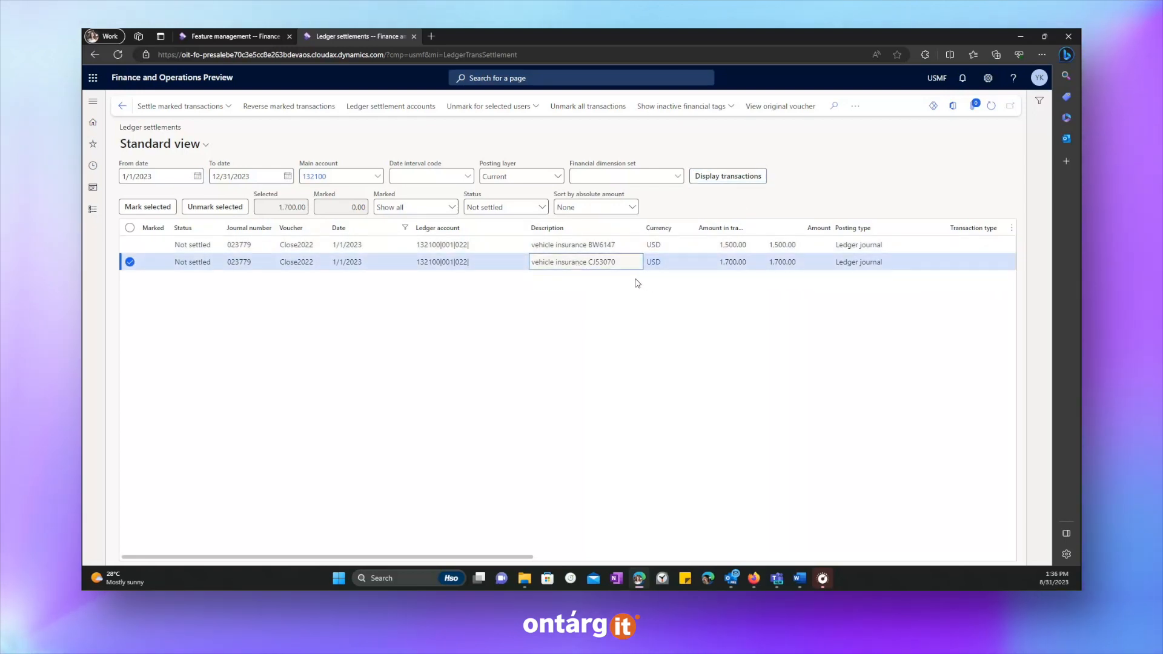
mouse_move(624, 279)
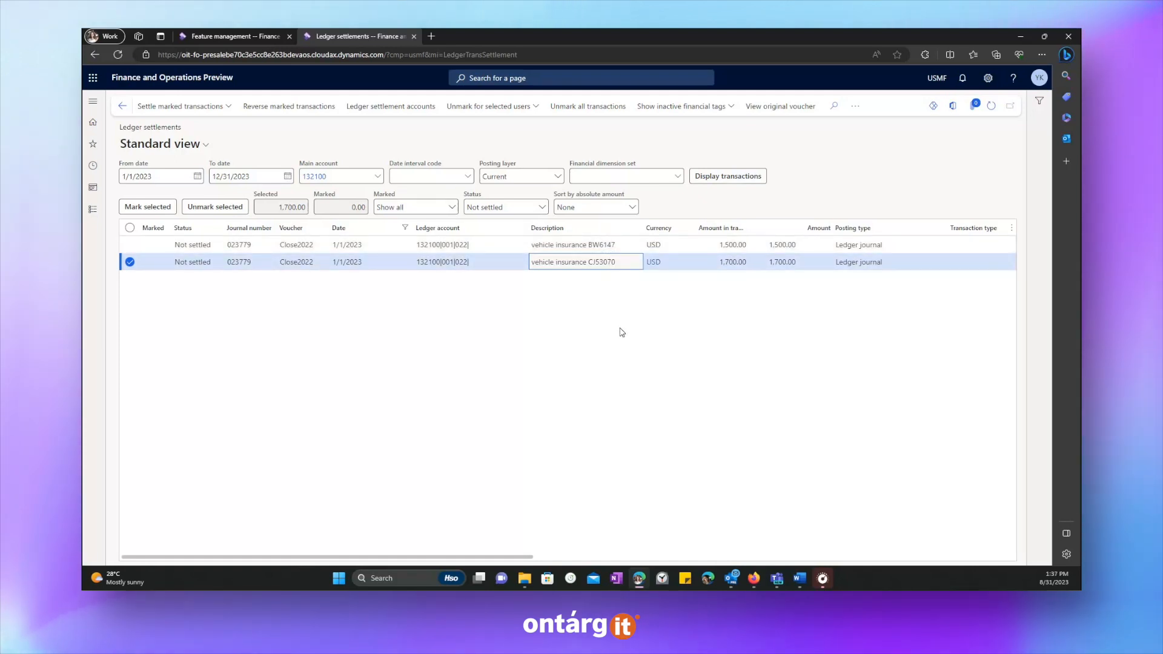
mouse_move(608, 337)
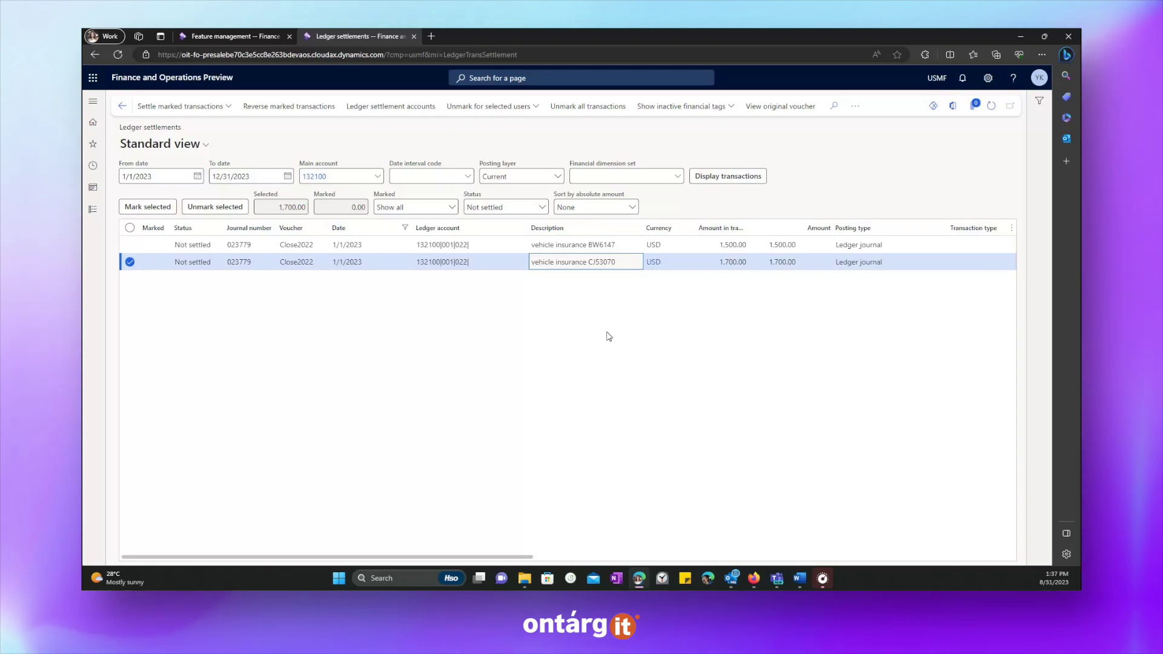
mouse_move(391, 150)
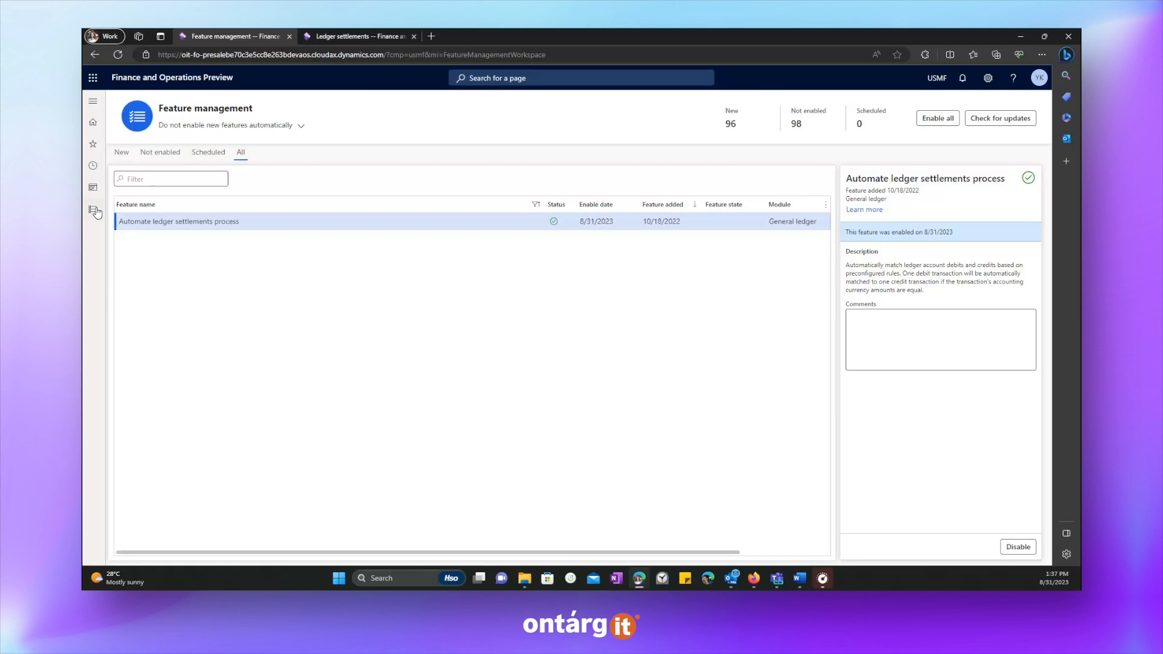
Step: Browse the General ledger setup groups and land on Process automations under Ledger setup
left_click(93, 210)
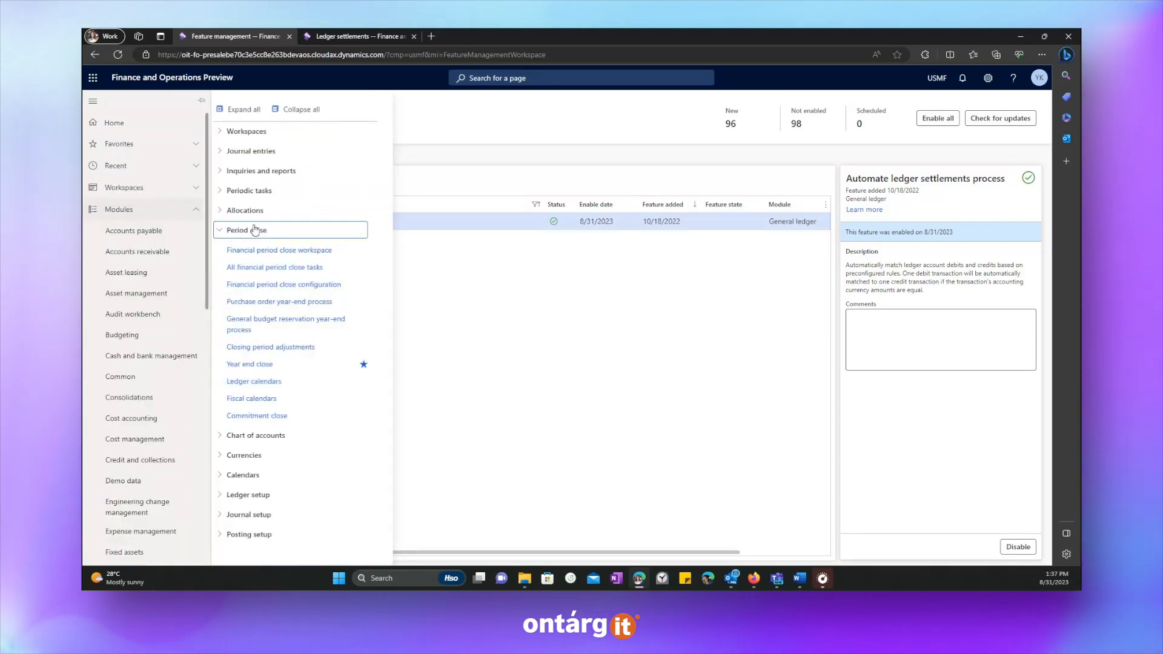
left_click(220, 231)
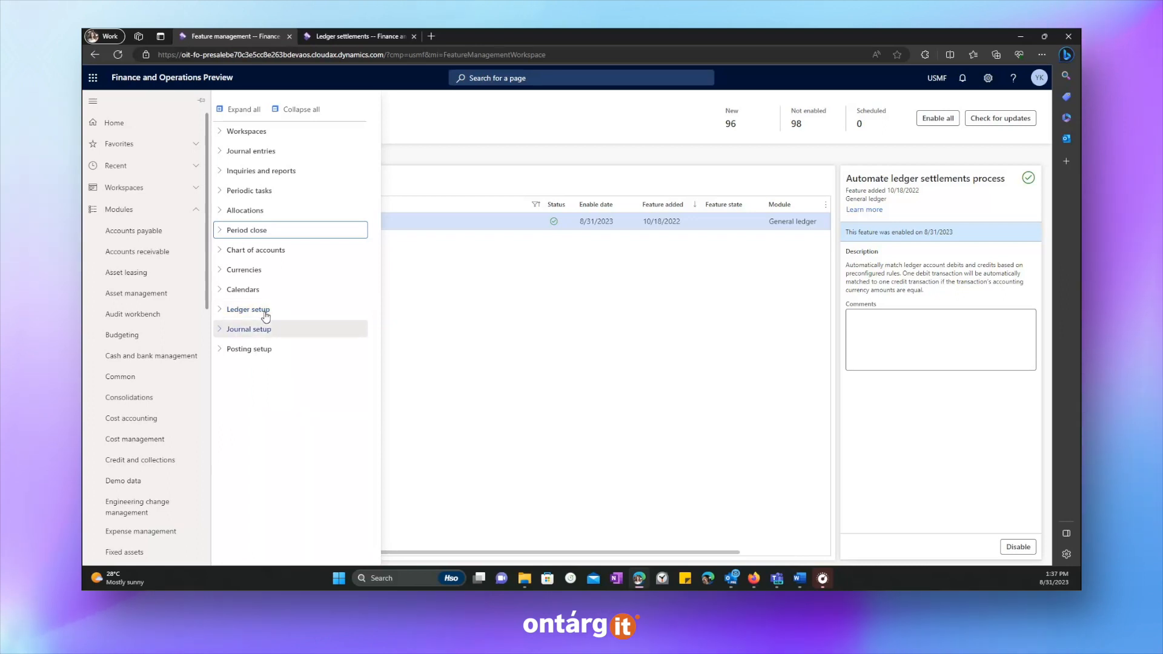
left_click(247, 310)
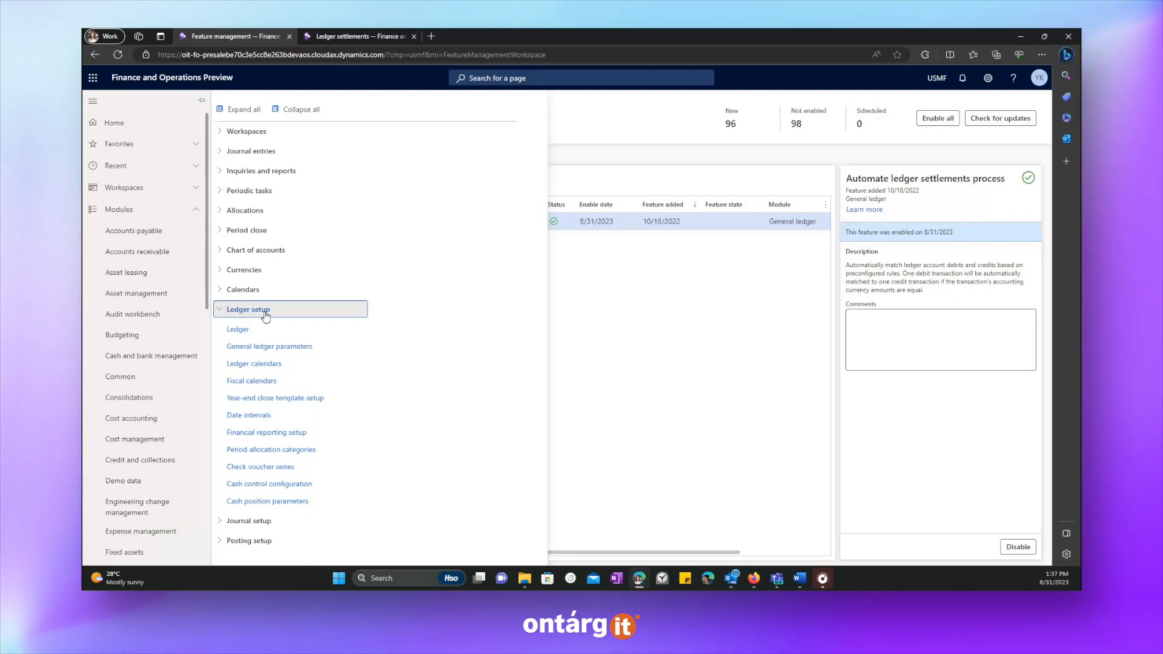
mouse_move(269, 315)
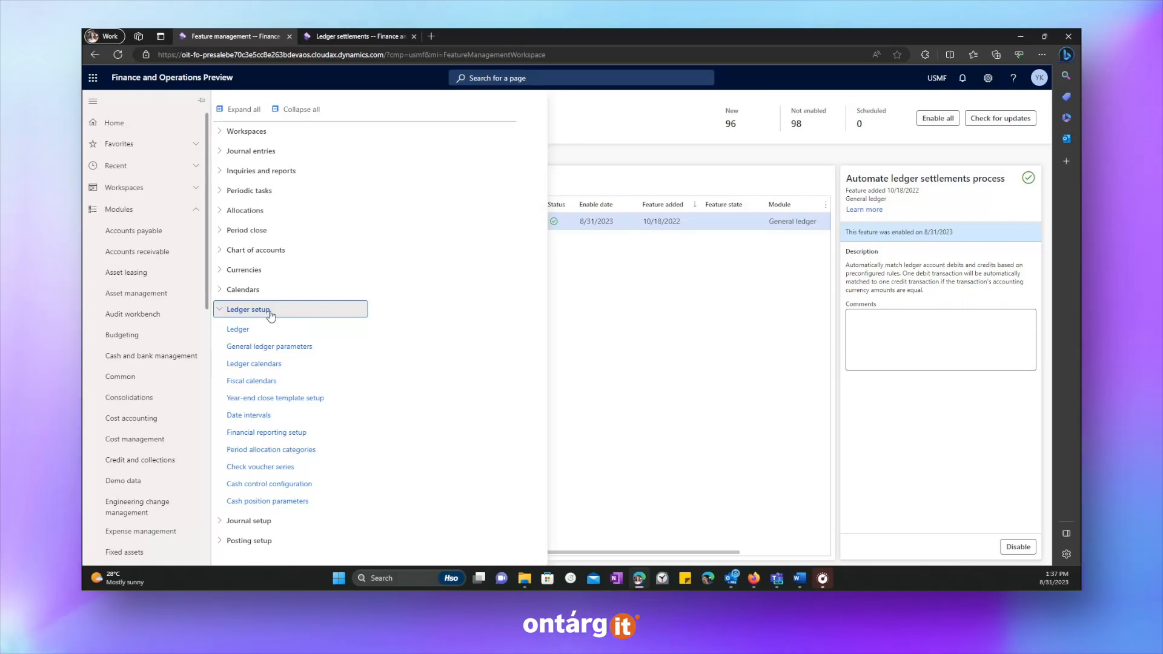
left_click(94, 101)
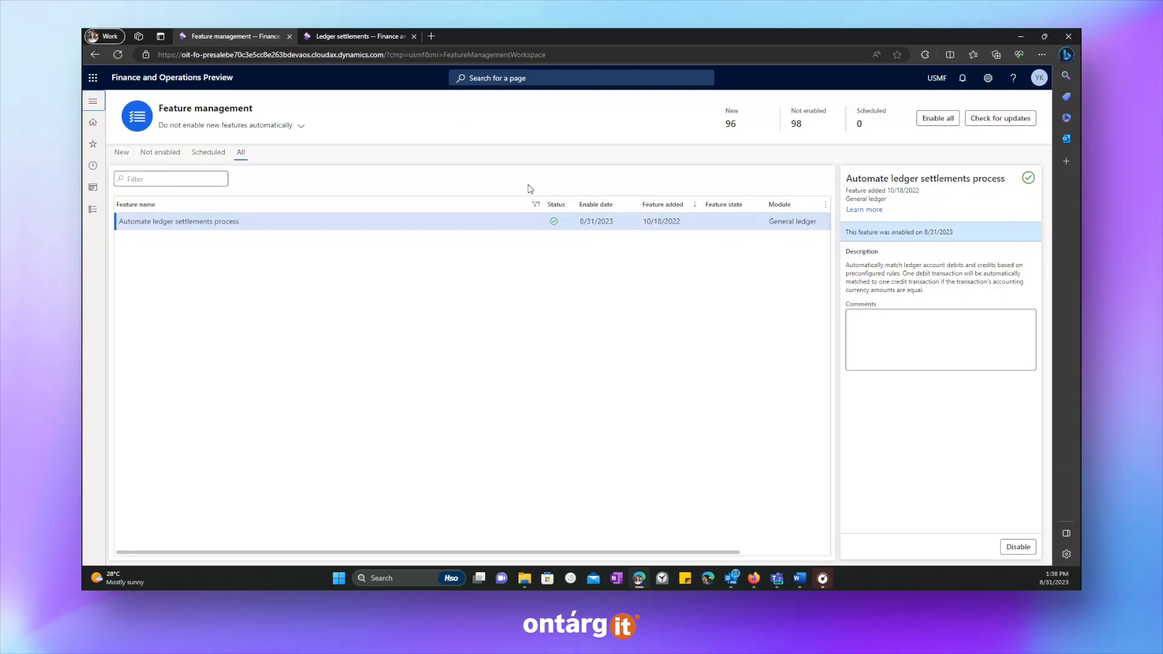
mouse_move(94, 208)
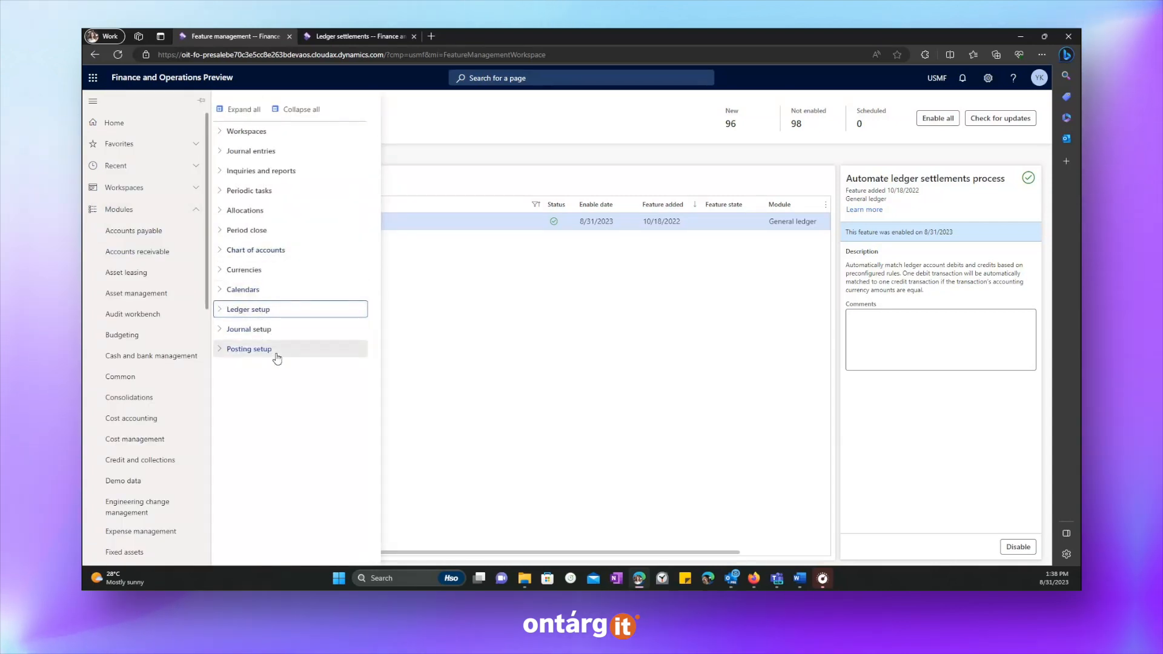
left_click(248, 349)
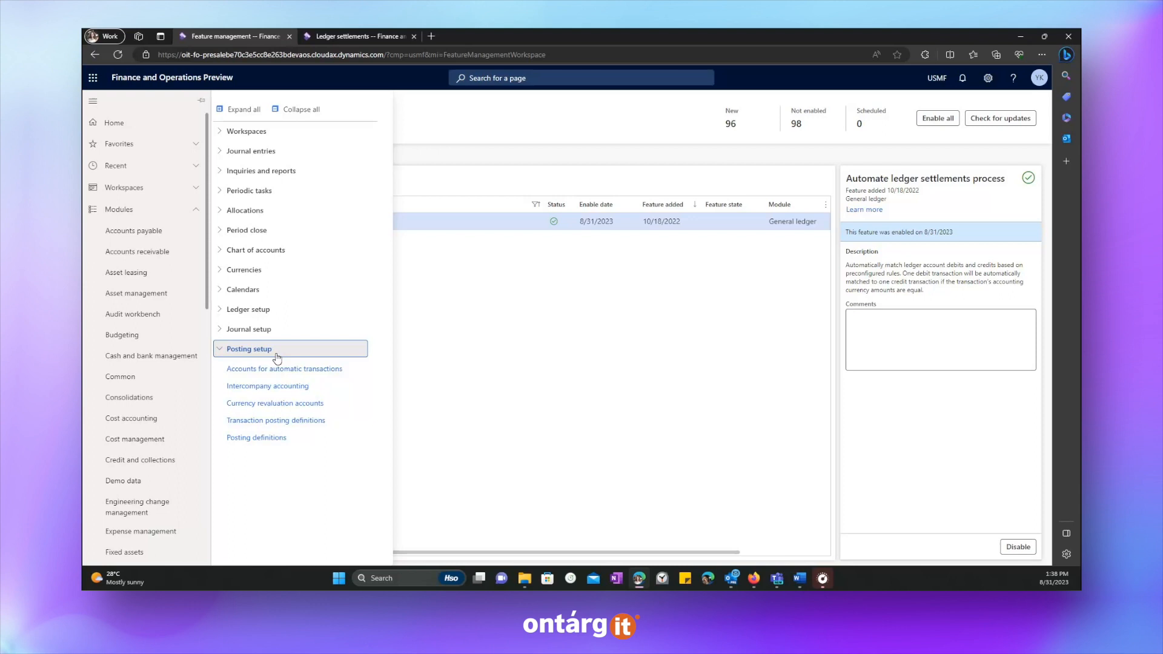
left_click(247, 329)
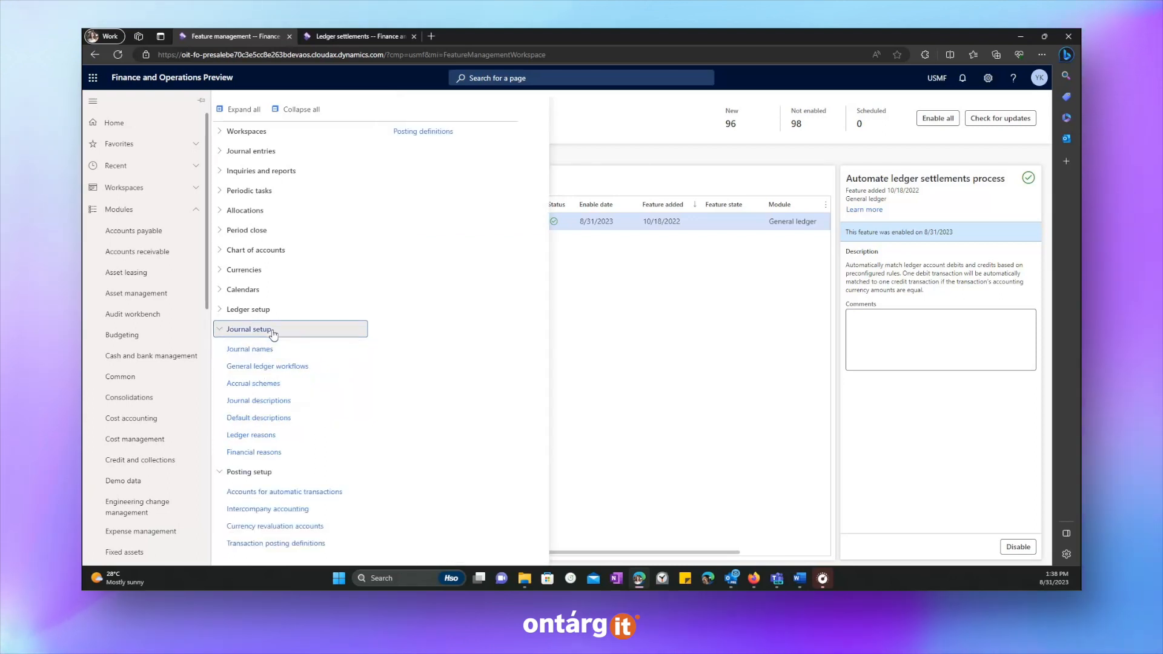
left_click(248, 309)
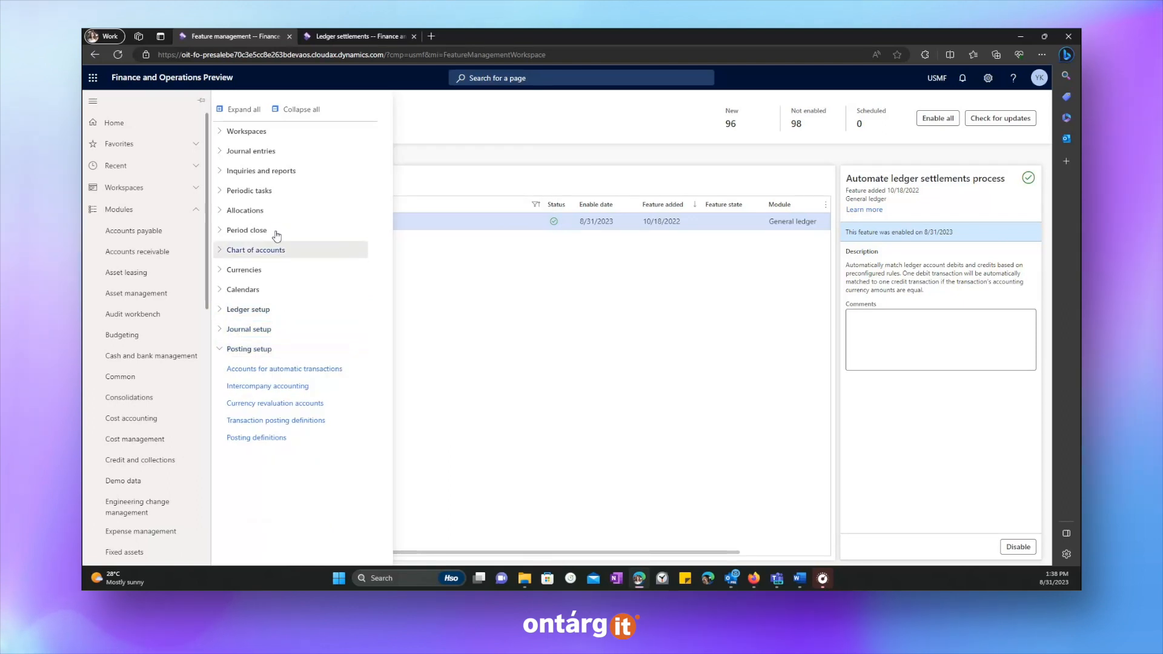
left_click(93, 101)
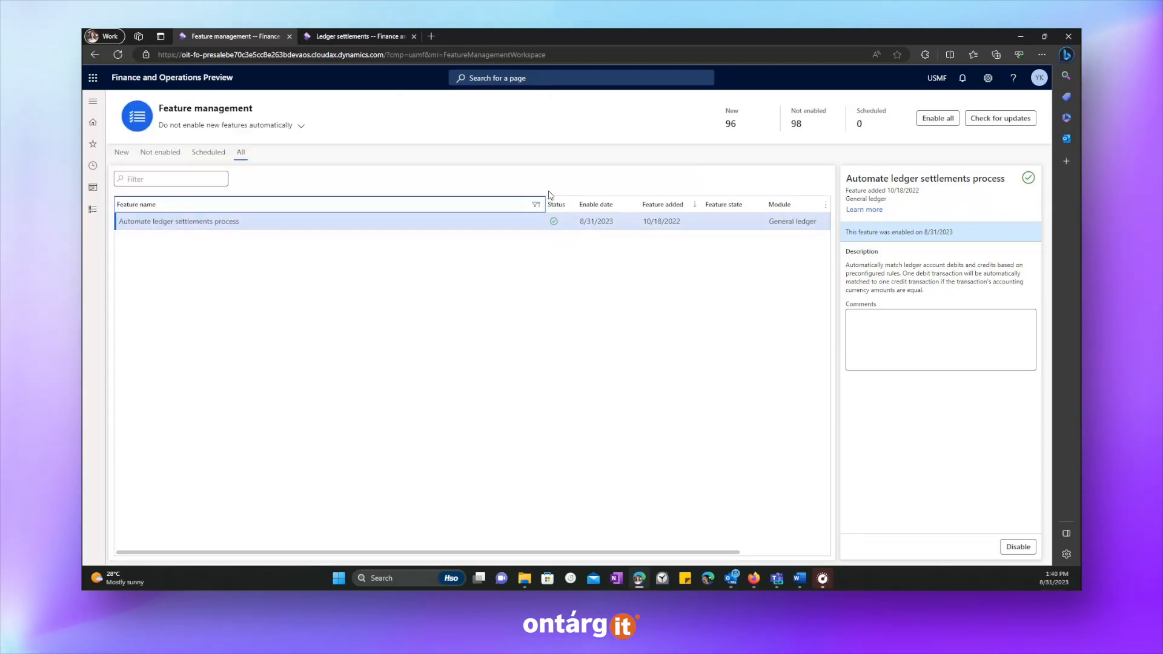
mouse_move(92, 215)
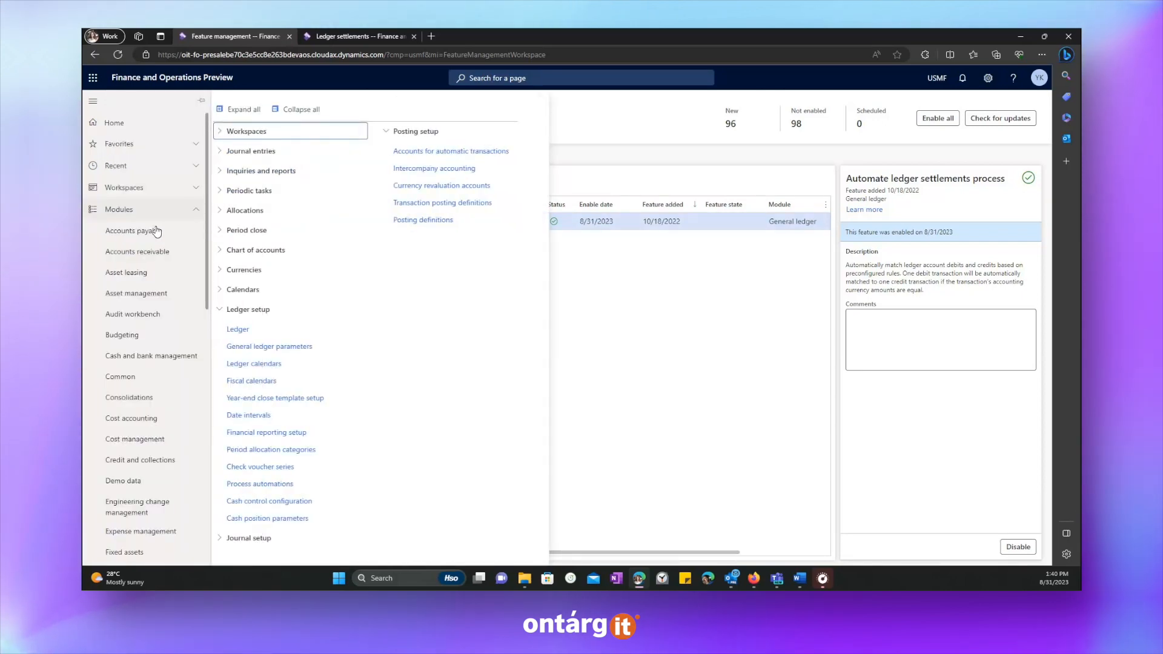
mouse_move(279, 491)
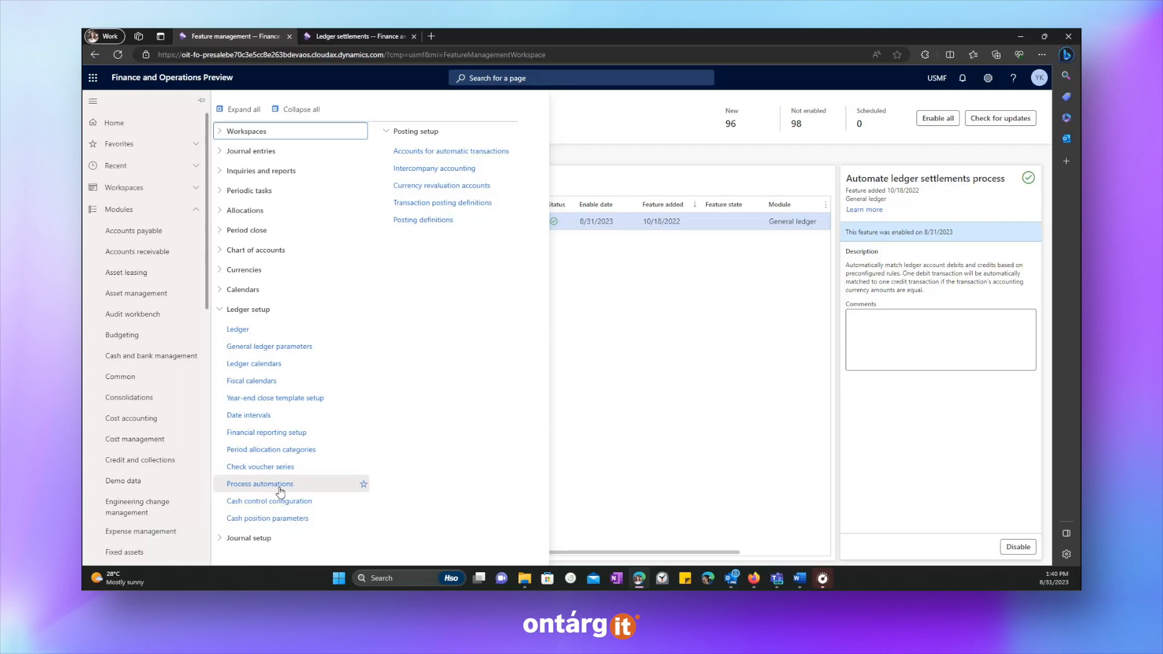
left_click(259, 485)
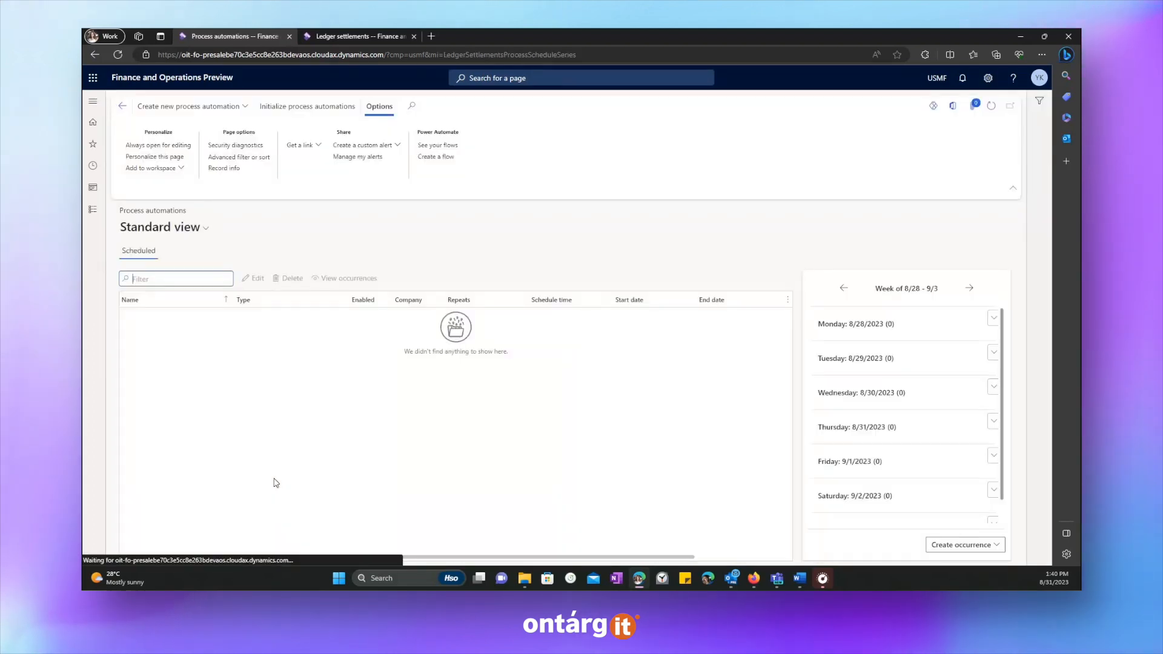
Step: Create a new Ledger settlements process automation series for usmf
left_click(188, 107)
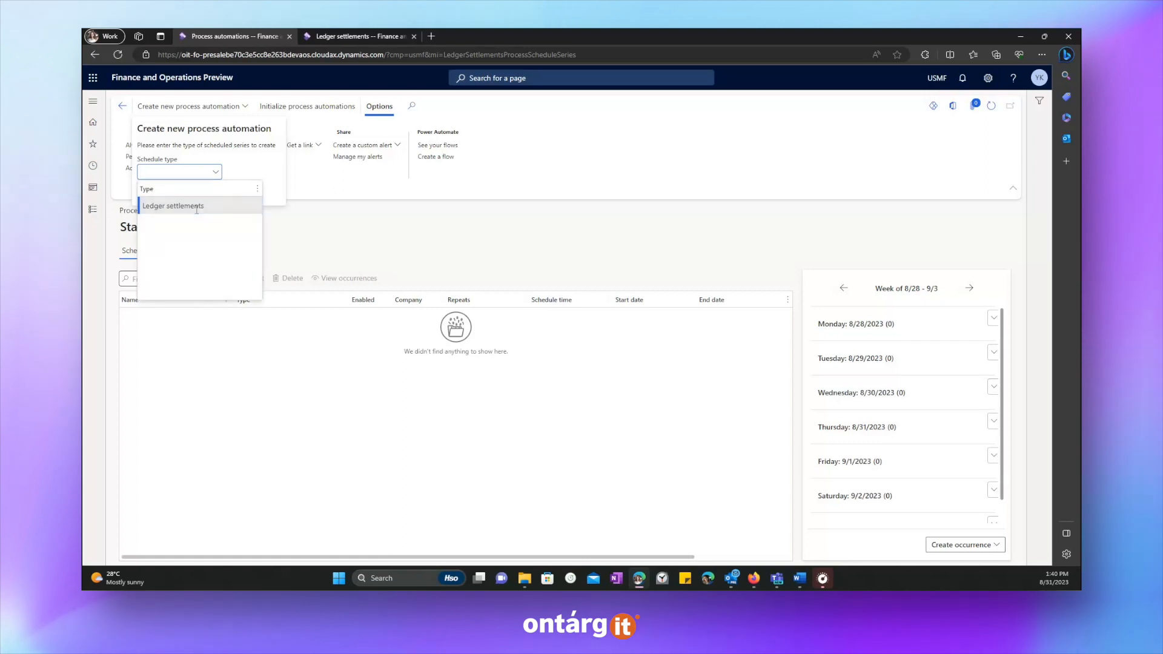
left_click(173, 206)
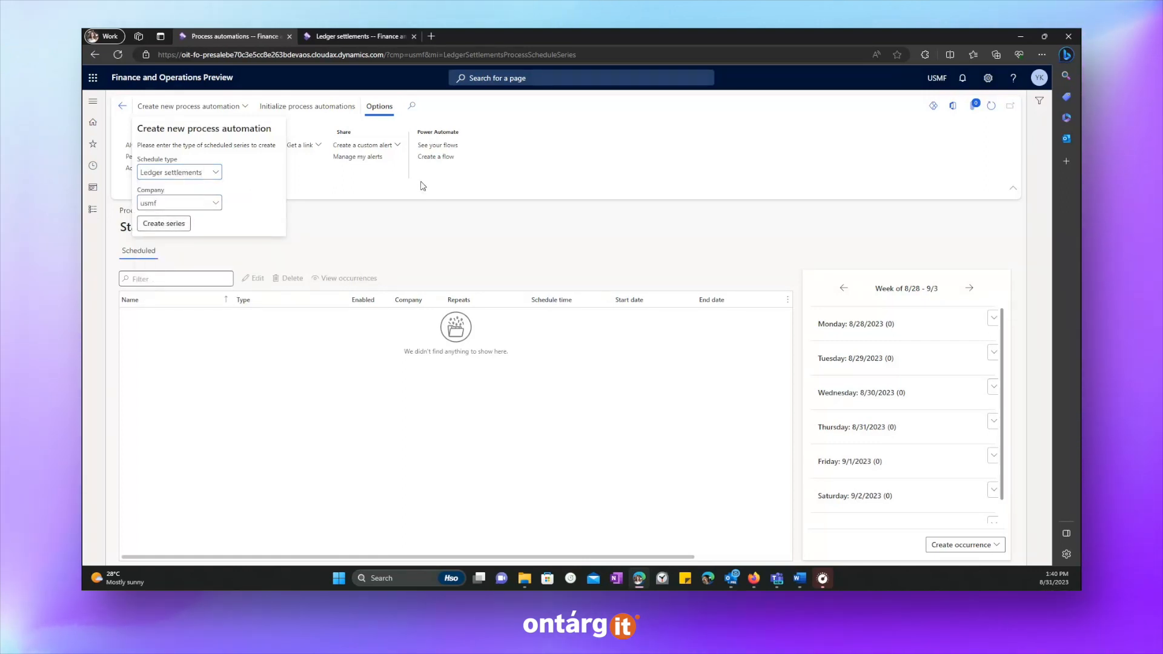
left_click(162, 222)
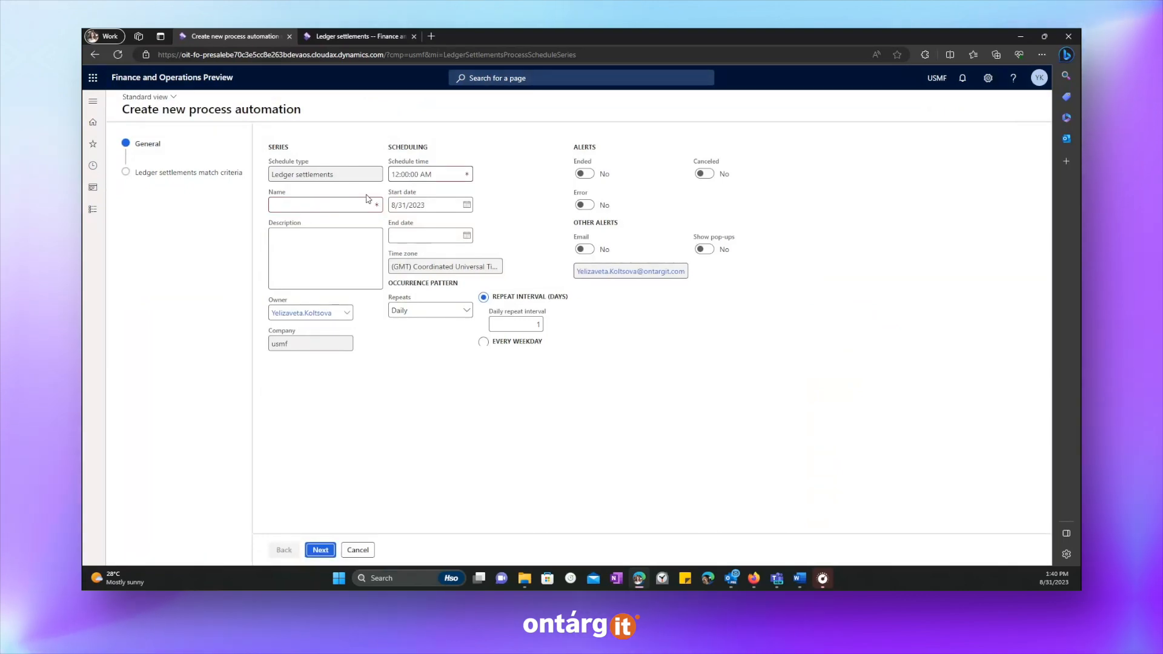
Step: Name the automation Insurance and continue to the match criteria
left_click(322, 205)
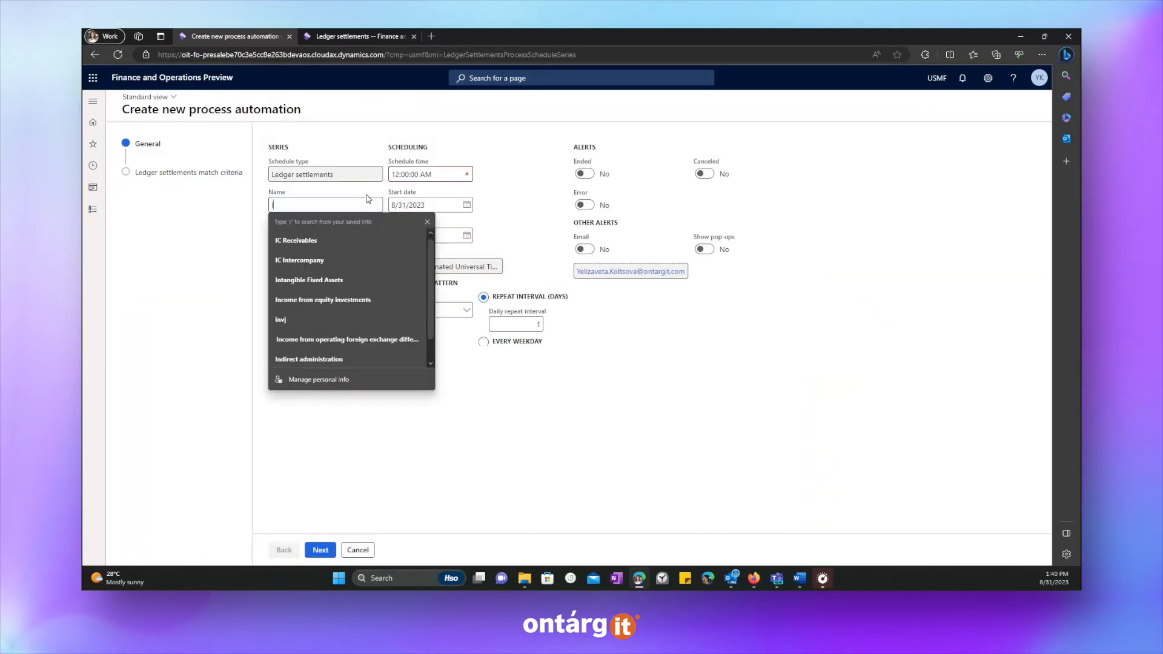
type("Insurance")
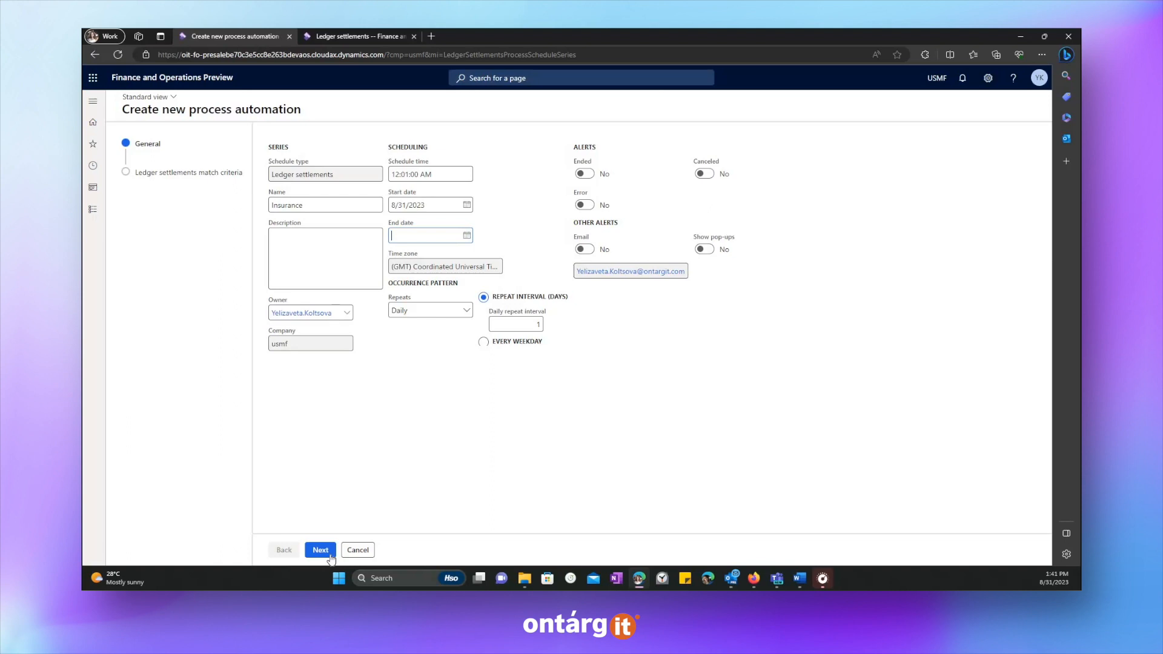
mouse_move(320, 550)
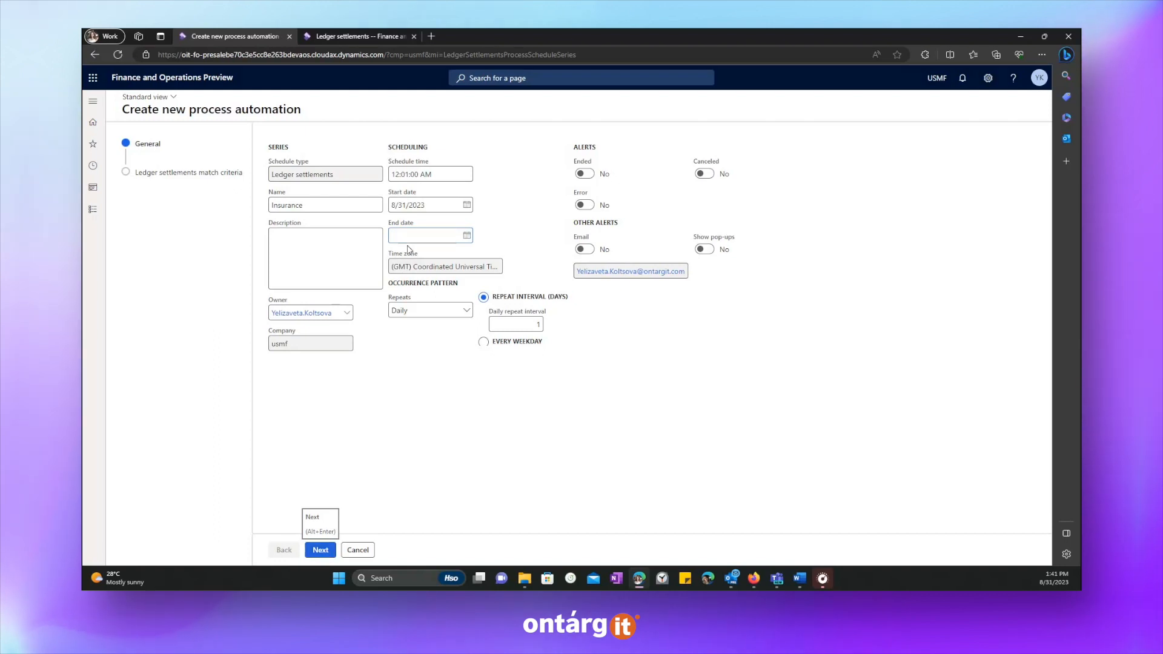
left_click(320, 550)
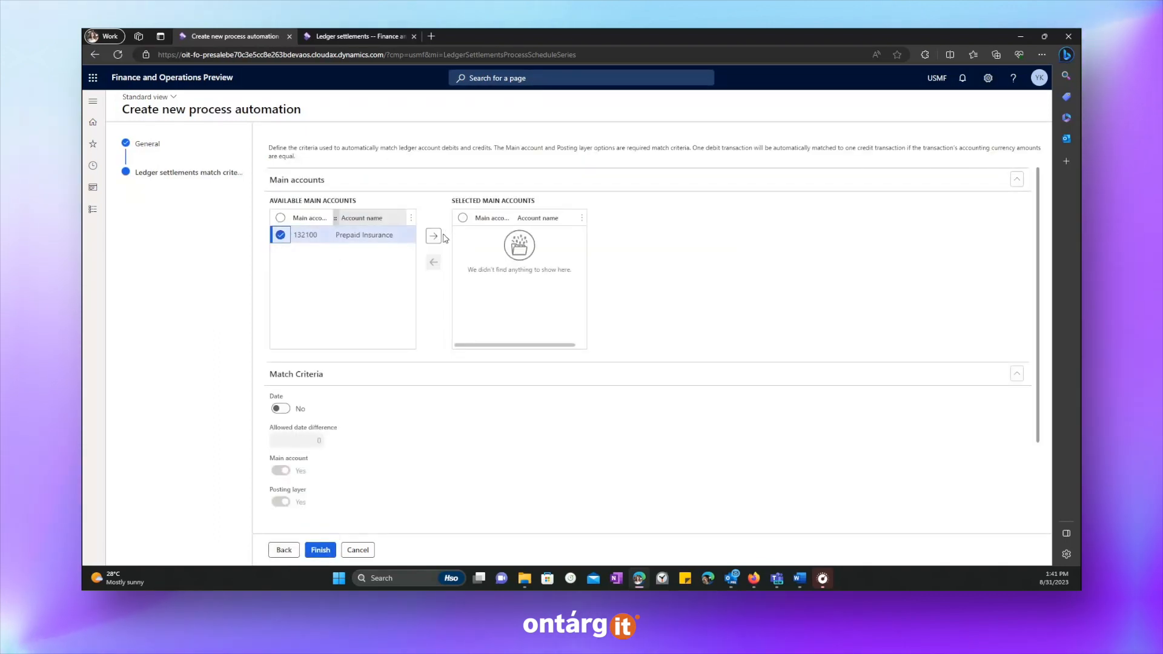
Step: Select main account 132100 Prepaid Insurance and enable matching by date within 30 days
left_click(431, 235)
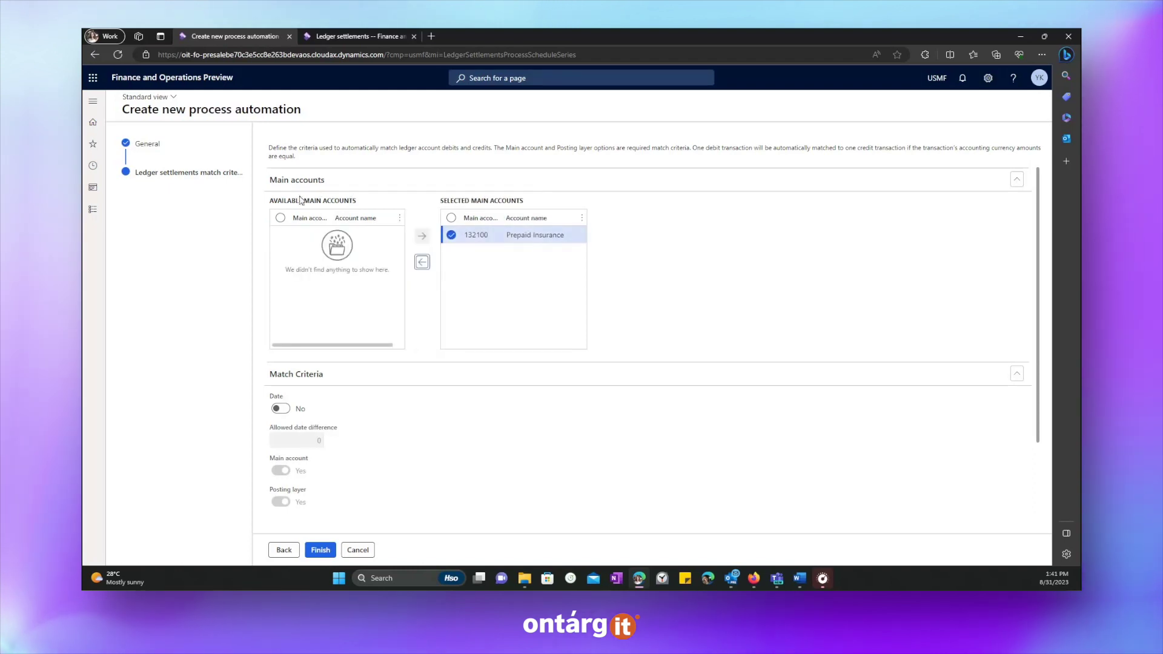
left_click(1016, 179)
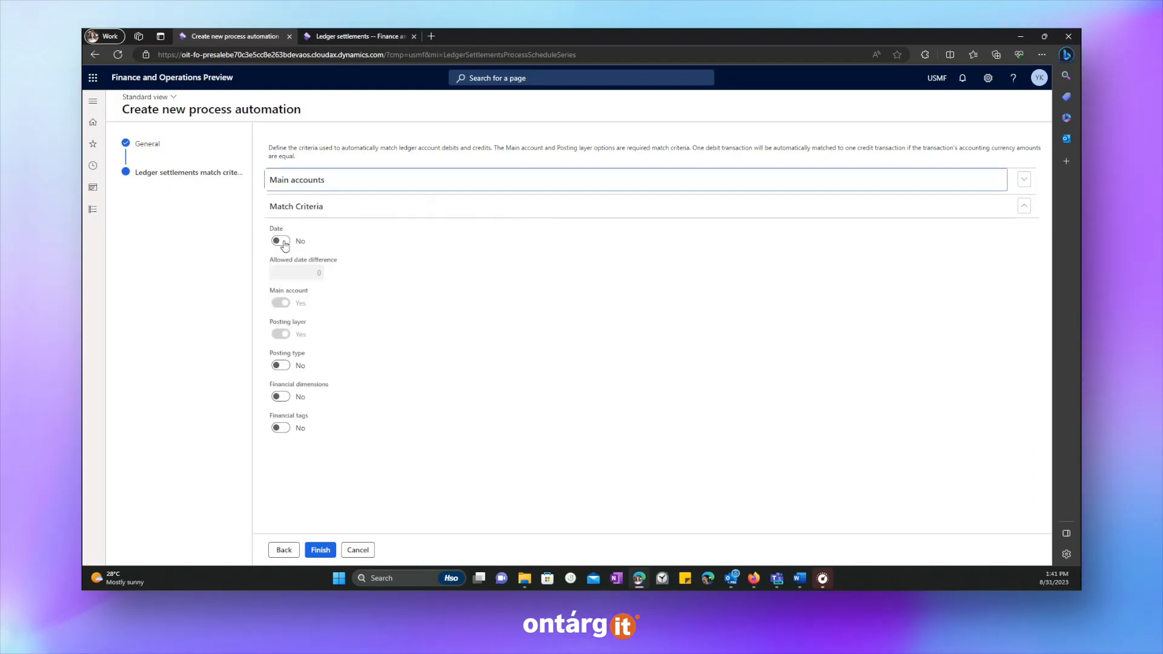
left_click(280, 241)
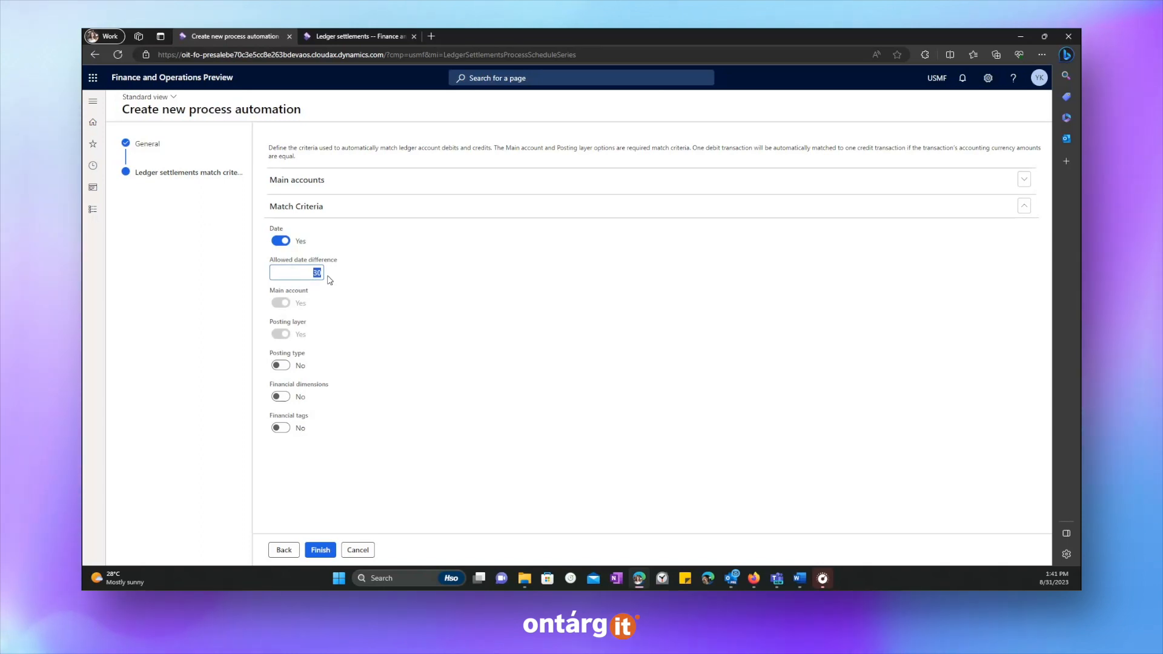
mouse_move(334, 276)
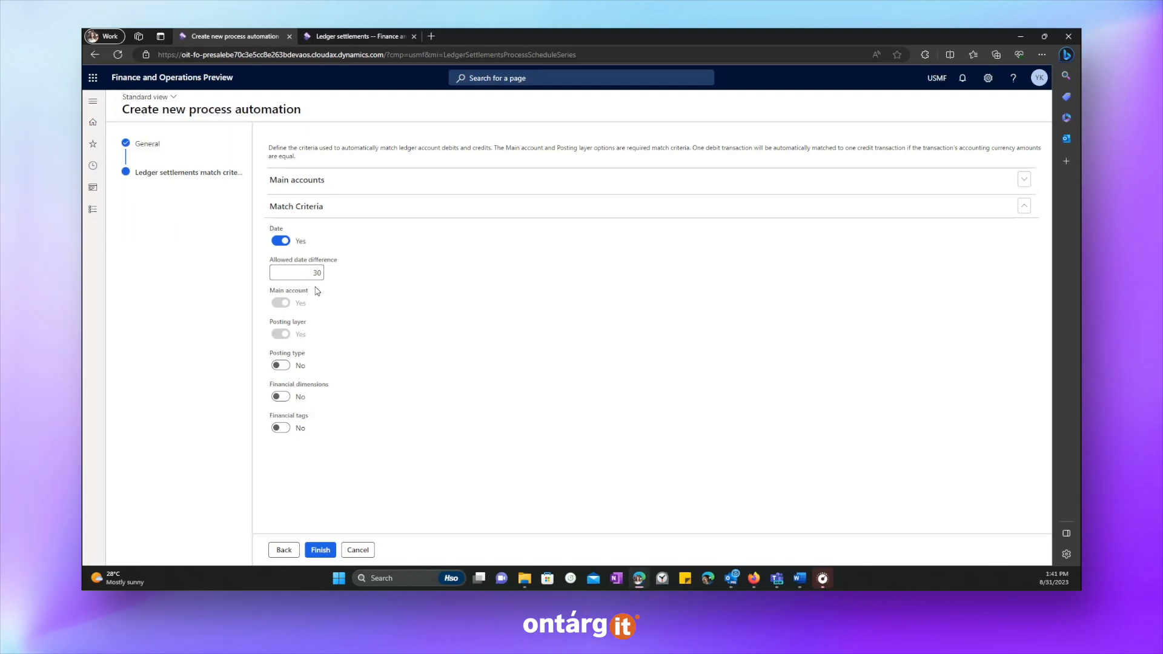
Step: Leave financial dimension matching off and finish scheduling the Insurance automation
left_click(282, 396)
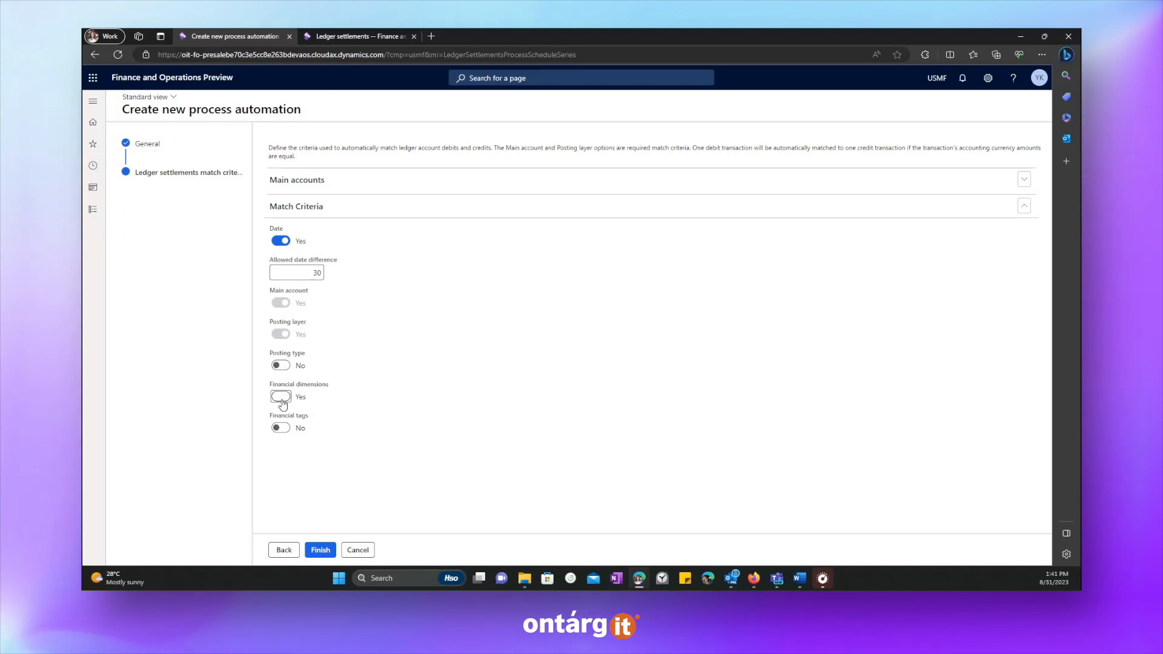
left_click(280, 396)
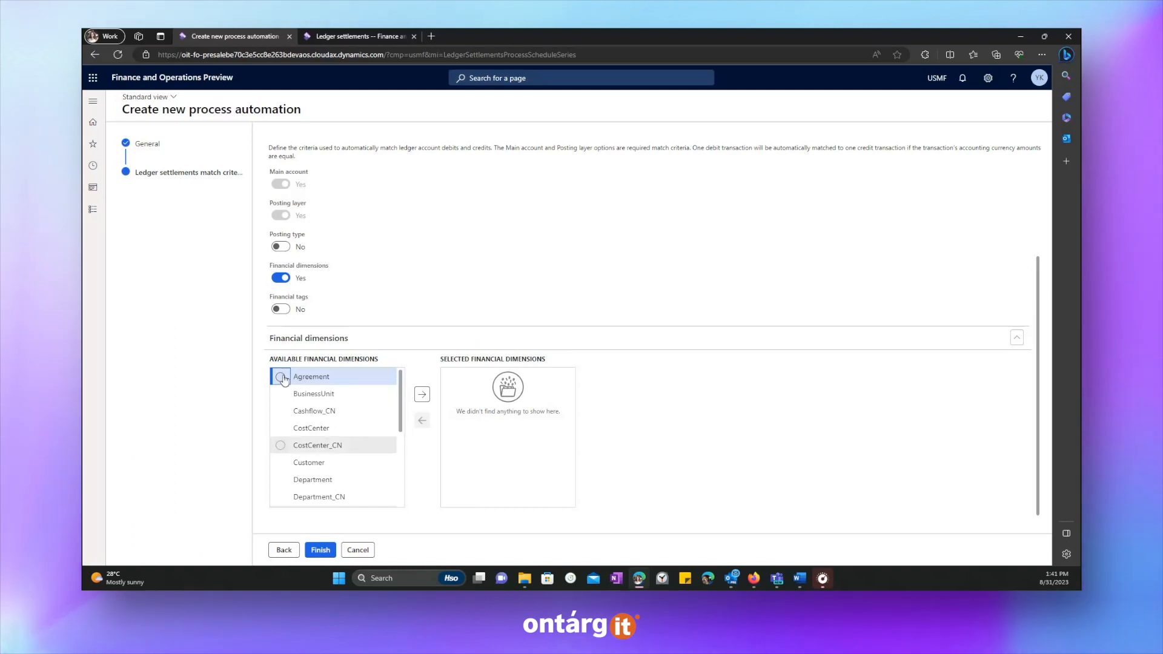
left_click(280, 428)
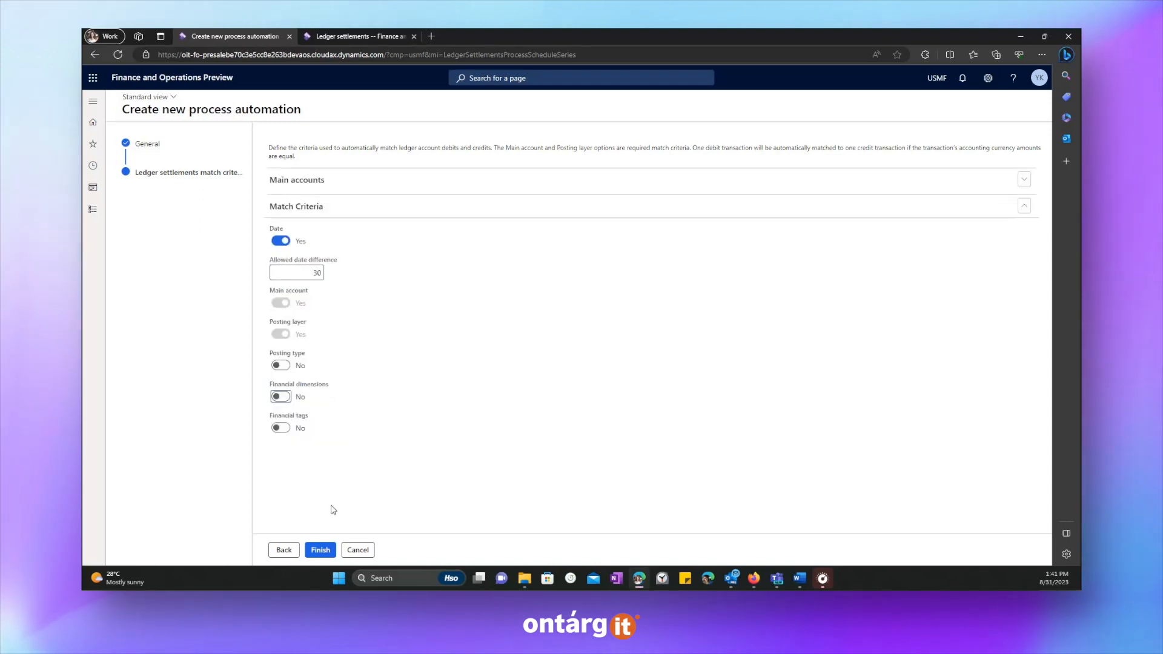
left_click(320, 550)
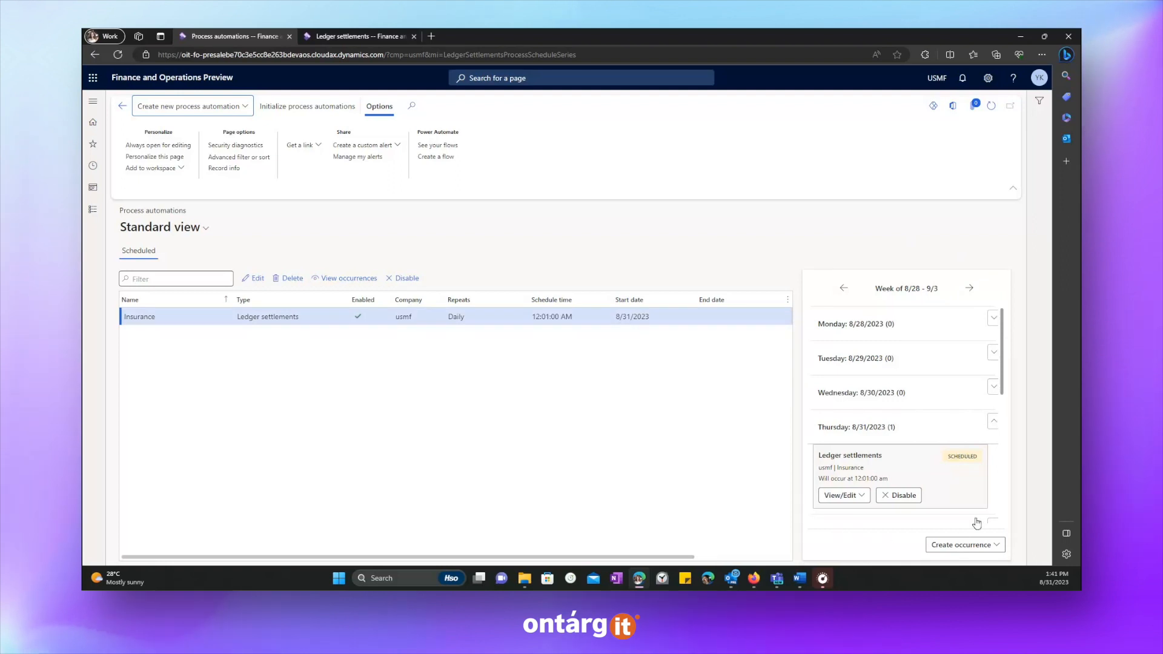
mouse_move(817, 529)
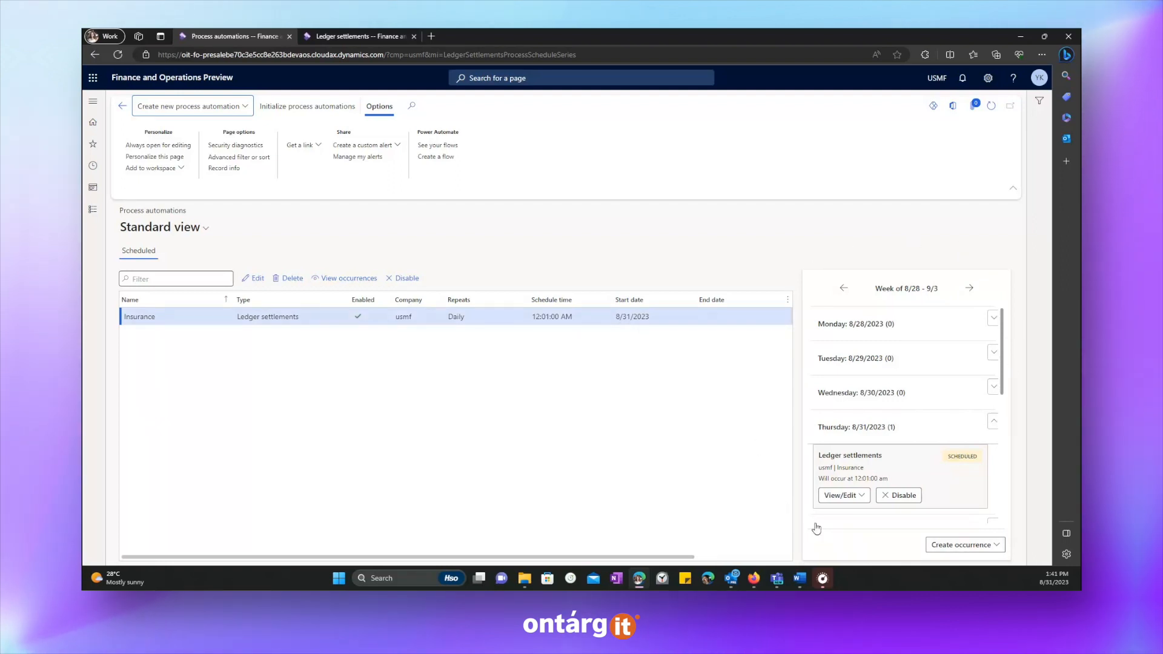
mouse_move(766, 405)
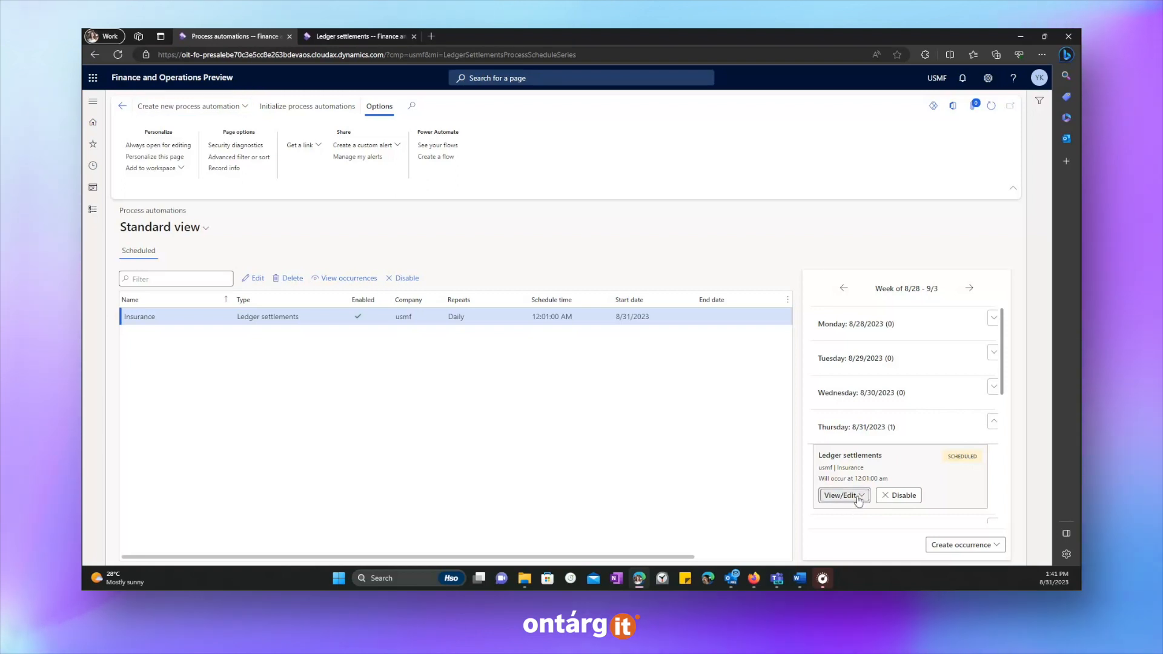
Step: Return to the Ledger settlements page with the unsettled BW6147 and CJ53070 vehicle insurance lines
left_click(843, 495)
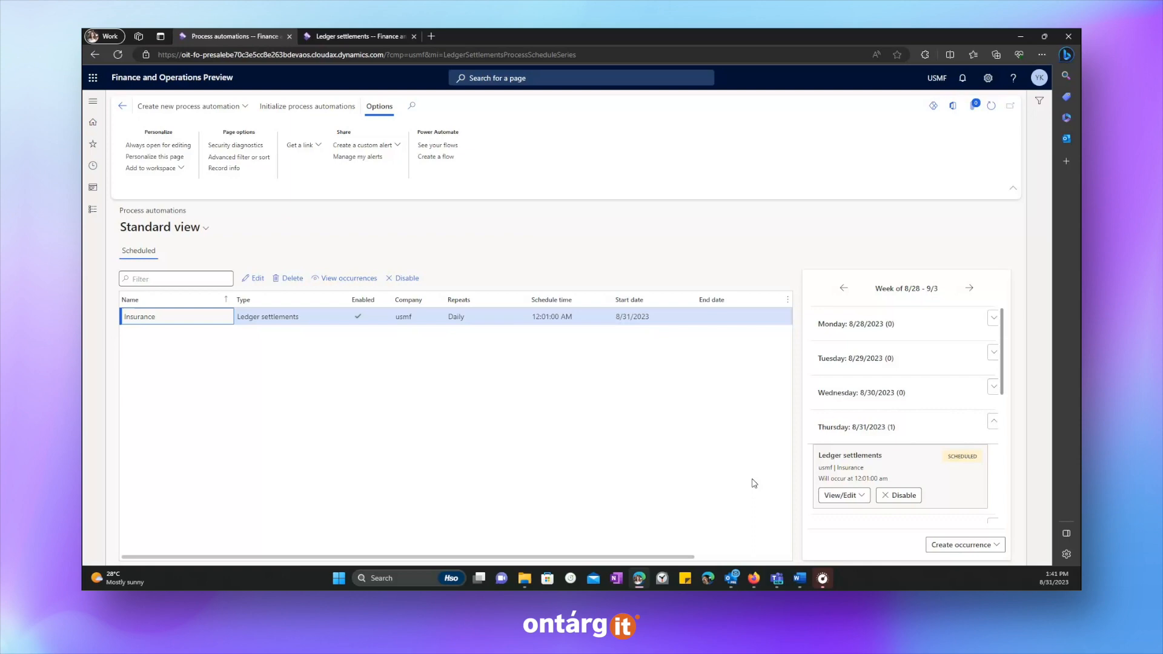
left_click(364, 36)
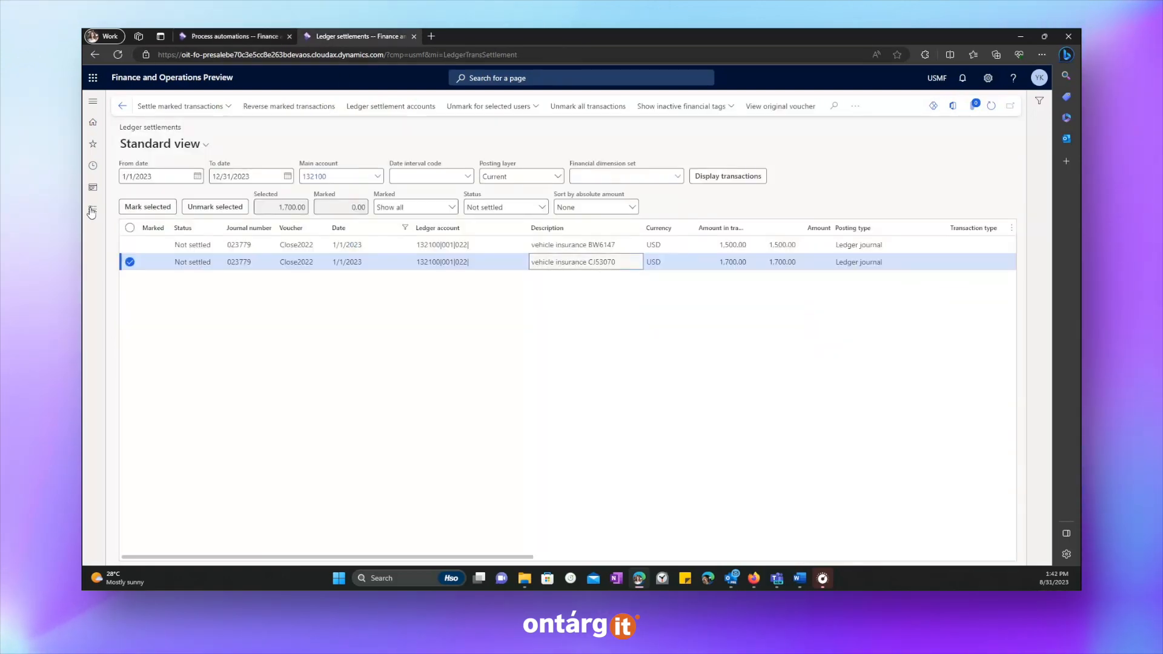
Step: Navigate to General ledger's General journals and open the BW6147 vehicle insurance journal lines
left_click(92, 211)
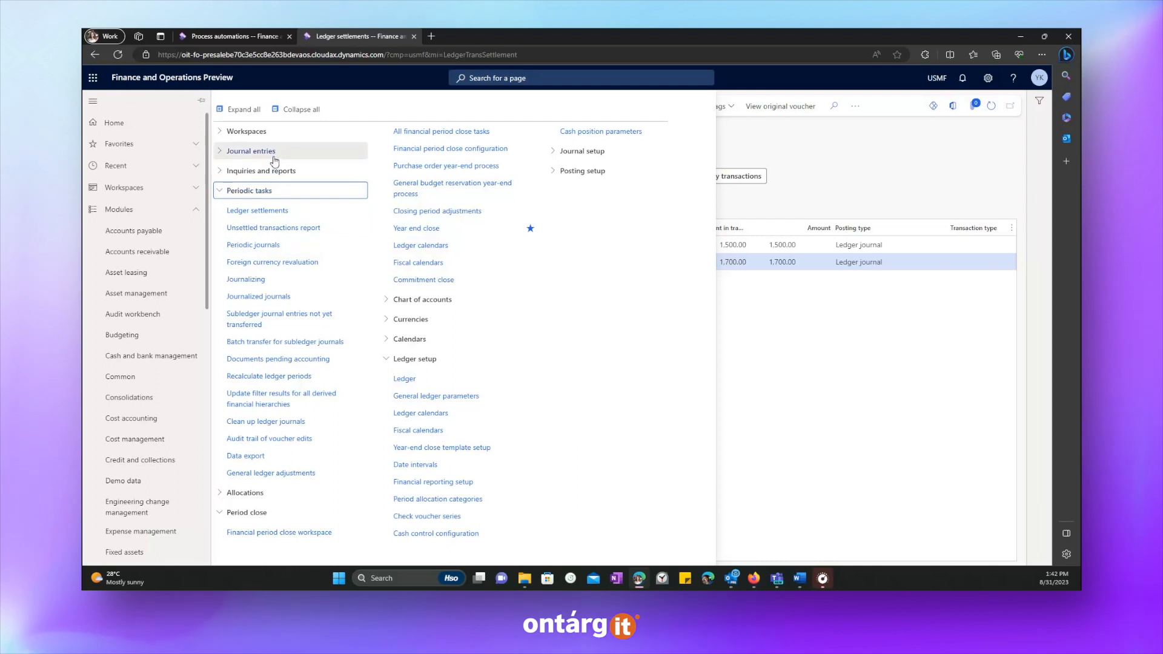
left_click(250, 150)
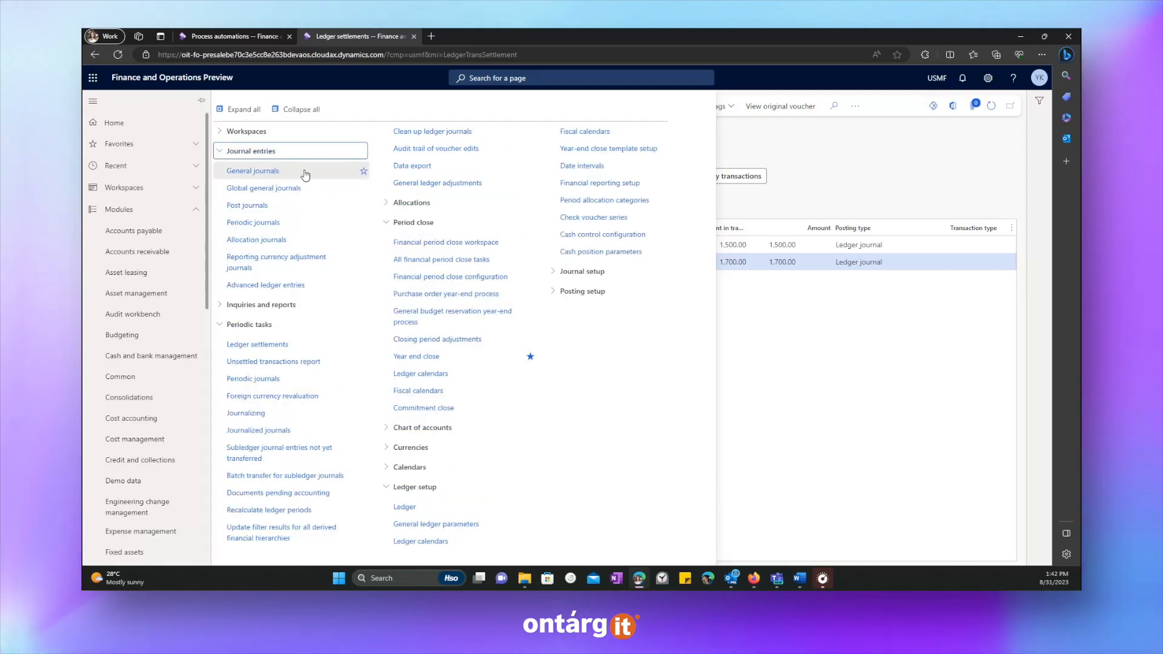
left_click(252, 171)
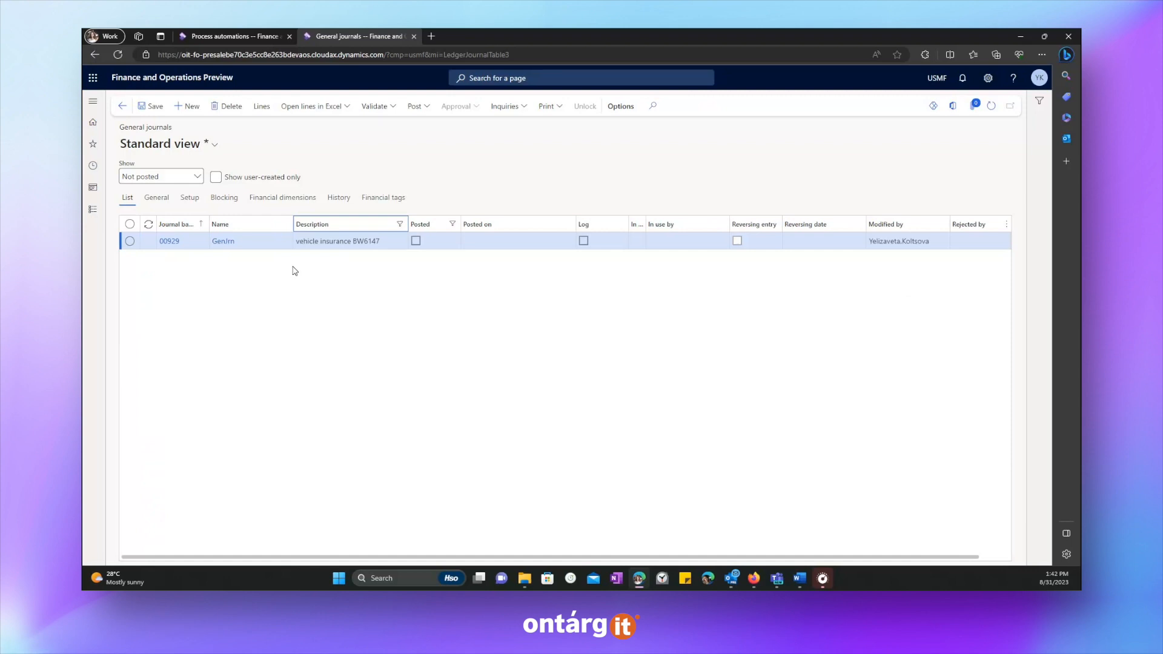
mouse_move(434, 175)
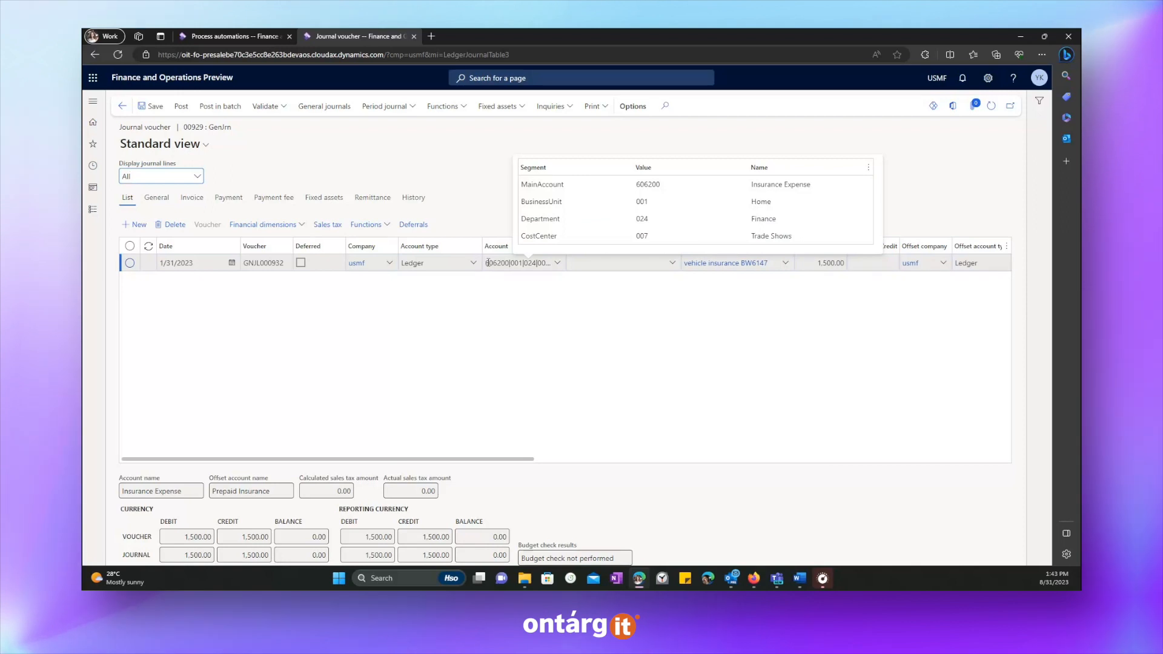
left_click(755, 265)
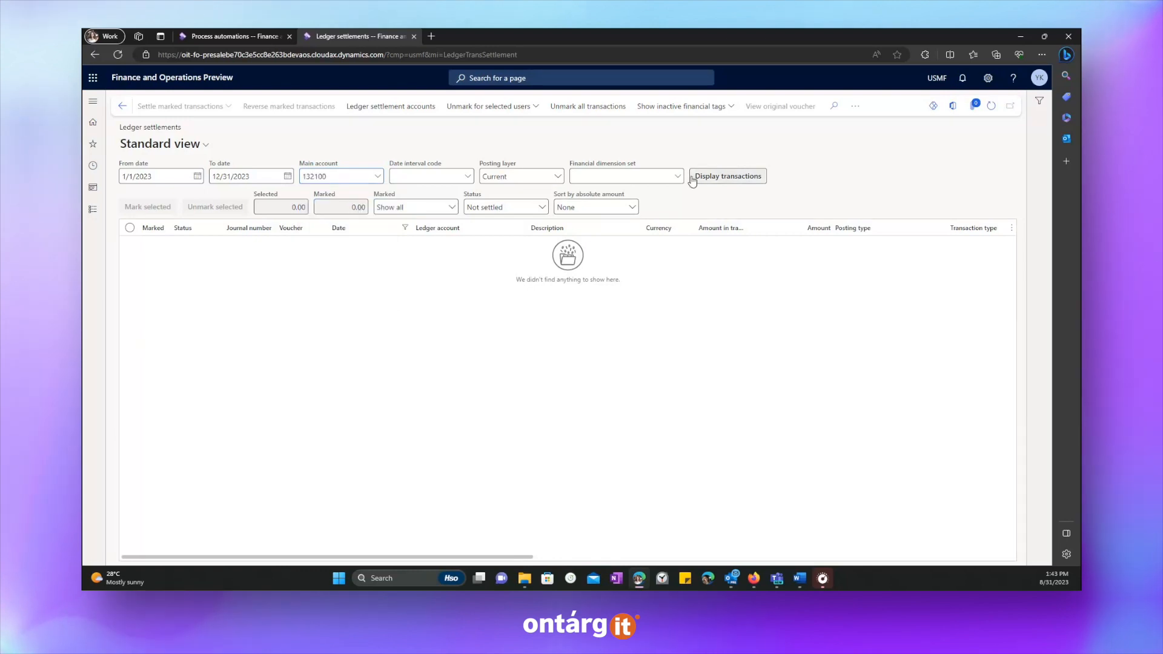
Step: Display the 132100 transactions, unmark the selected -1,500 BW6147 line, and head to Process automations
left_click(727, 176)
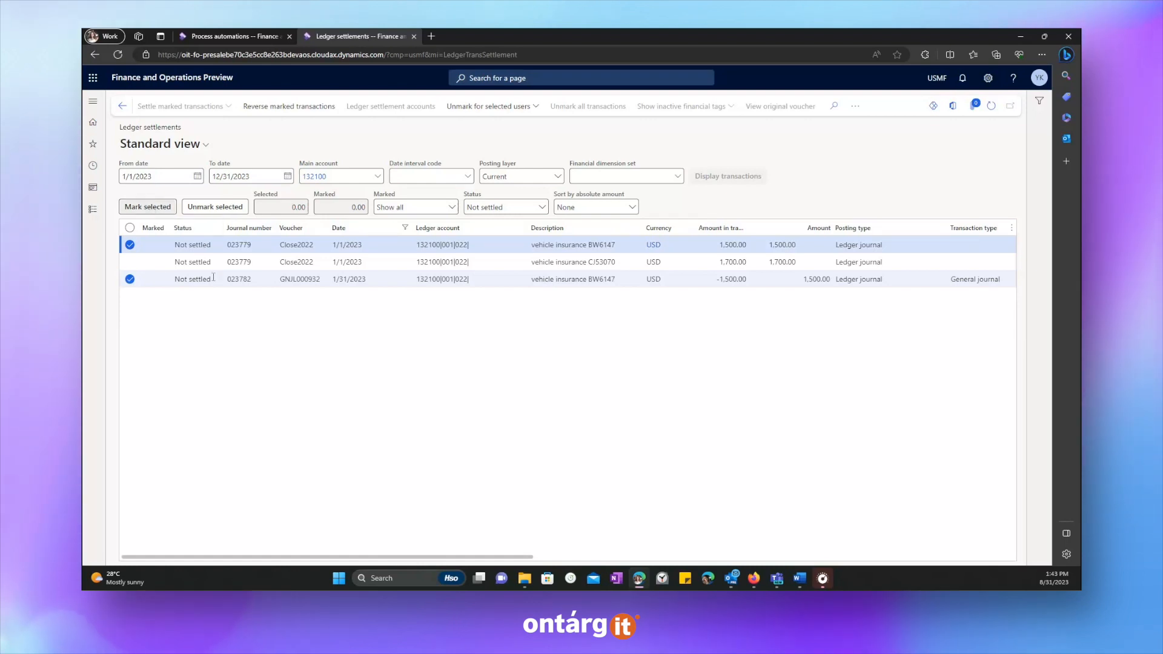
left_click(179, 107)
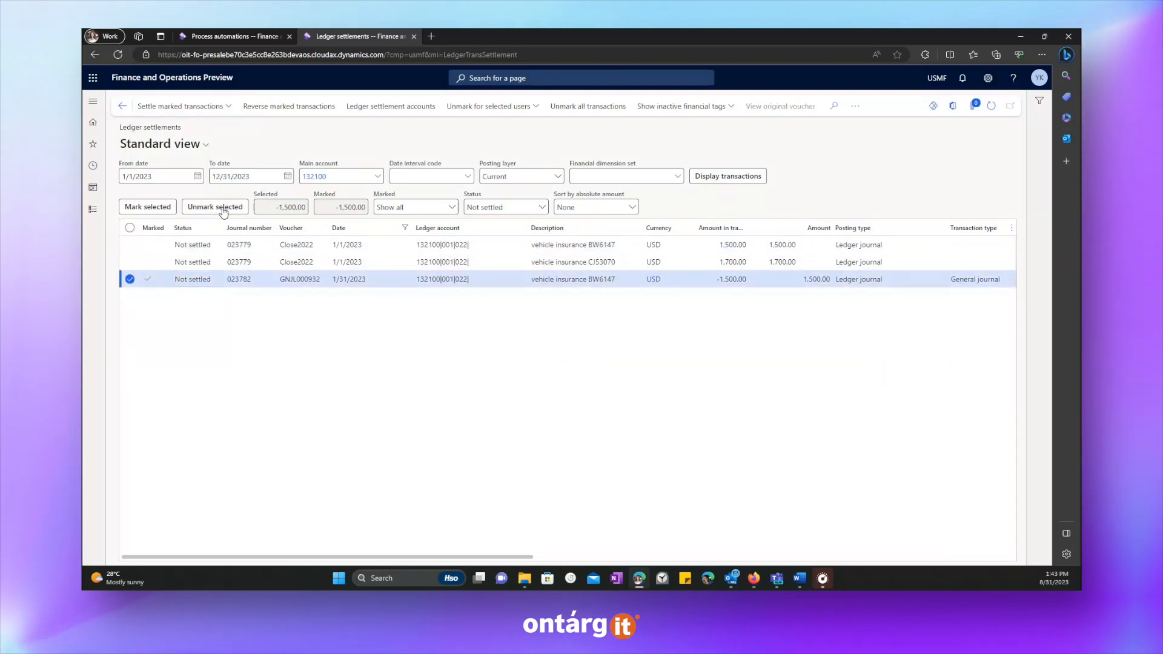
left_click(216, 206)
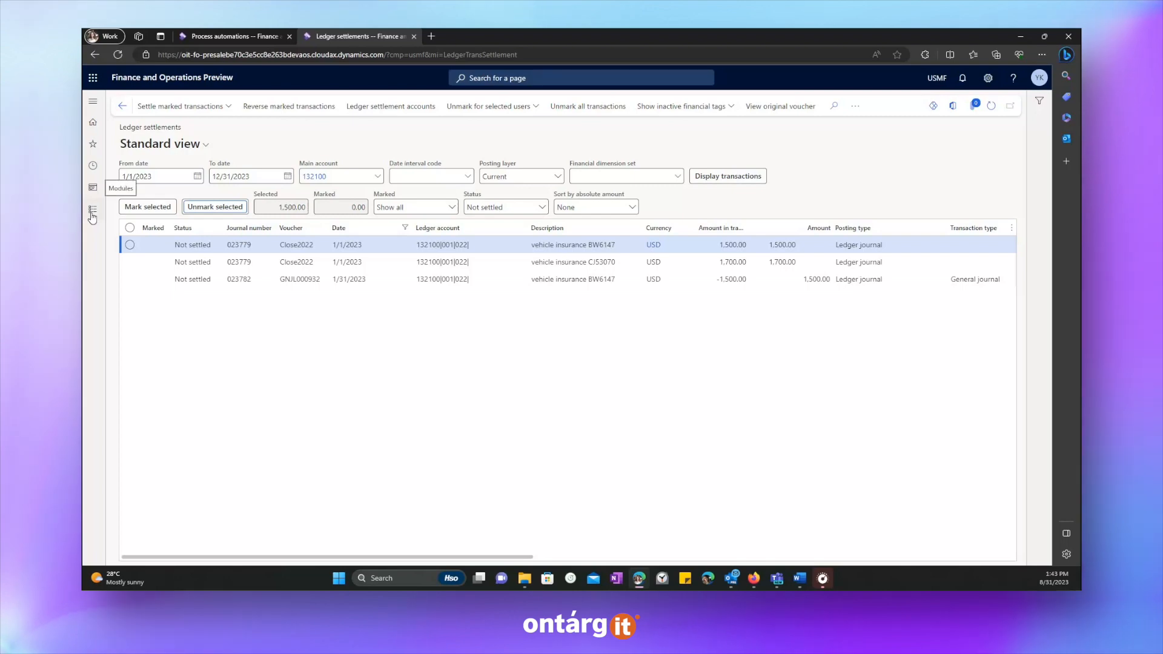
left_click(93, 212)
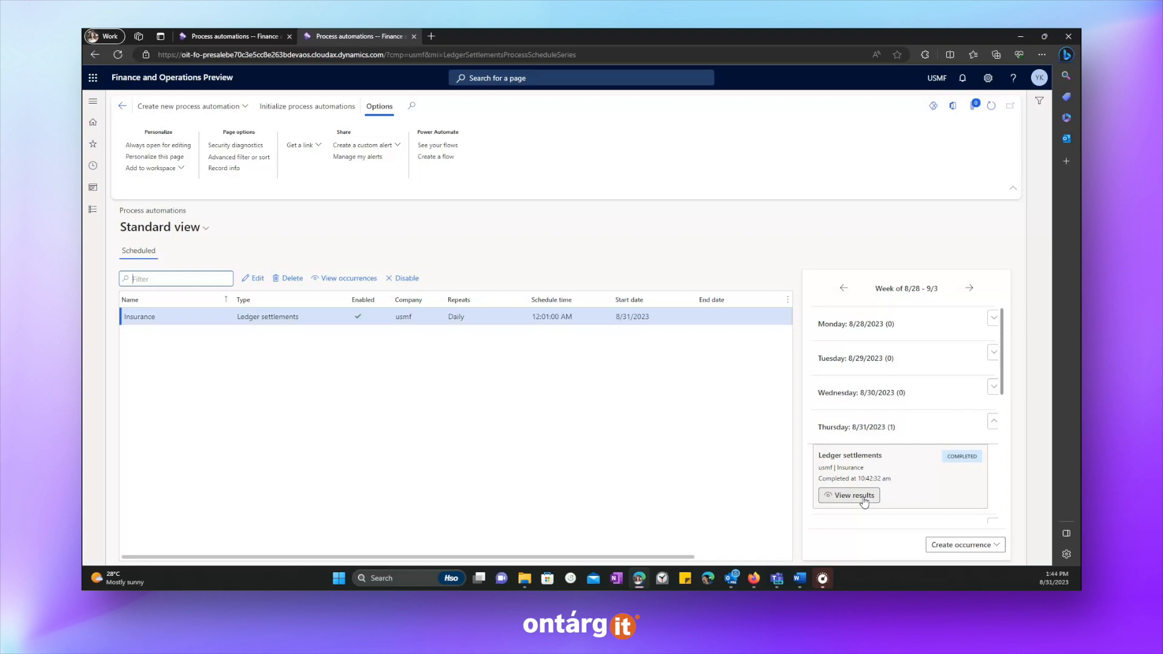
Step: View the settlement run results and select the settled -1,500 insurance transaction in Ledger settlements
left_click(850, 496)
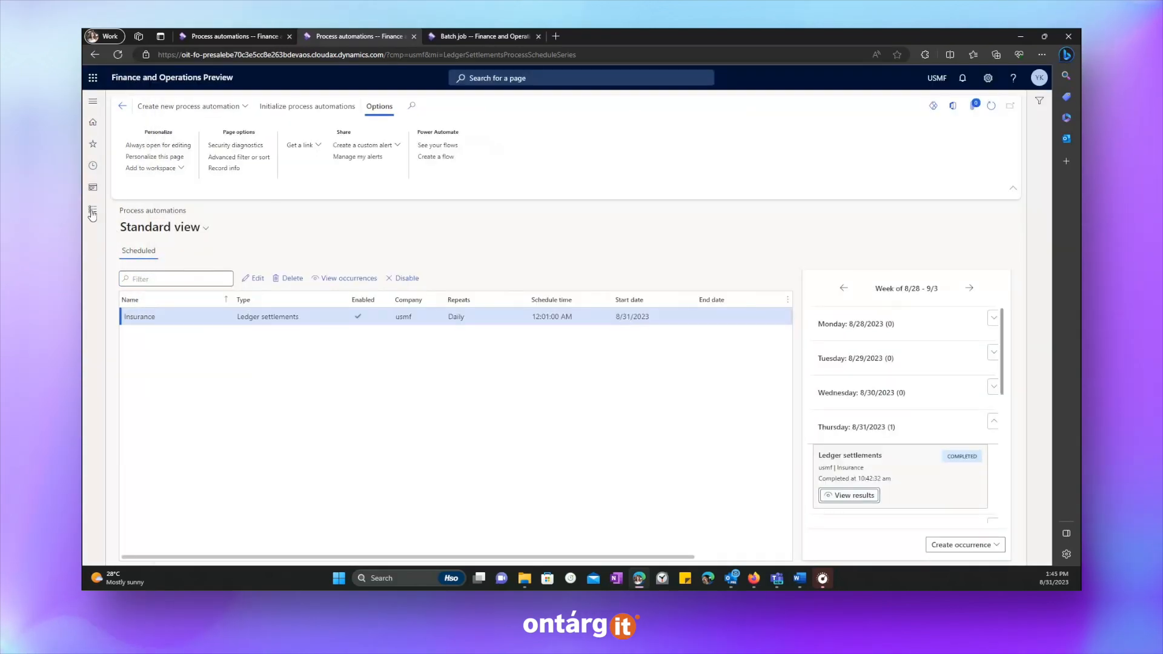
left_click(93, 100)
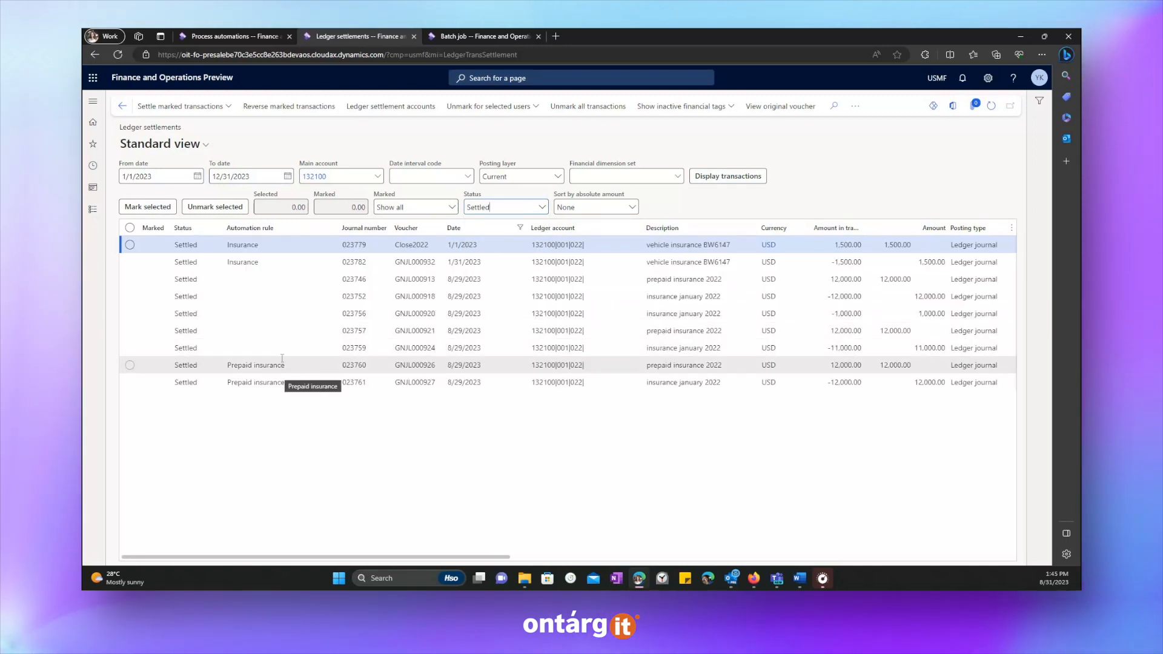
left_click(130, 262)
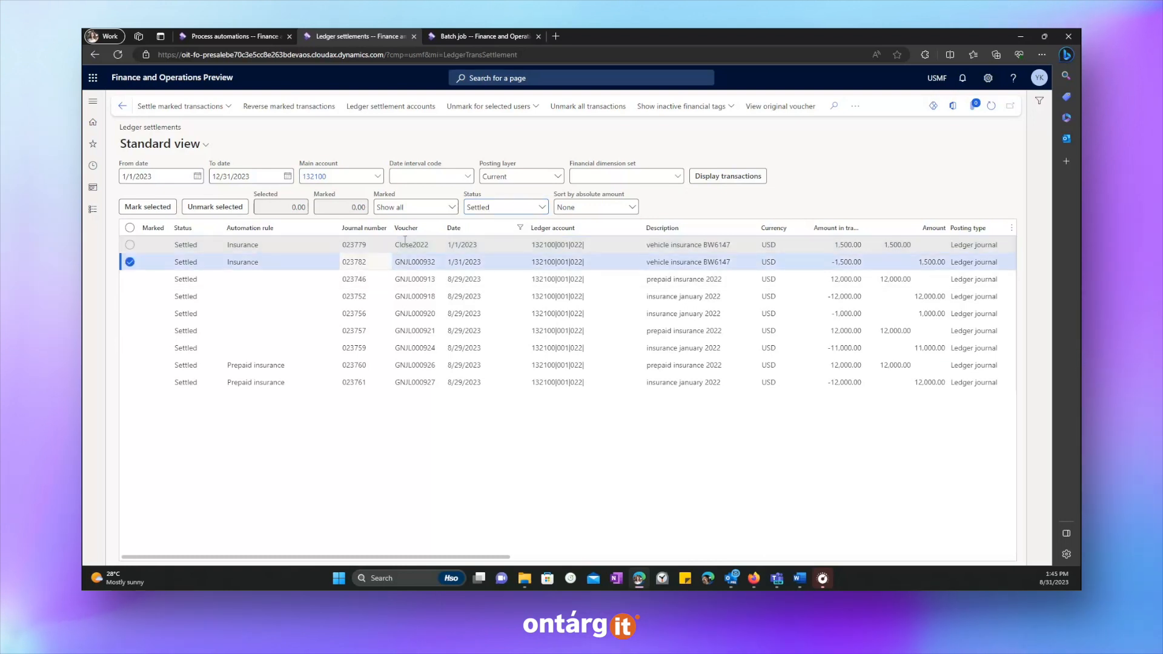
Step: Filter Ledger settlements to Not settled, leaving only the 1,700 CJ53070 transaction listed
left_click(539, 206)
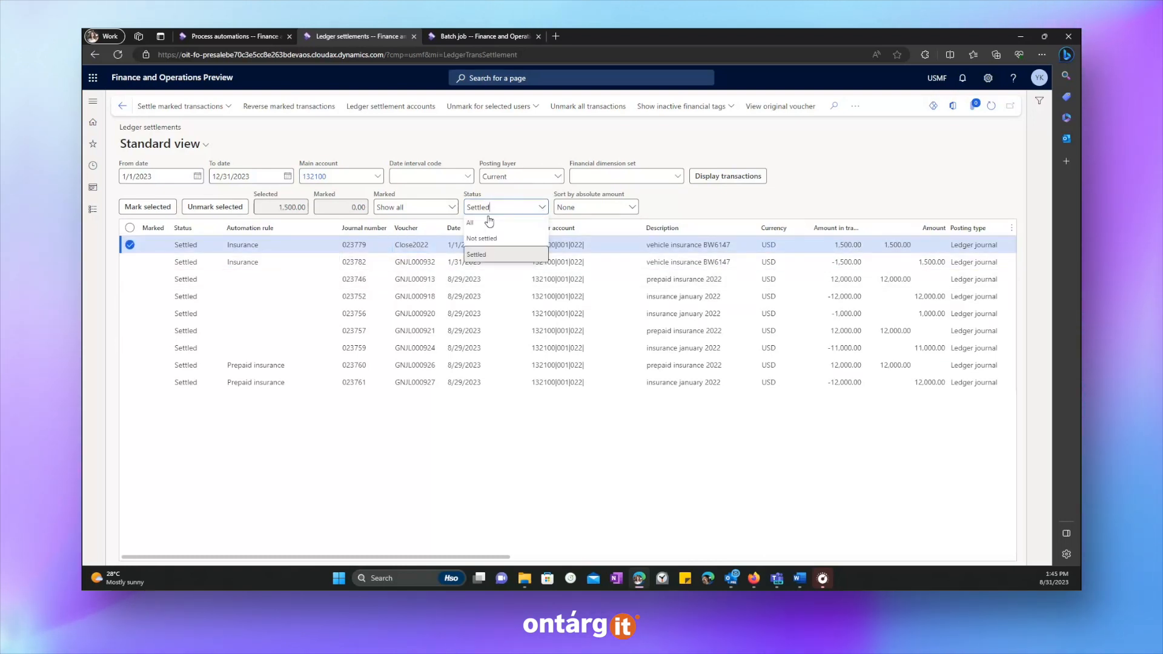
left_click(481, 237)
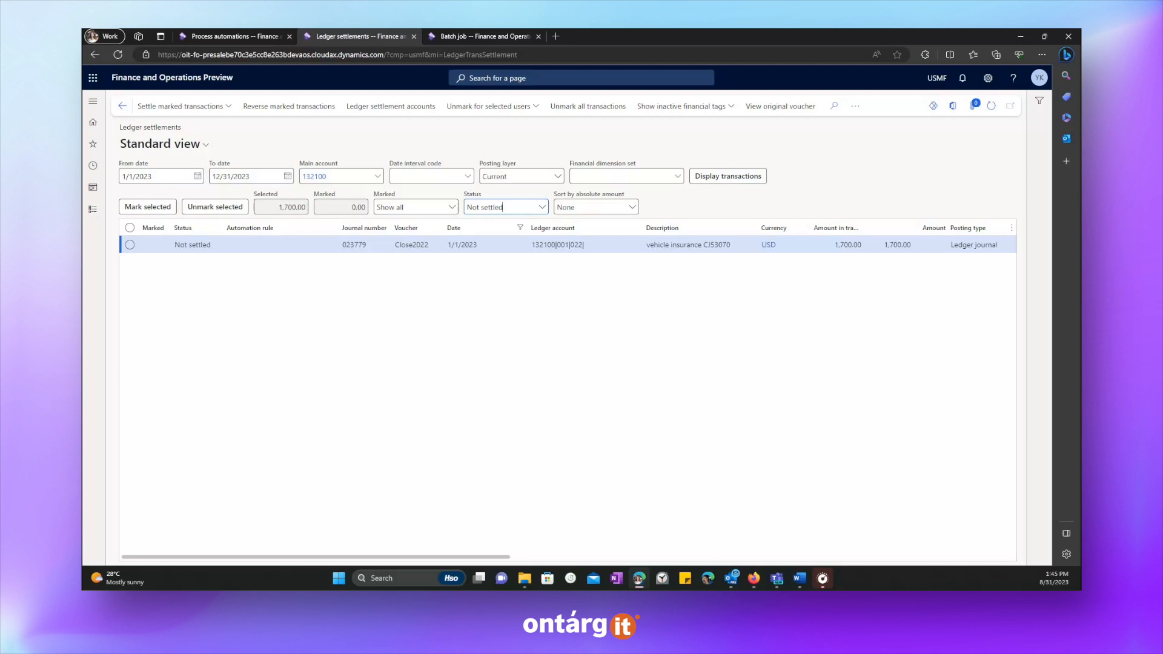
mouse_move(329, 139)
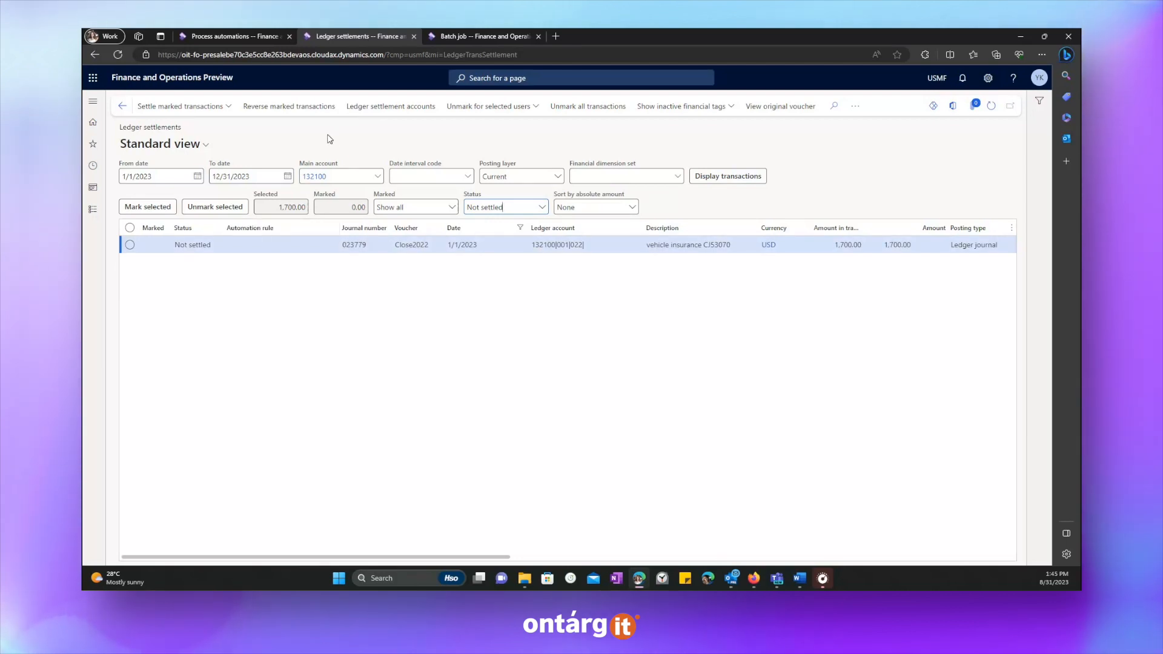
left_click(93, 101)
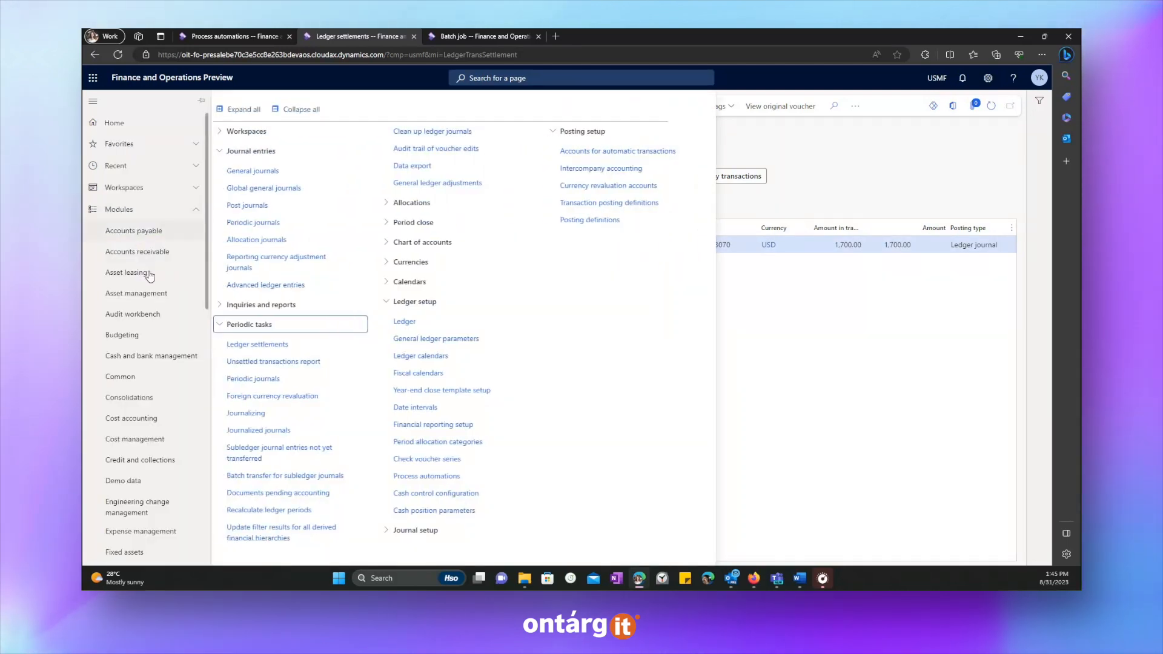
mouse_move(156, 293)
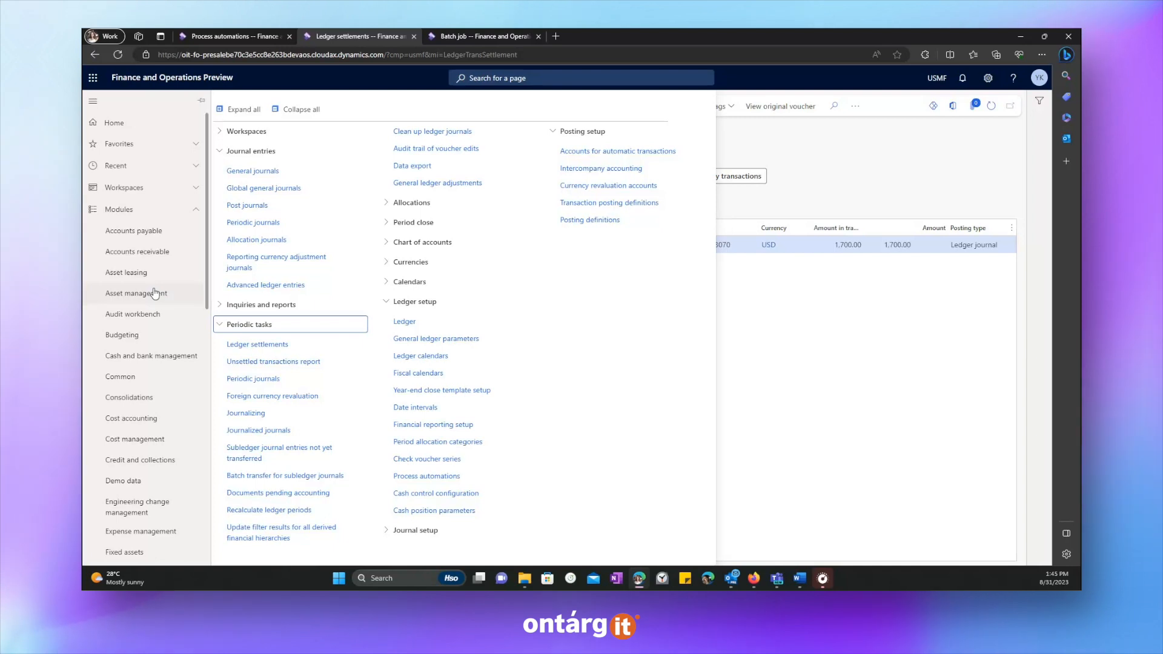
Step: Navigate to Chart of accounts > Dimensions > Financial dimension sets
left_click(300, 109)
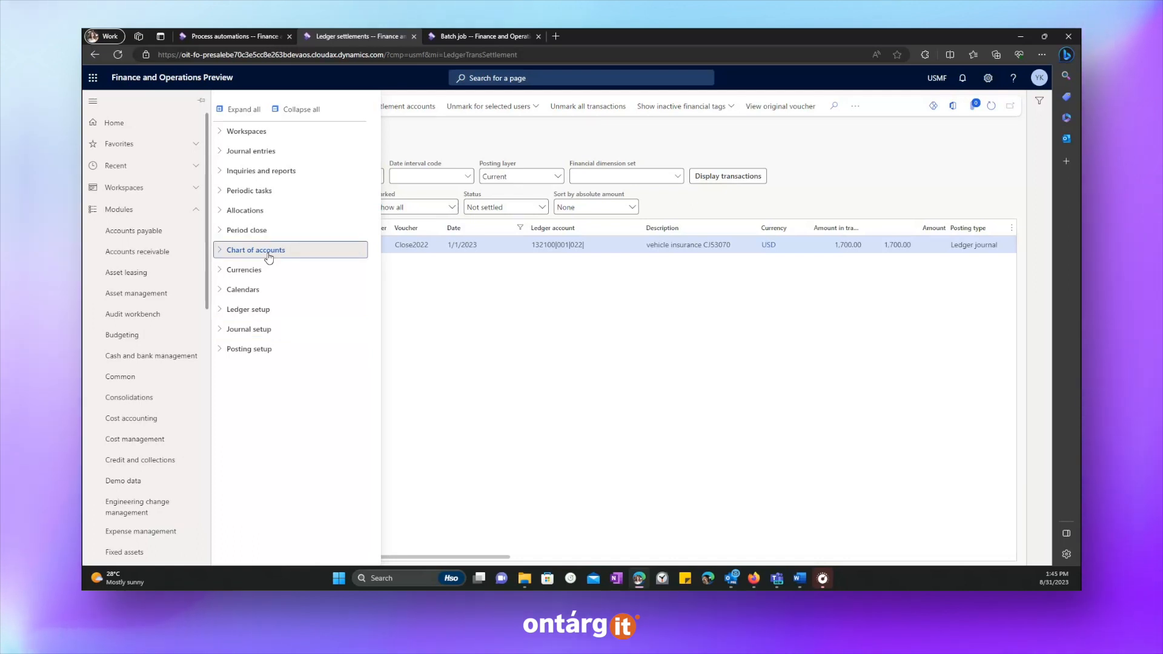
left_click(255, 250)
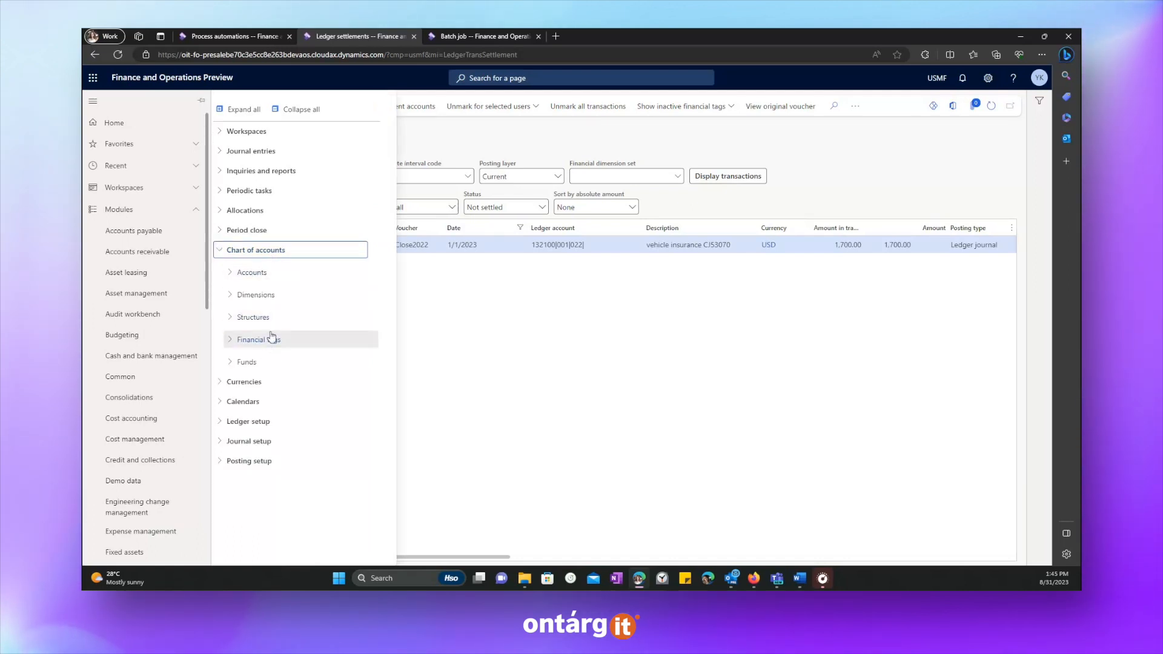
left_click(255, 294)
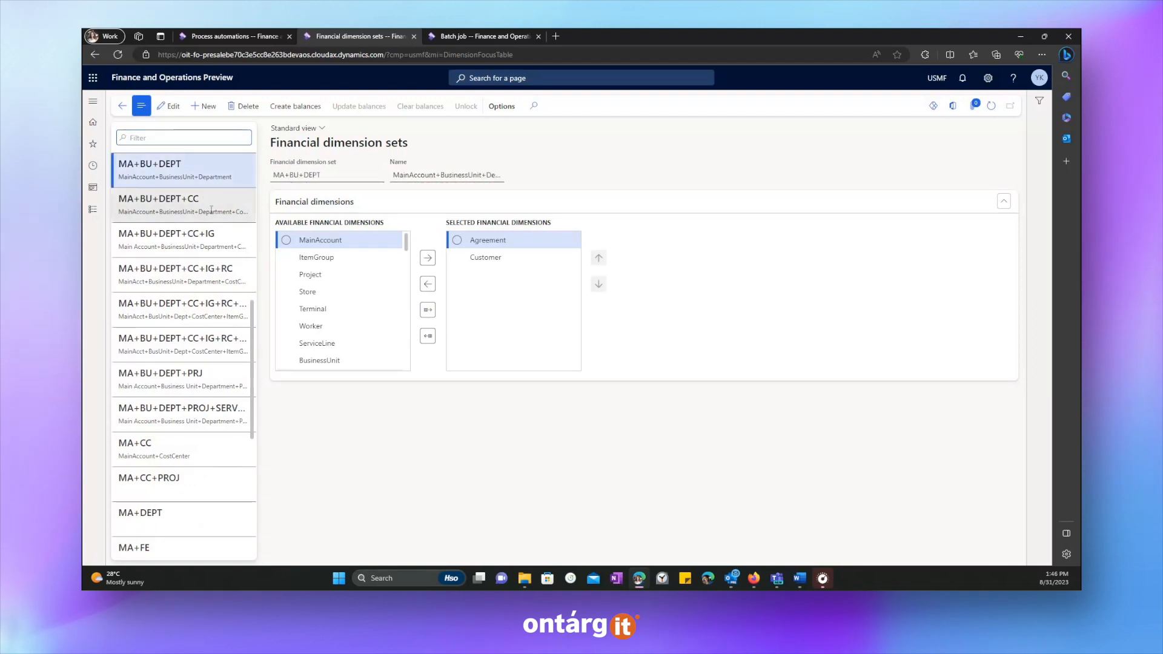
Step: Review the MA+BU+DEPT+CC and MA+BU+DEPT+CC+IG+RC sets, then return to General ledger's ledger setup pages
left_click(158, 204)
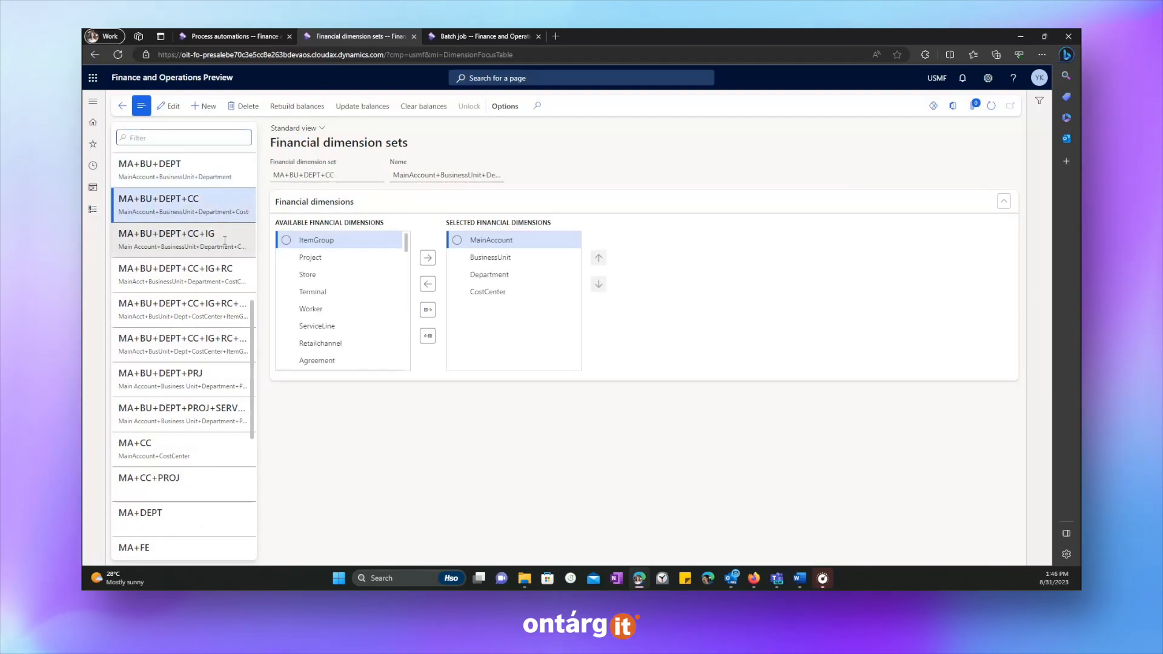
left_click(175, 273)
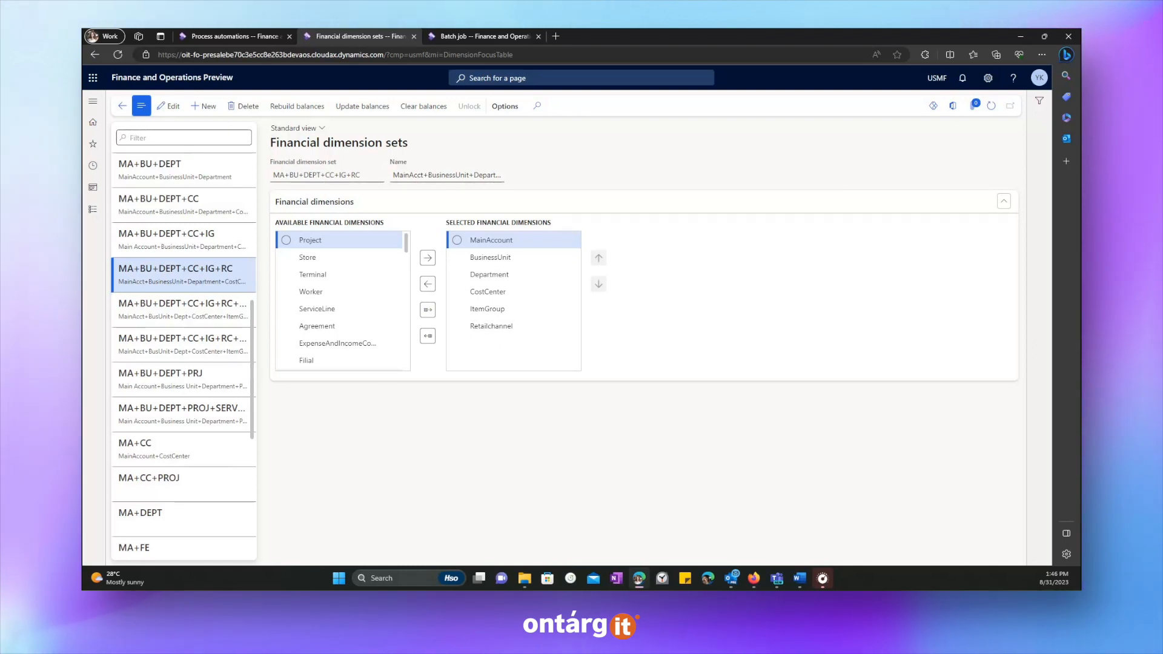
left_click(93, 101)
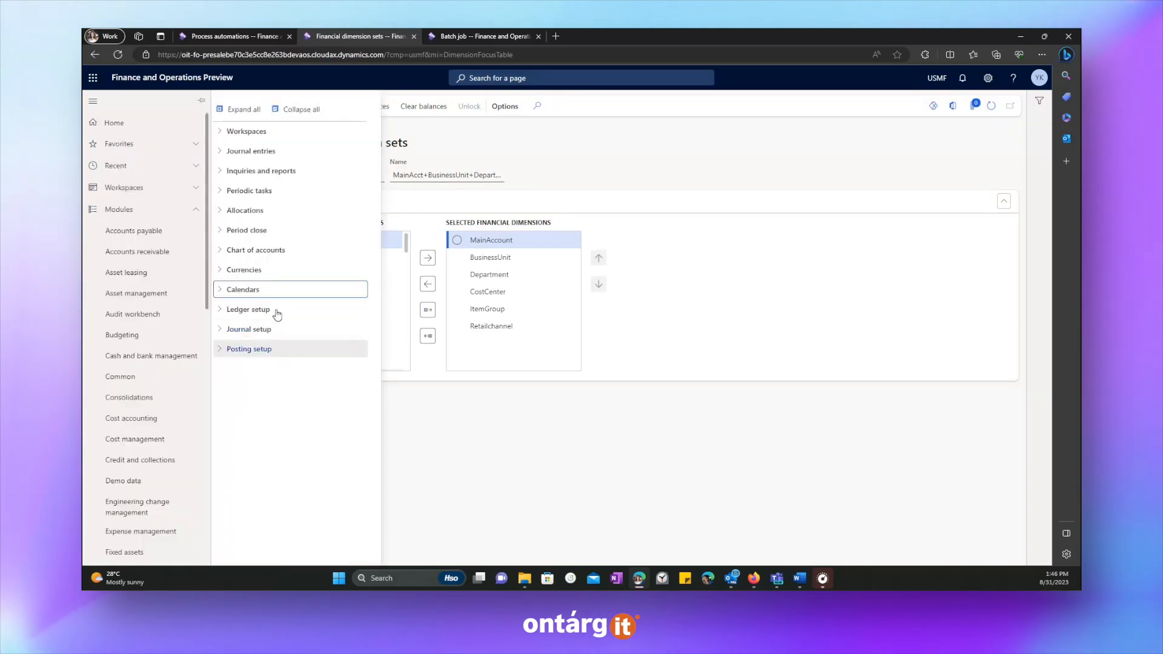
left_click(247, 310)
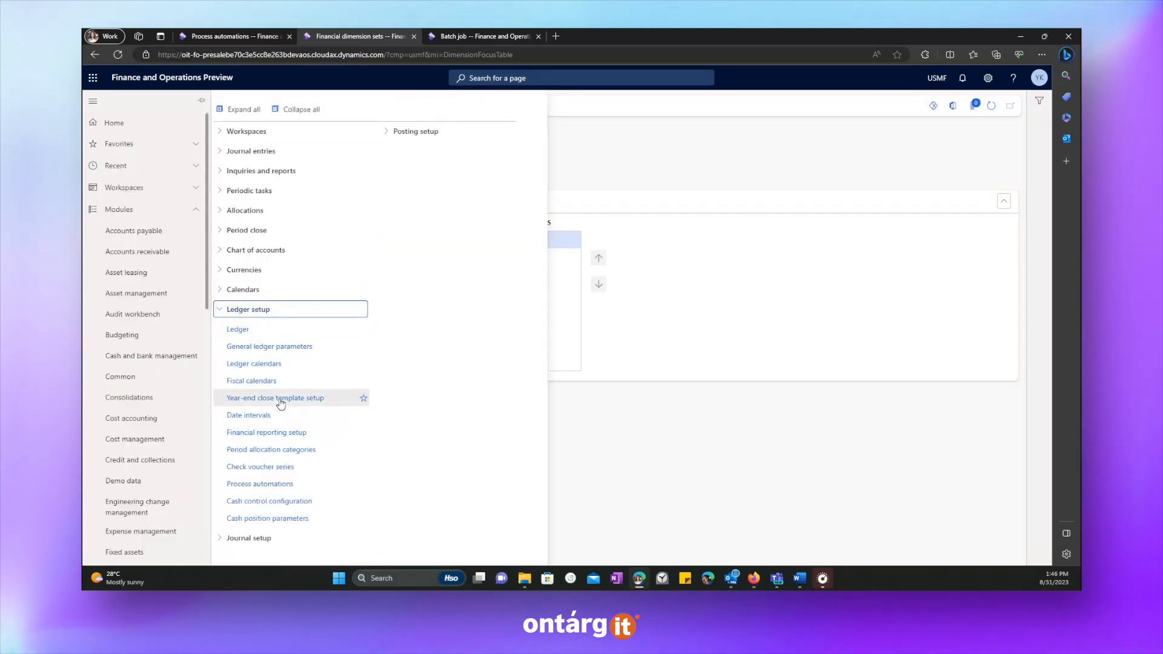
Step: Open Year-end close template setup for US companies and scroll to the profit and loss dimensions
left_click(274, 397)
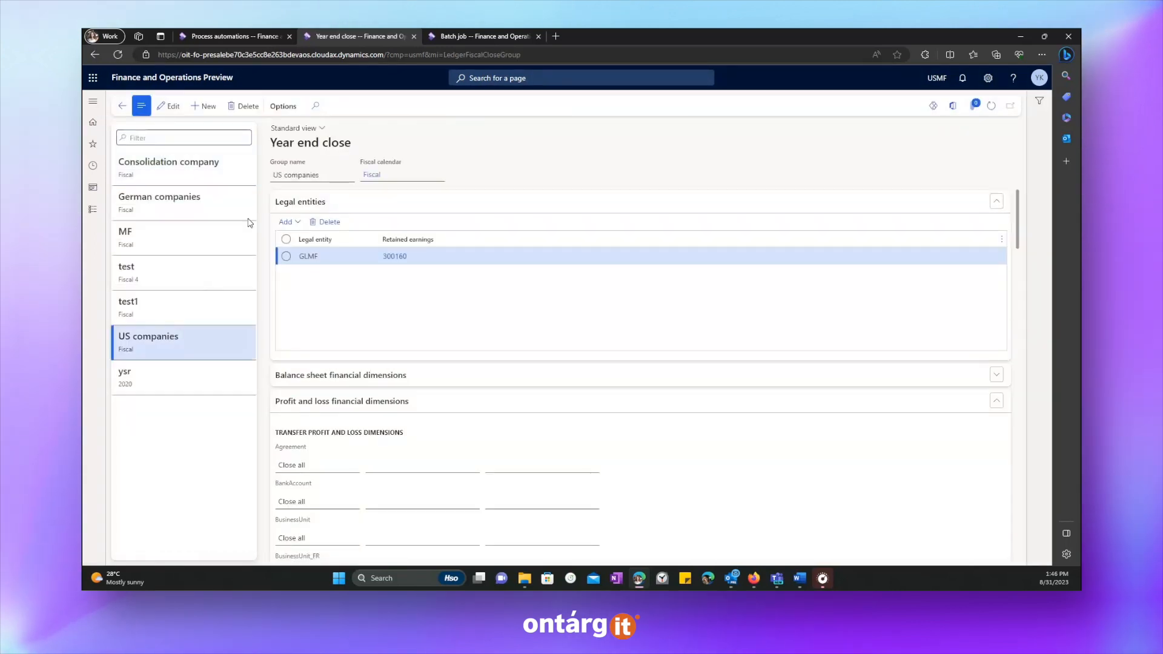
scroll("down", 3)
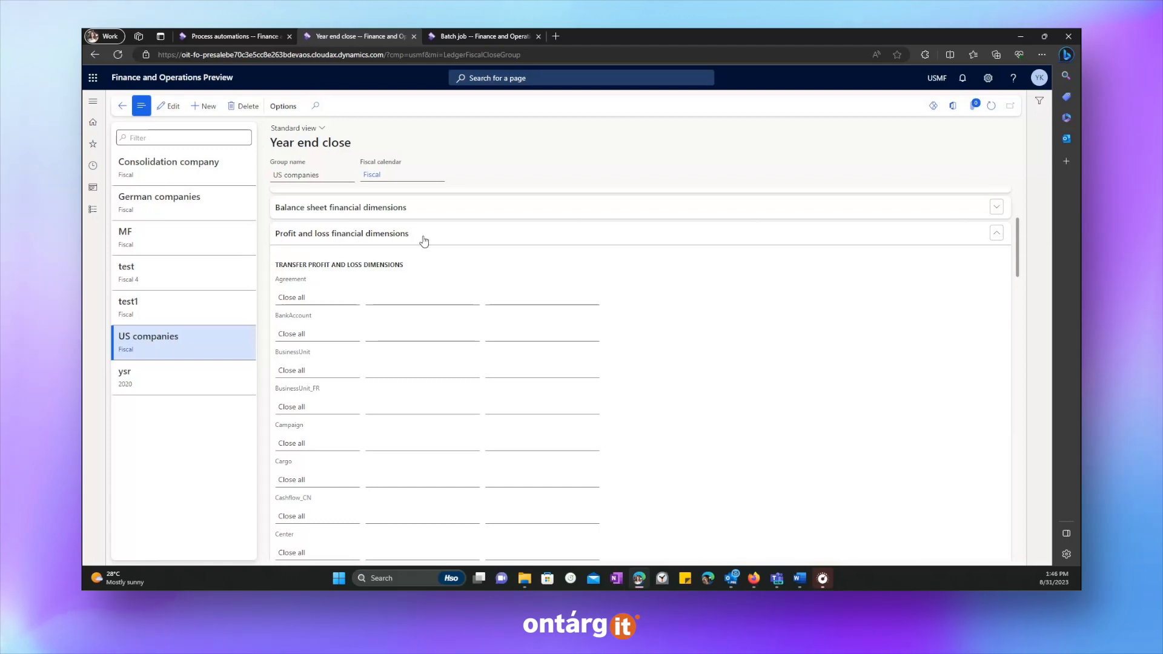
mouse_move(309, 329)
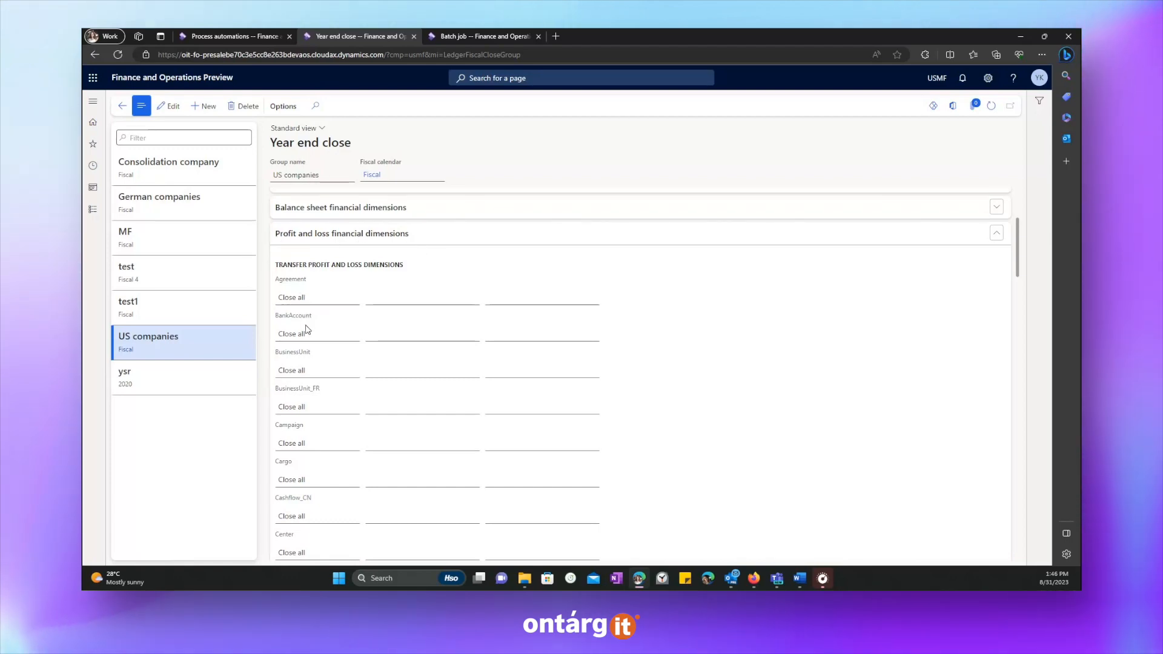
scroll("down", 3)
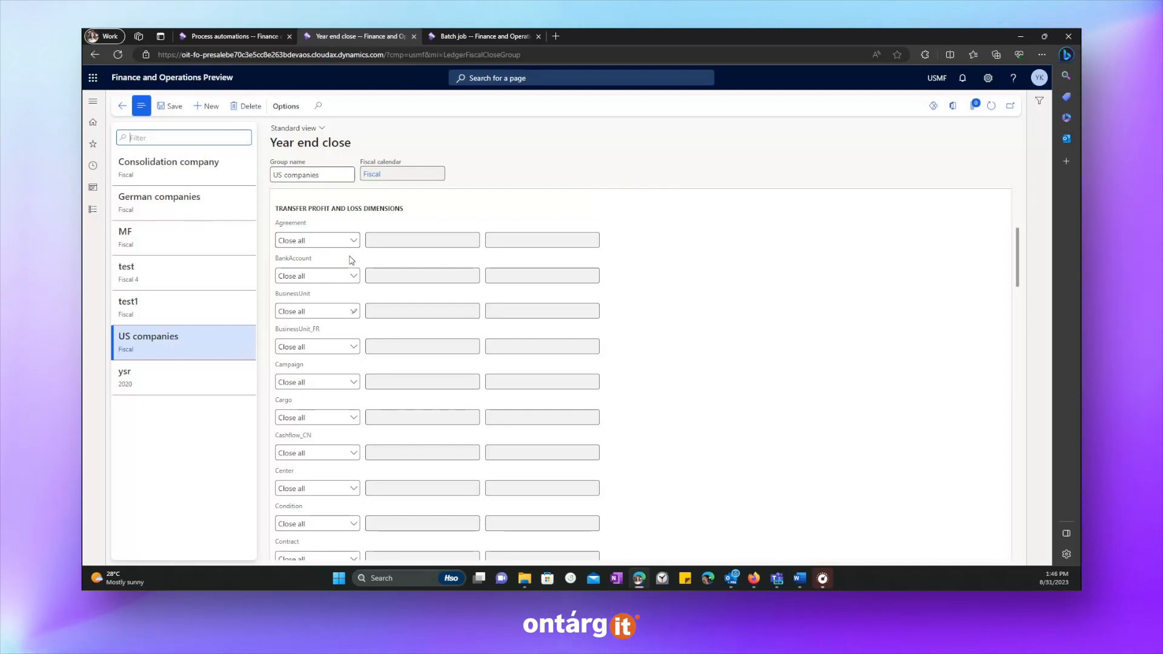
Step: Set Agreement to Close single, try Close single on Campaign, then revert Campaign to Close all
left_click(317, 239)
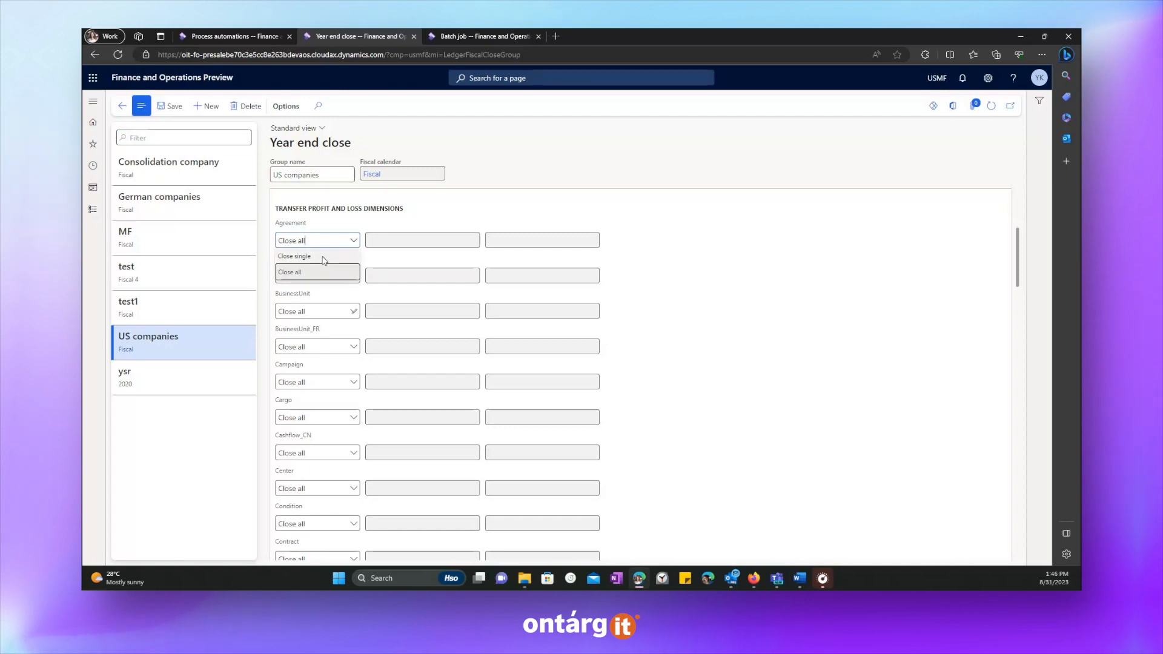
left_click(293, 256)
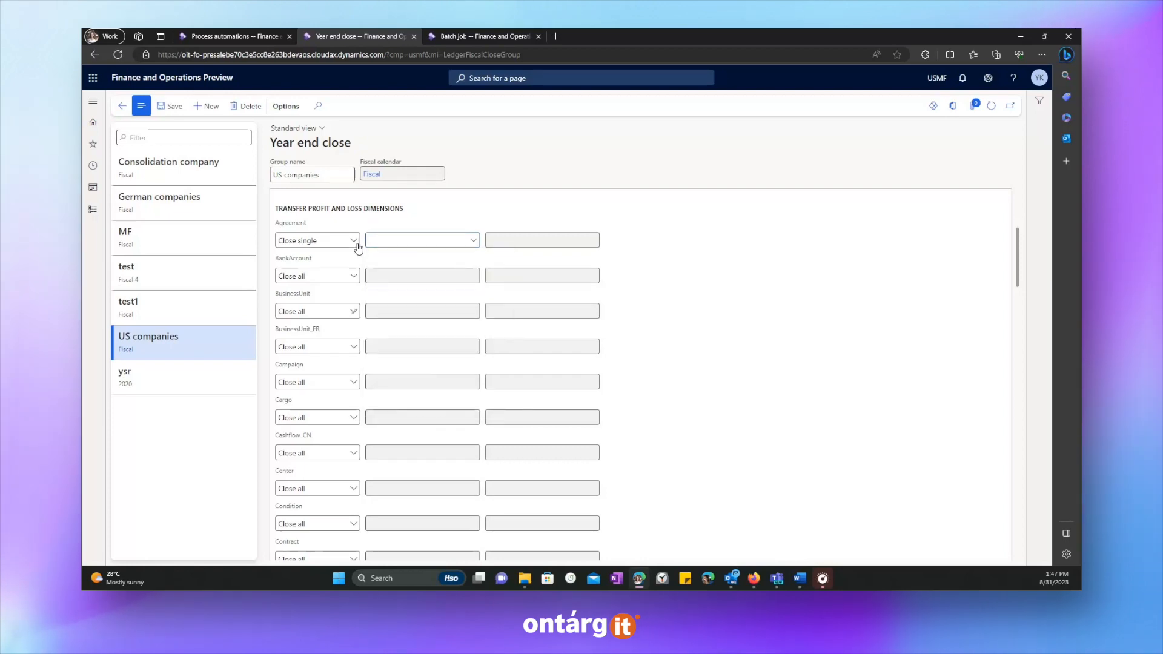
mouse_move(367, 228)
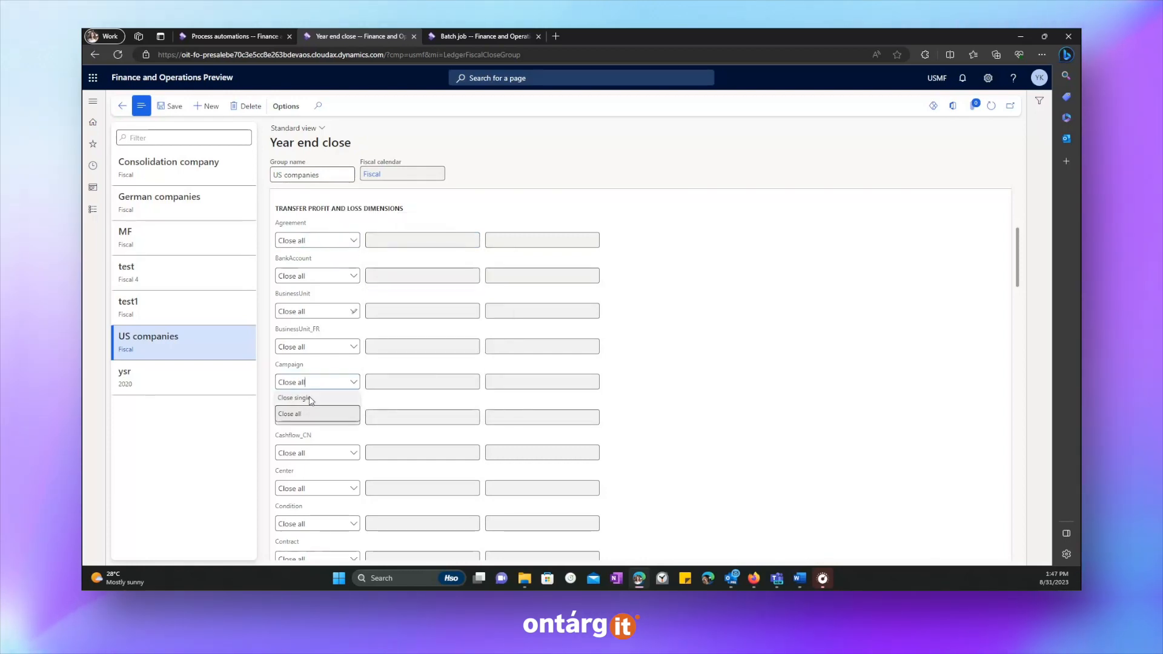
left_click(296, 398)
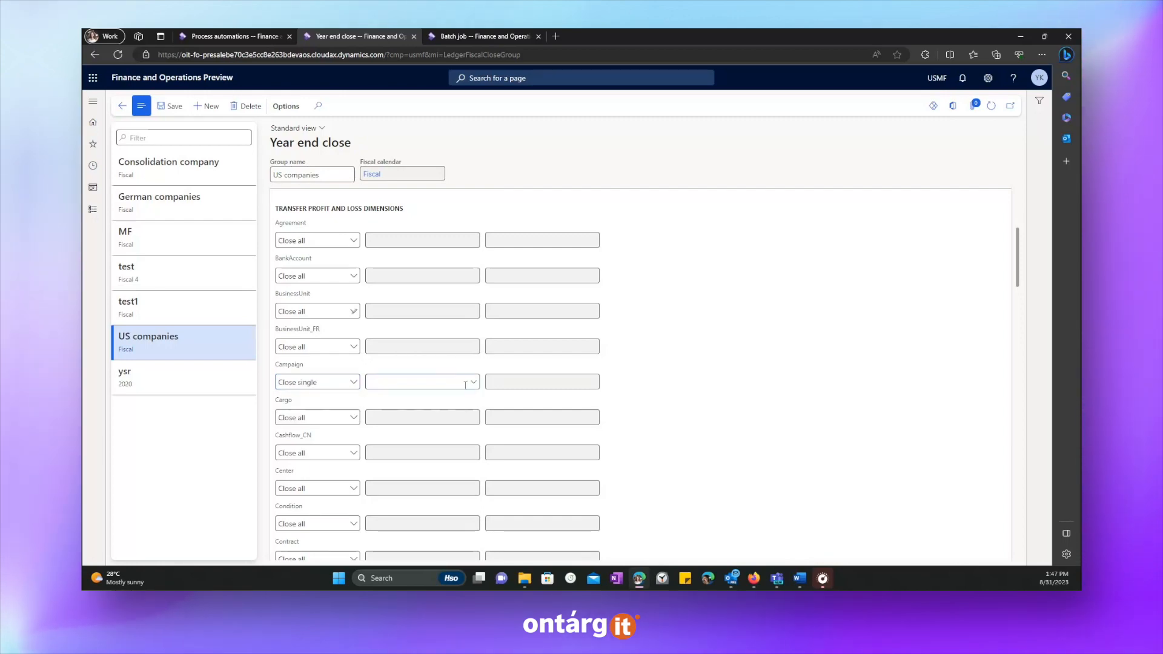
left_click(422, 381)
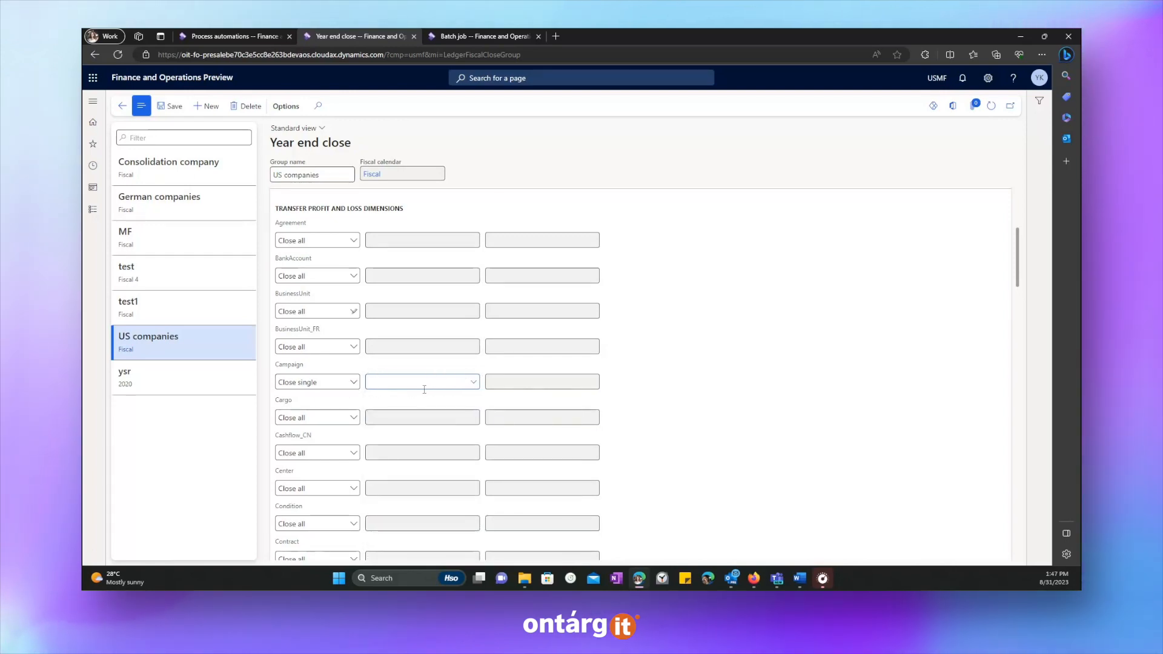
left_click(318, 381)
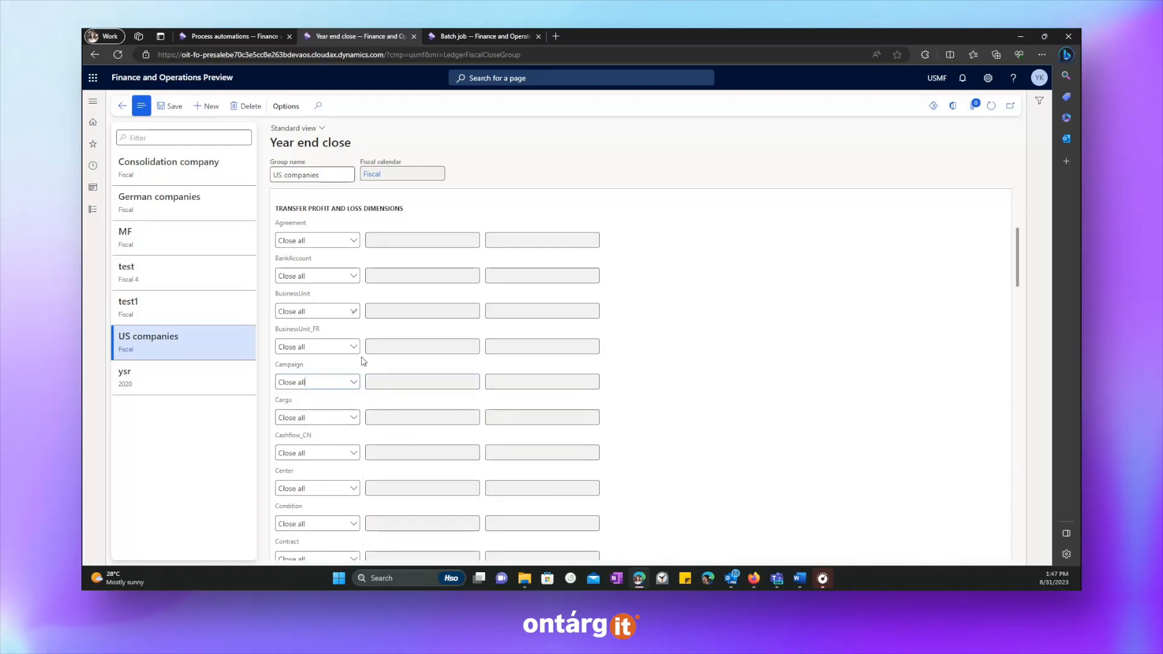
Step: Set CostCenter to Close single for 007 Trade Shows and switch to the batch job page
scroll("down", 3)
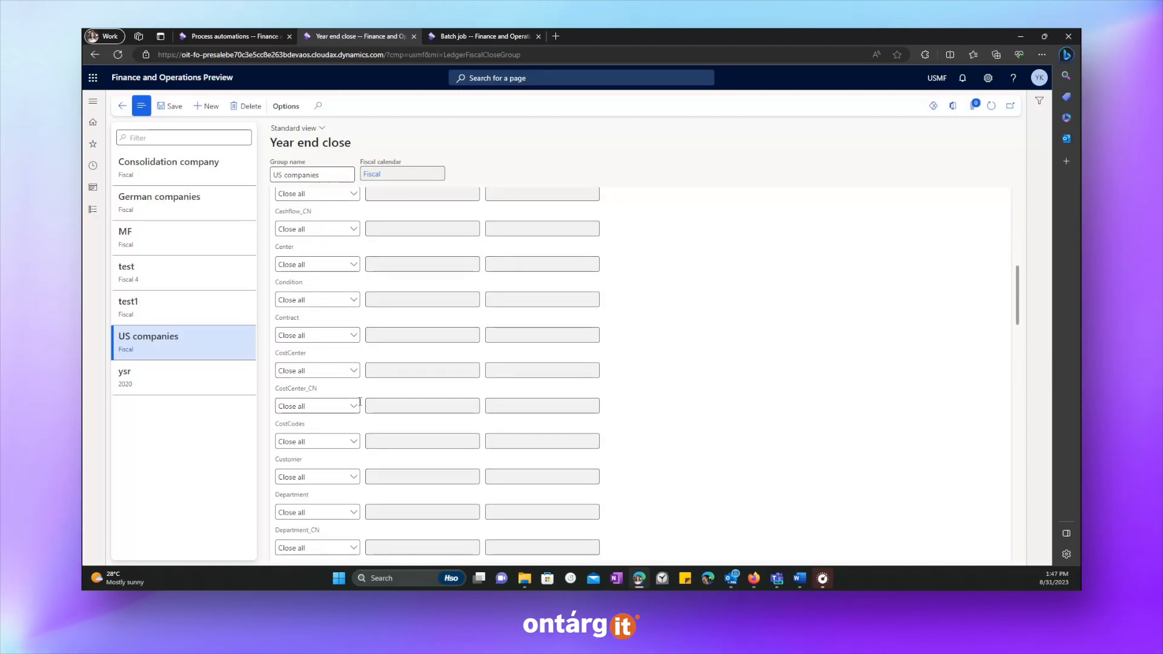
left_click(318, 371)
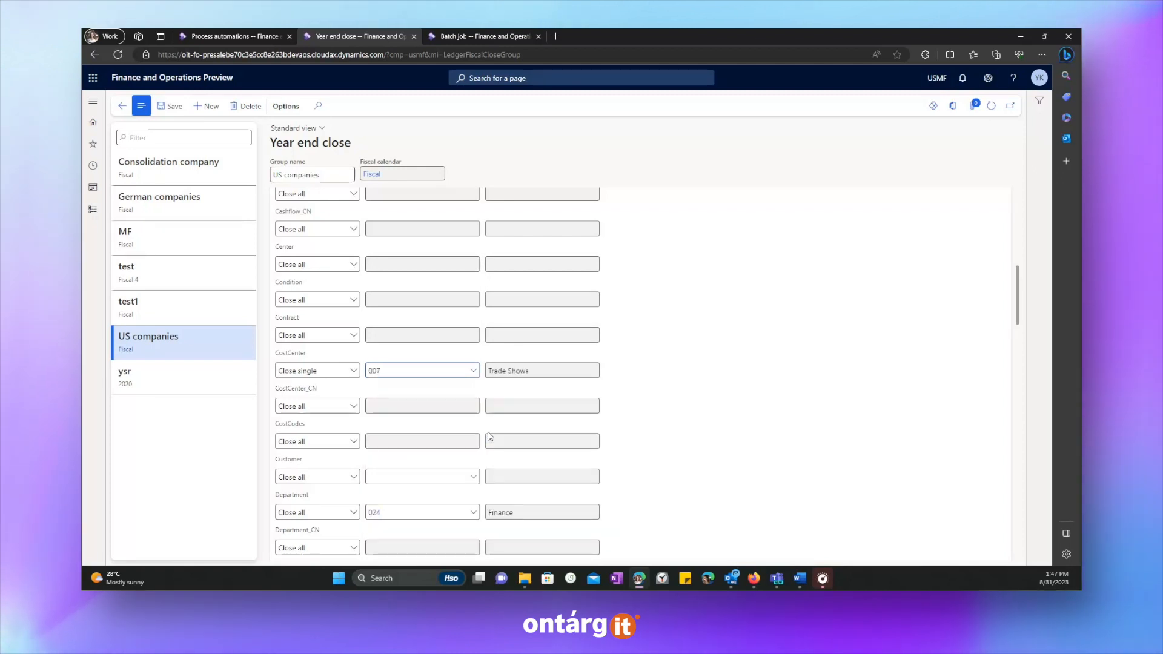
mouse_move(526, 352)
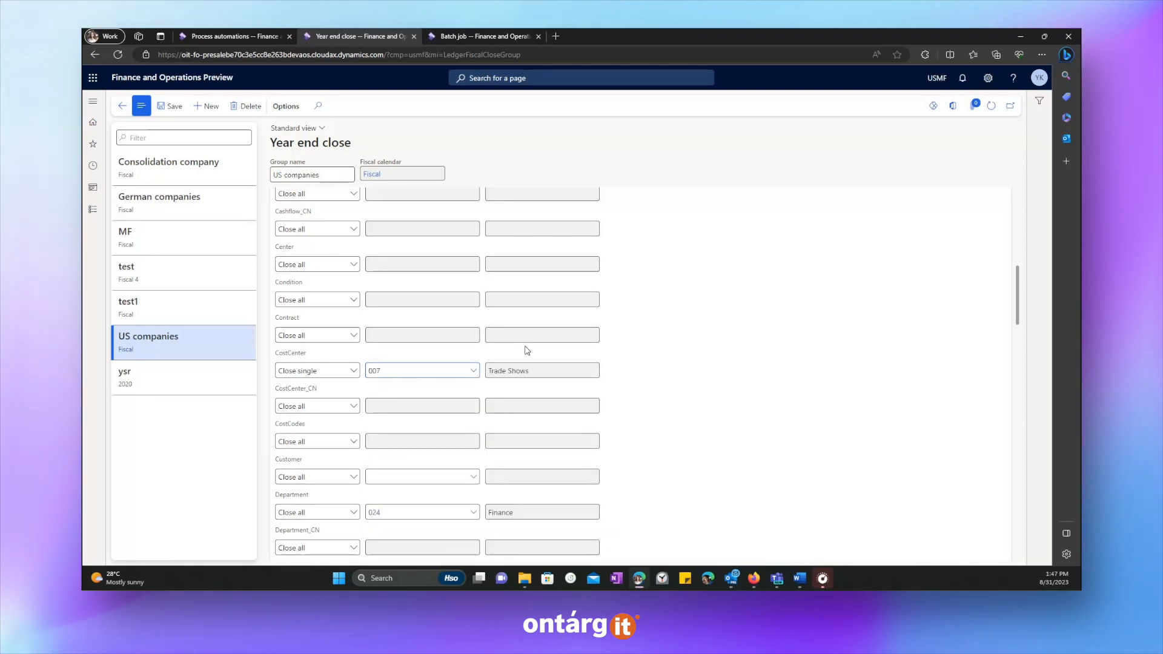
left_click(414, 370)
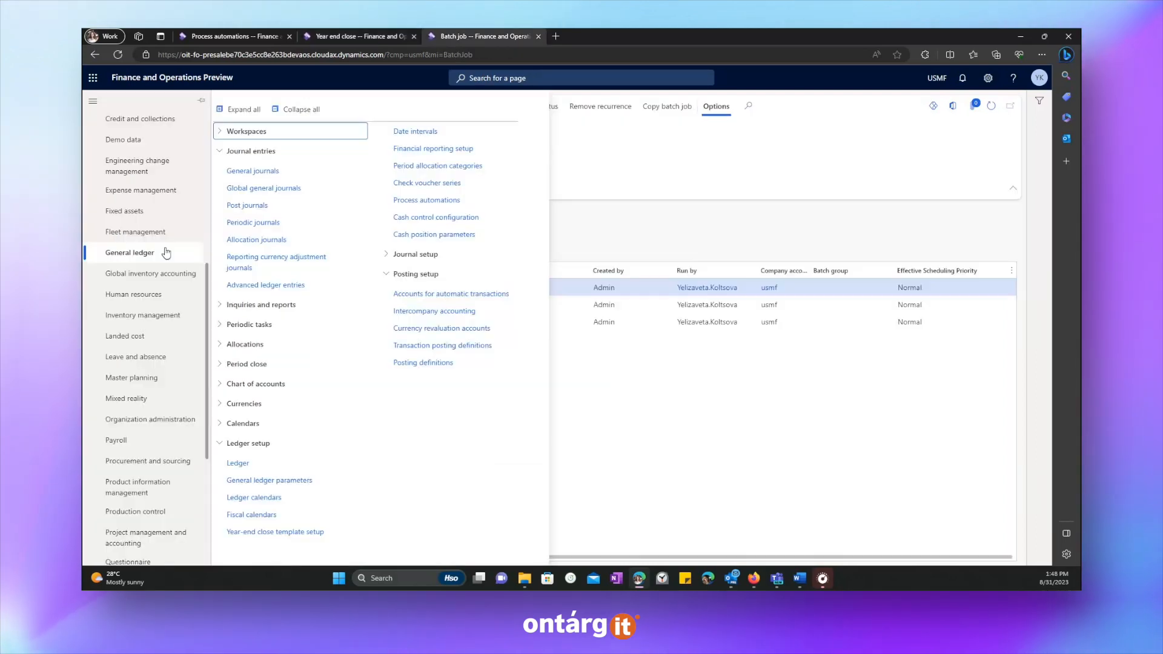
mouse_move(296, 446)
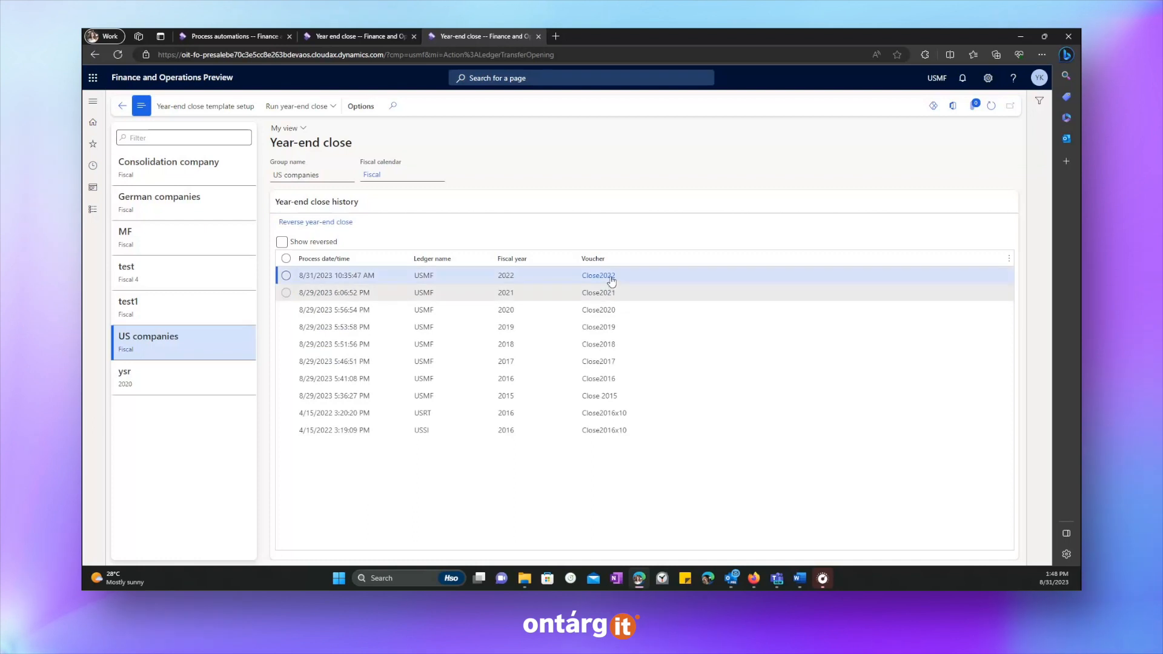
Step: Open the Close2022 voucher, set BusinessUnit to Close single, and return to the year-end close history
left_click(285, 275)
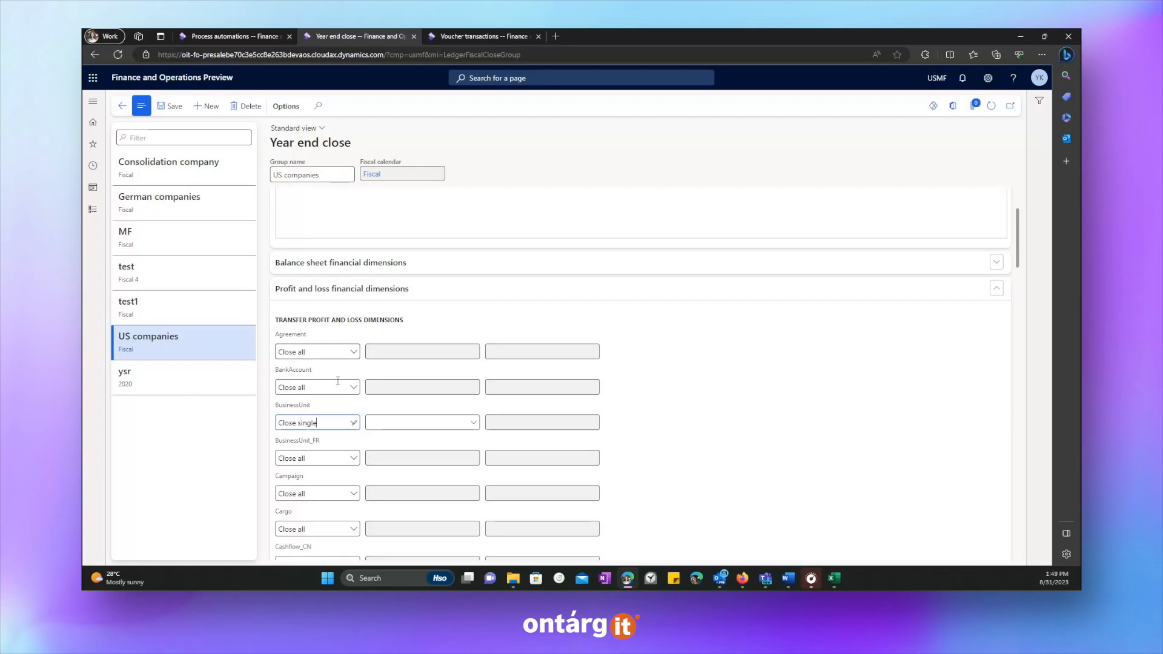
scroll("down", 3)
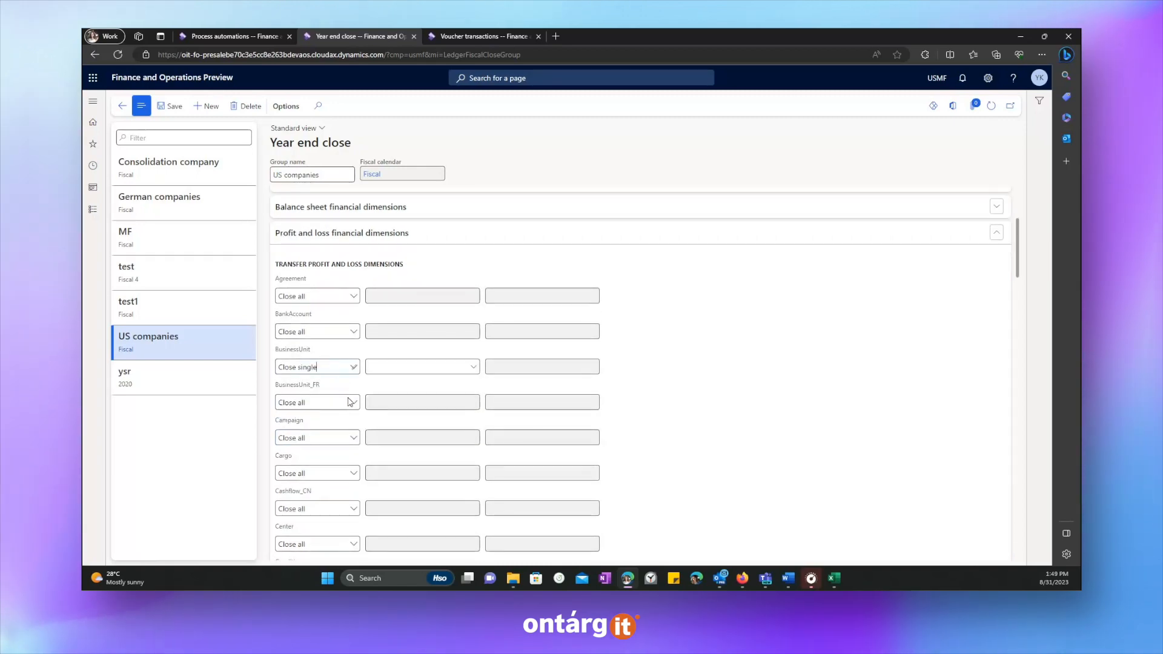
left_click(128, 301)
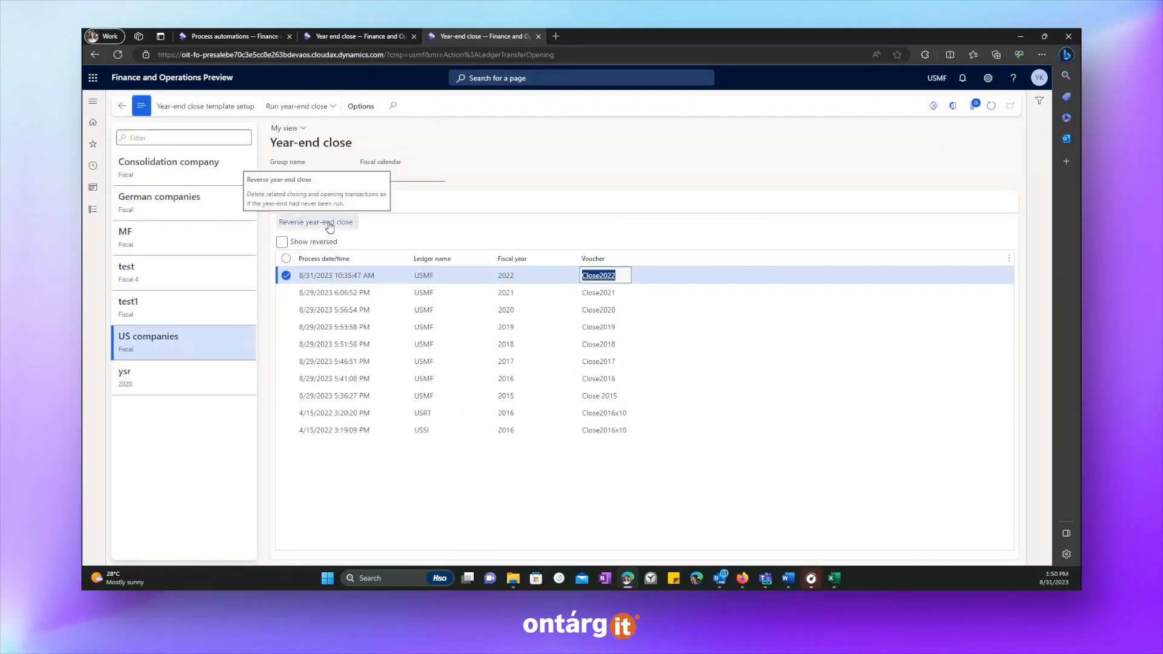
Step: Reverse the 2022 year-end close for US companies and toggle Show reversed on and off
left_click(315, 222)
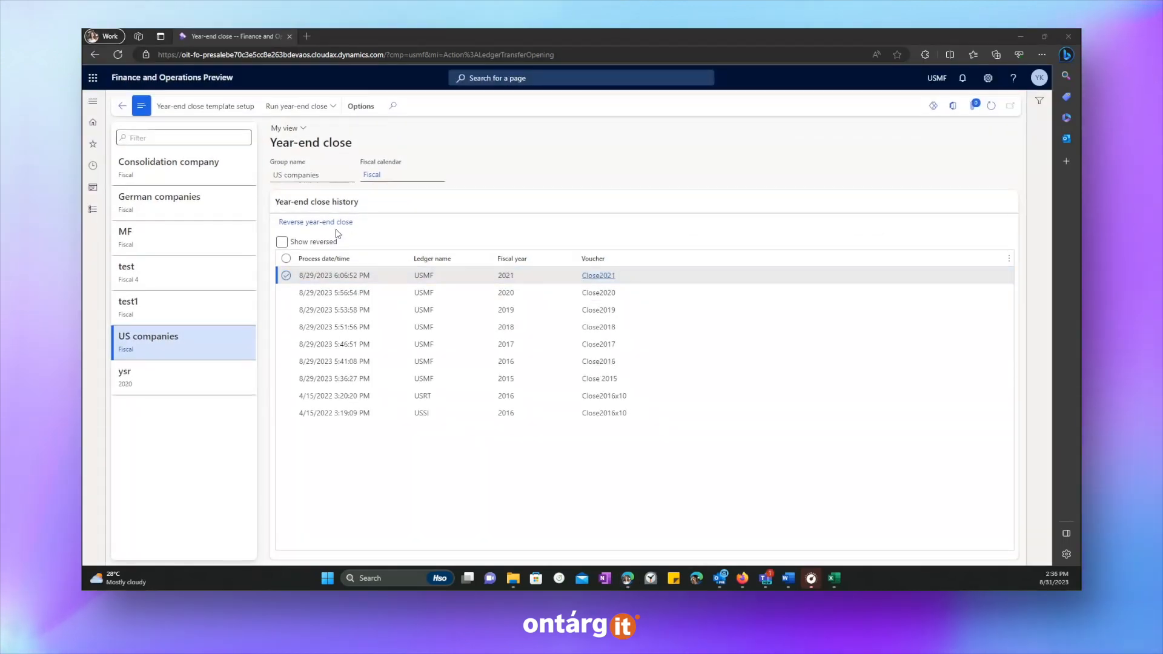
left_click(281, 241)
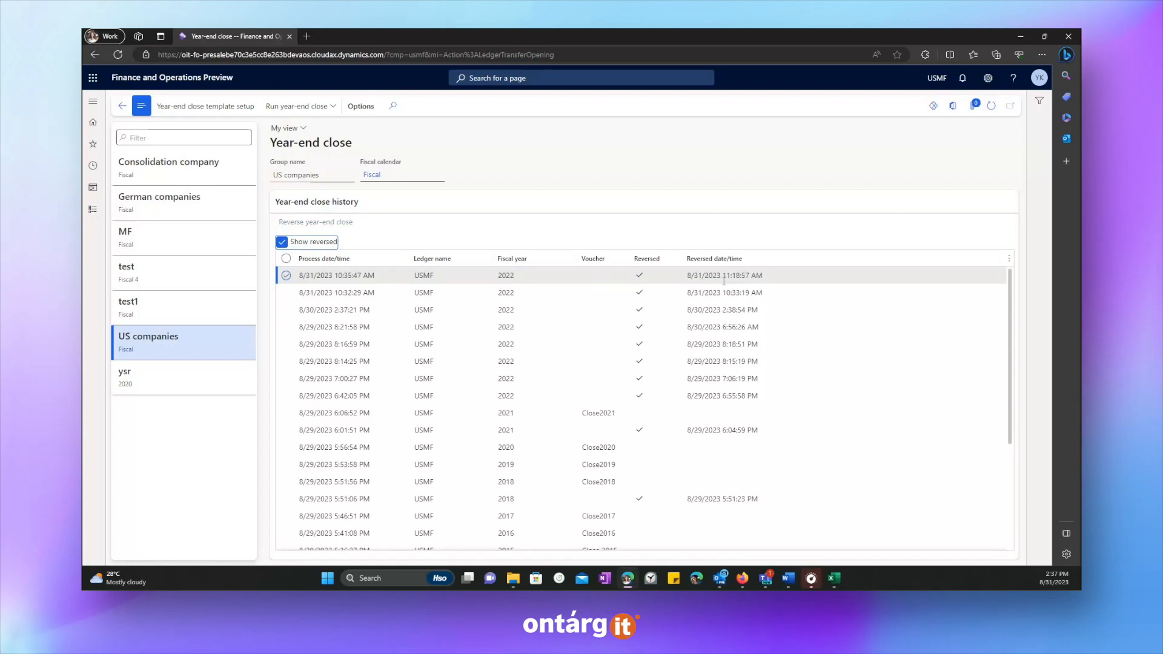
left_click(281, 241)
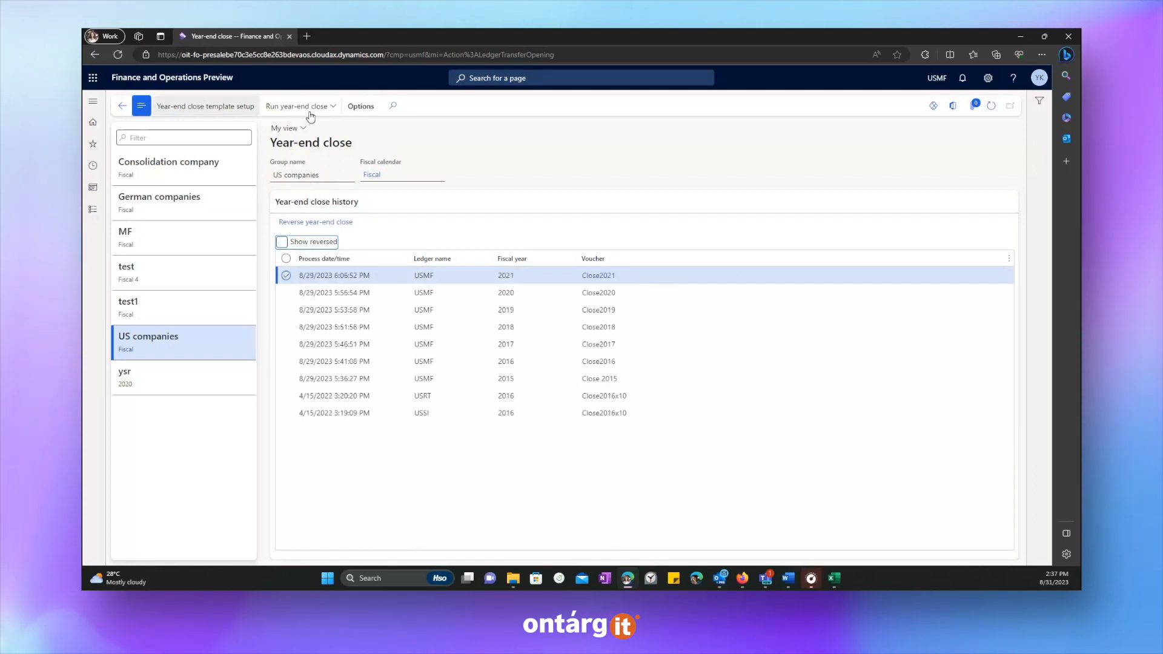
Step: Run a new year-end close for legal entity USMF and enter its voucher
left_click(298, 105)
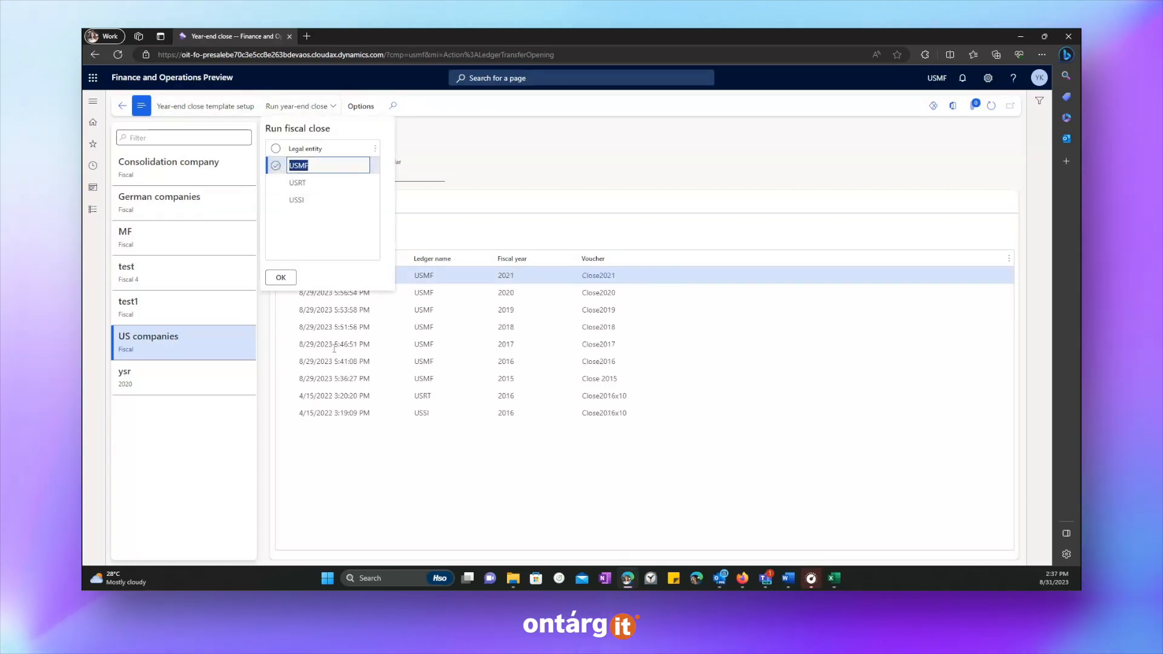
left_click(281, 278)
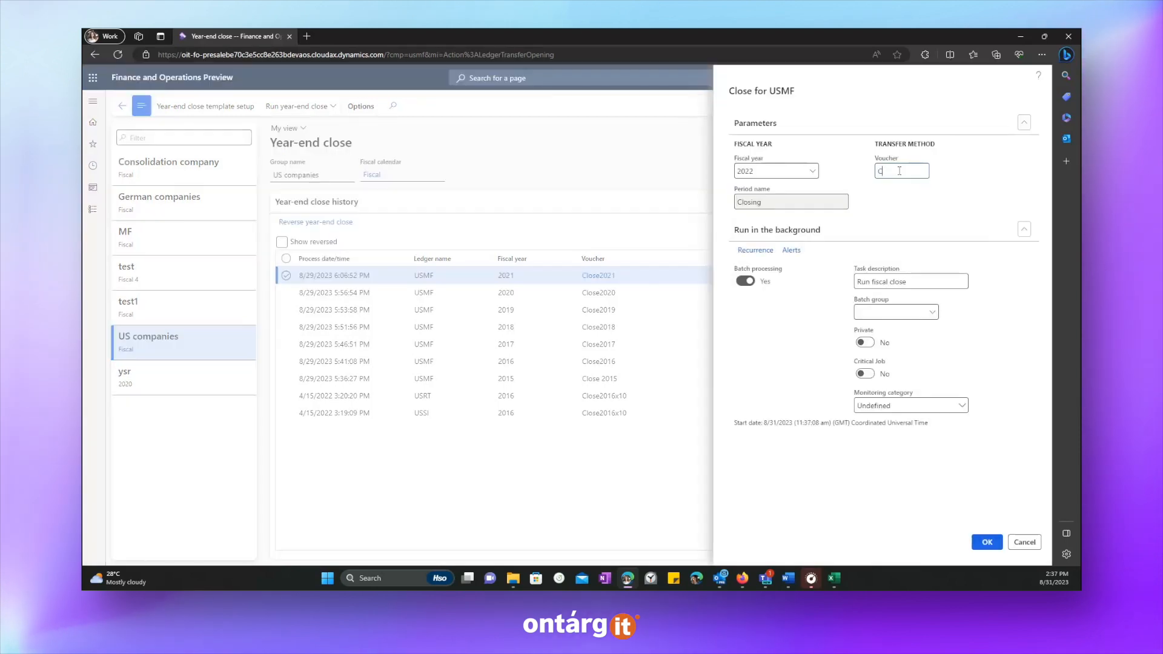
left_click(986, 542)
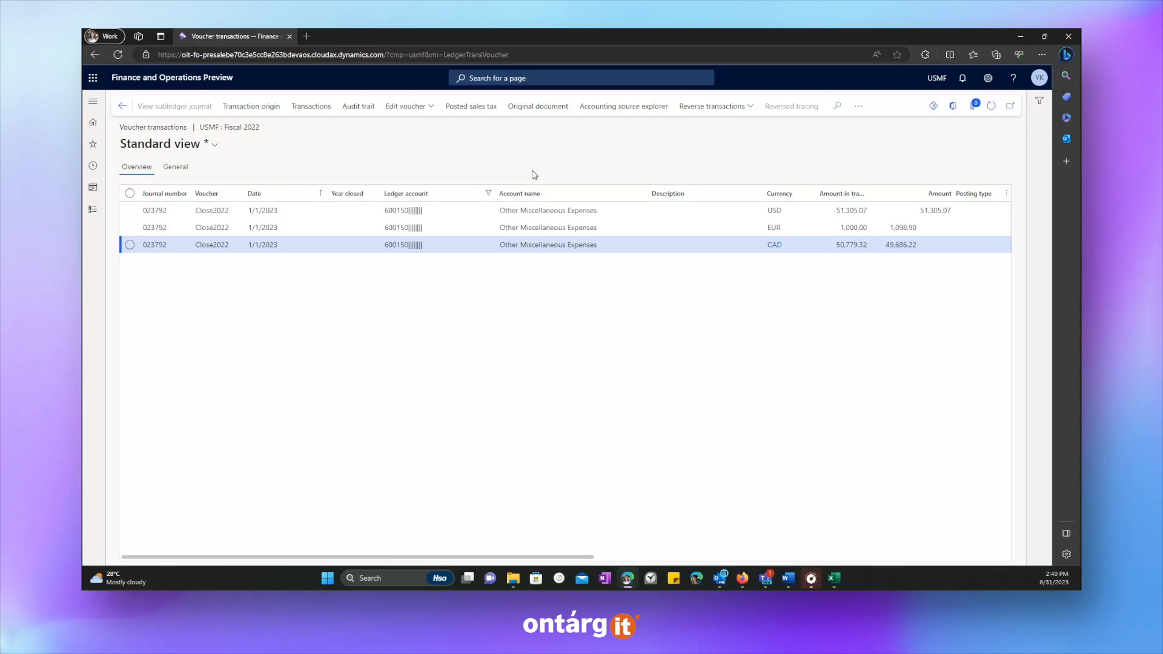
mouse_move(782, 269)
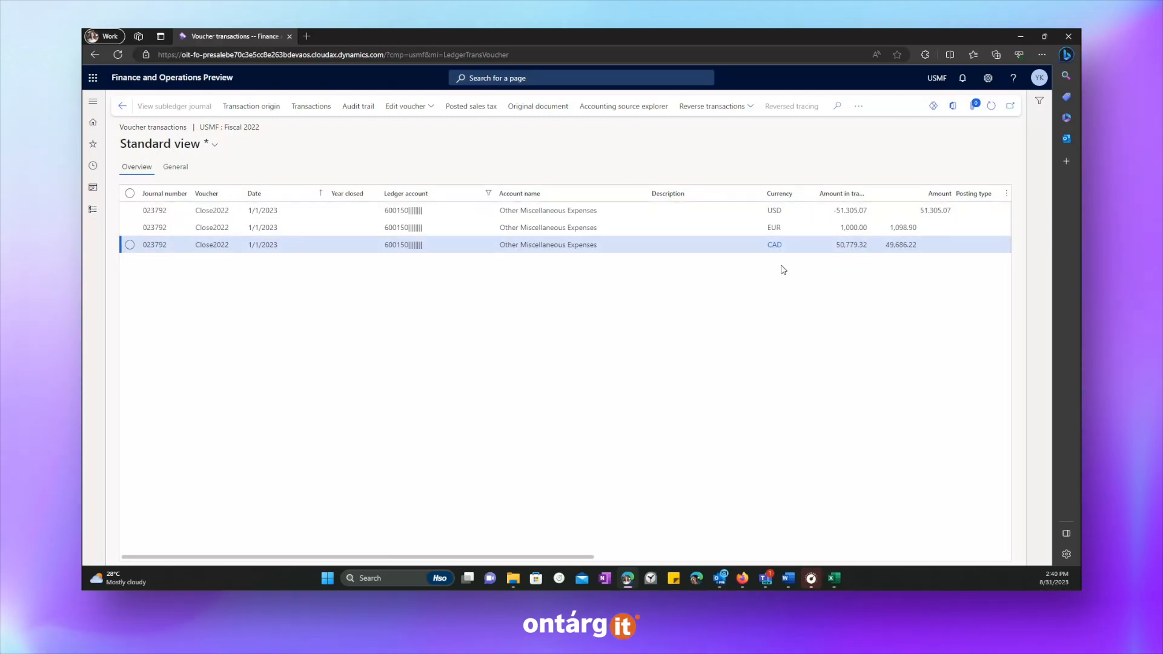
mouse_move(703, 147)
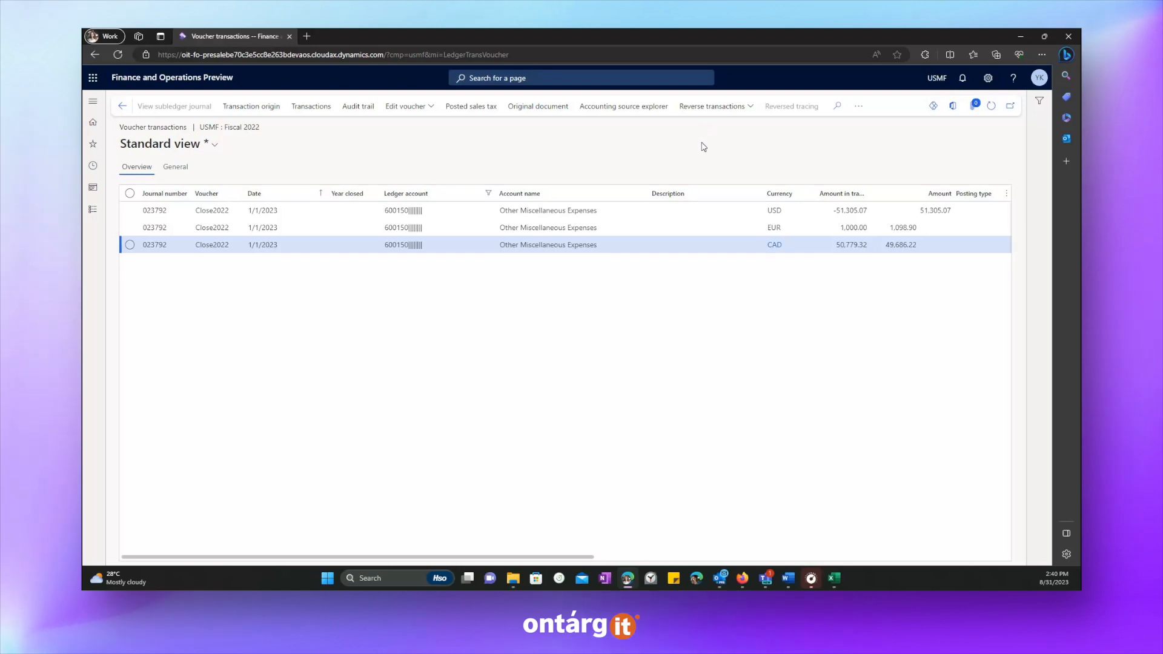